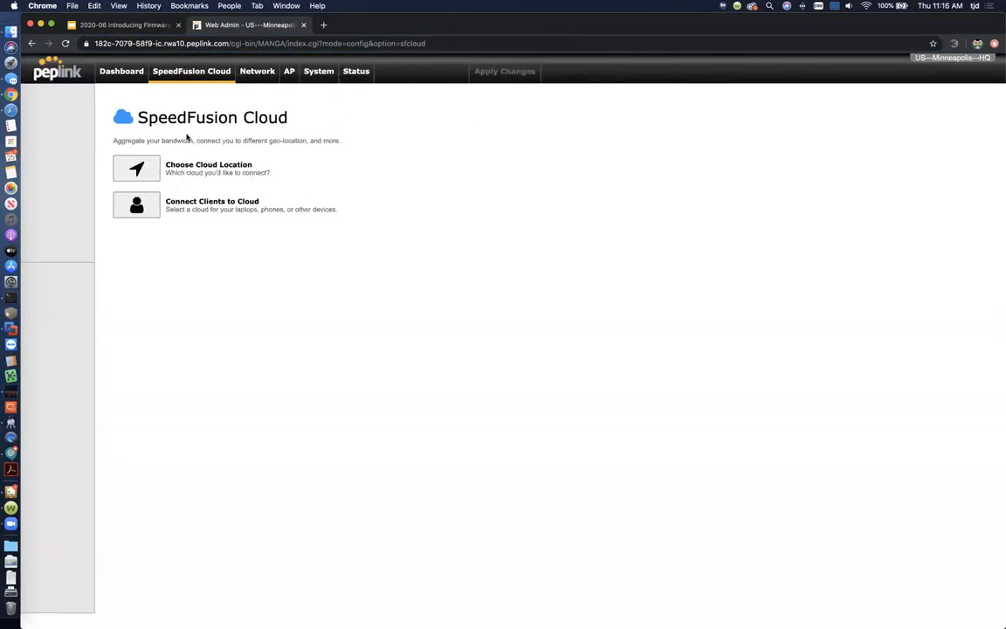
Go to the dashboard and back to the SpeedFusion Cloud overview
click(121, 71)
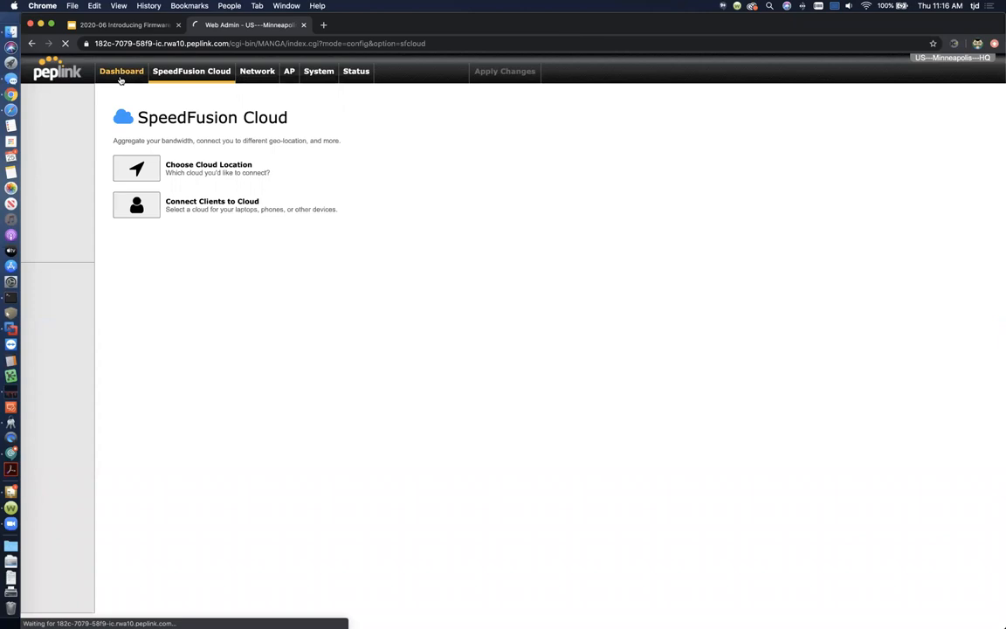
click(121, 72)
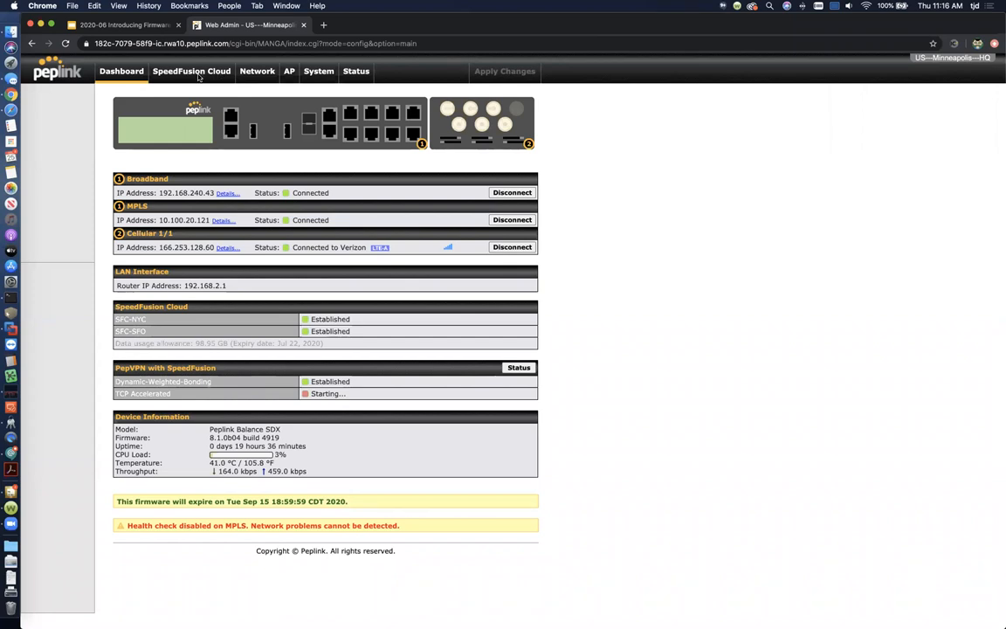
click(191, 71)
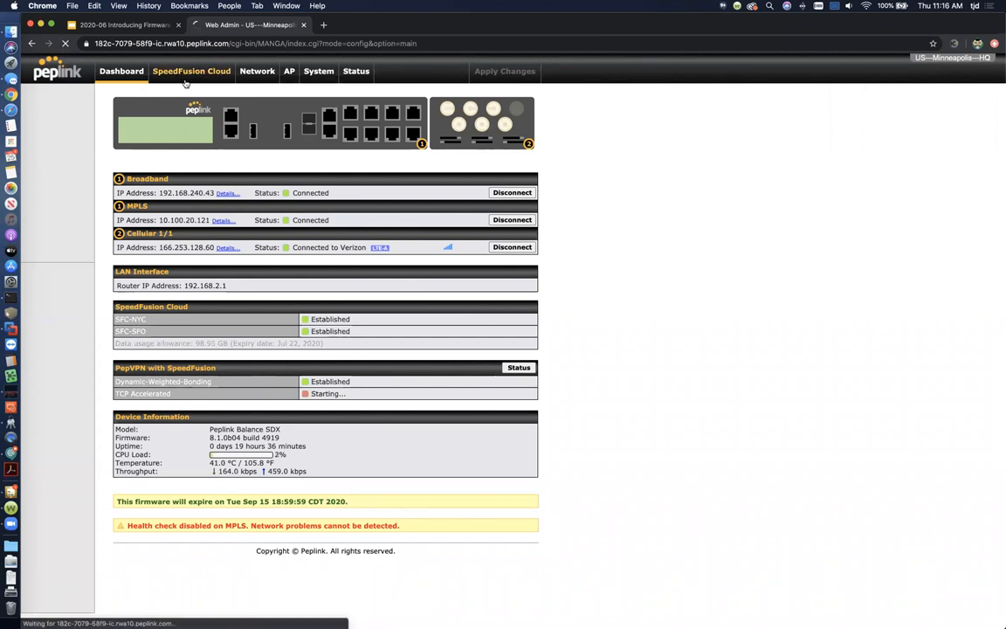
click(192, 71)
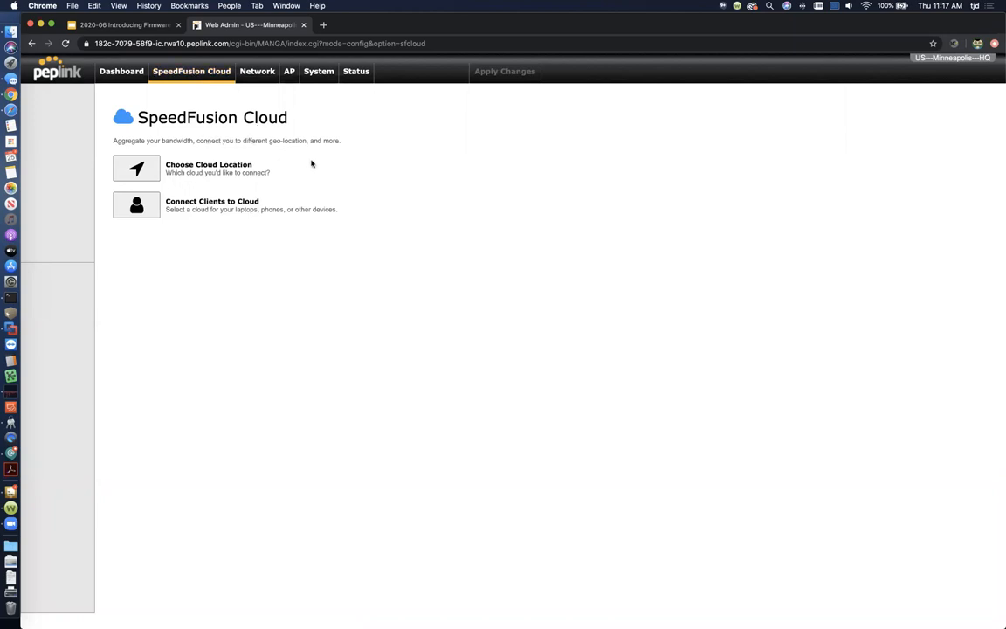
mouse_move(138, 175)
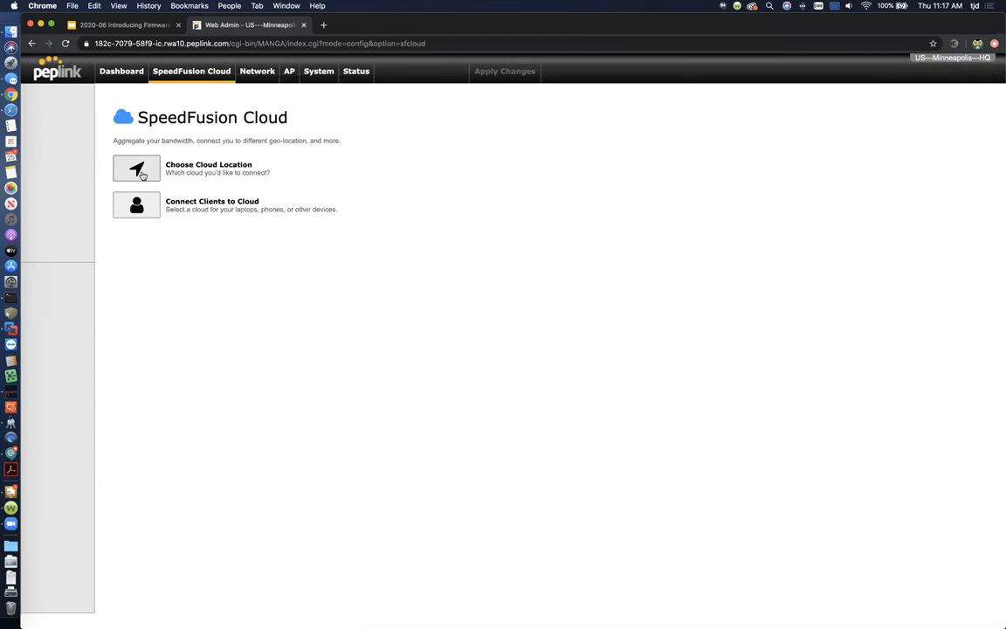
Delete the SFC-SFO and SFC-NYC cloud locations
click(137, 169)
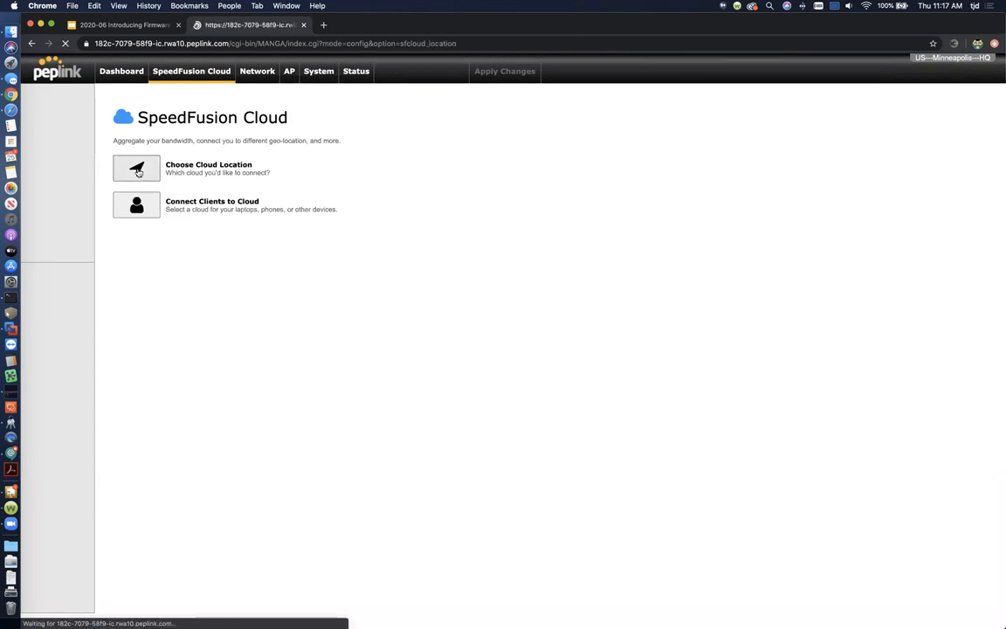
click(136, 167)
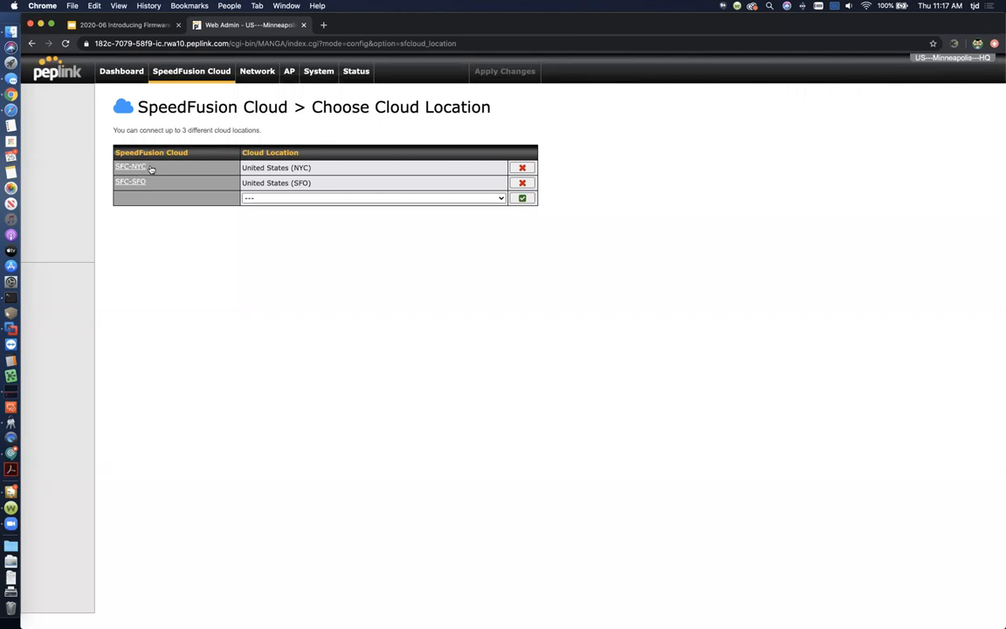
click(522, 182)
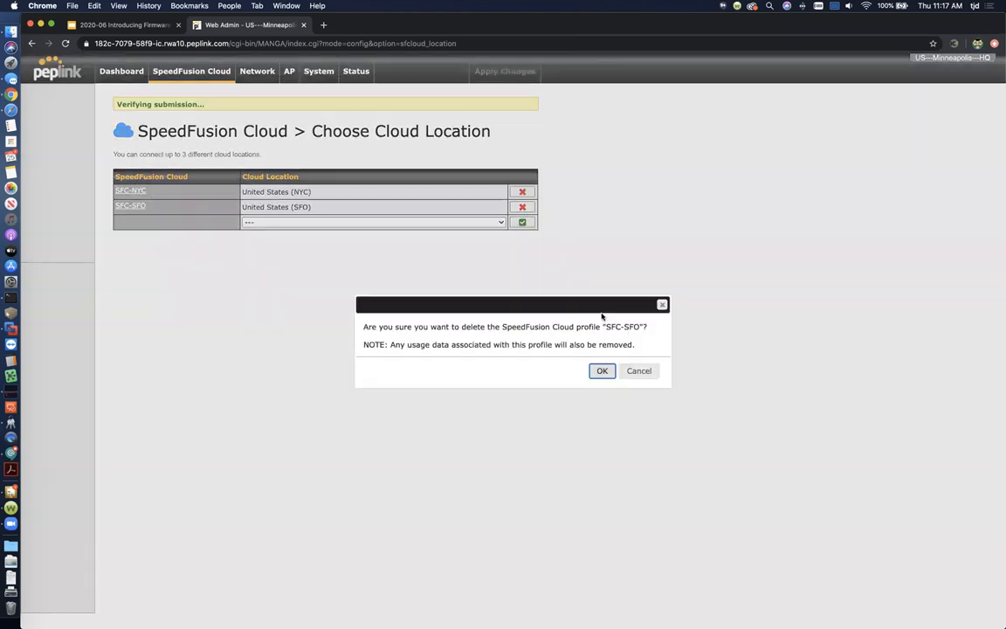
click(602, 370)
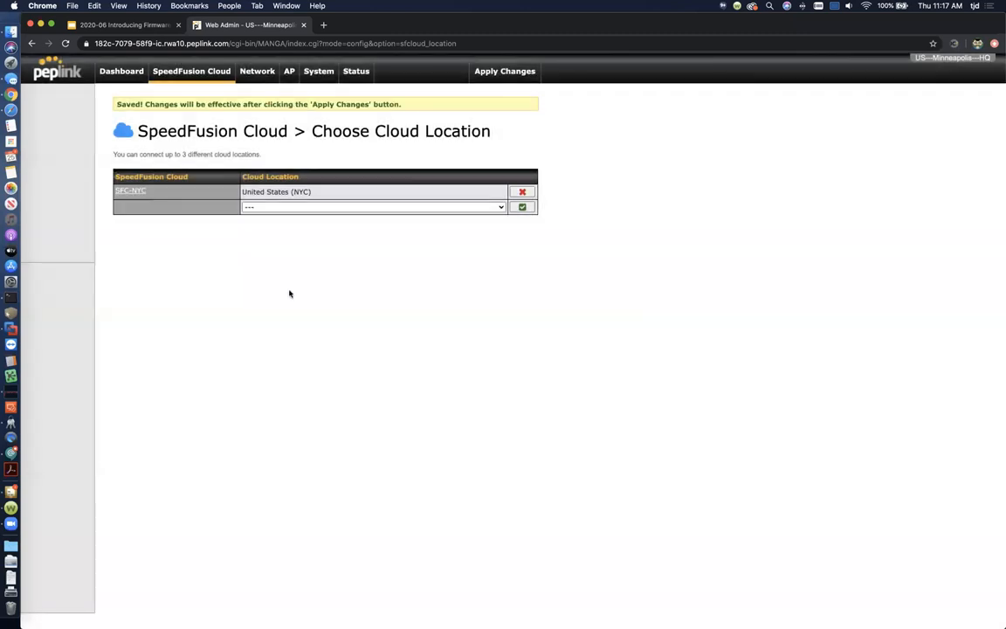
click(522, 191)
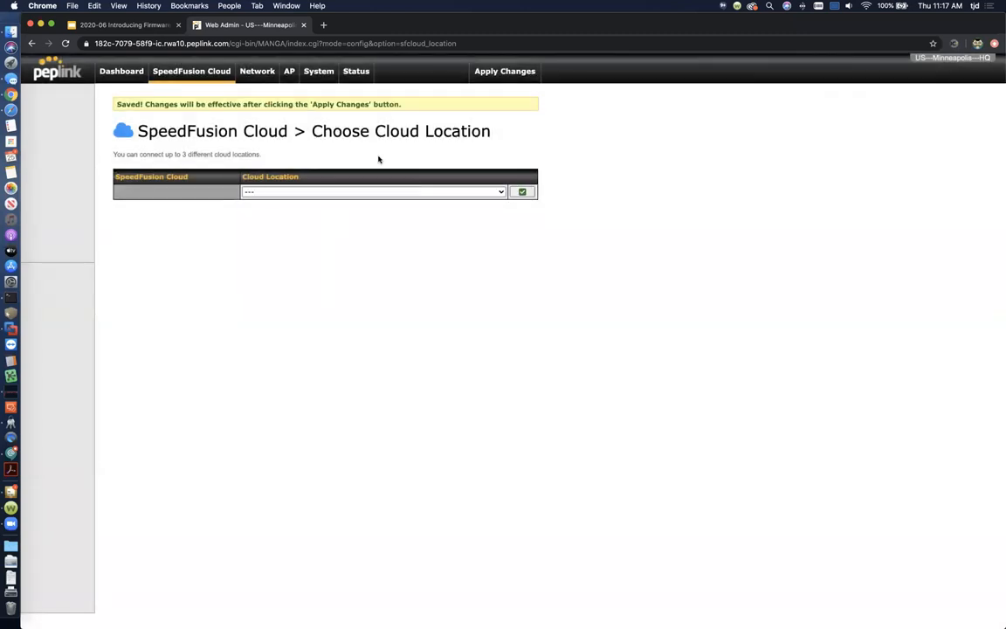
mouse_move(523, 128)
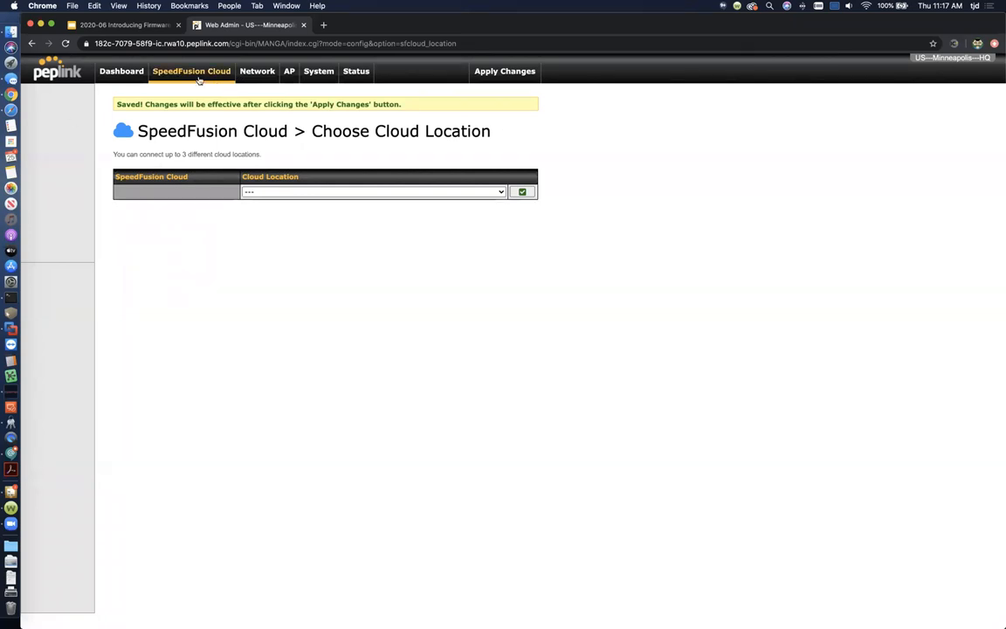
mouse_move(259, 122)
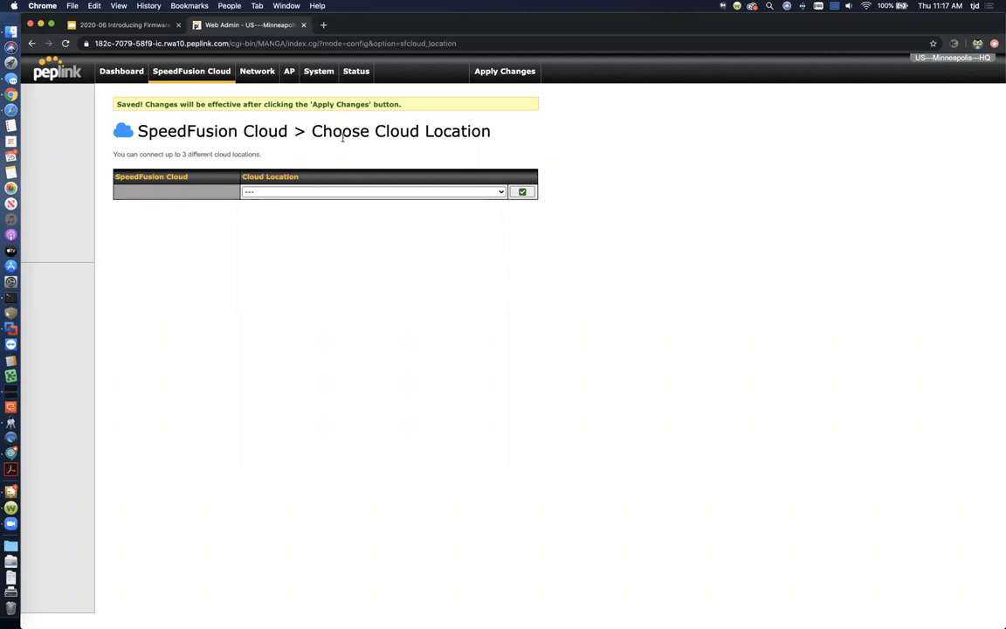
mouse_move(342, 145)
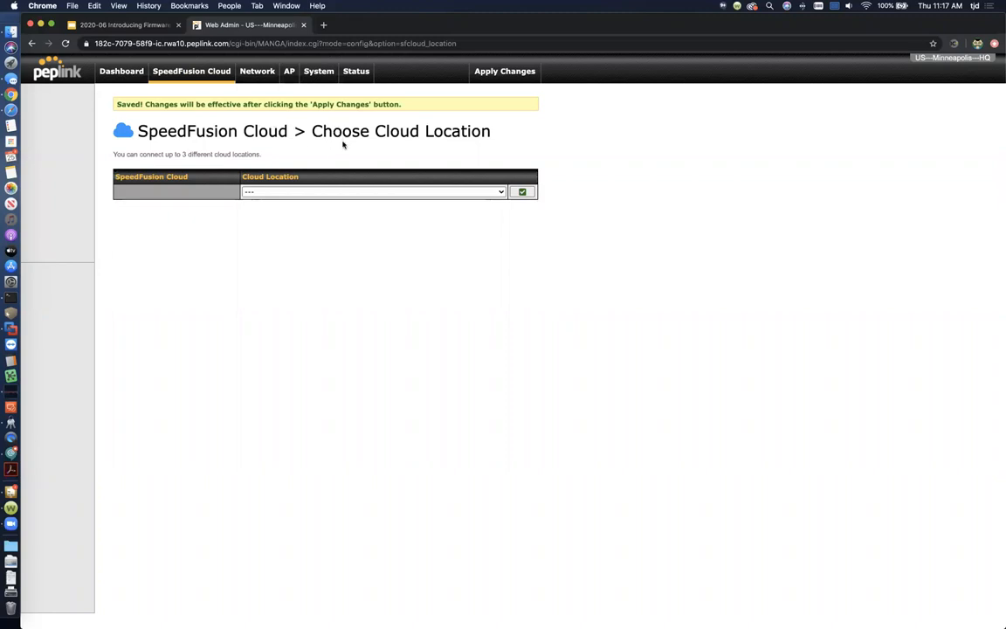
mouse_move(194, 154)
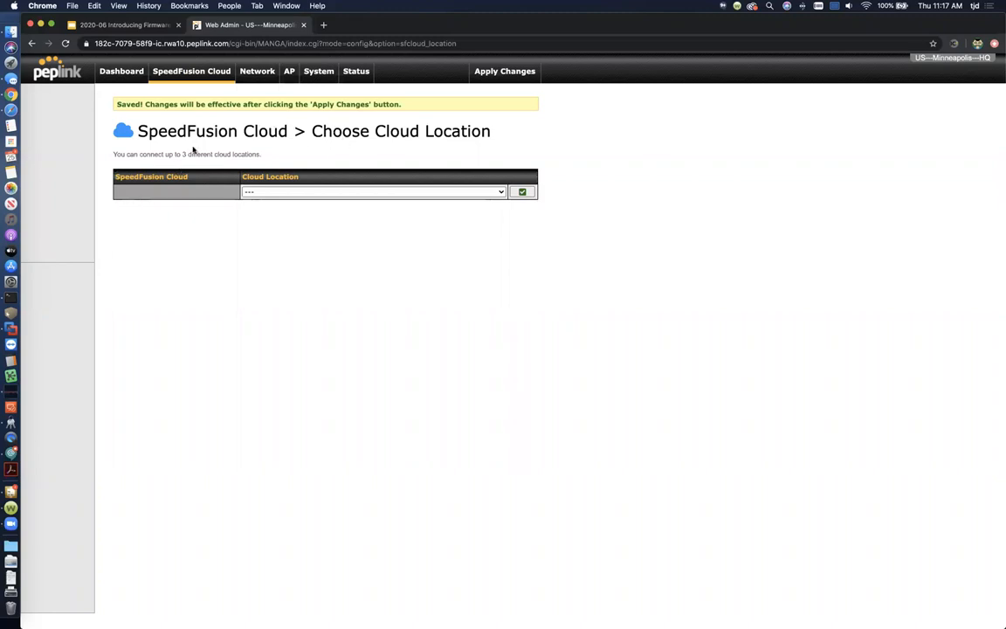
mouse_move(140, 200)
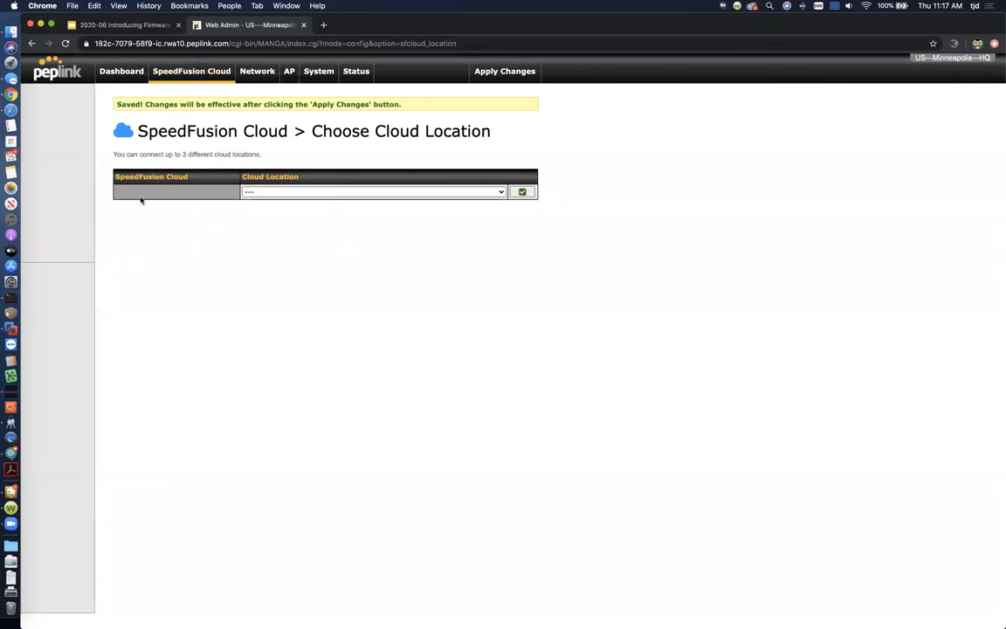
Add Automatic and United Kingdom (LON) cloud locations, then apply the changes
click(373, 192)
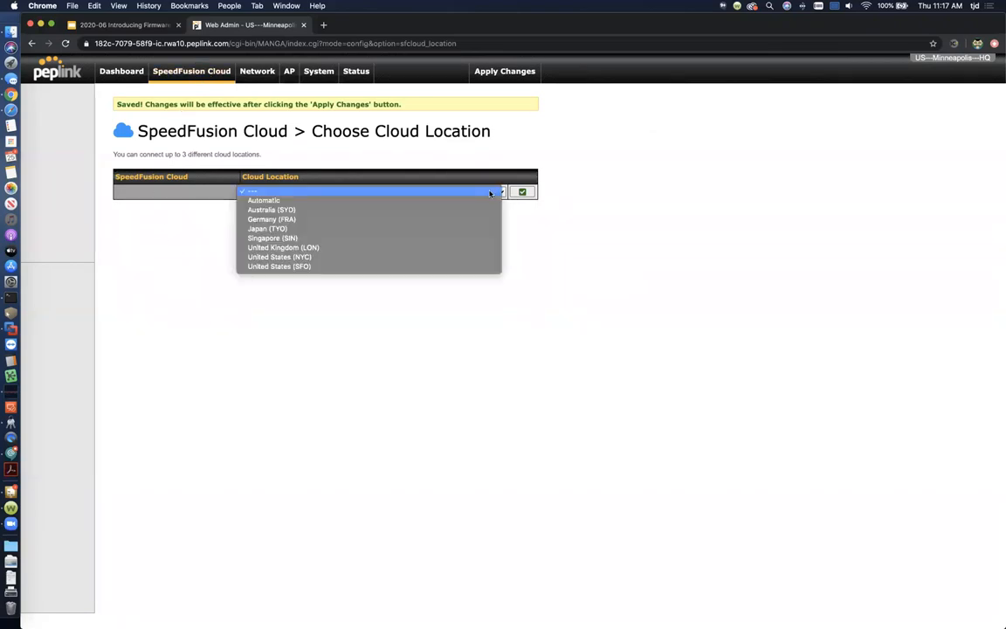
click(264, 200)
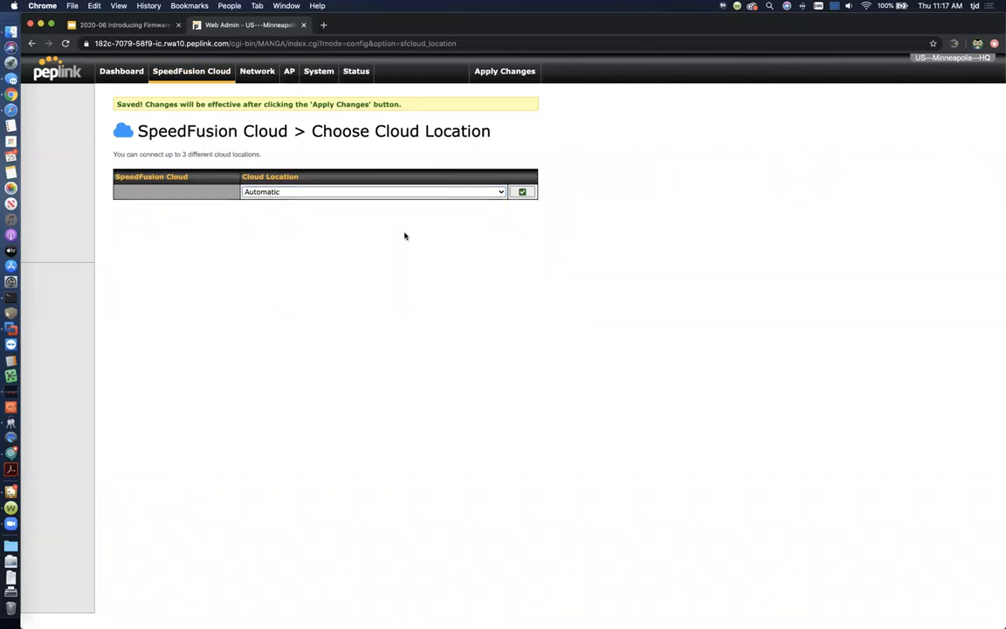
click(373, 191)
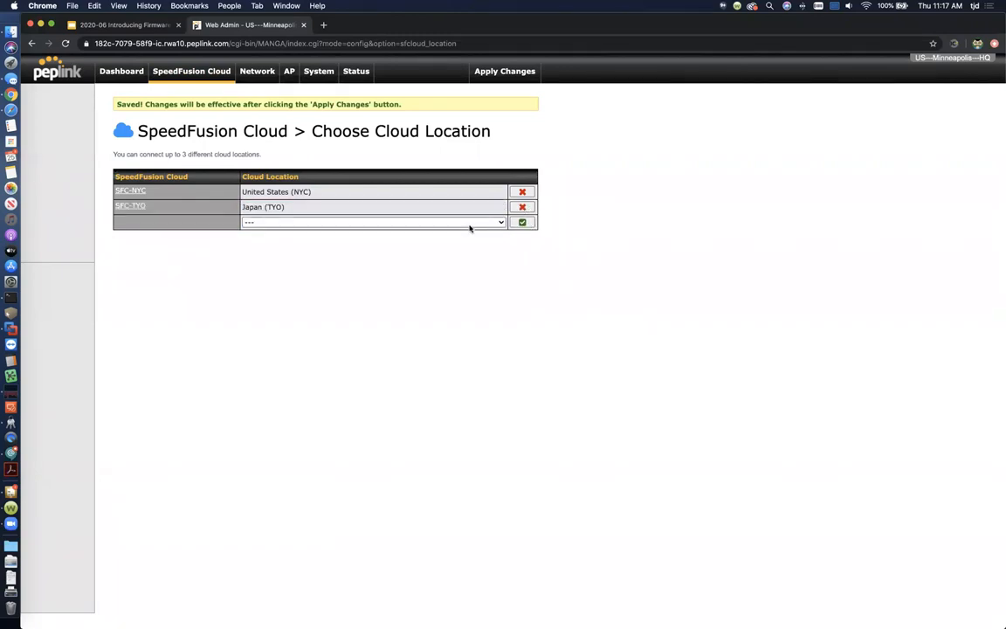
click(371, 222)
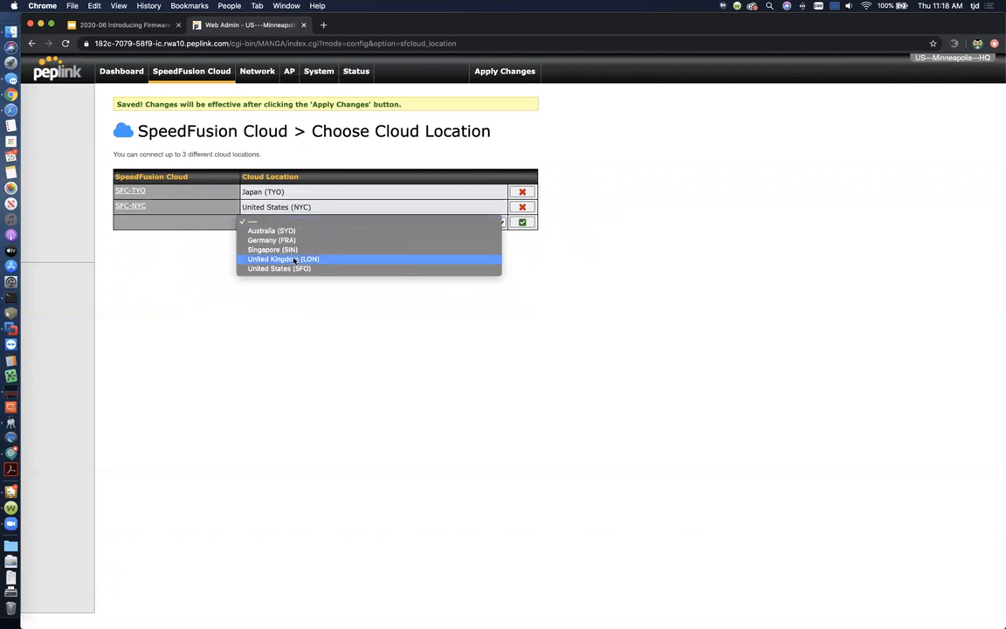
click(283, 258)
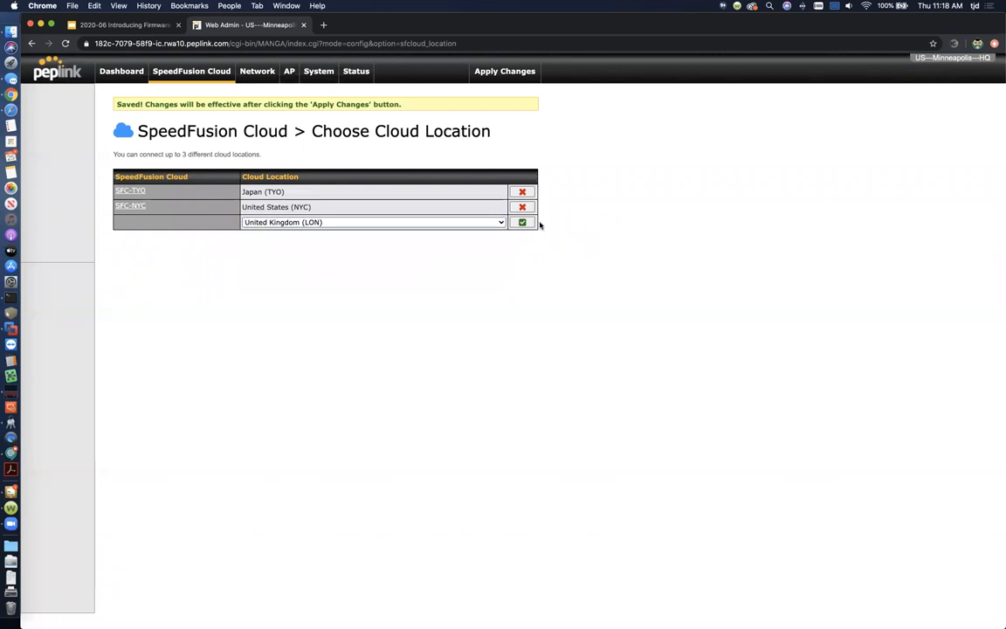
click(522, 222)
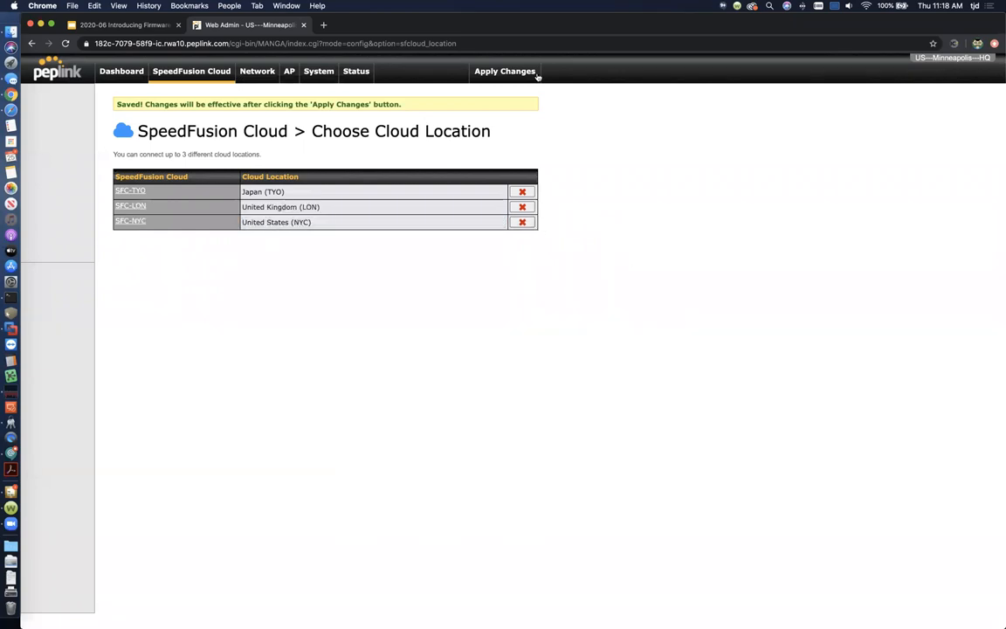
click(505, 70)
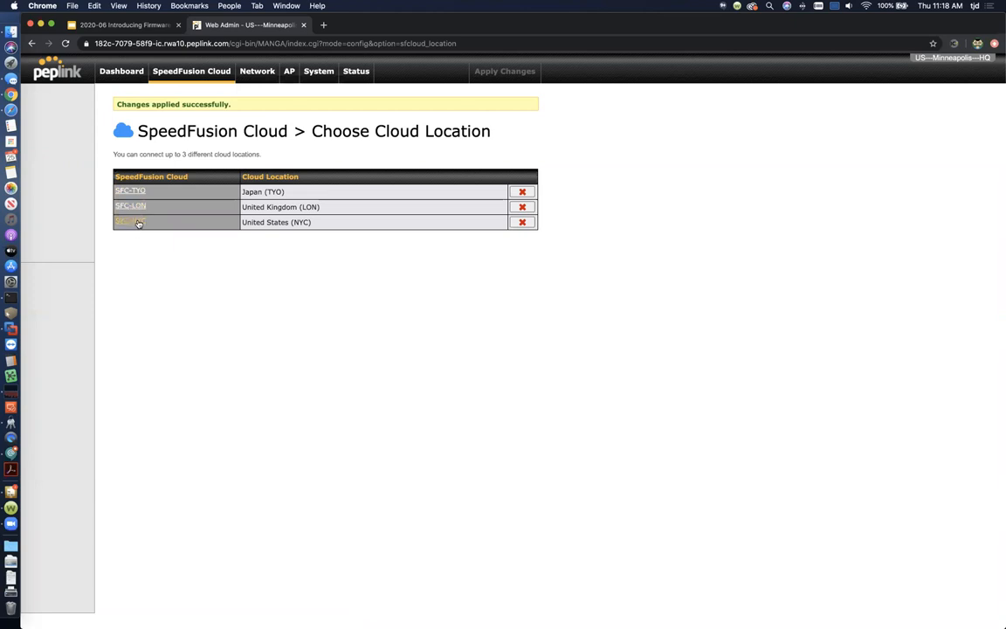
click(131, 222)
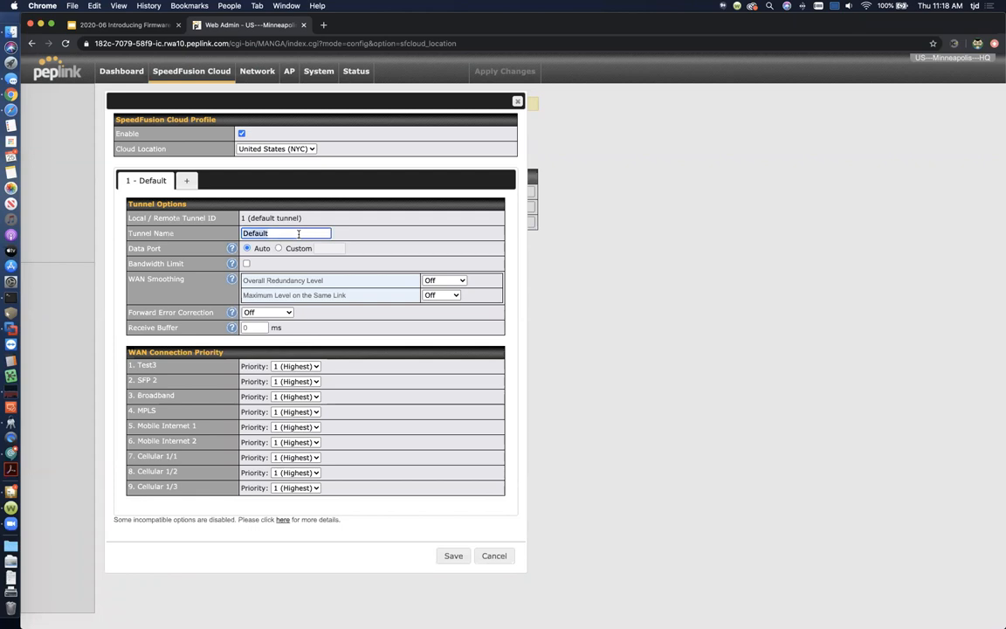
text(Hot Failover)
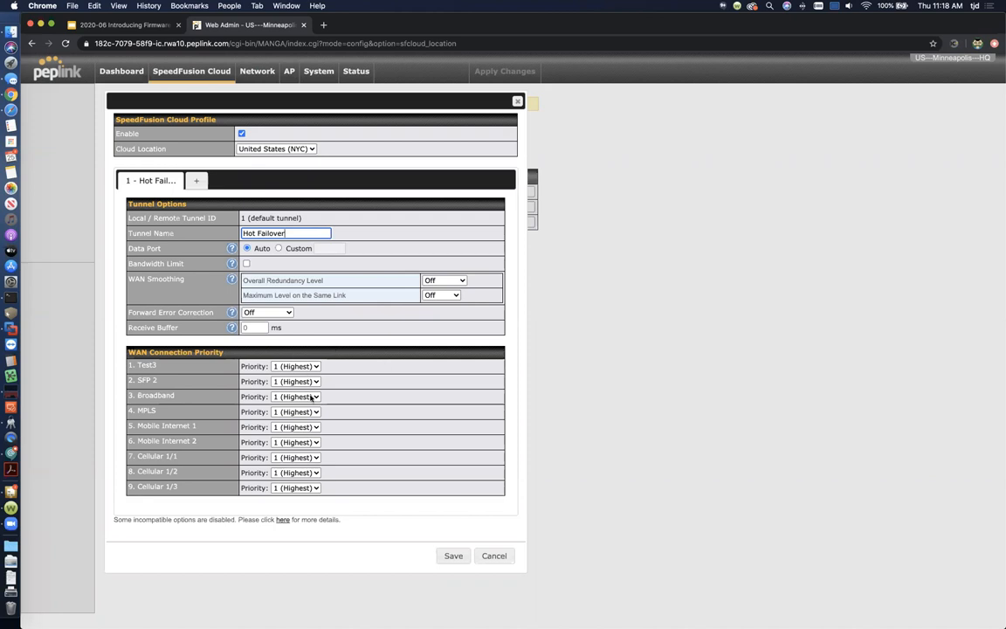
click(295, 366)
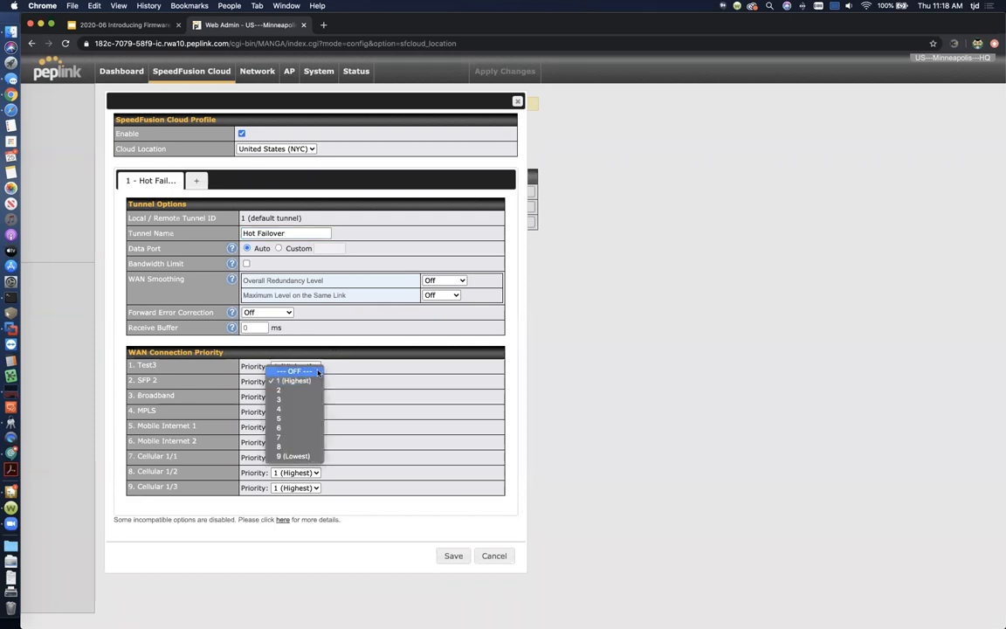
click(294, 366)
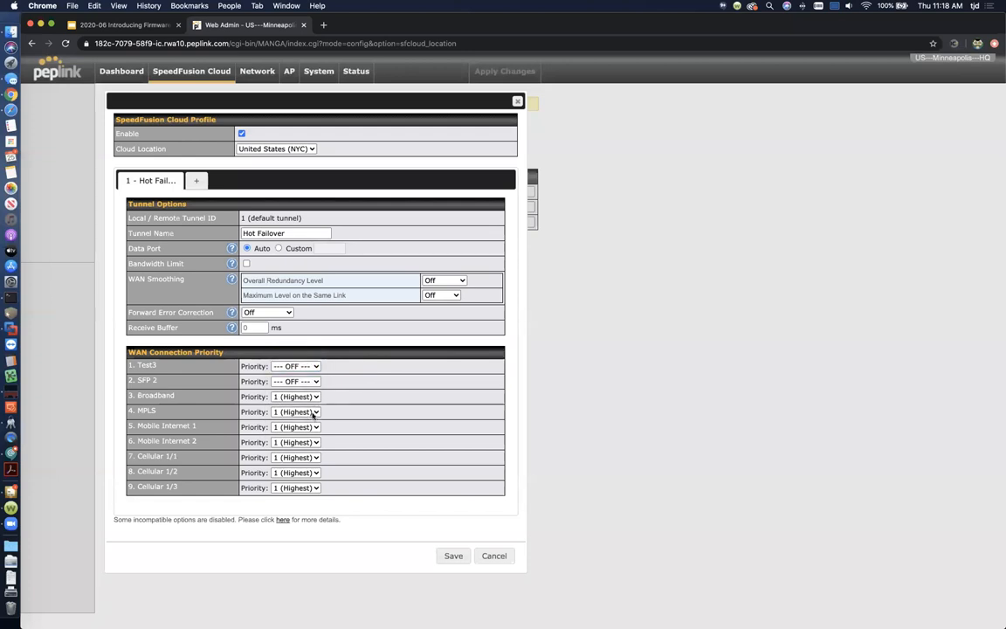
click(295, 426)
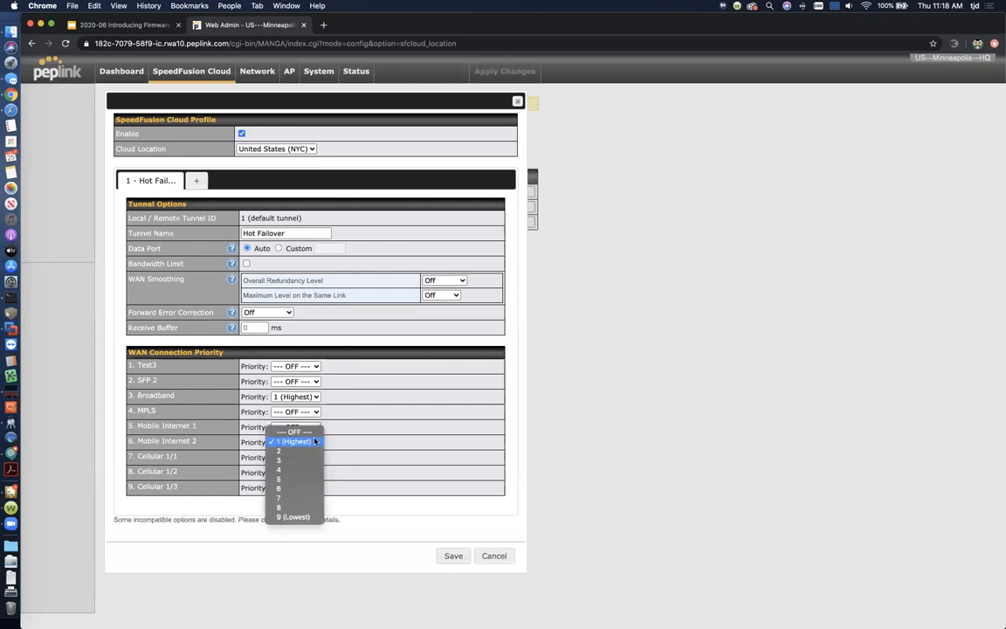
click(294, 441)
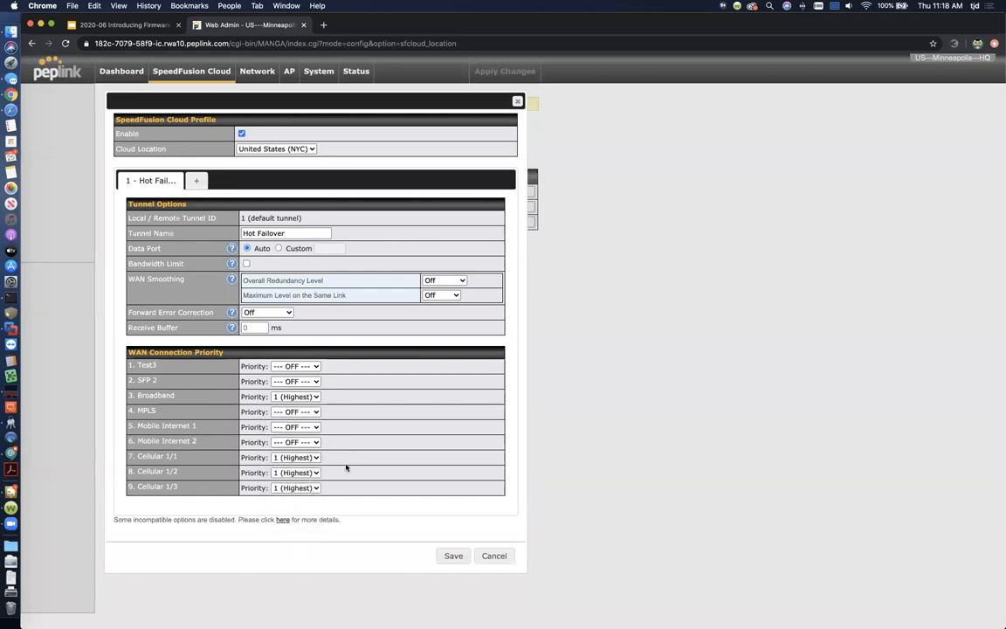
mouse_move(381, 510)
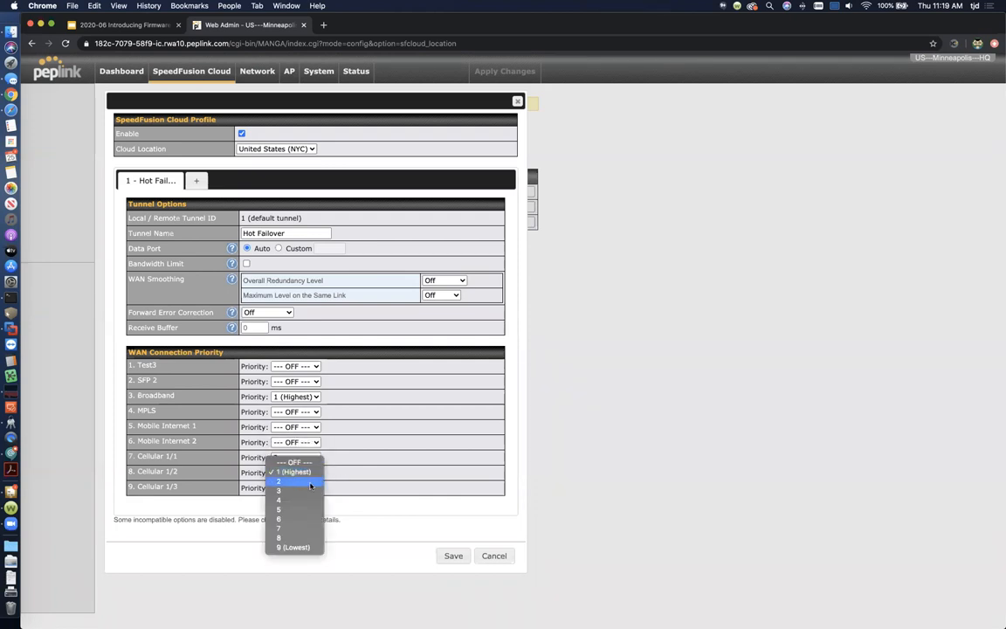
click(294, 481)
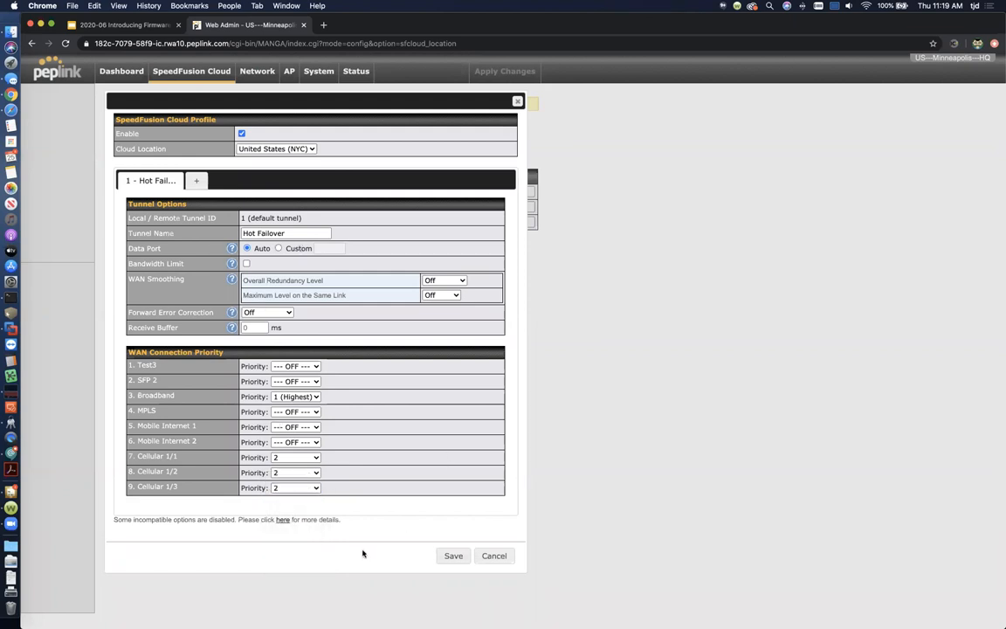
mouse_move(186, 379)
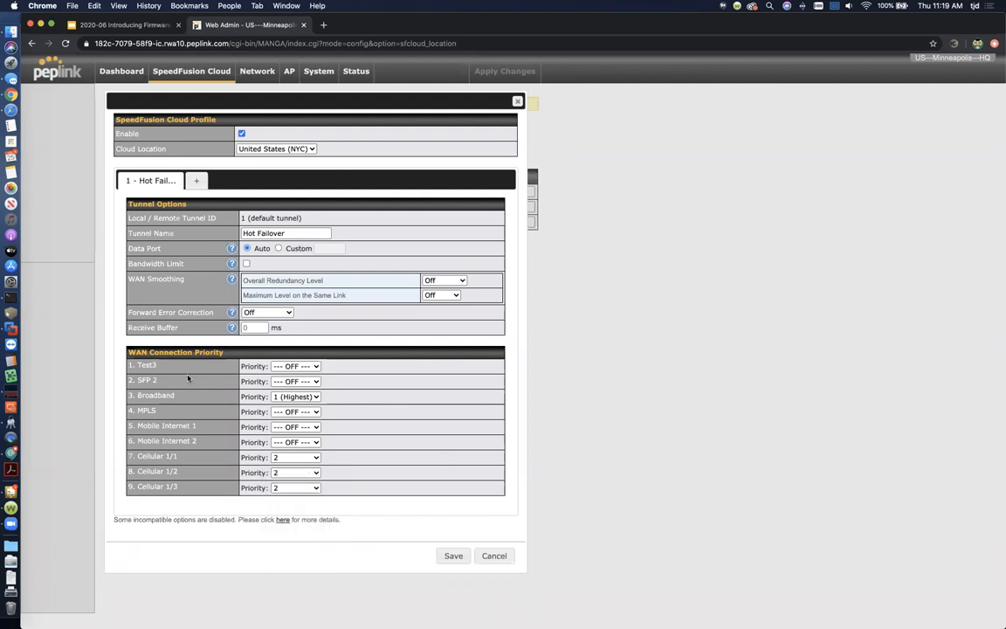
mouse_move(295, 499)
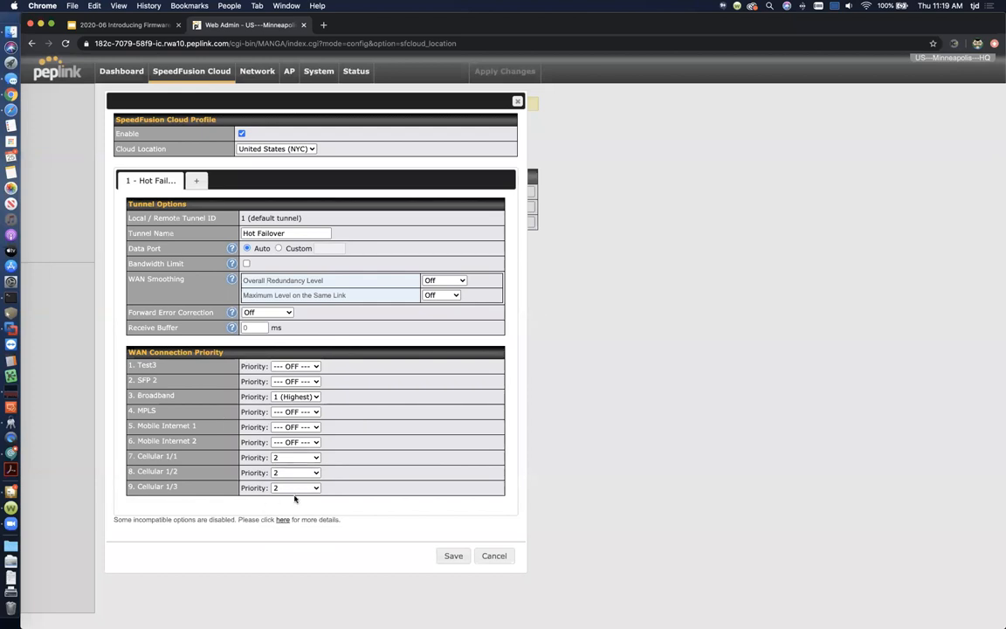
mouse_move(235, 352)
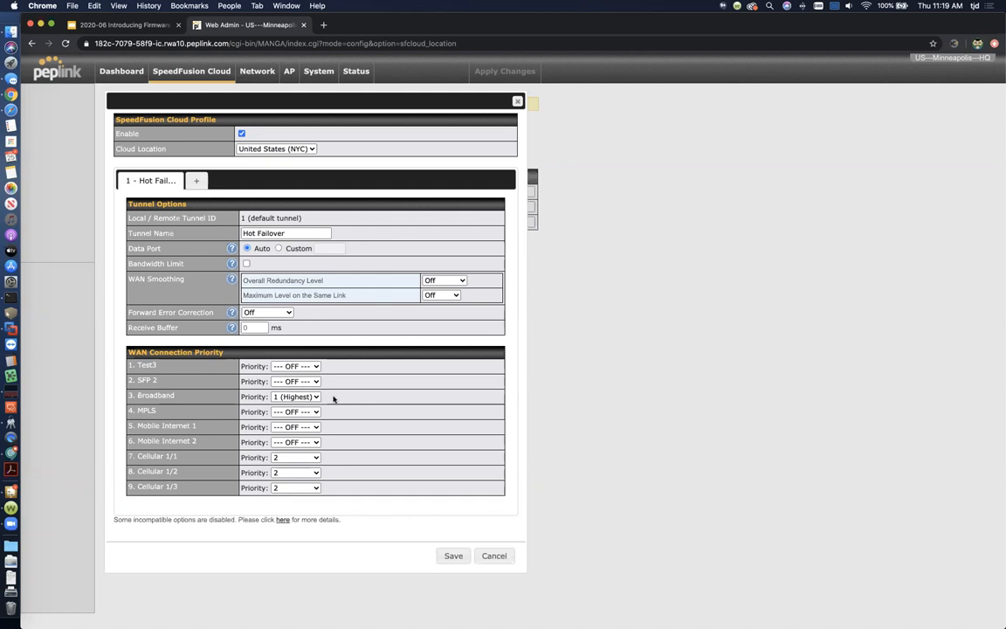
mouse_move(162, 412)
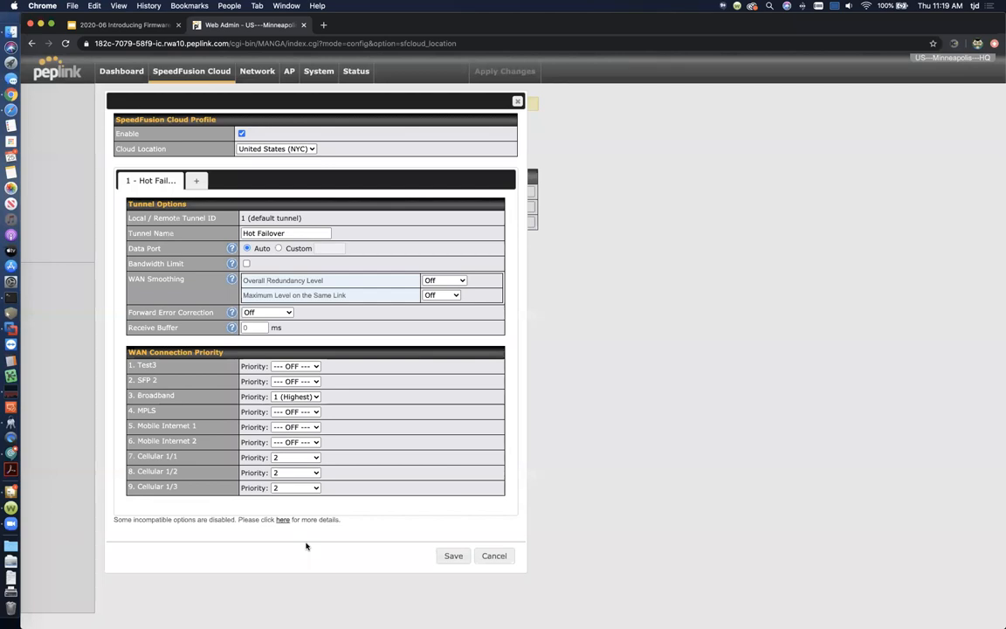
mouse_move(196, 181)
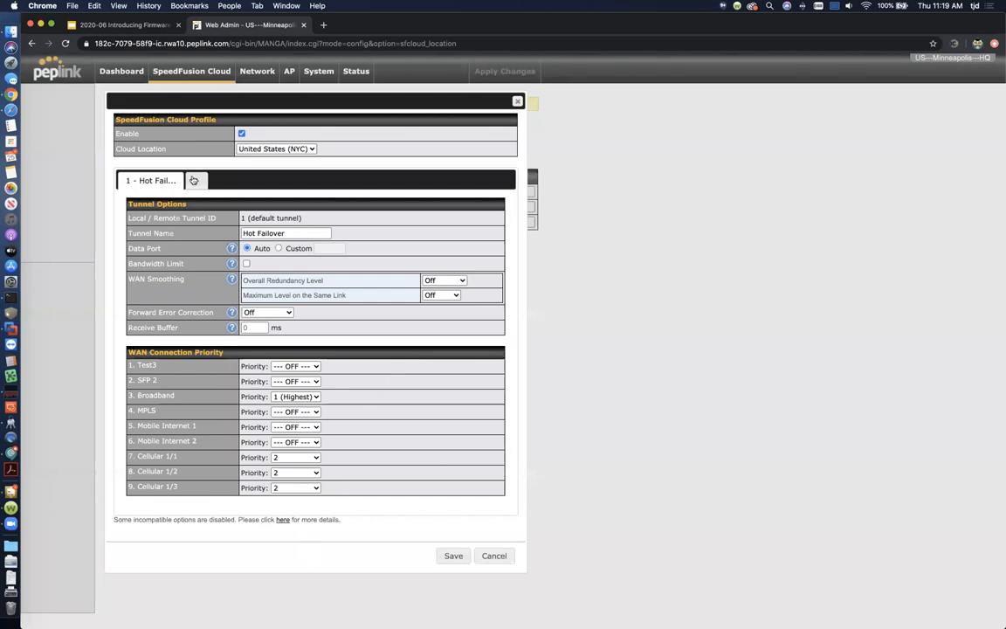
Create a 'WAN Smoothing' tunnel with overall redundancy level Normal
click(195, 181)
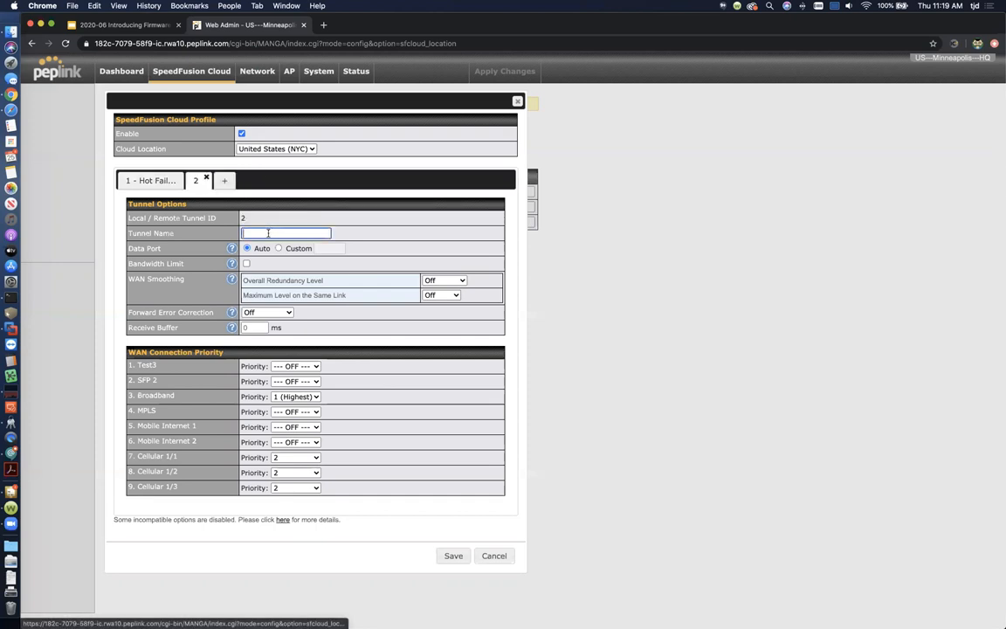
text(W)
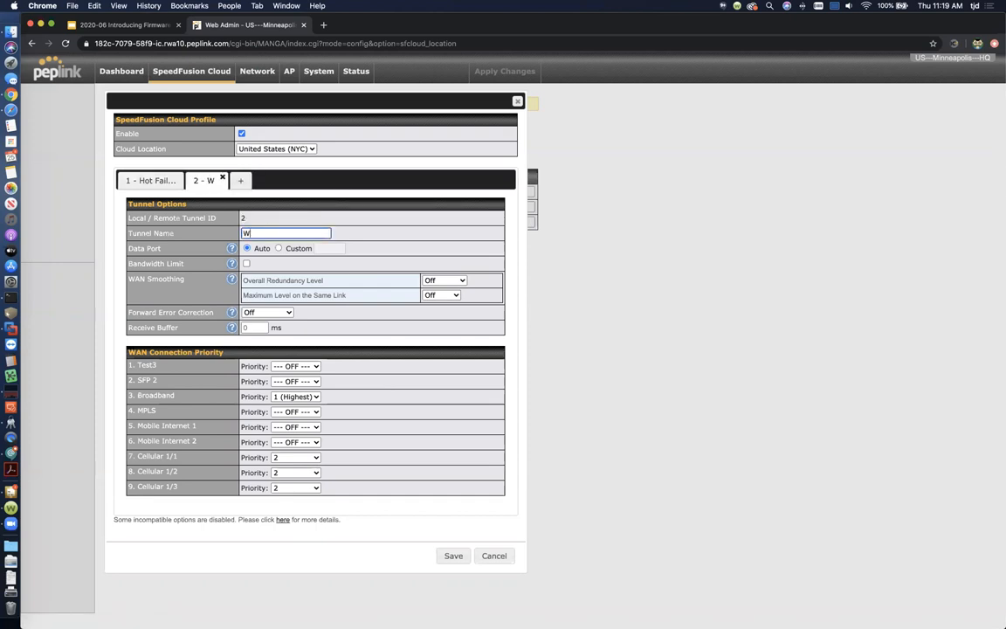
text(AN Smooting)
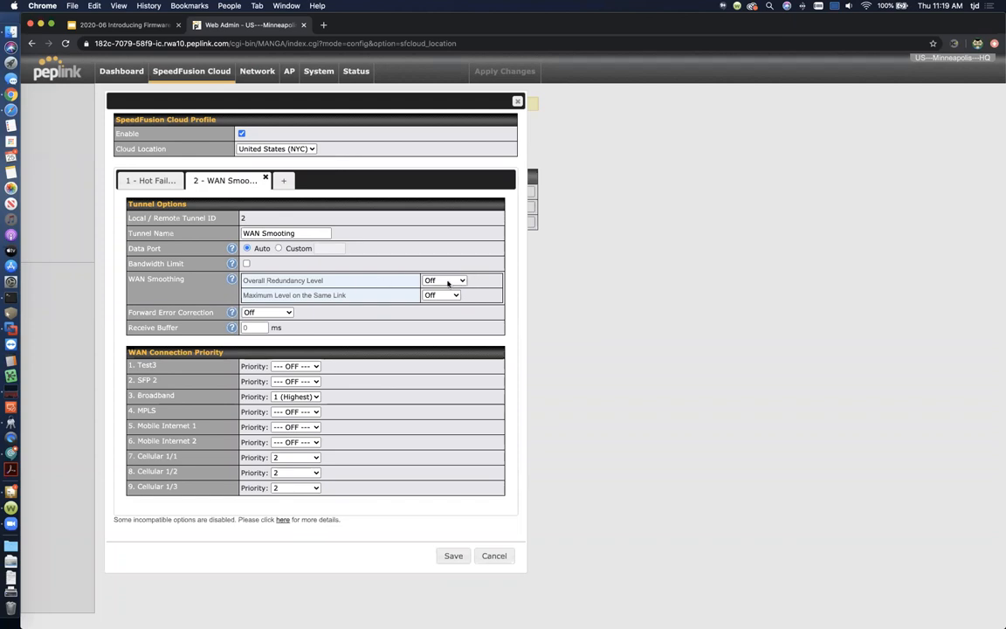
click(442, 280)
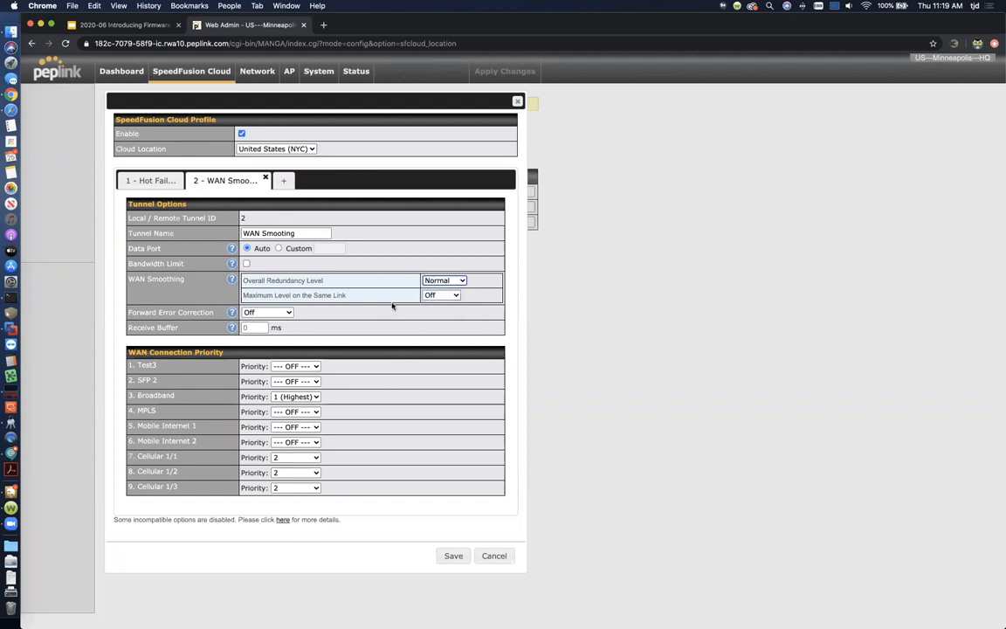
mouse_move(416, 285)
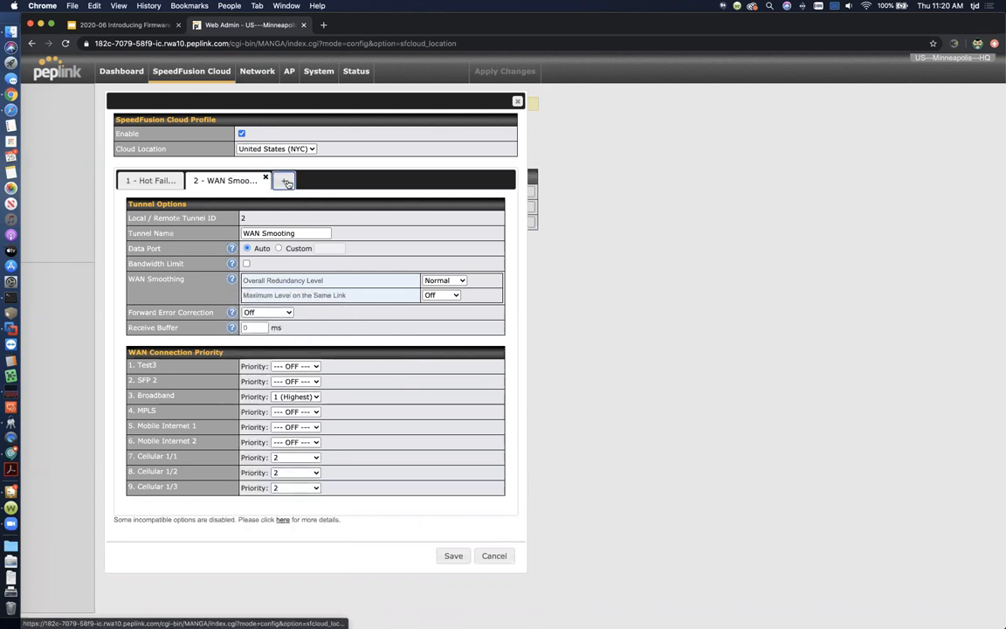
Create an 'FEC' tunnel with Low forward error correction, then save and apply
click(284, 181)
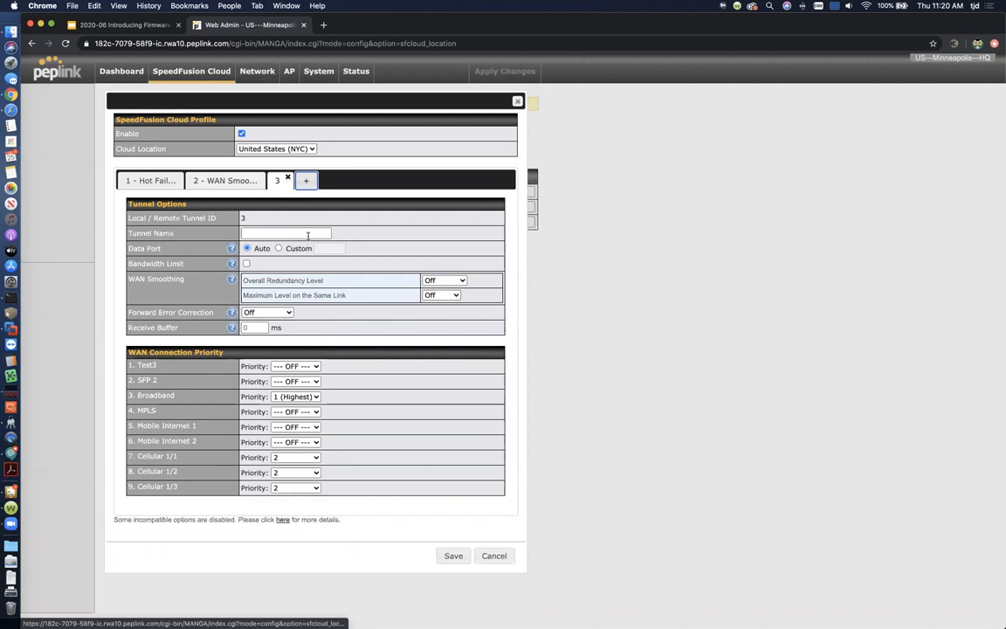
text(FEC)
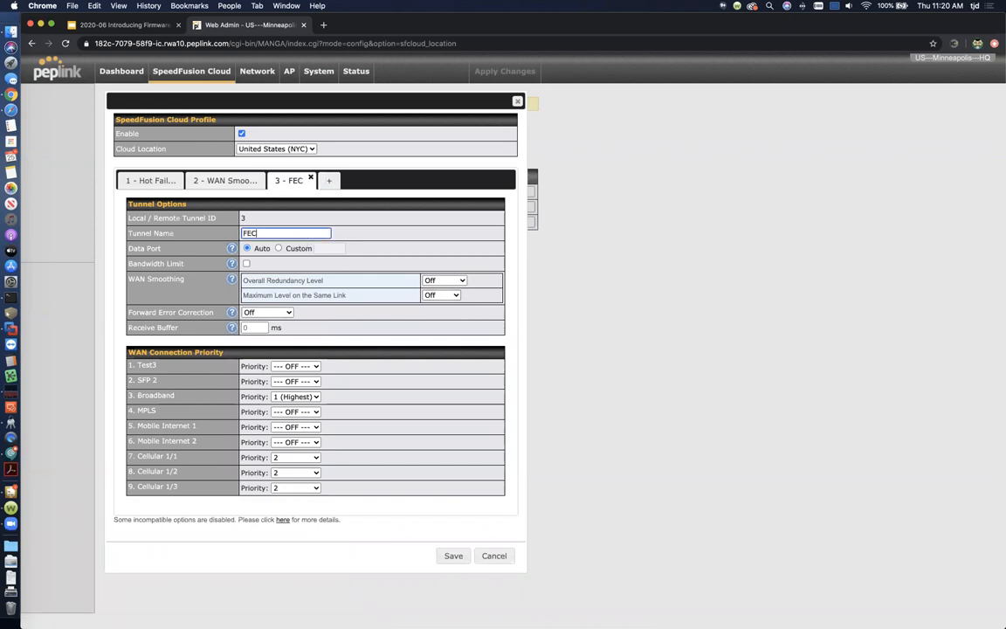
click(266, 311)
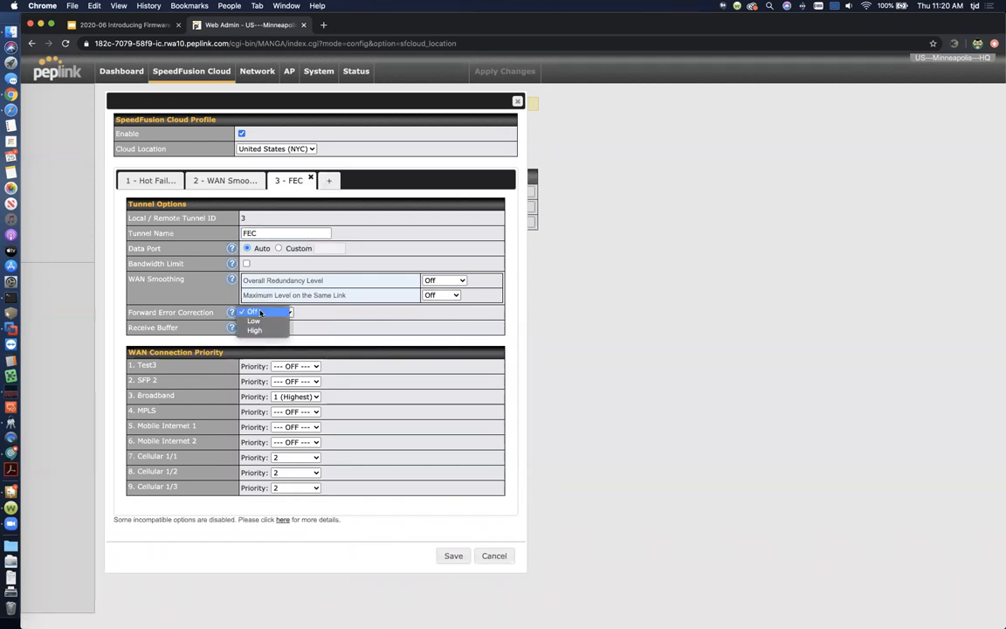
click(254, 321)
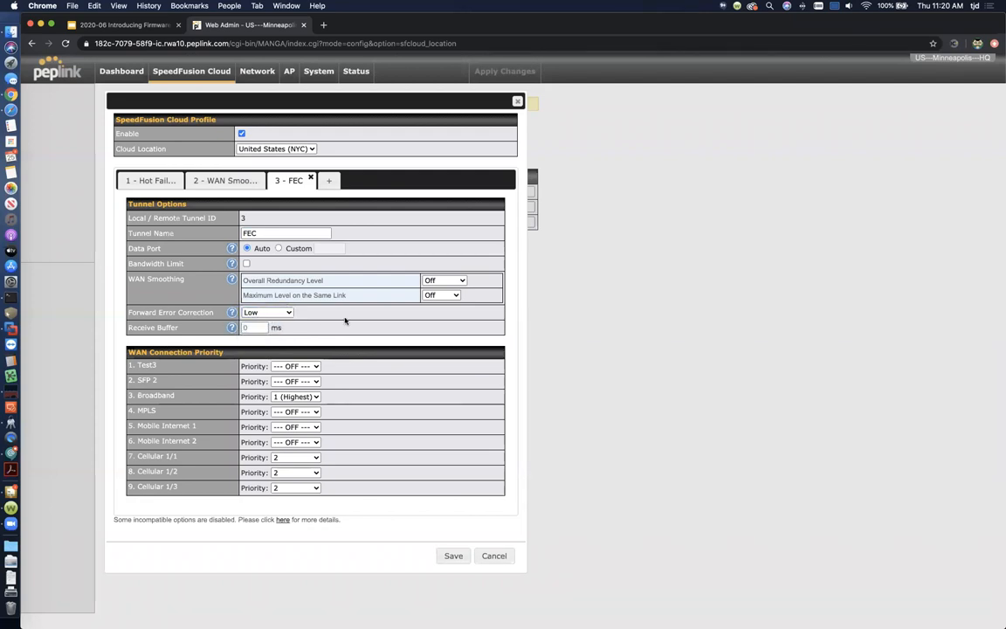
mouse_move(332, 315)
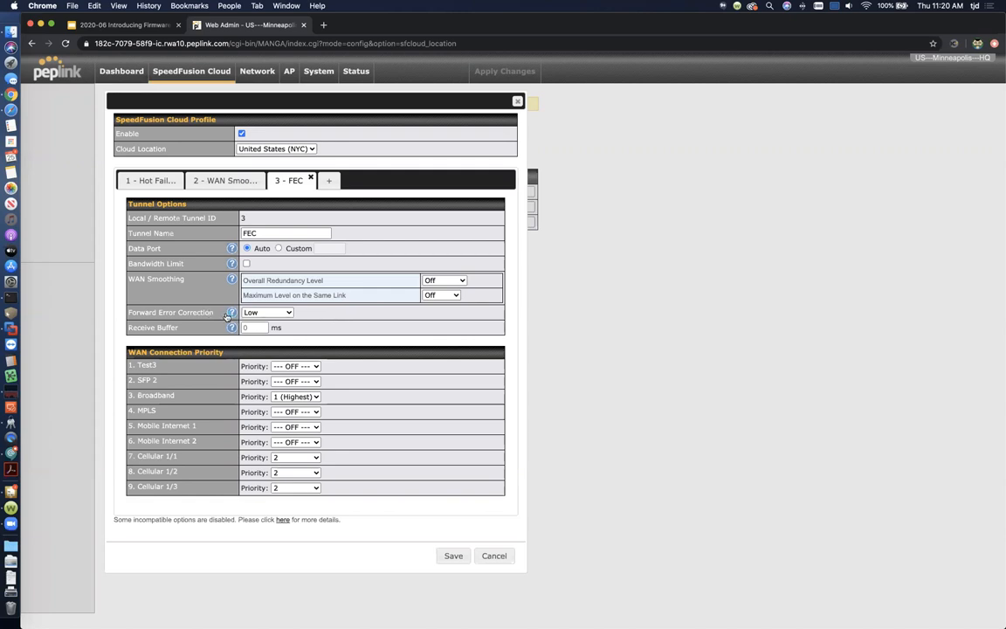
click(231, 313)
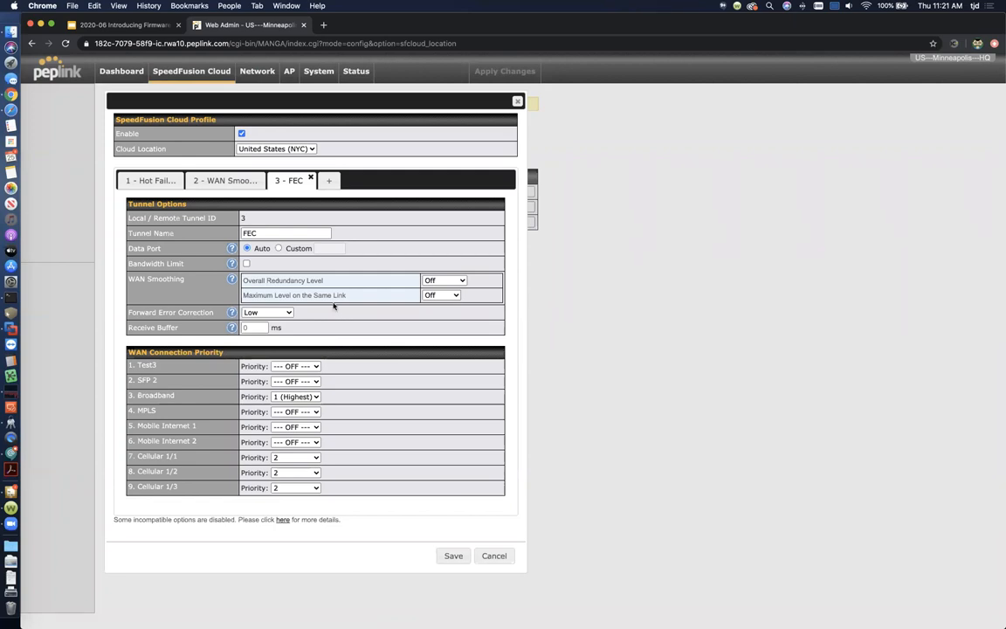
mouse_move(331, 314)
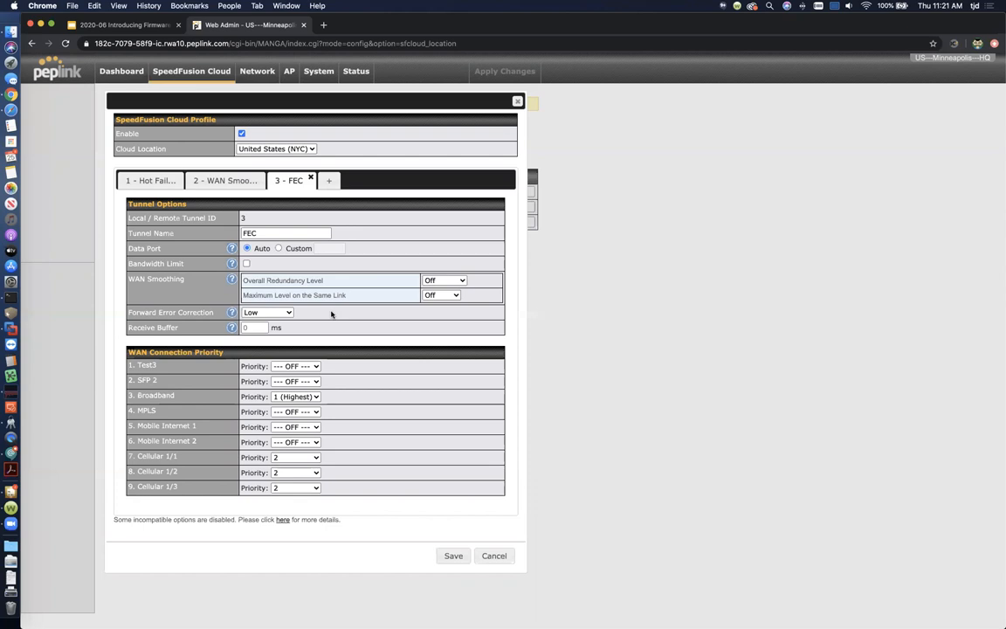
mouse_move(218, 288)
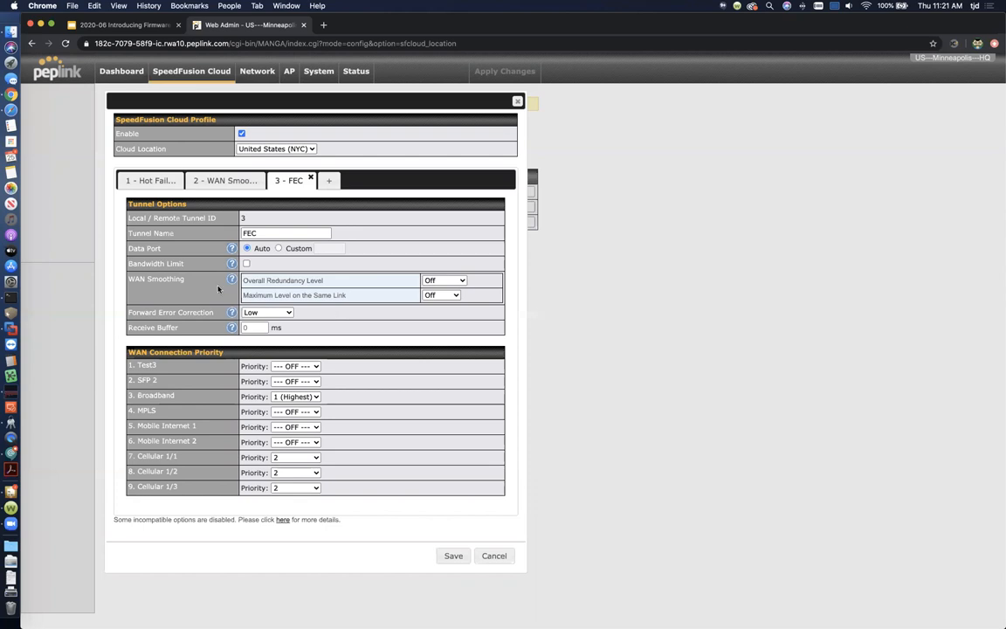
mouse_move(353, 174)
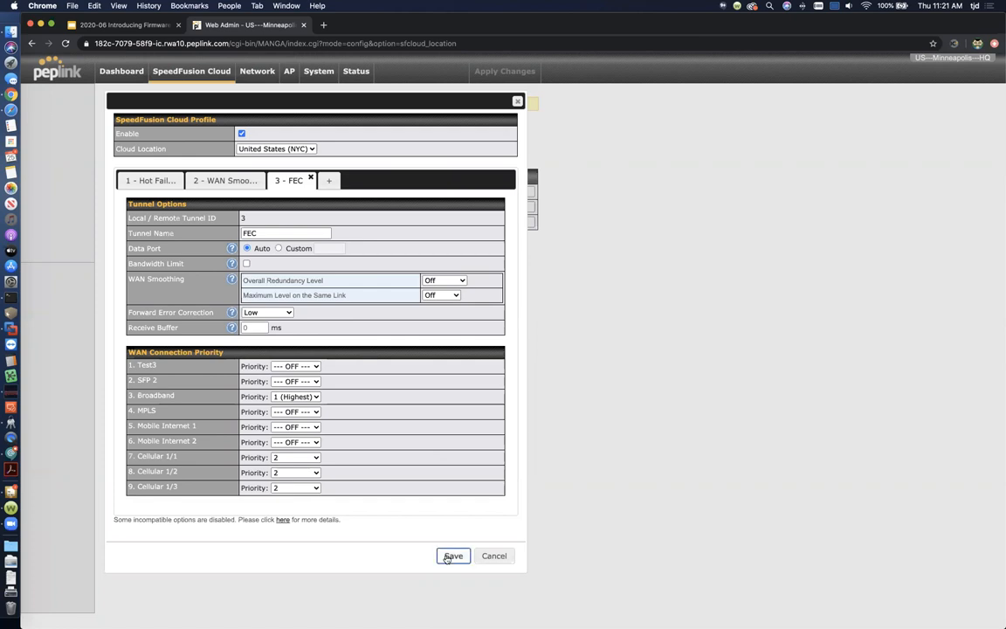
click(451, 555)
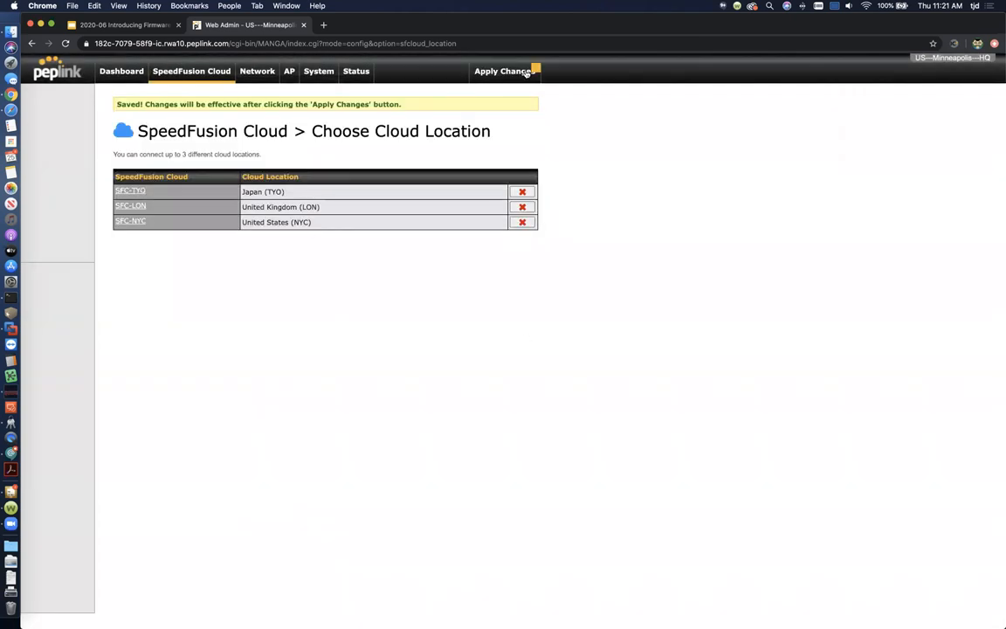
click(504, 70)
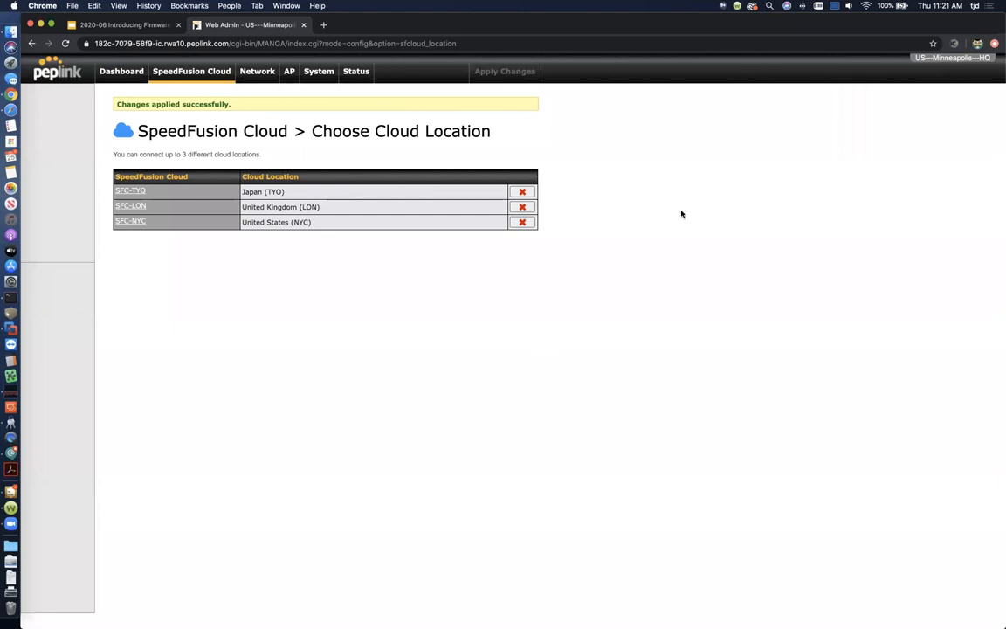
mouse_move(189, 84)
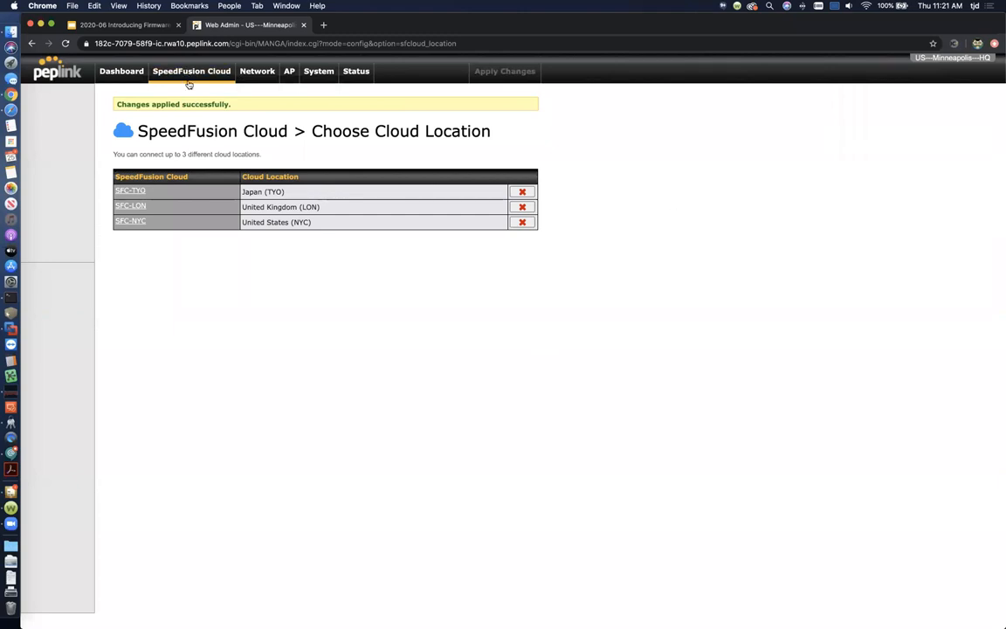
Open the Connect Clients to Cloud page under SpeedFusion Cloud
click(191, 72)
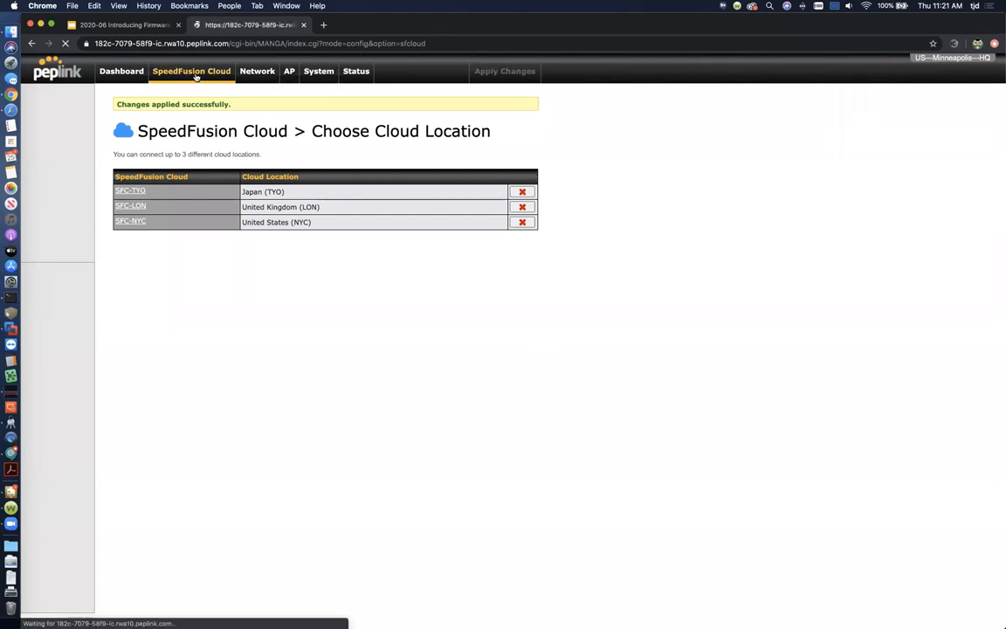
click(191, 71)
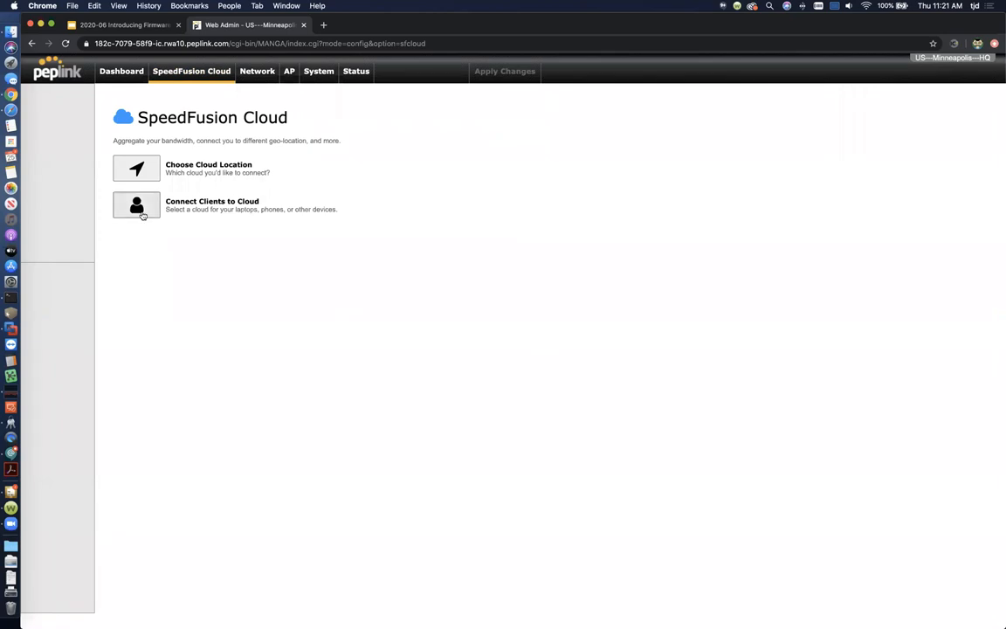
click(137, 205)
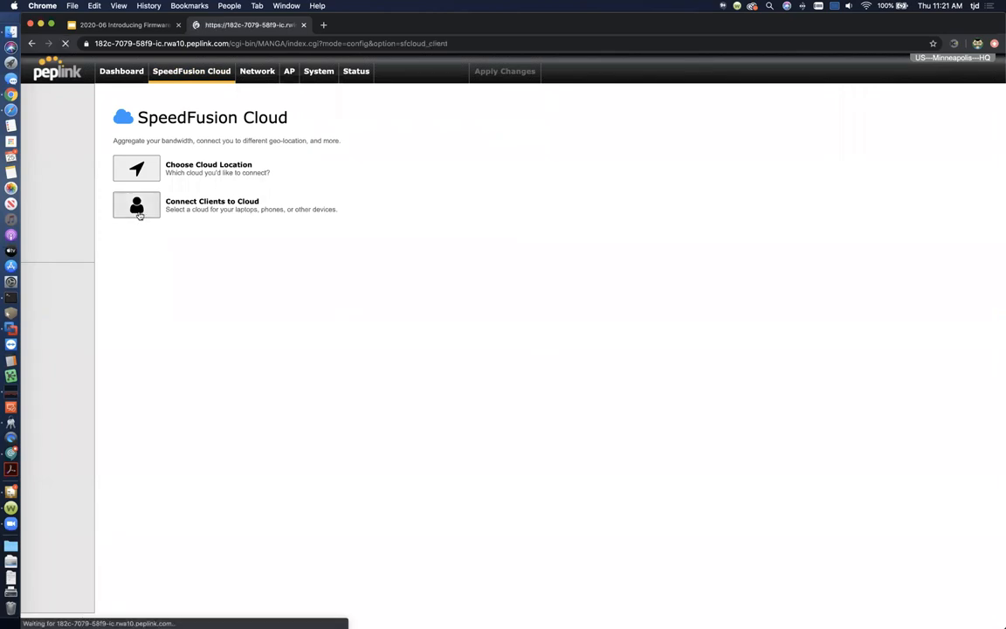
click(136, 206)
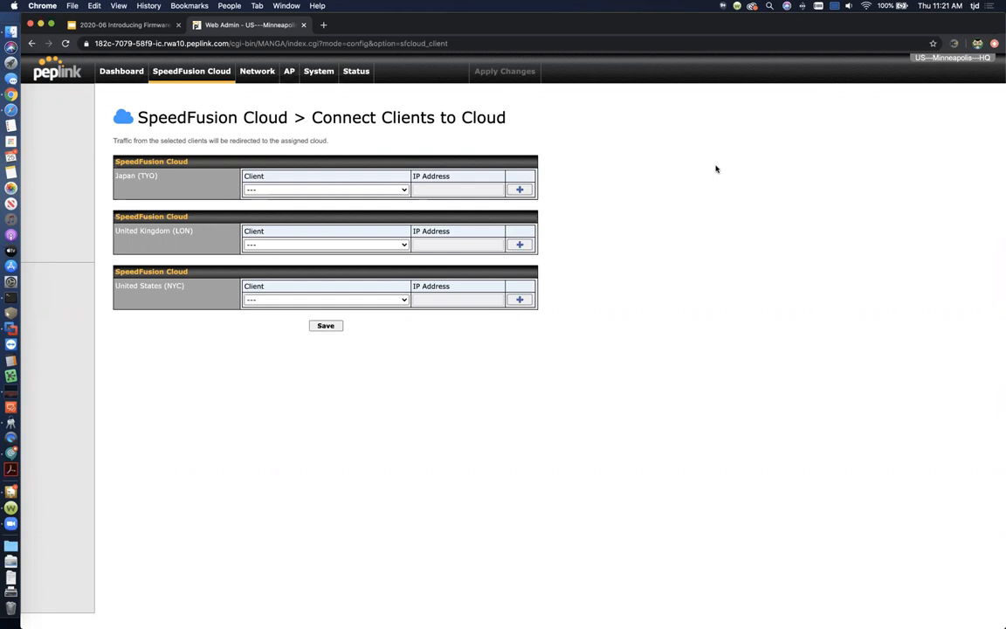
mouse_move(374, 205)
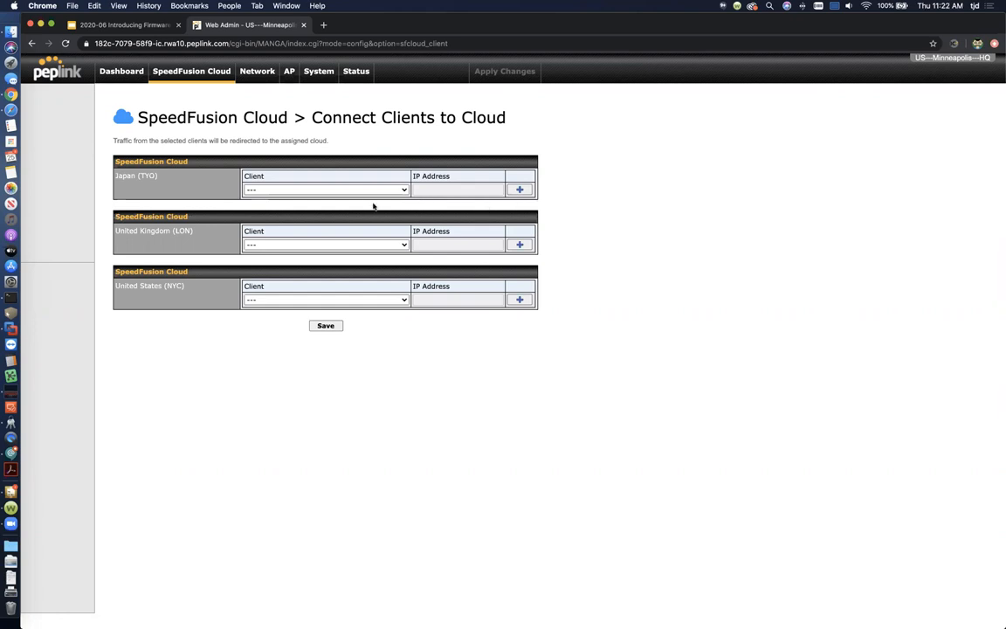
mouse_move(335, 190)
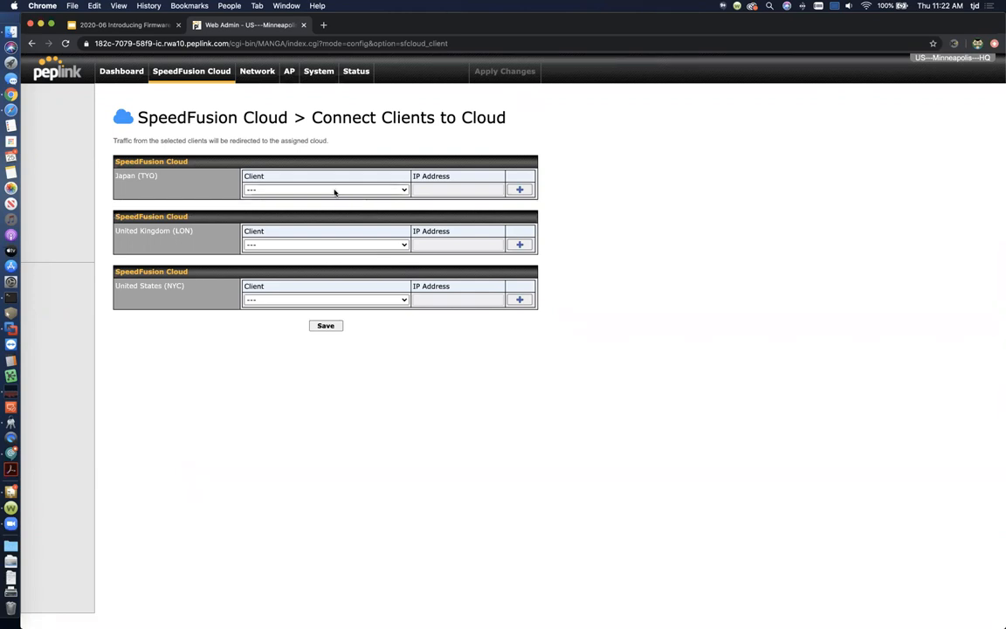
Assign and clear a Japan (TYO) client, then pick the Minneapolis switch for NYC
click(325, 190)
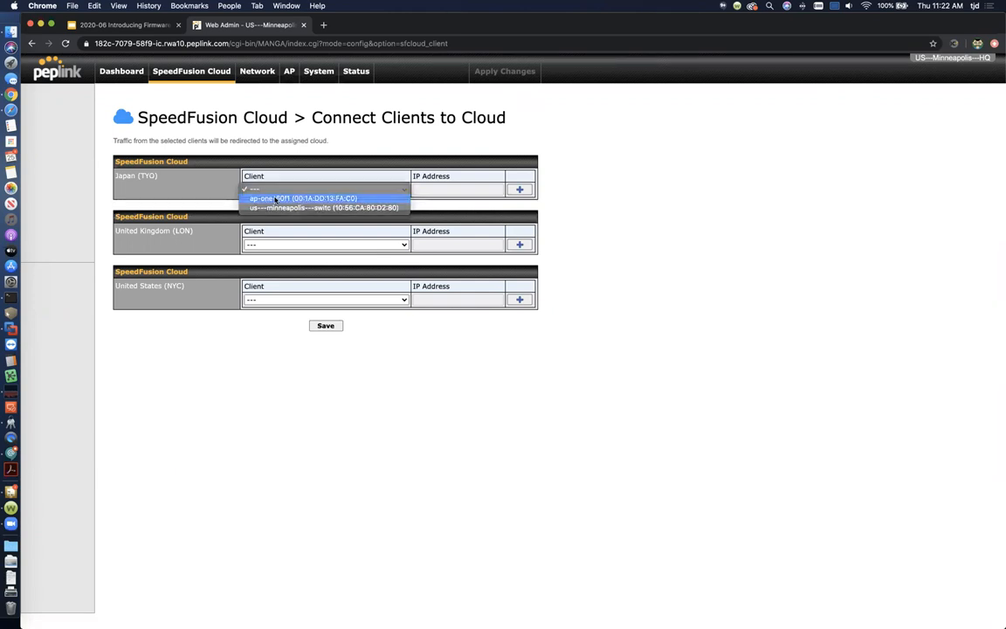
click(301, 189)
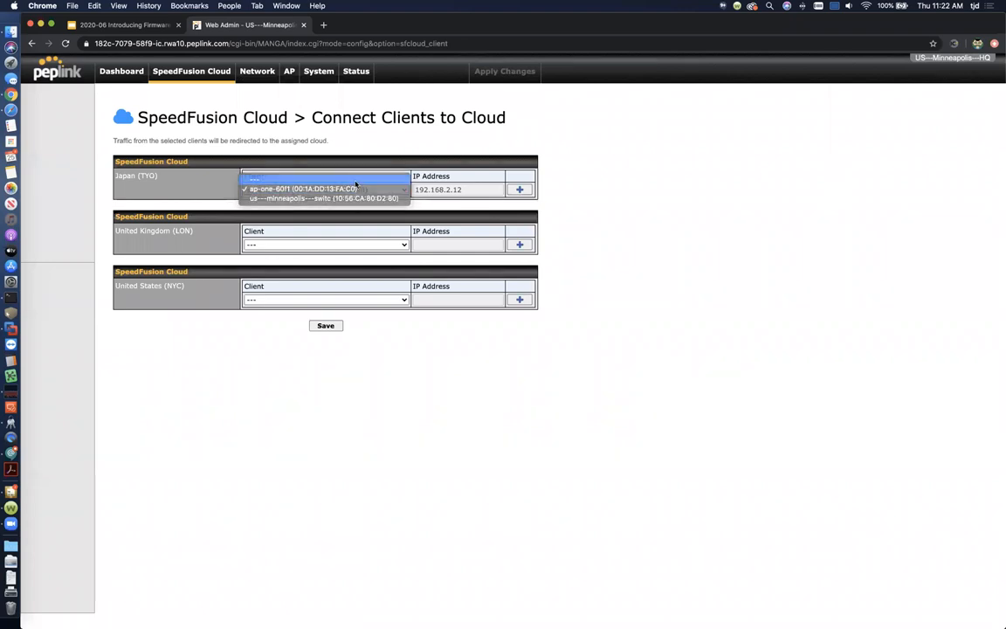
click(325, 298)
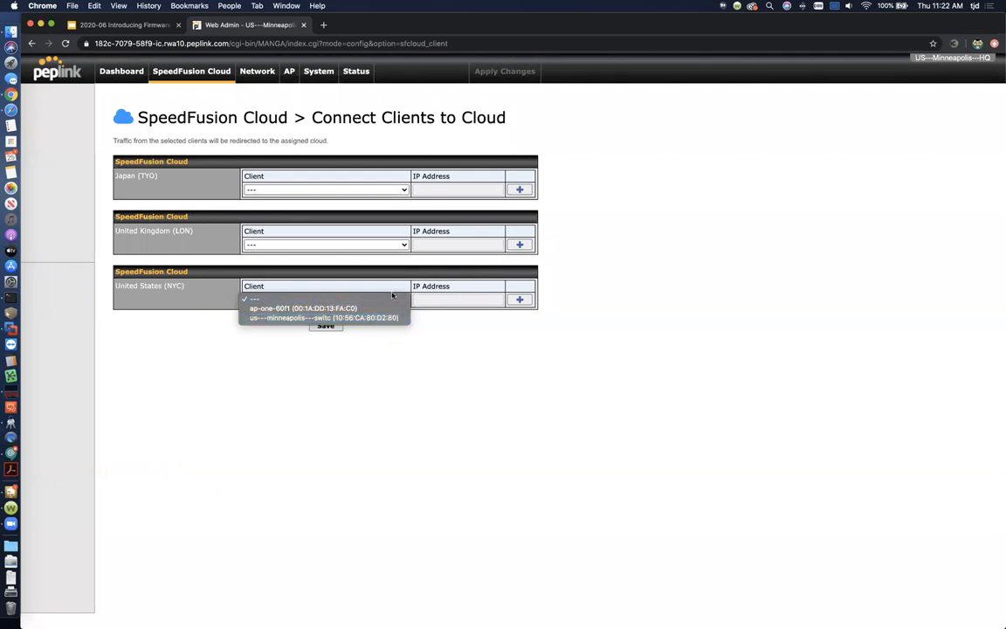
click(324, 318)
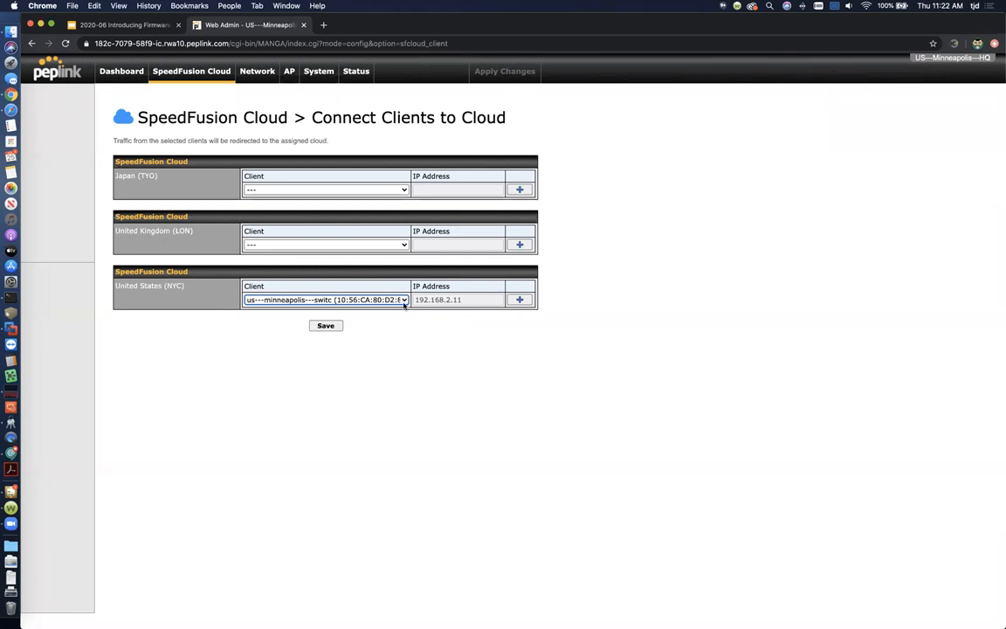
mouse_move(400, 303)
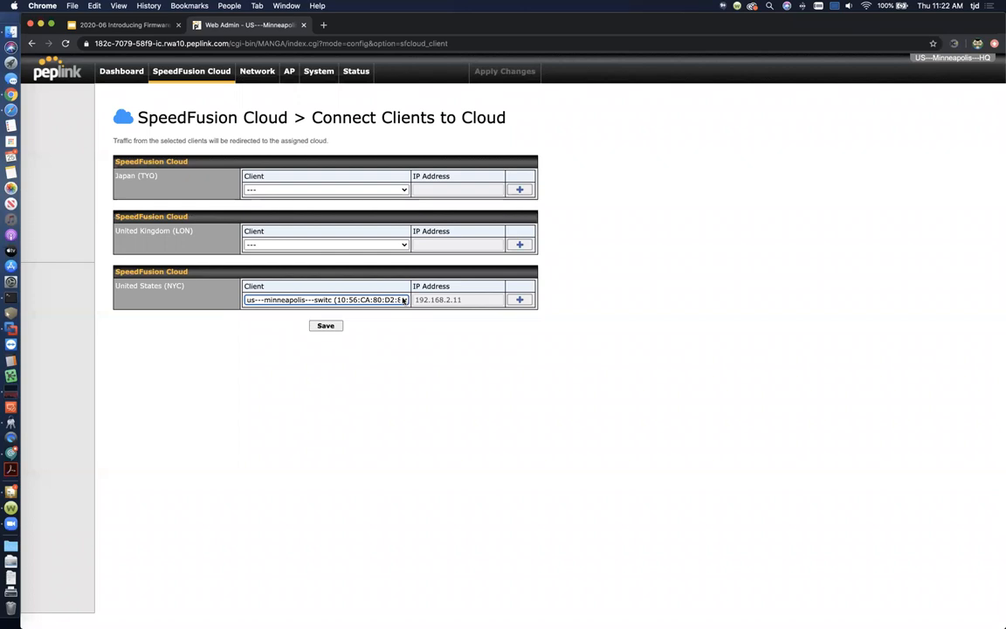
mouse_move(391, 195)
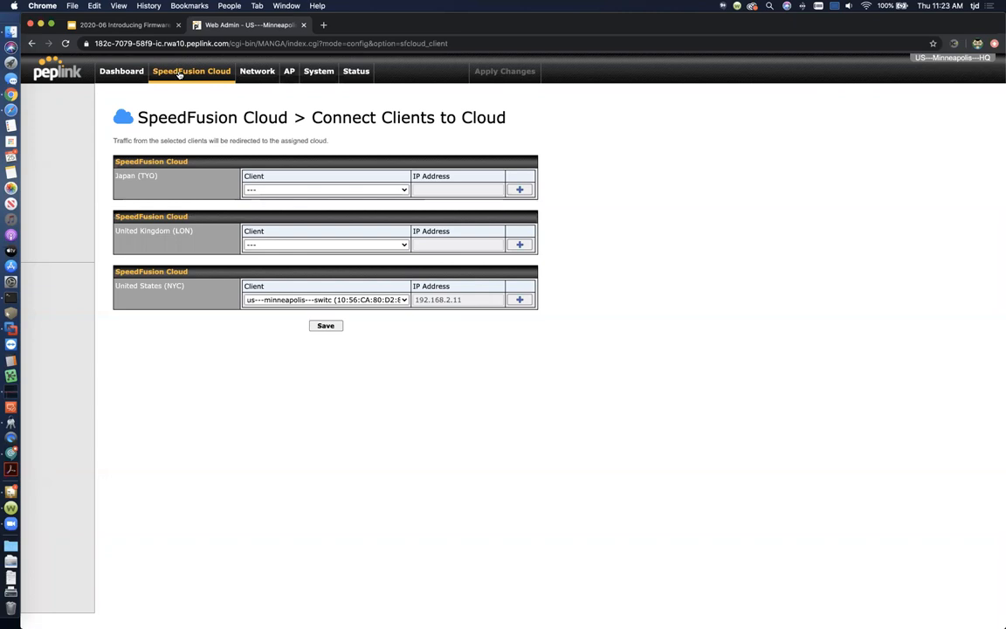
mouse_move(256, 70)
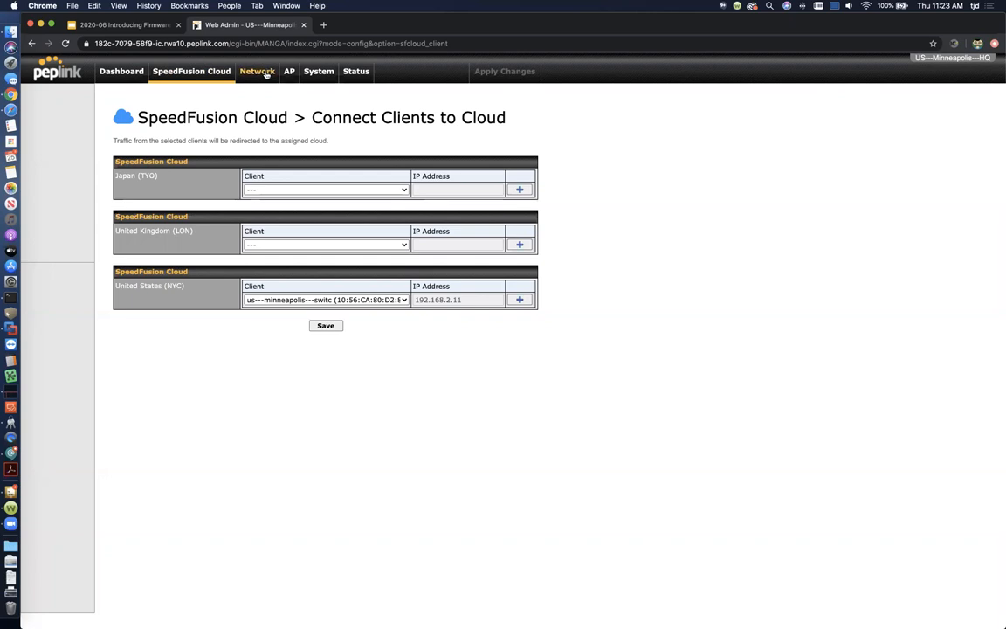
Open Network > Outbound Policy
click(255, 71)
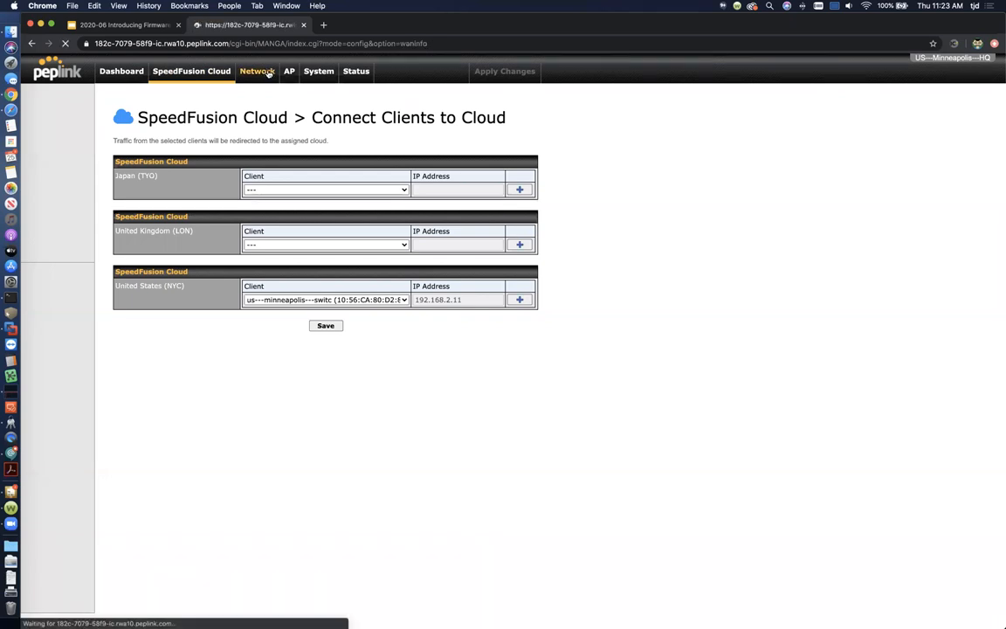
click(256, 72)
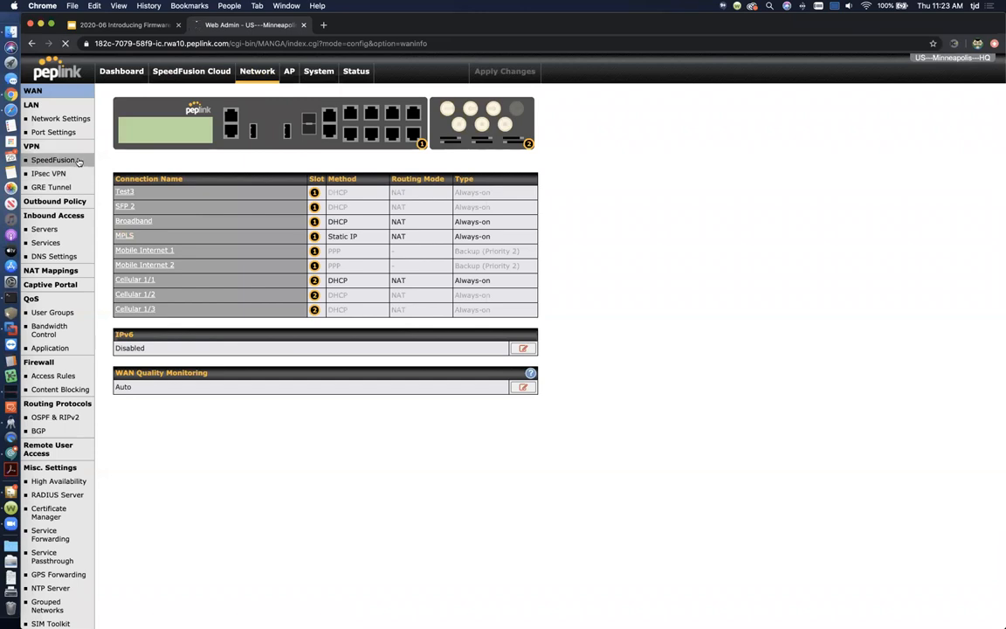
click(54, 160)
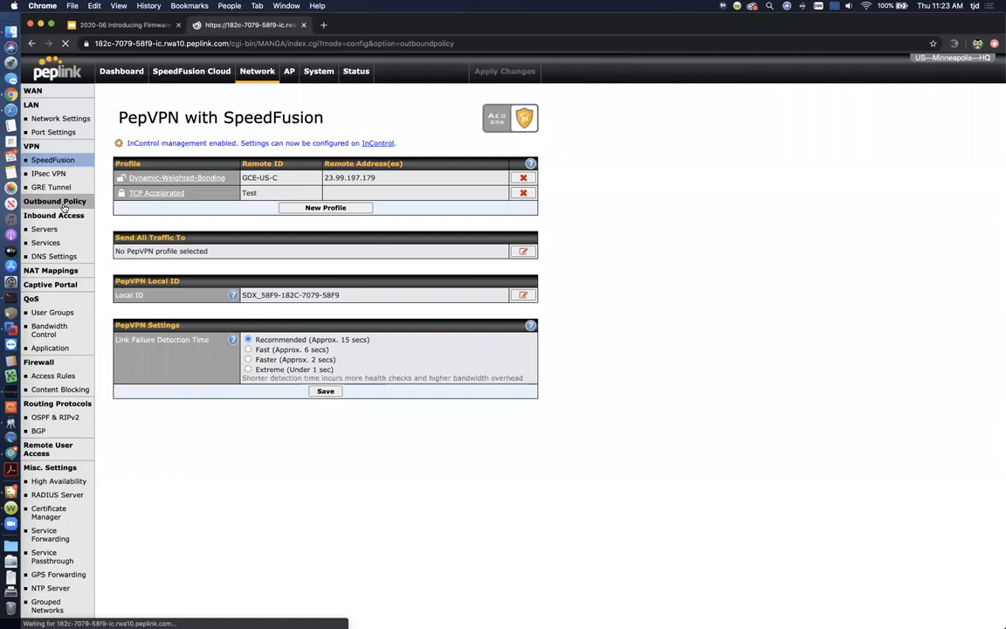
click(55, 201)
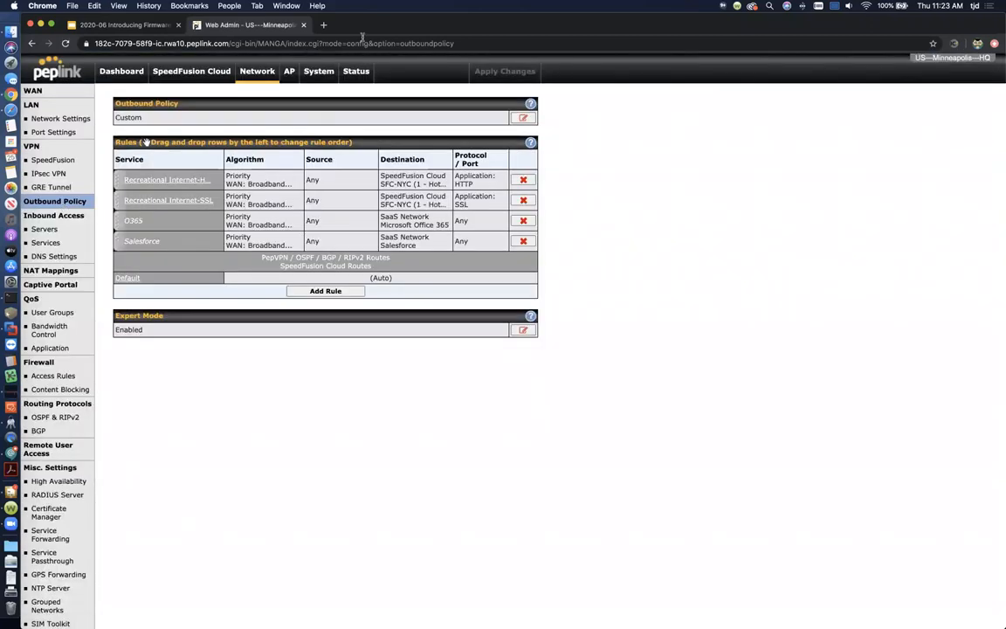
mouse_move(641, 158)
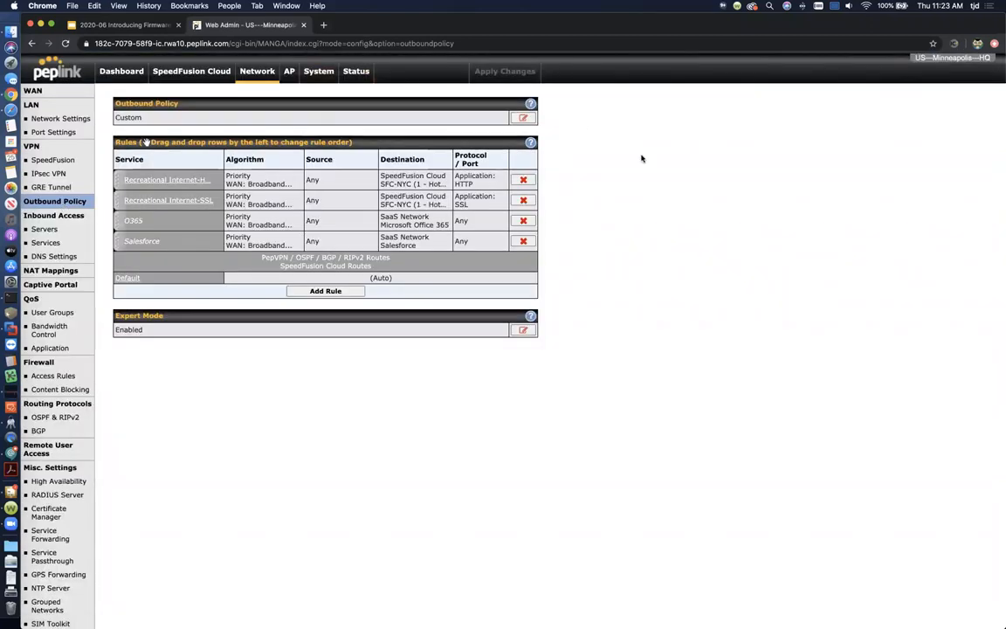
mouse_move(739, 229)
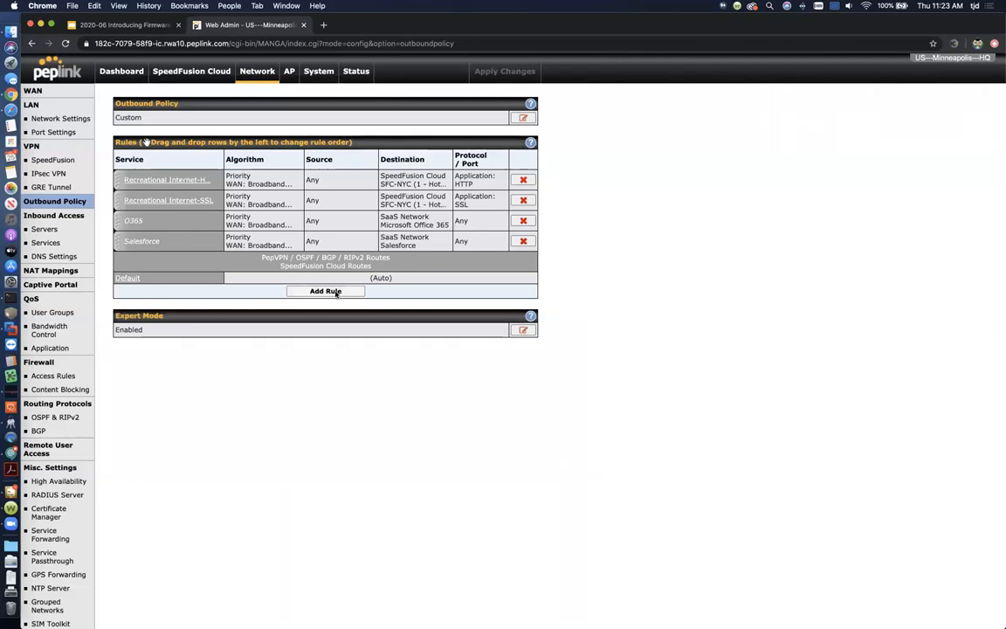
Draft an 'SFC Test' rule with a SpeedFusion Cloud destination, then discard it
click(325, 291)
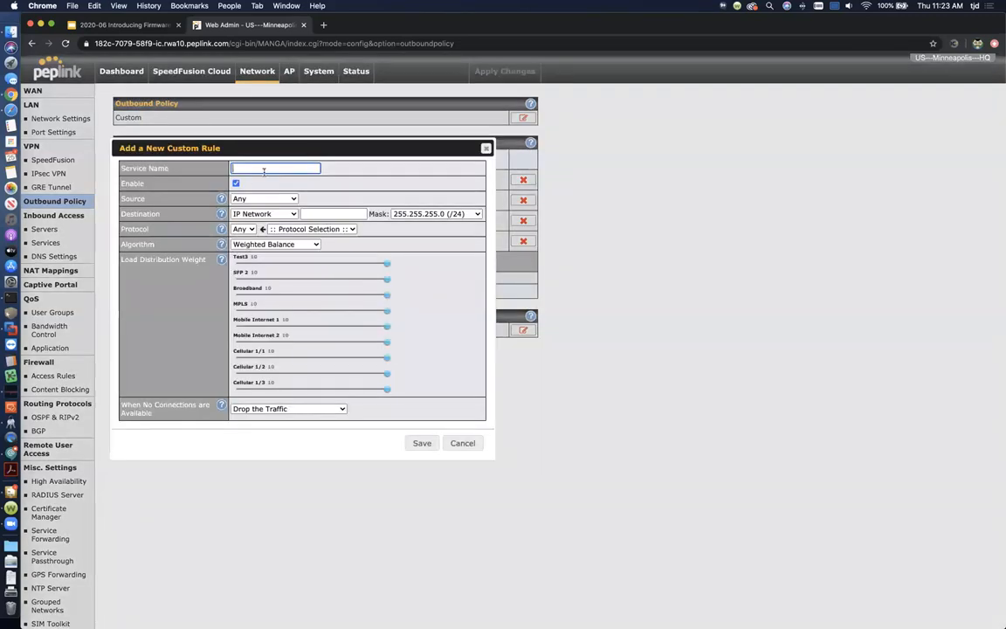
text(SFC Test)
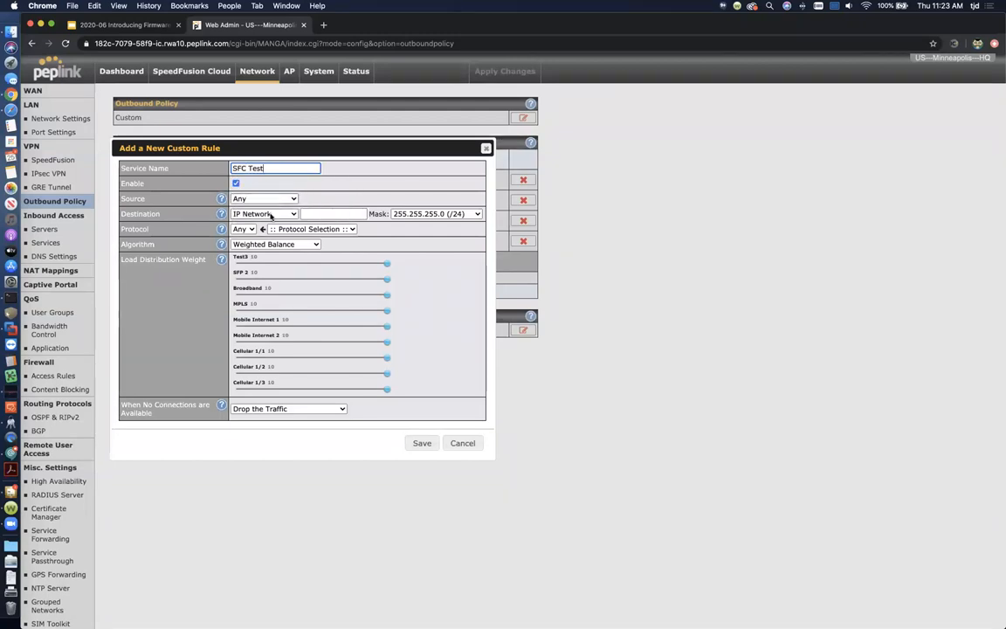
click(264, 213)
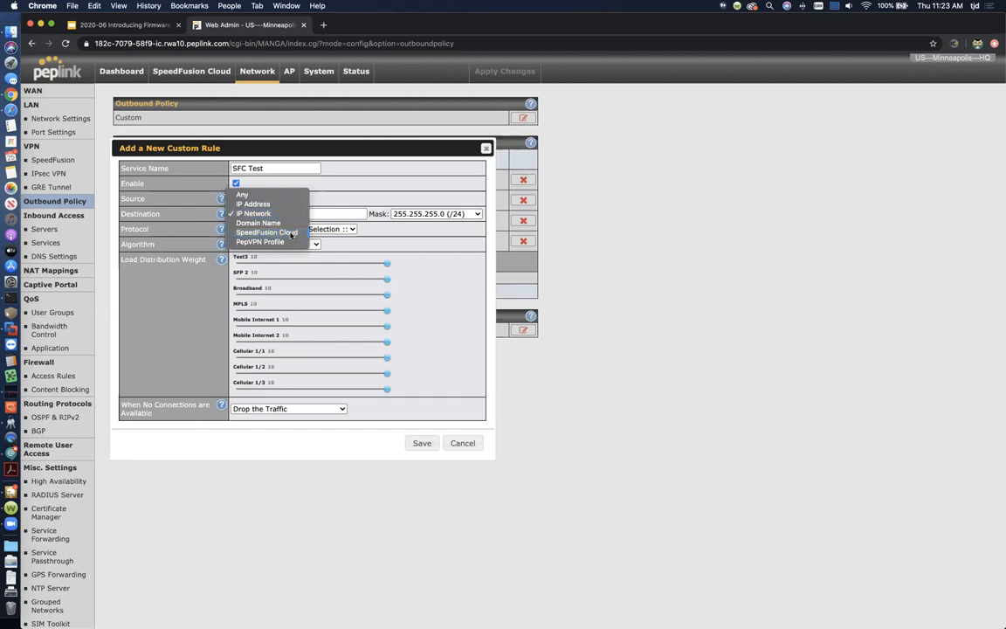
click(267, 232)
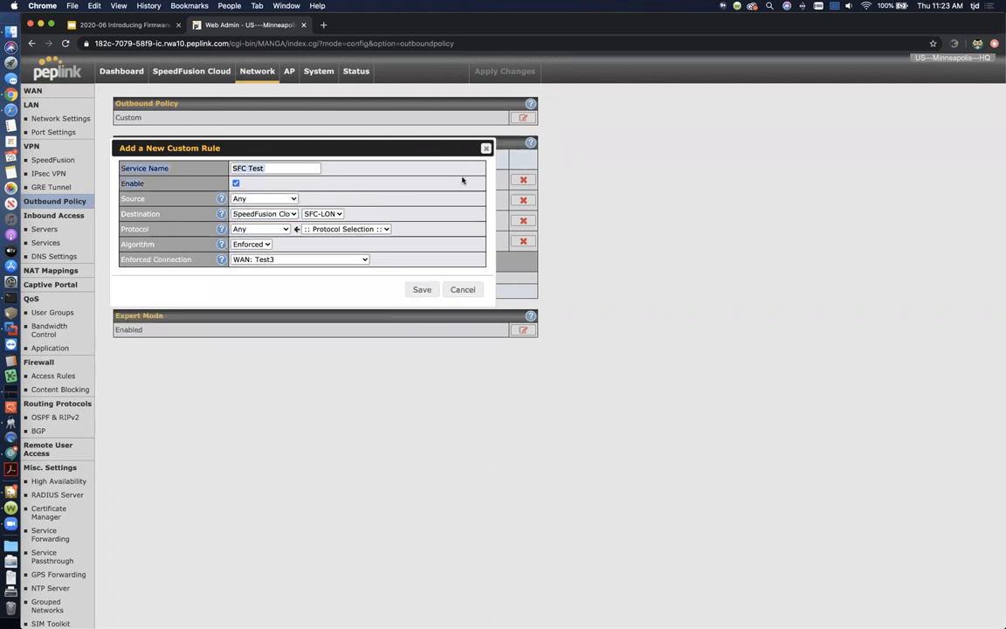
mouse_move(431, 158)
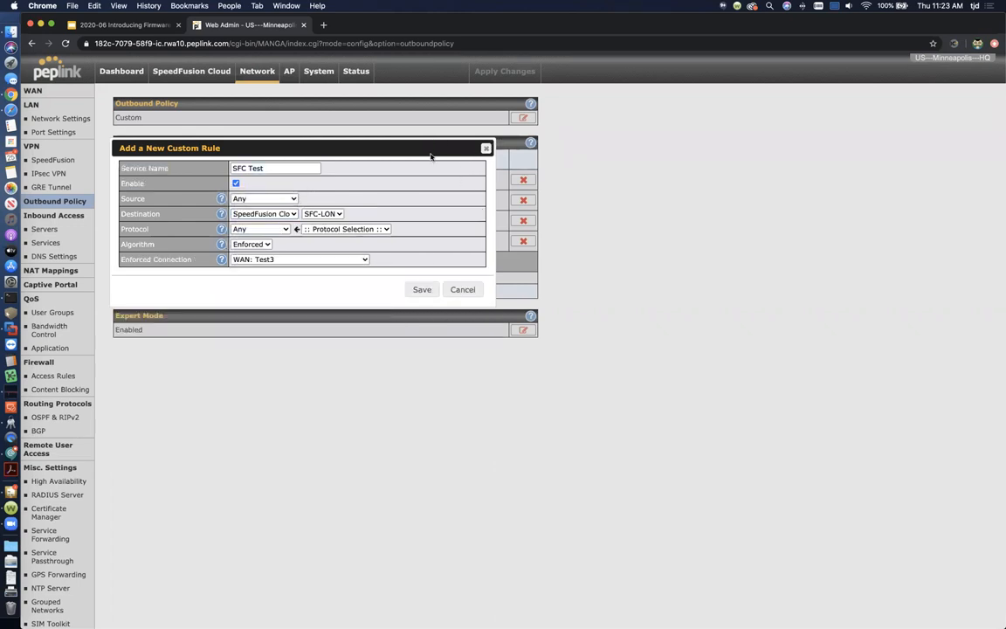
mouse_move(499, 150)
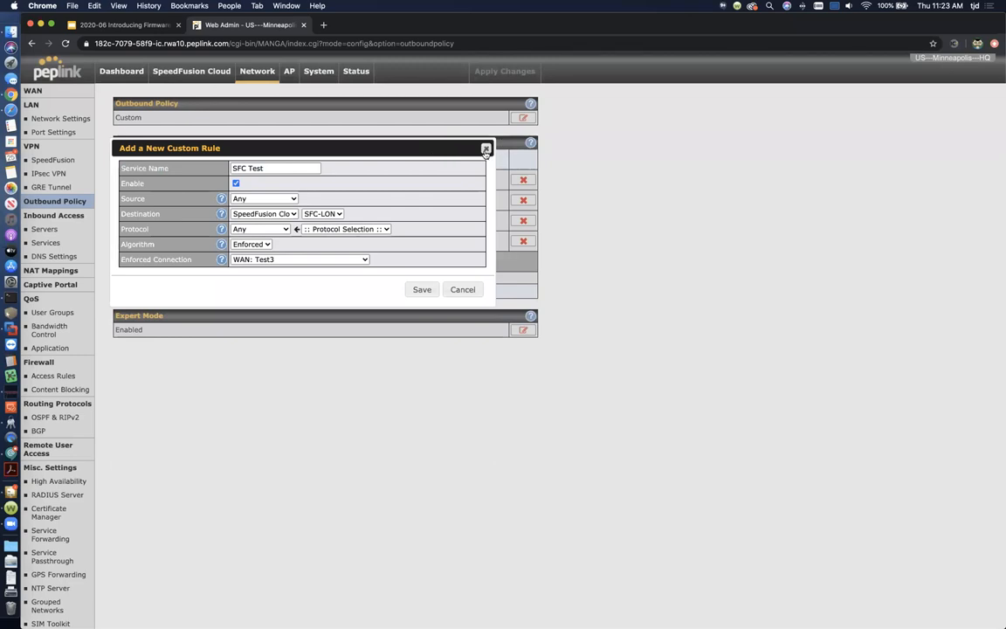
mouse_move(486, 149)
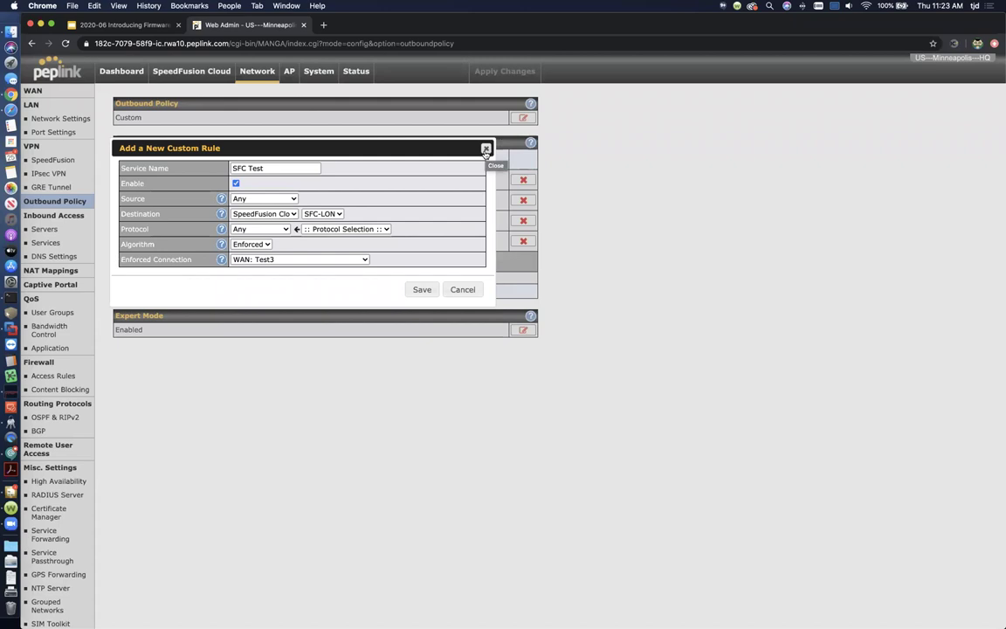
click(485, 148)
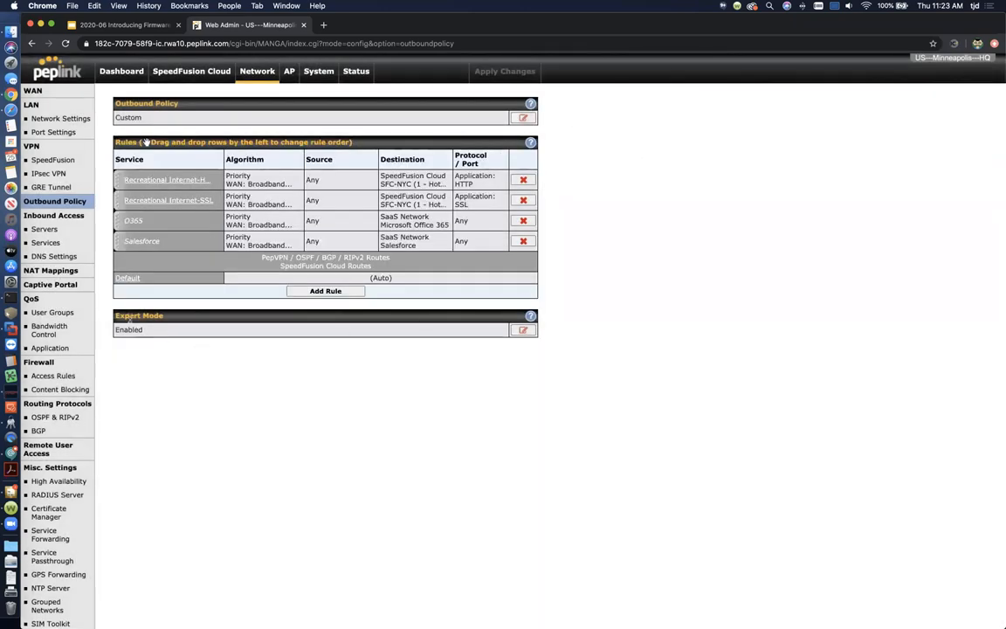
mouse_move(530, 143)
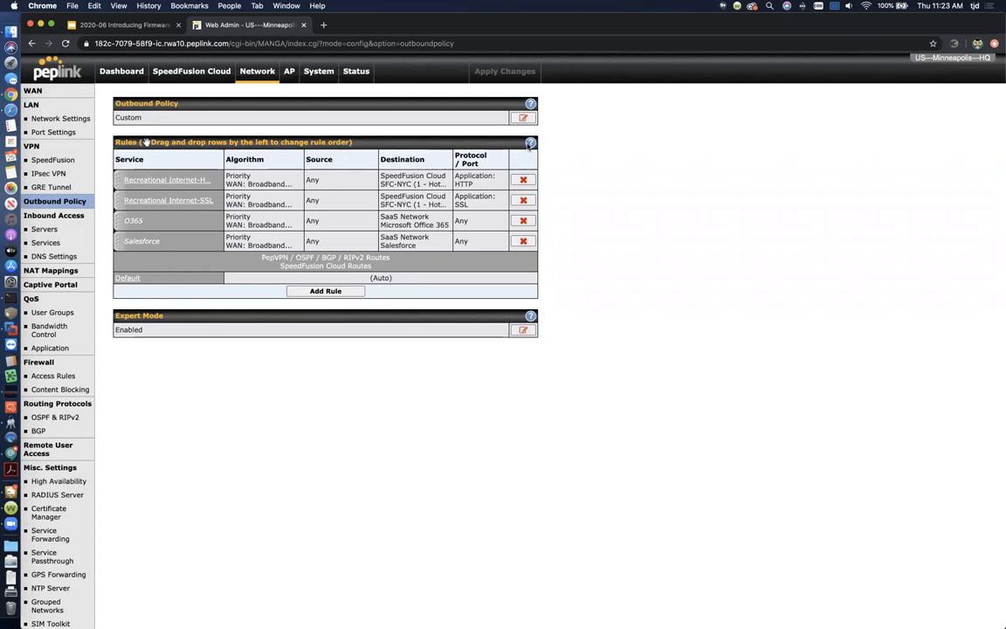
View the help popups for the rules table and outbound policy types
click(530, 142)
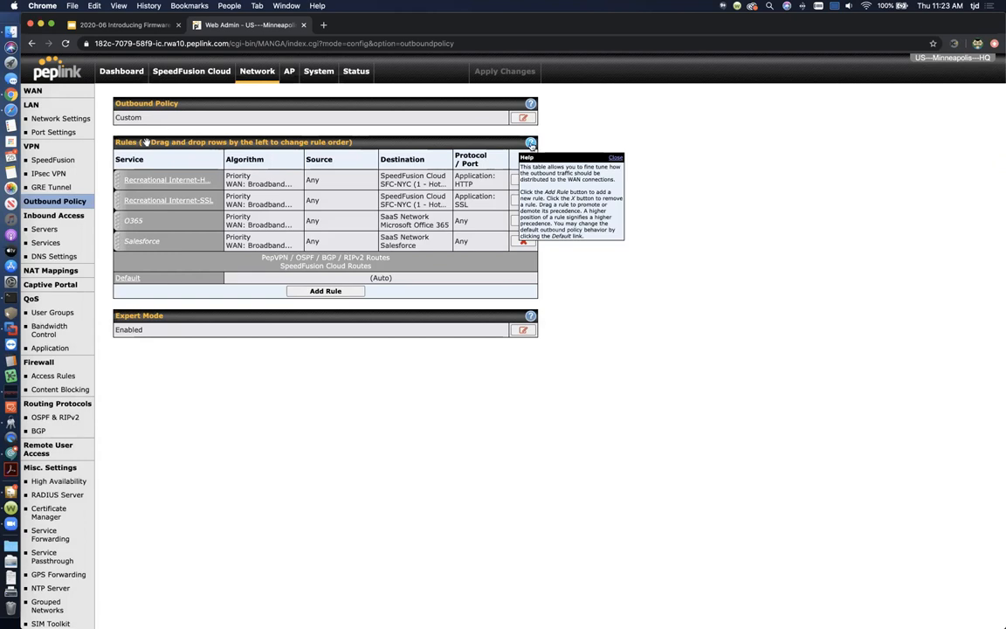
mouse_move(606, 235)
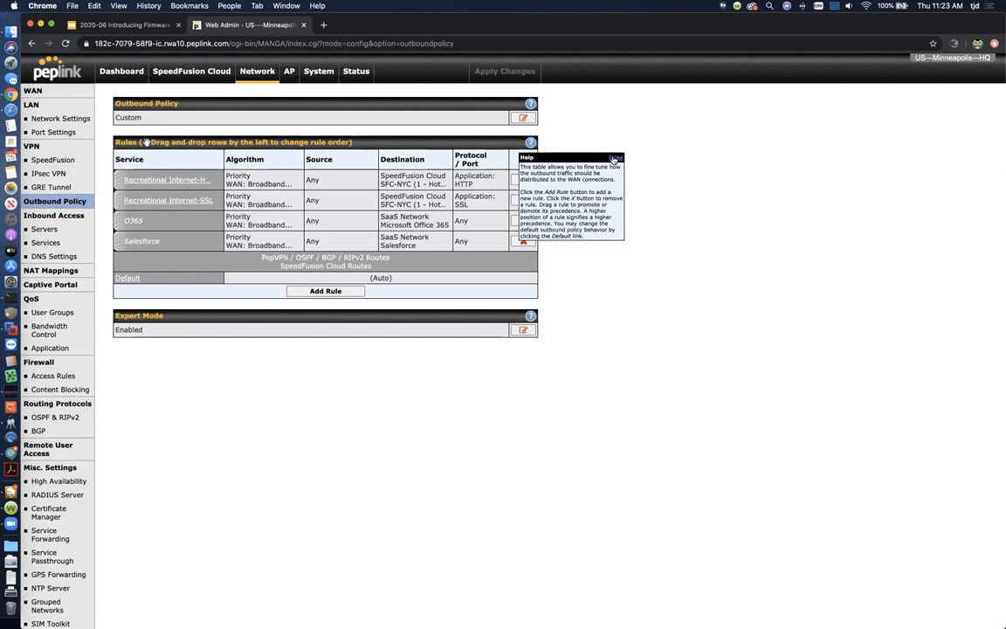
click(530, 103)
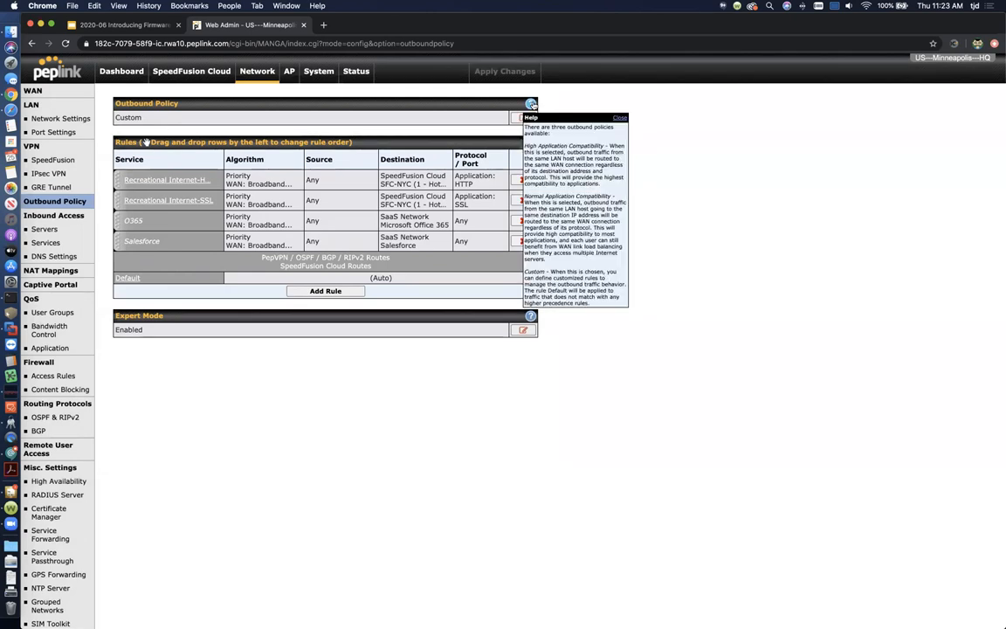
click(617, 117)
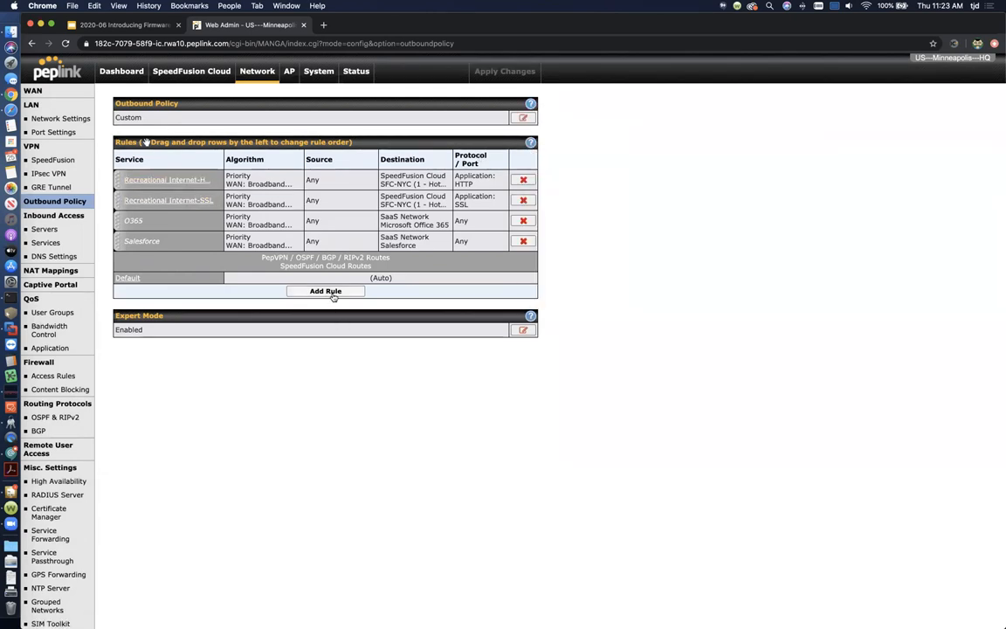
Start an 'SFC-VoIP & Webinar' custom rule matching traffic by application
click(326, 291)
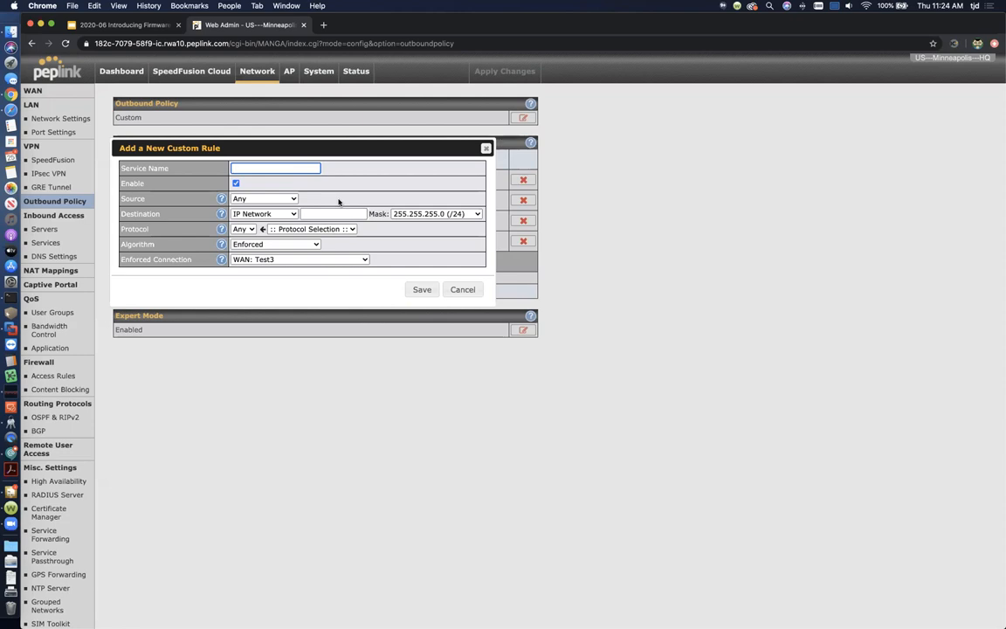
text(SFC-)
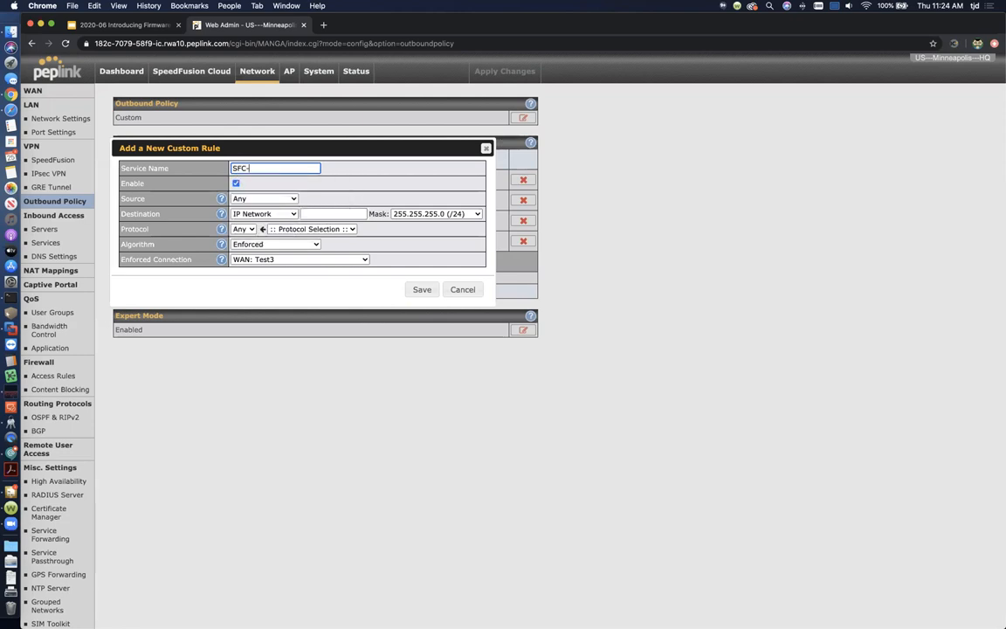
text(Voic)
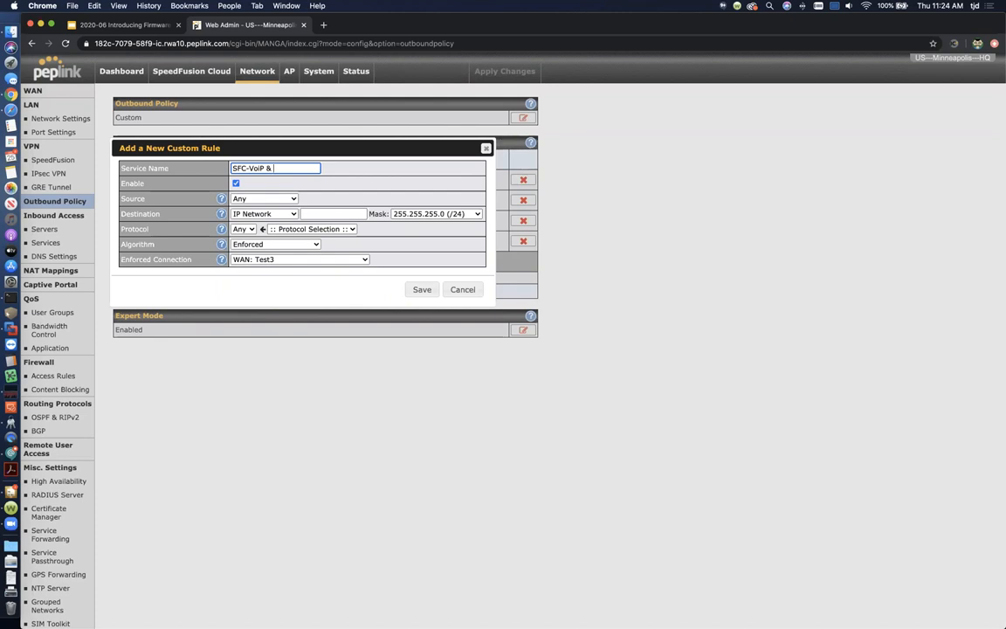
text(Webinar)
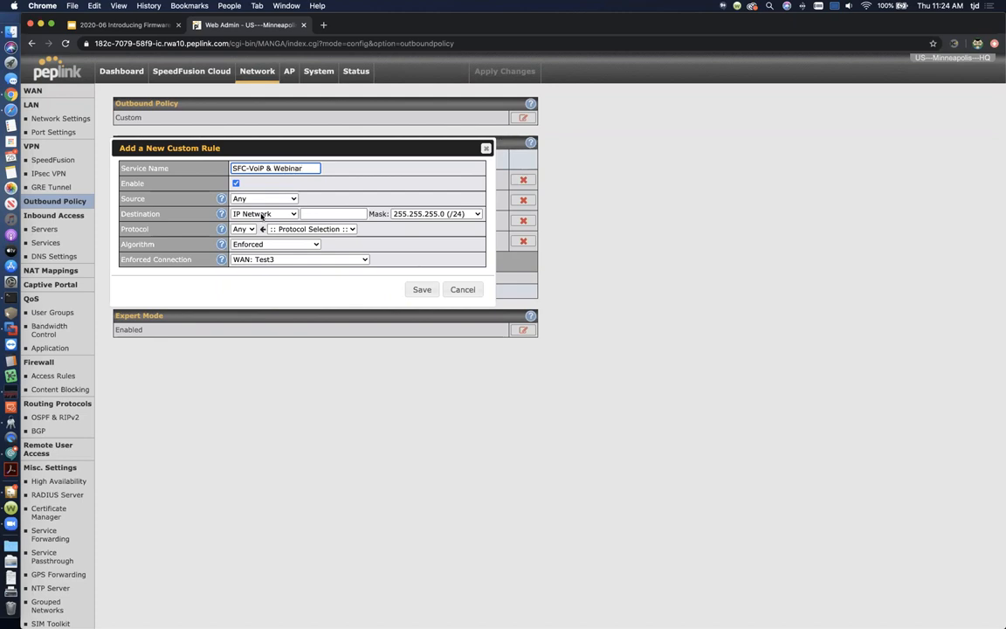
click(262, 213)
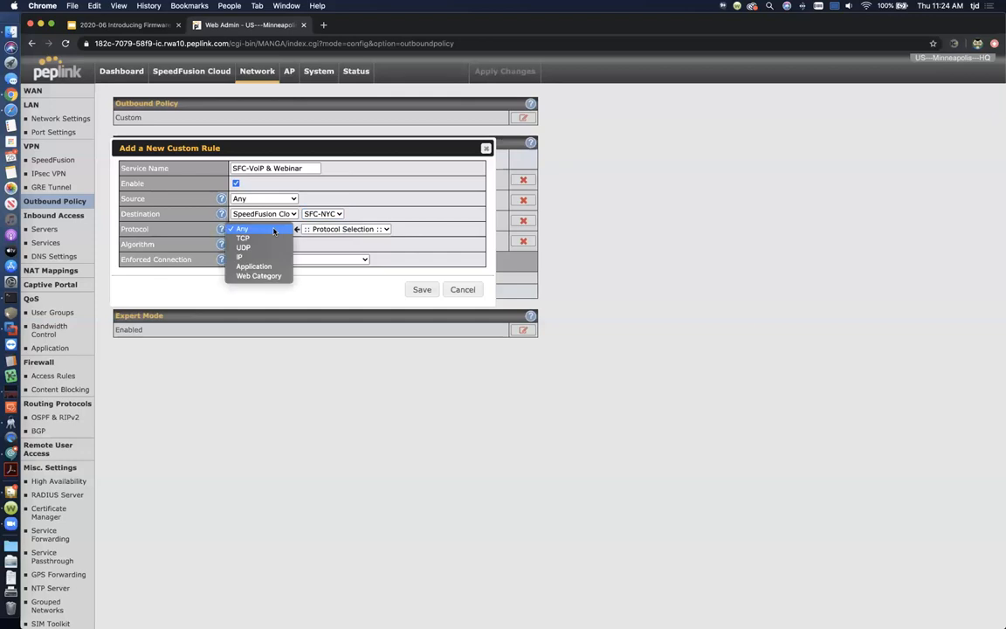
click(254, 265)
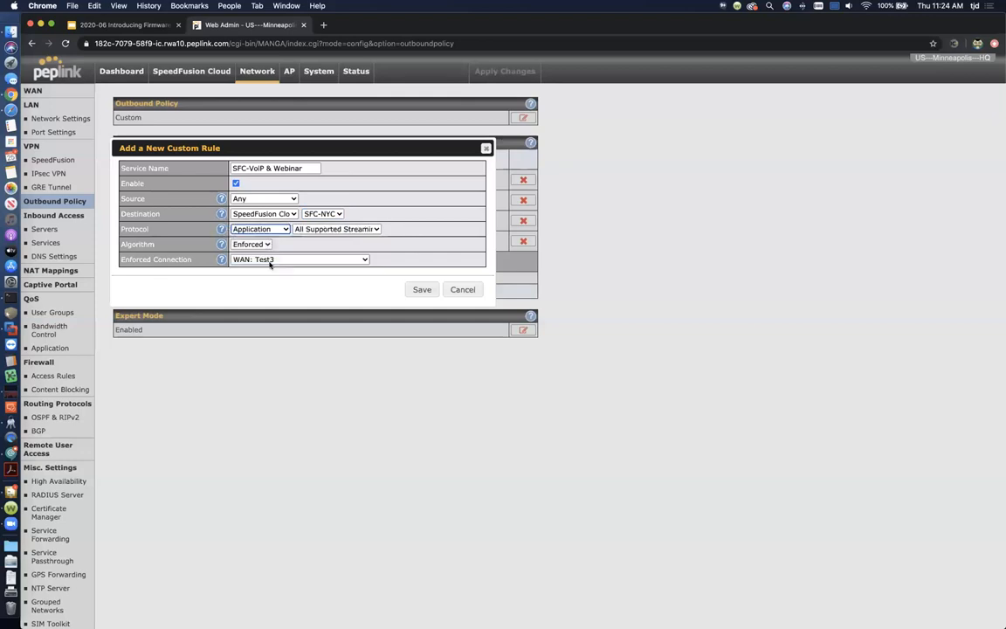
click(336, 229)
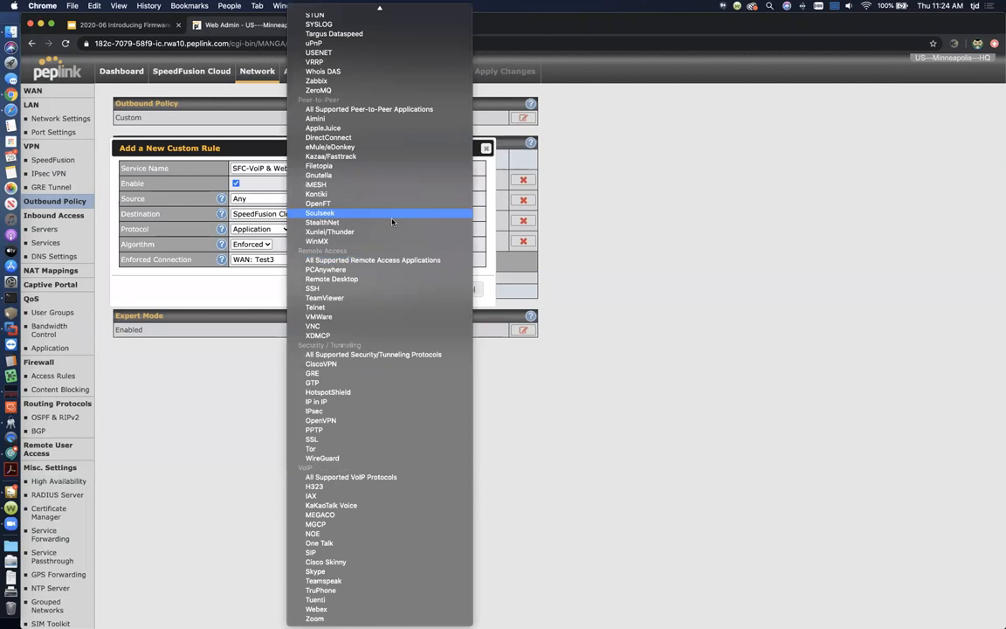
mouse_move(384, 372)
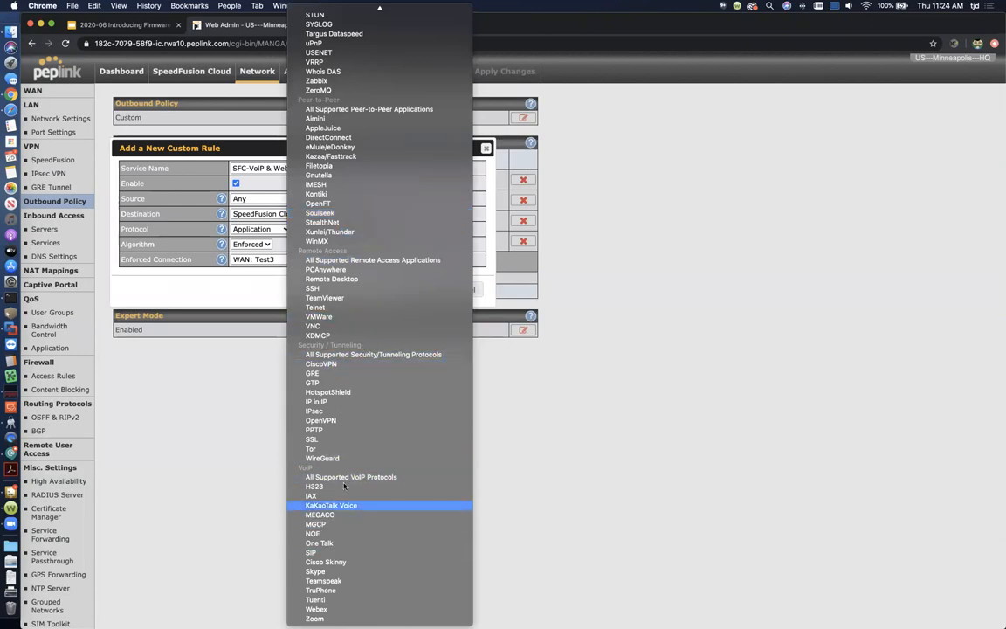
mouse_move(328, 618)
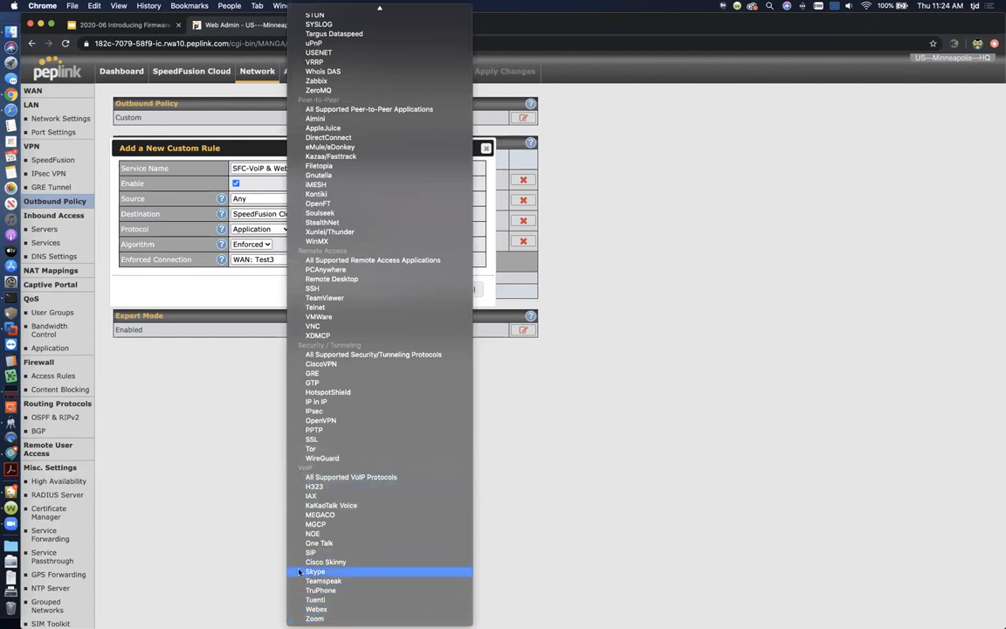
mouse_move(375, 477)
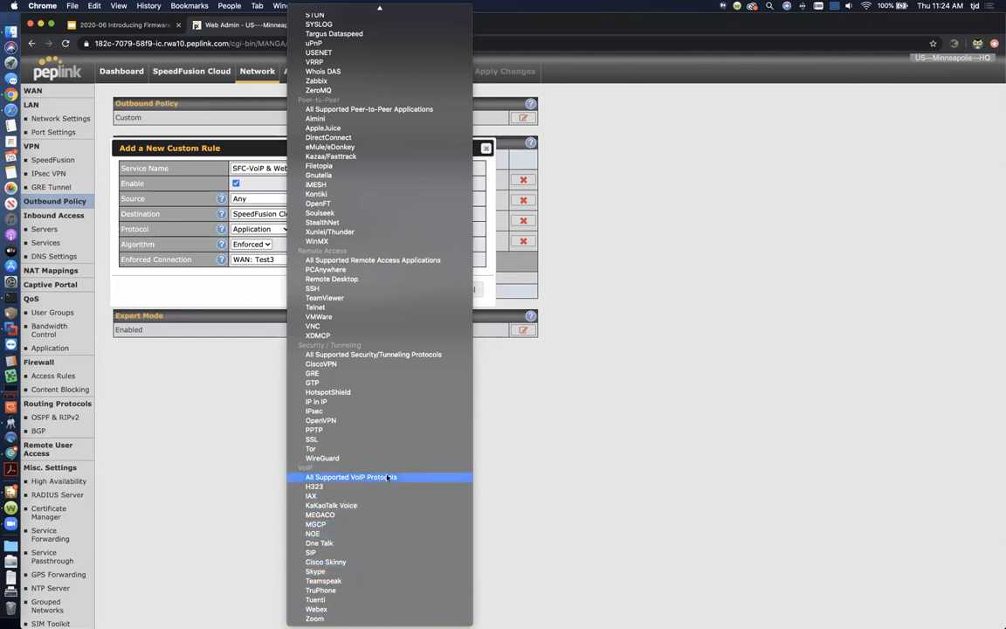
mouse_move(356, 477)
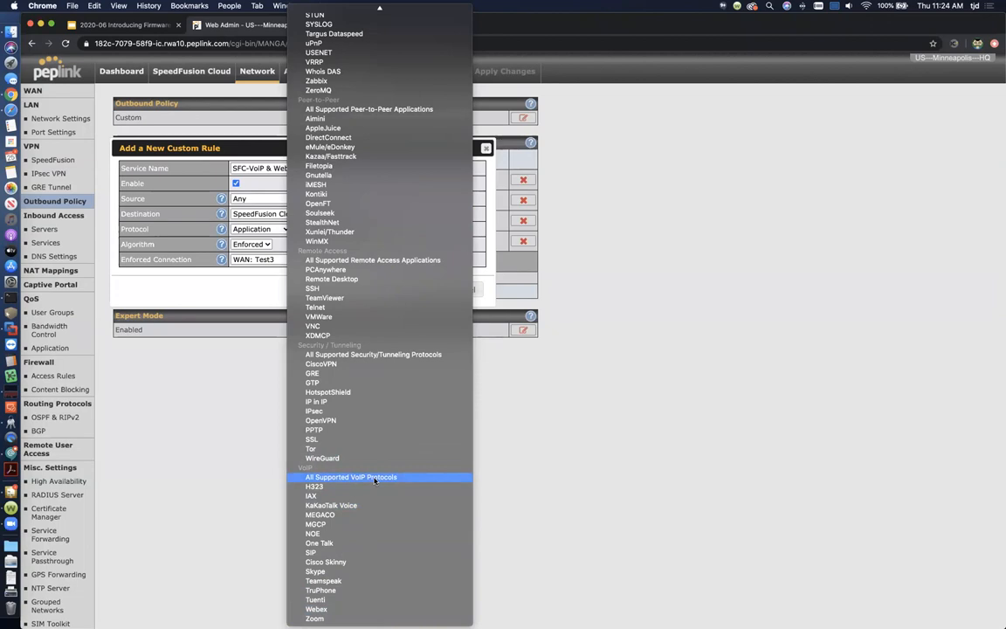
Select All Supported VoIP Protocols and the Priority algorithm, then cancel the rule
click(350, 477)
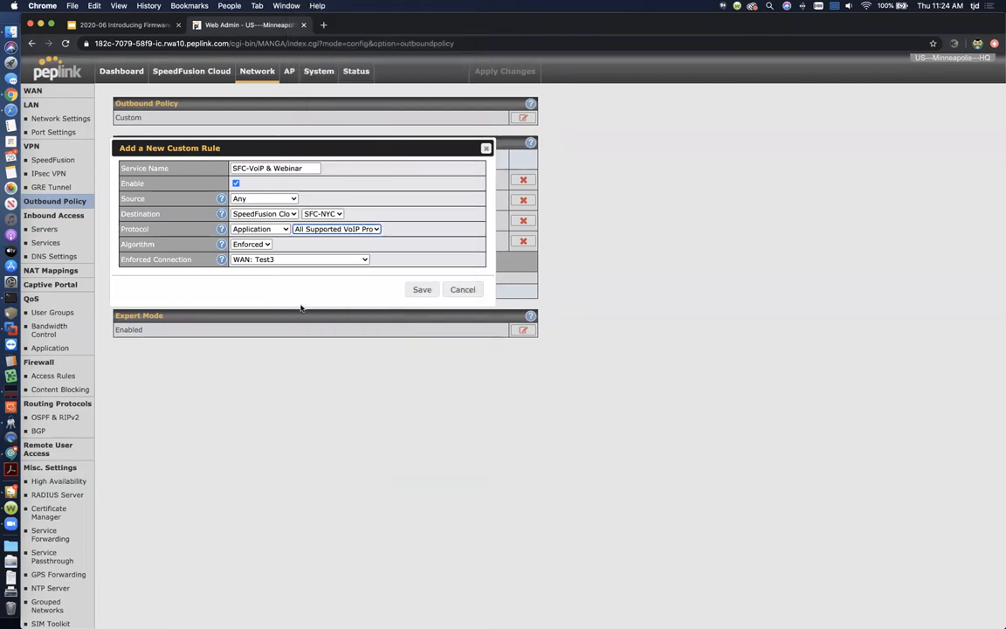
click(251, 243)
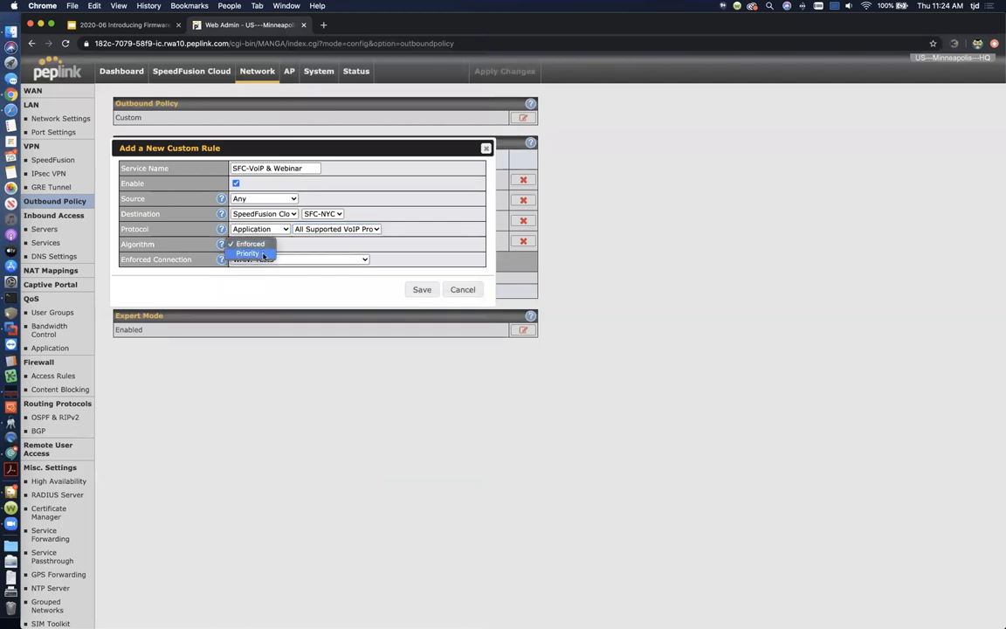
click(248, 253)
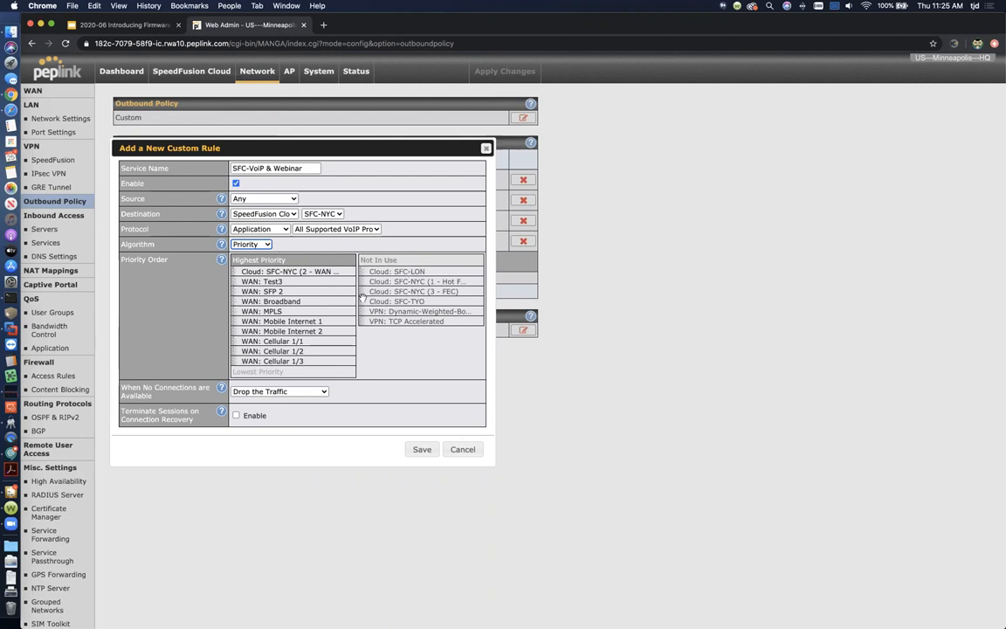
mouse_move(281, 392)
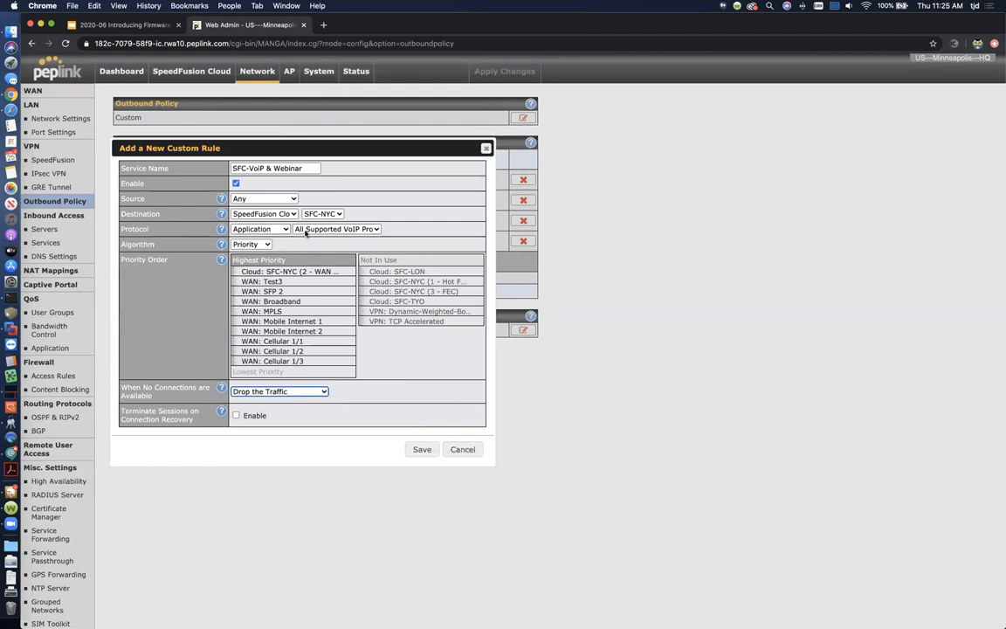
mouse_move(297, 236)
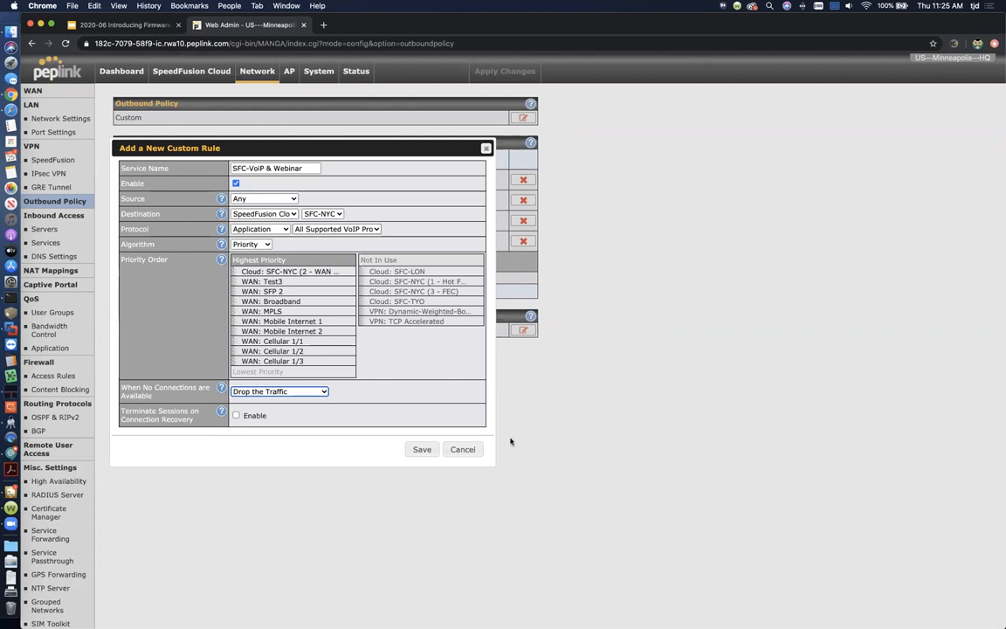
mouse_move(461, 449)
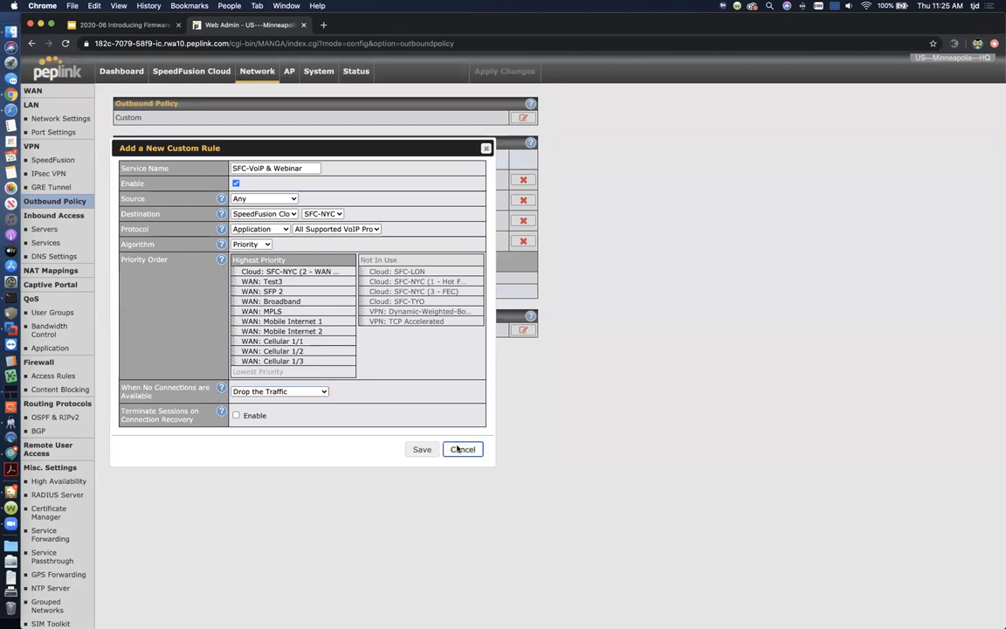
click(462, 449)
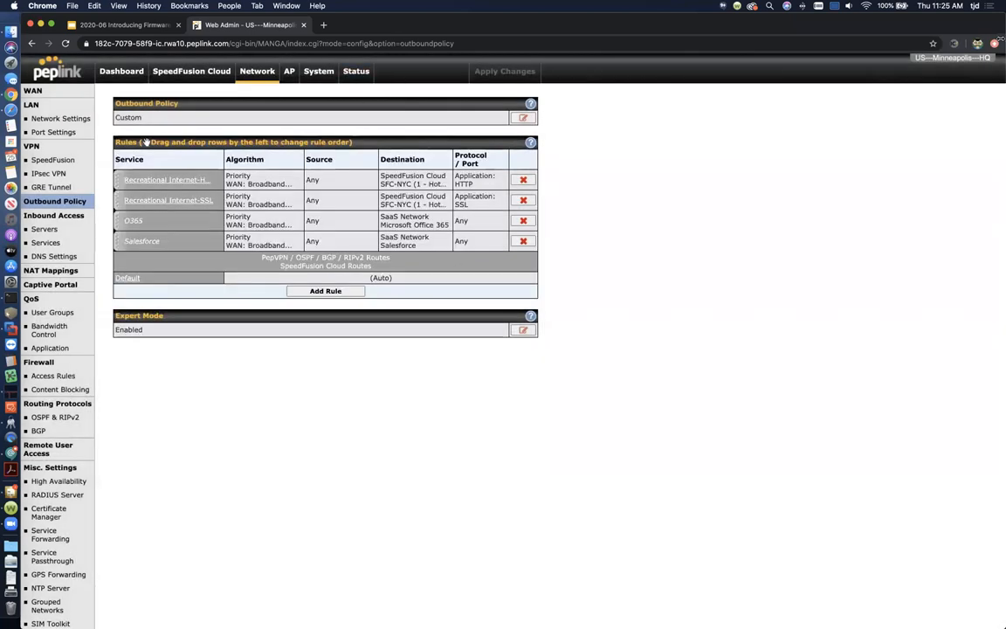
Open Status > SpeedFusion and expand the SFC-TYO and SFC-LON per-WAN details
click(354, 72)
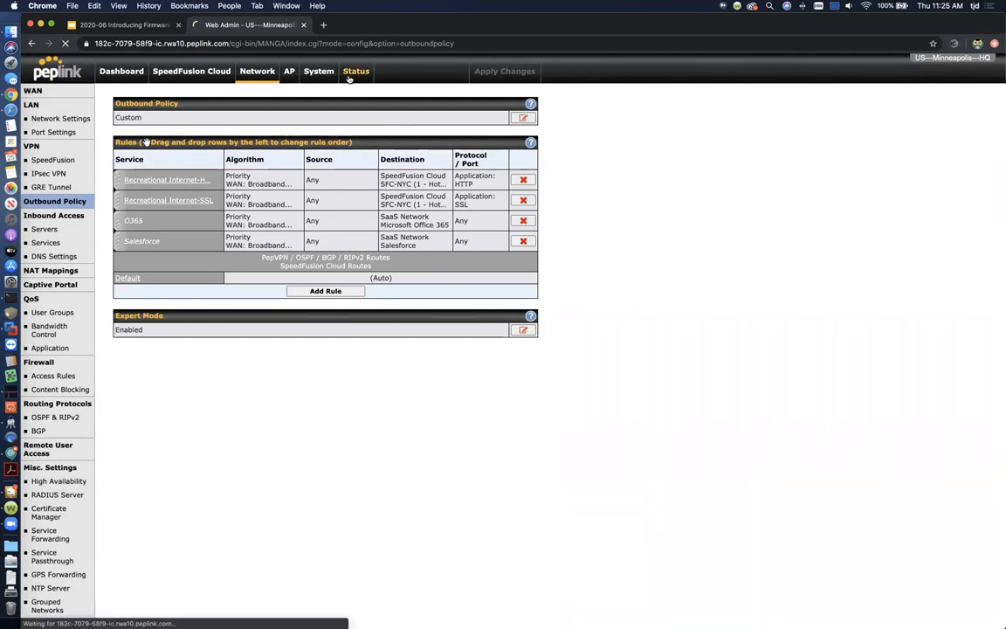
click(354, 71)
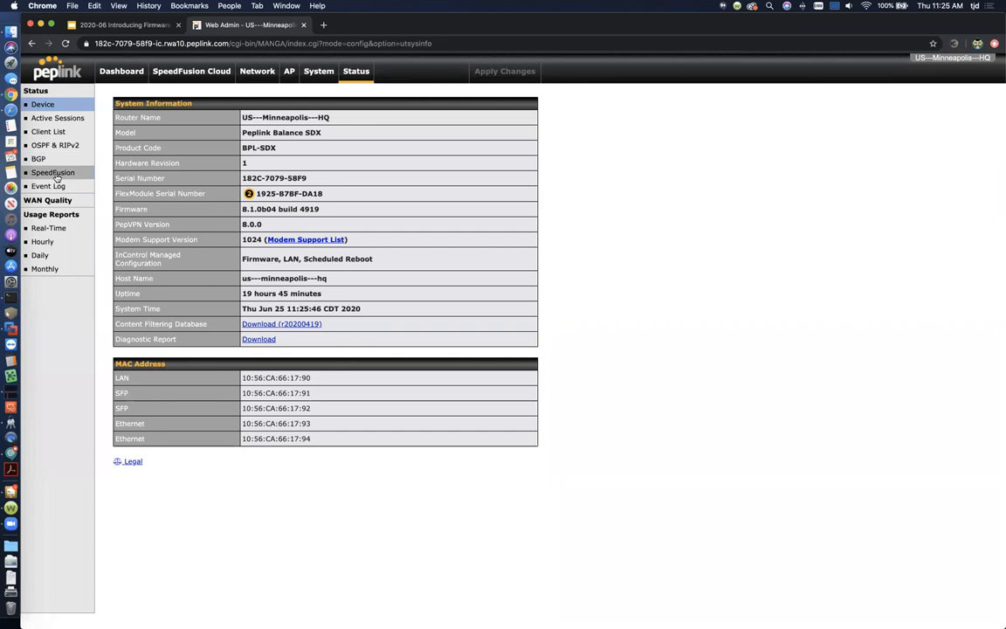
click(53, 172)
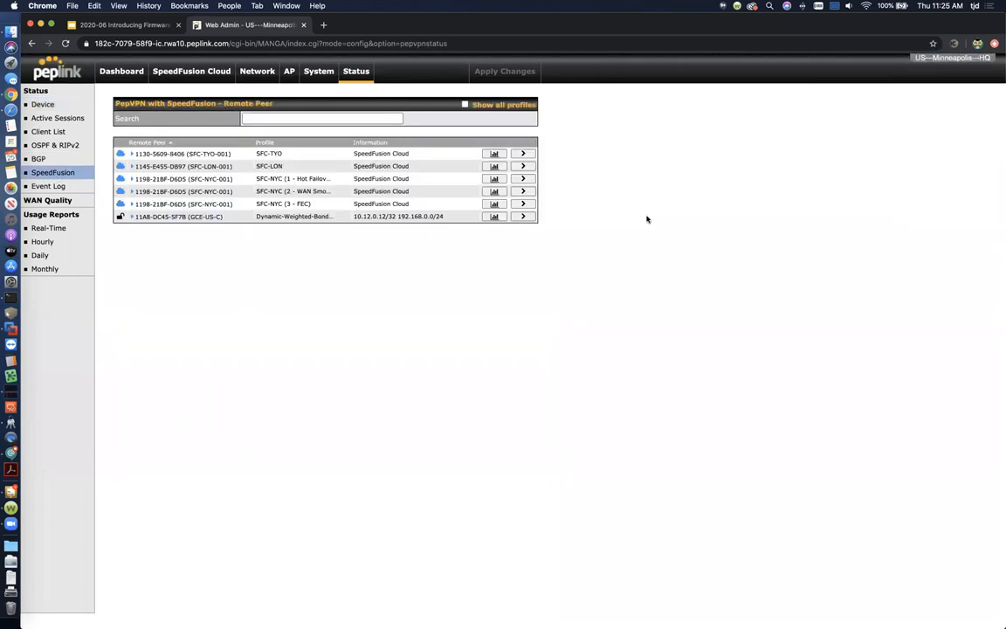
mouse_move(282, 132)
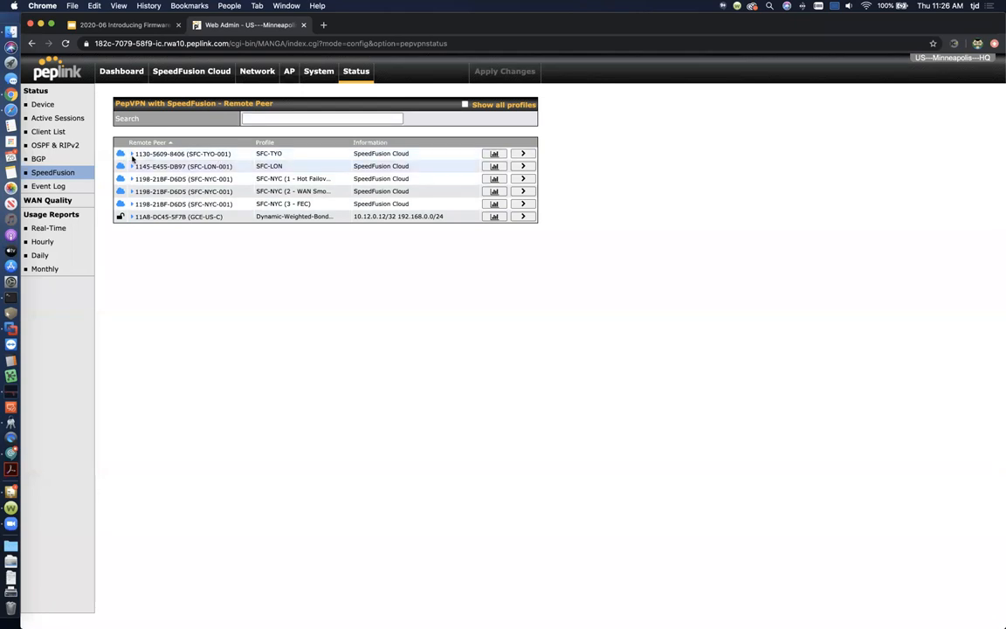
click(132, 154)
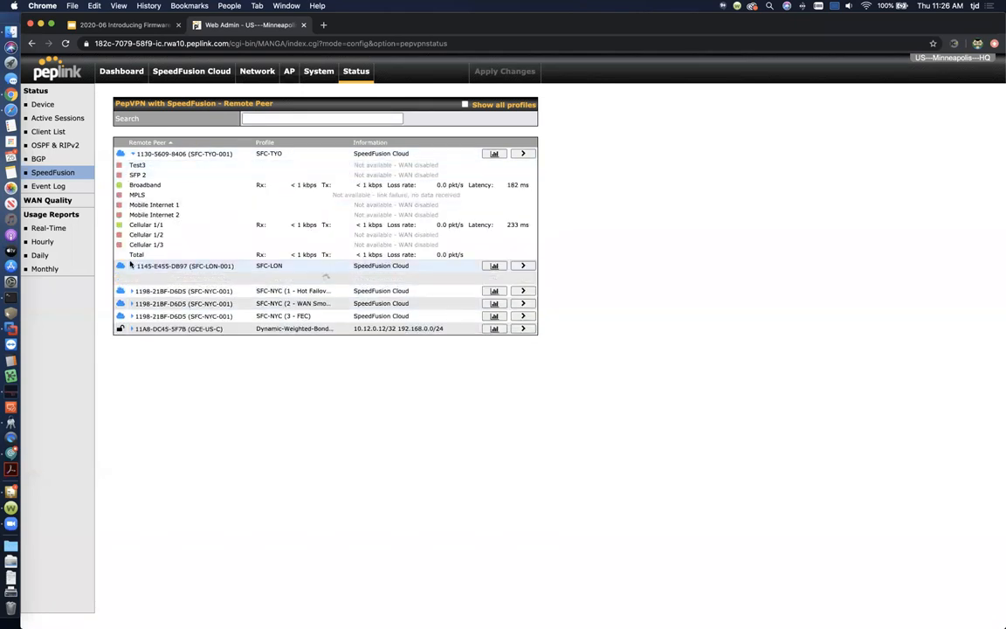
click(121, 266)
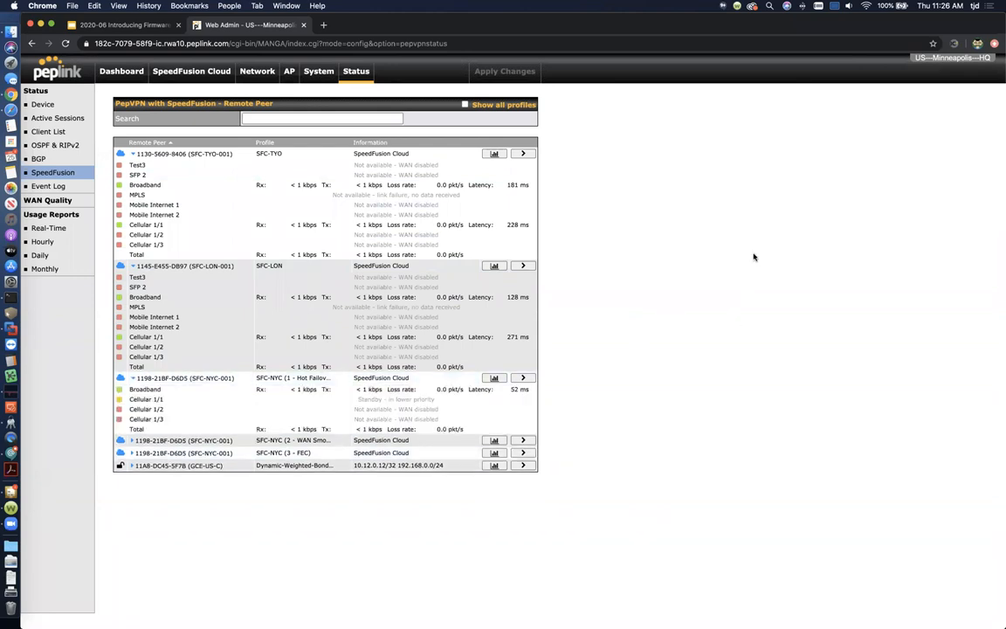
mouse_move(842, 325)
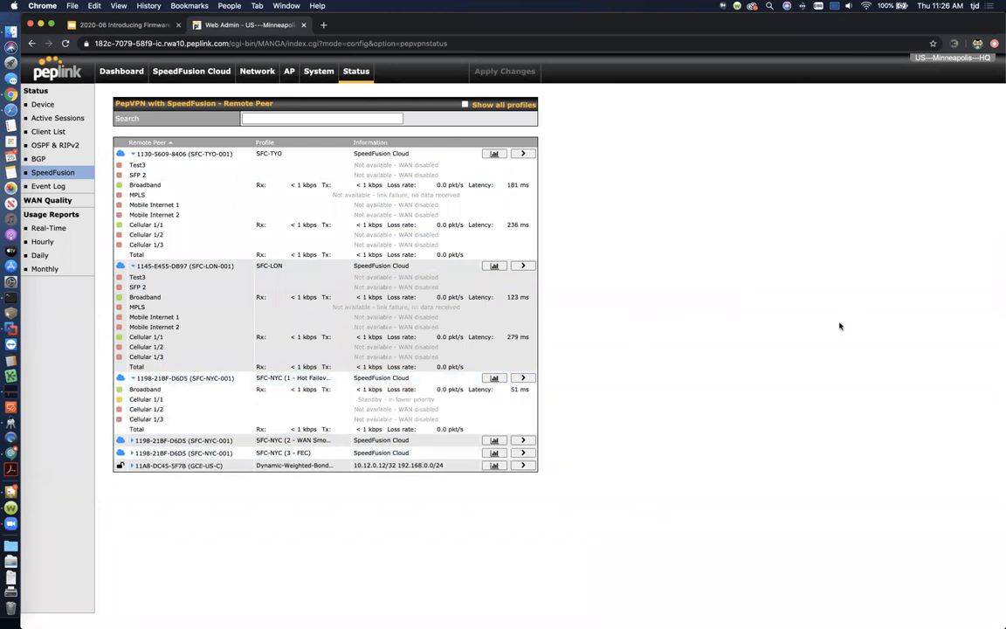
mouse_move(258, 387)
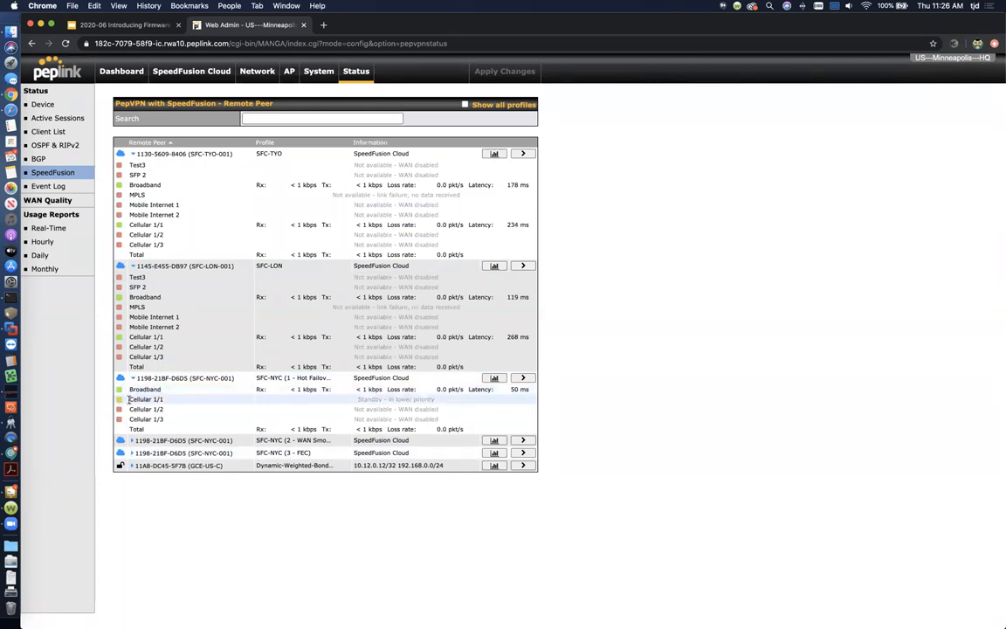
mouse_move(170, 403)
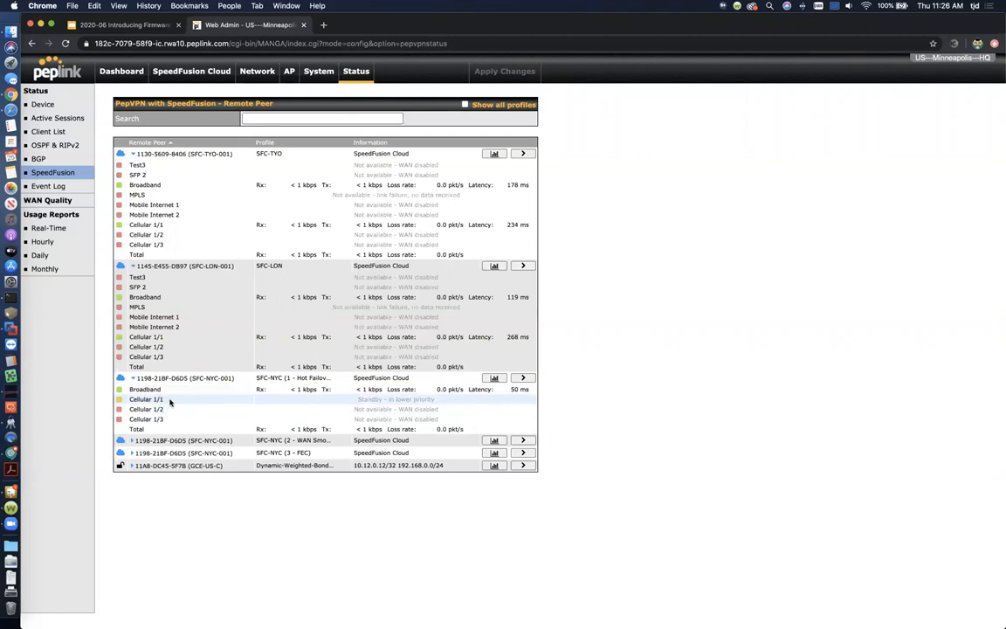
mouse_move(174, 301)
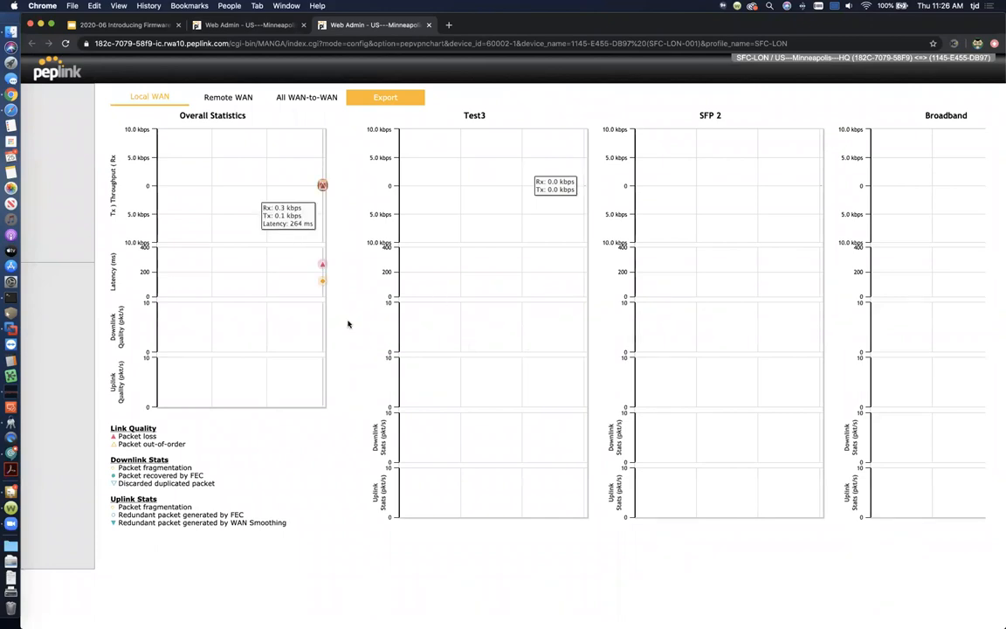
mouse_move(320, 212)
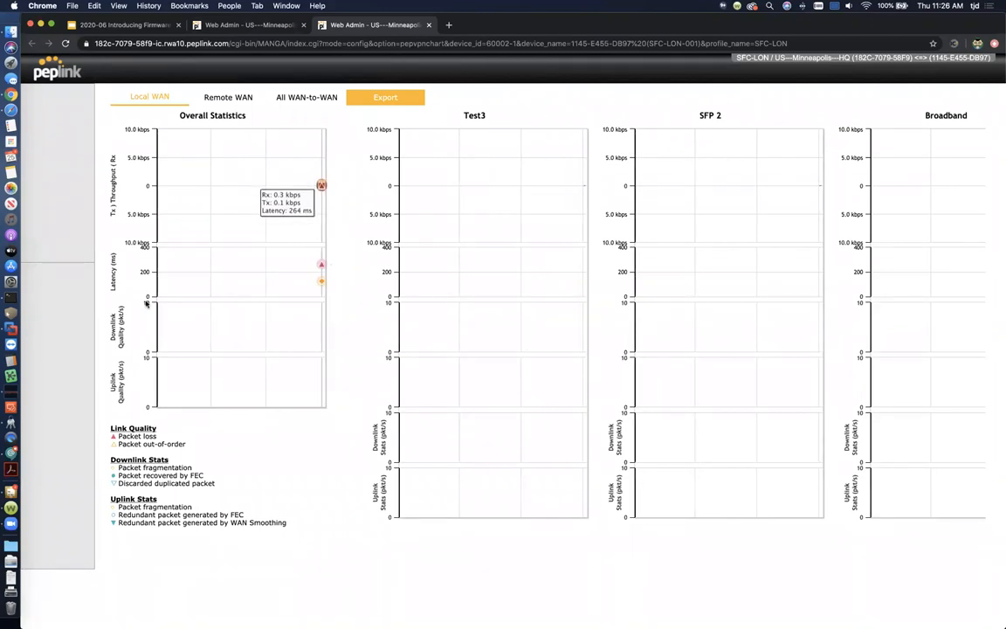
mouse_move(321, 184)
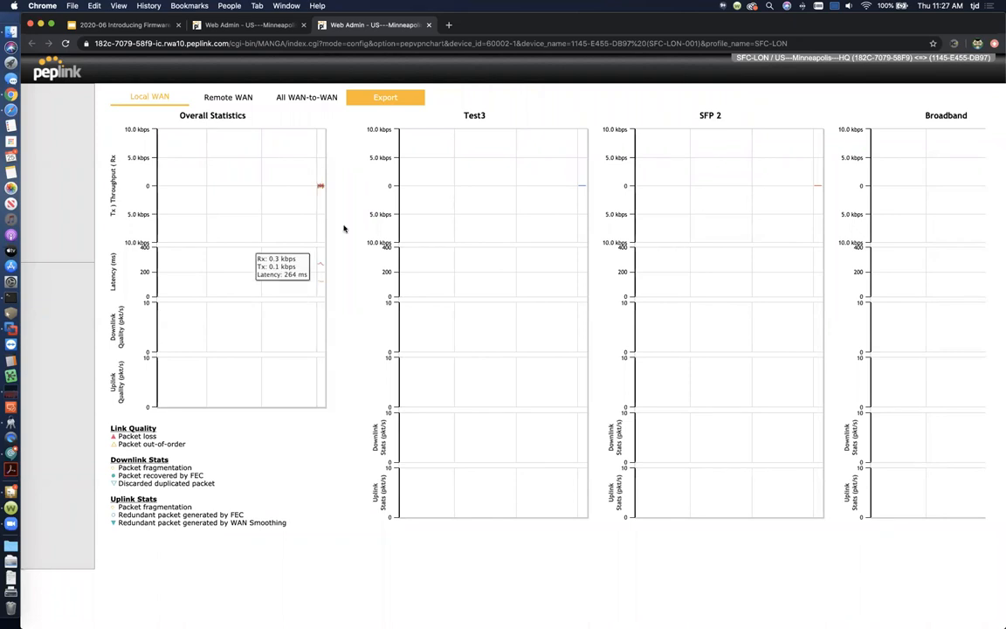
mouse_move(352, 273)
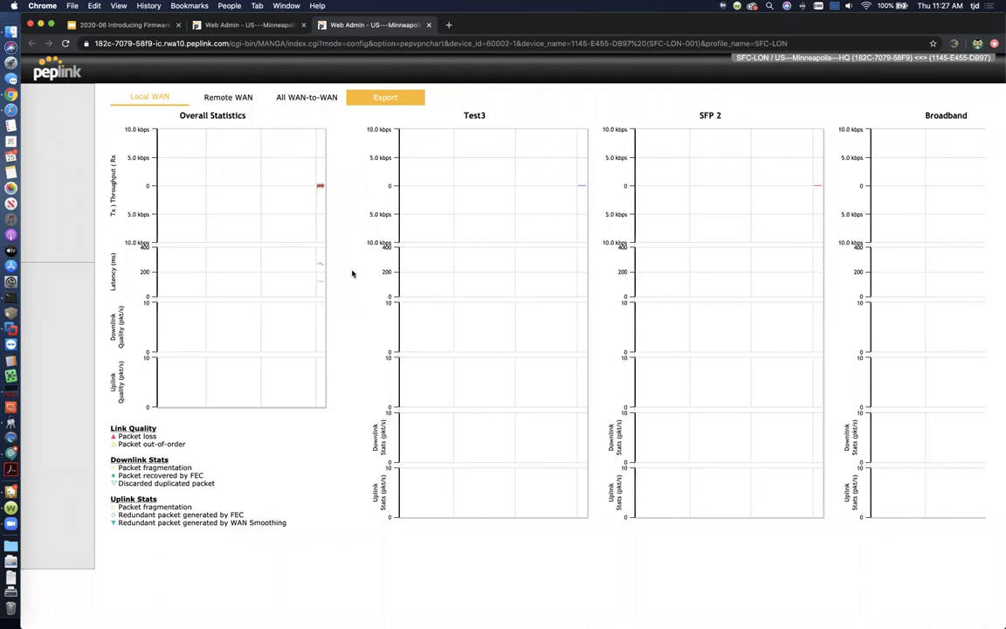
mouse_move(323, 289)
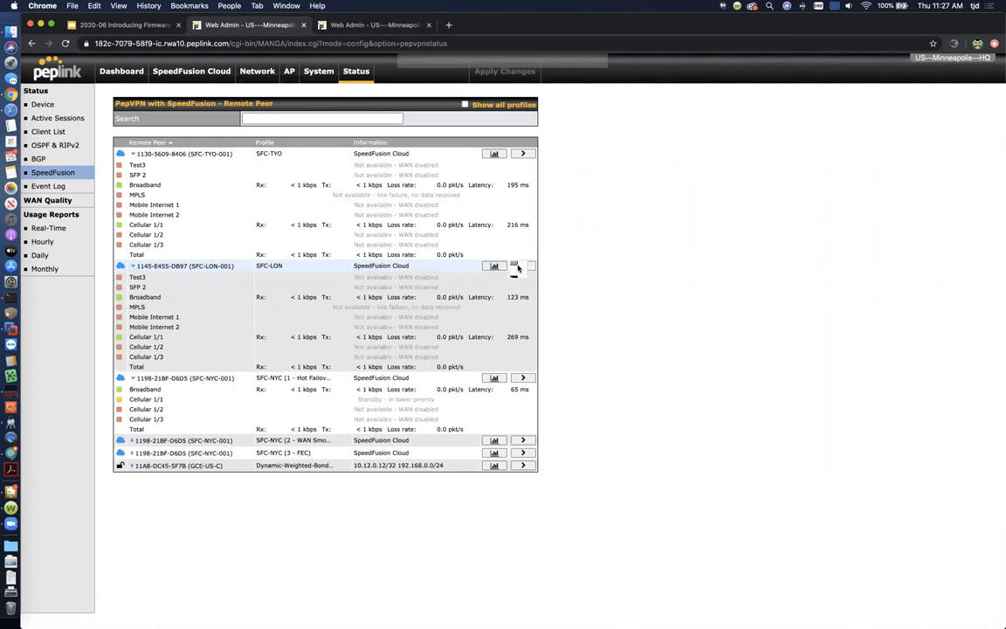
Start a download speed test on the SFC-LON peer
click(523, 265)
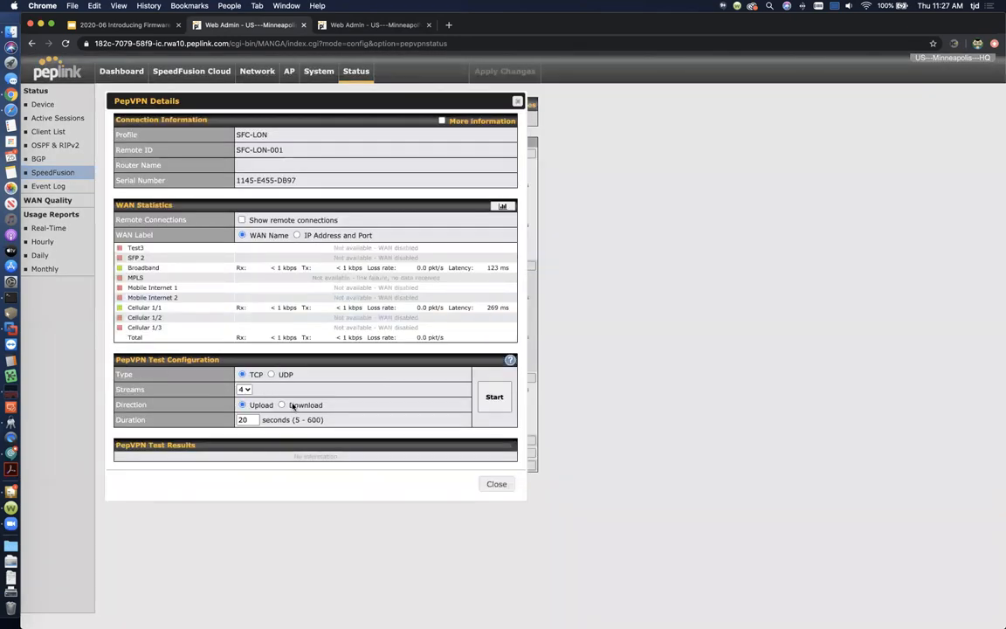
click(282, 404)
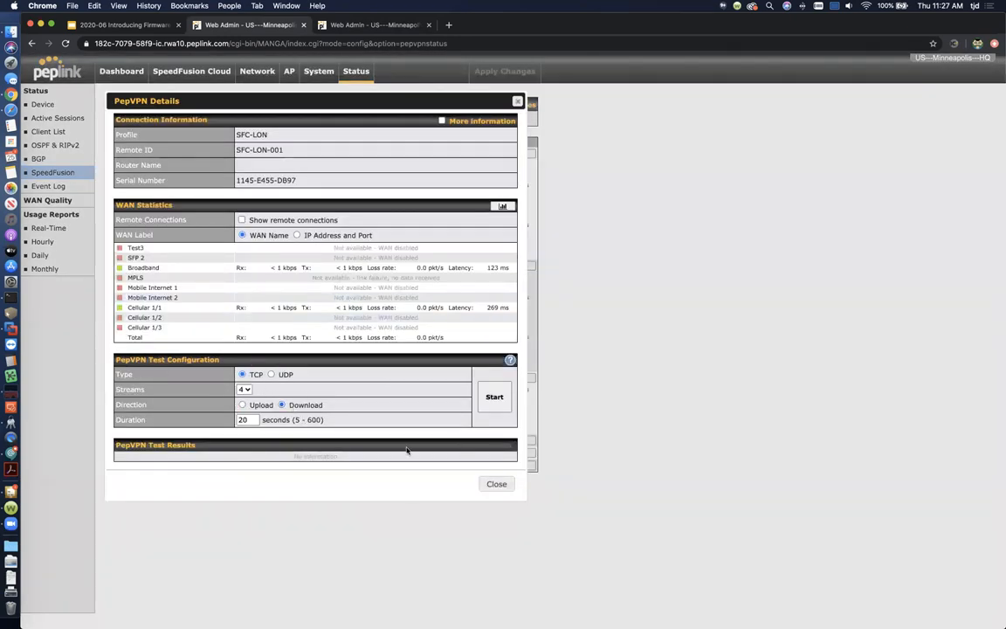
click(495, 396)
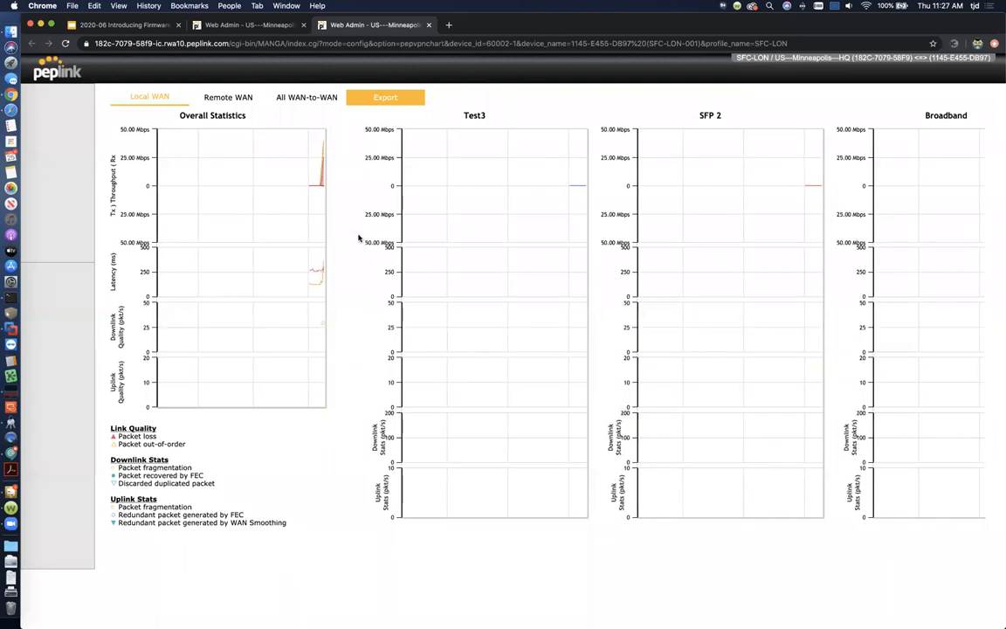
mouse_move(321, 326)
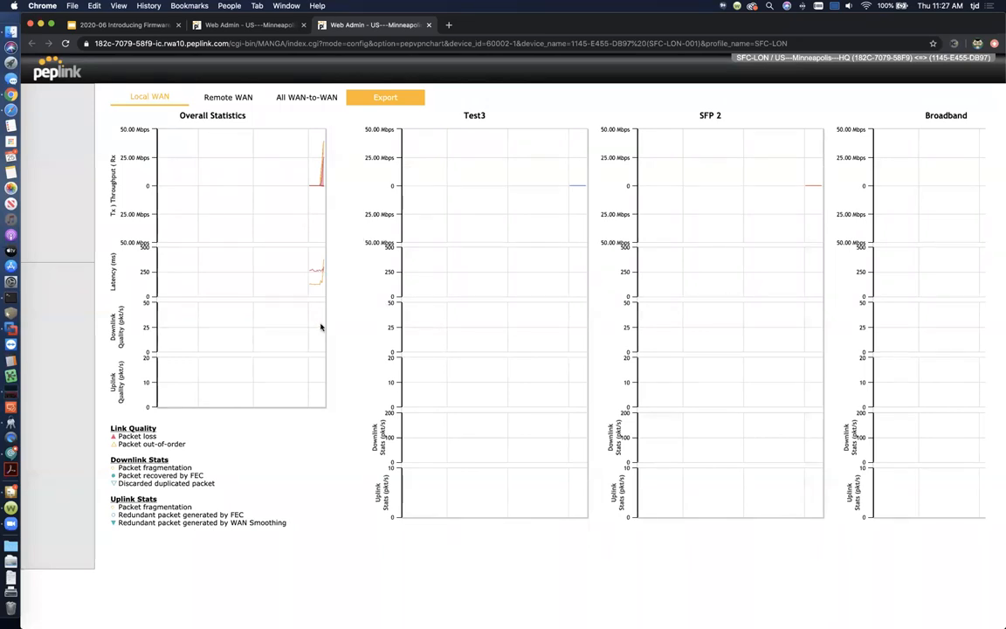
mouse_move(322, 184)
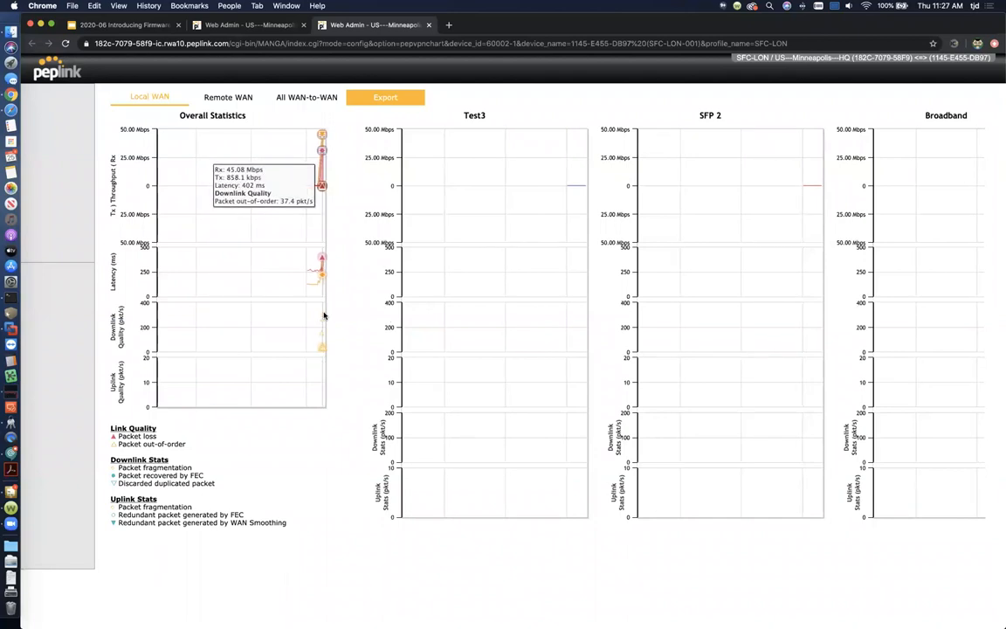
mouse_move(323, 336)
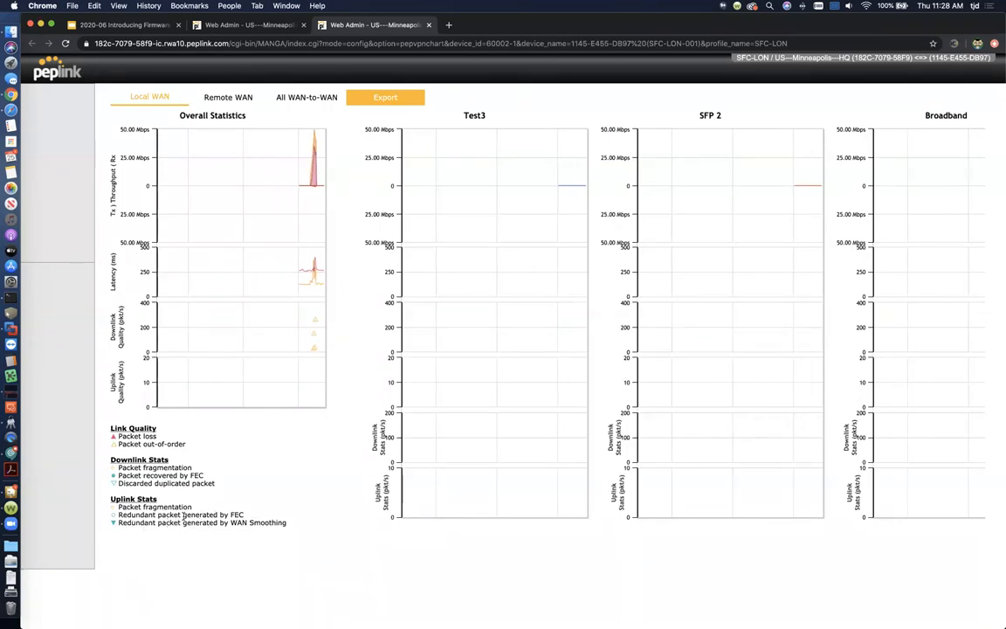
mouse_move(553, 185)
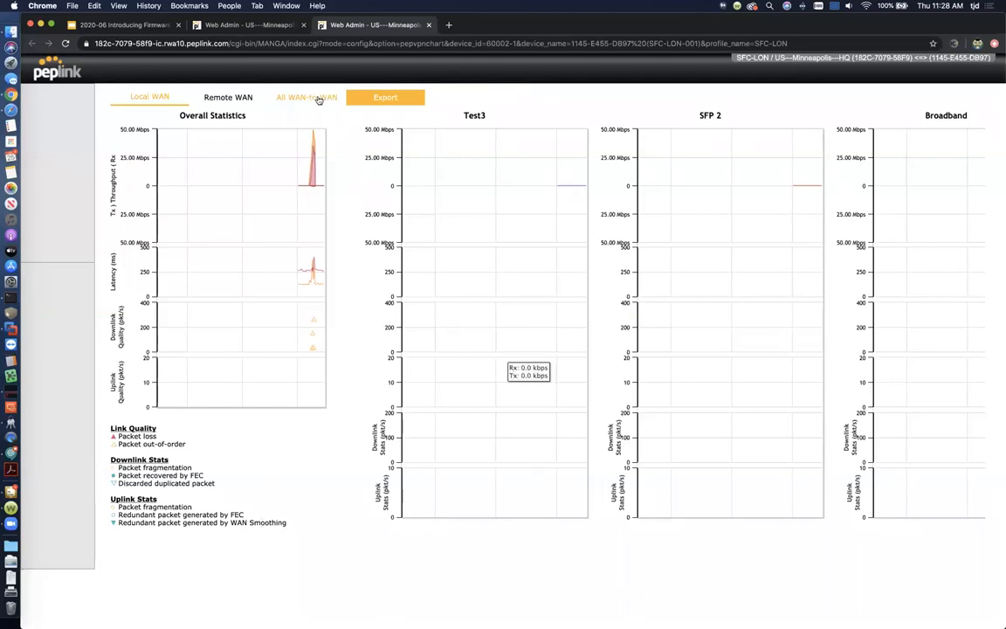
Switch the SFC-LON chart to the All WAN-to-WAN statistics tab
click(304, 97)
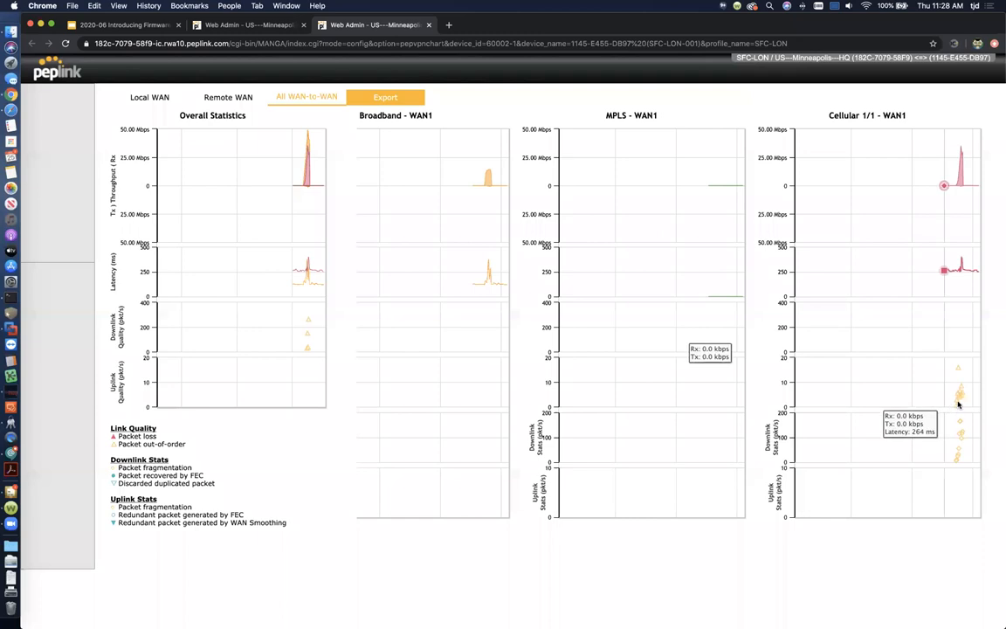
mouse_move(957, 402)
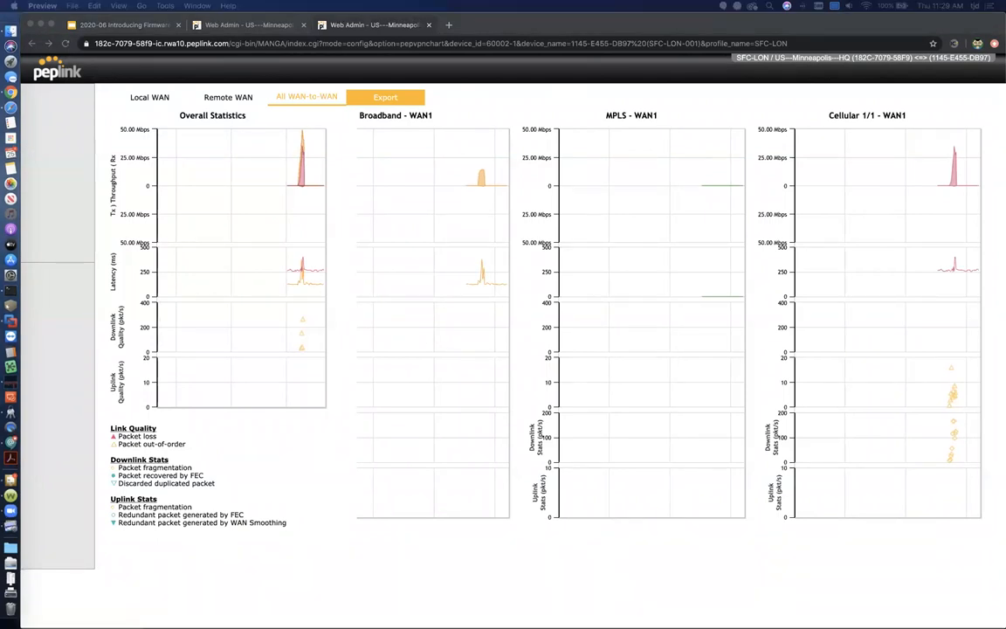
click(387, 97)
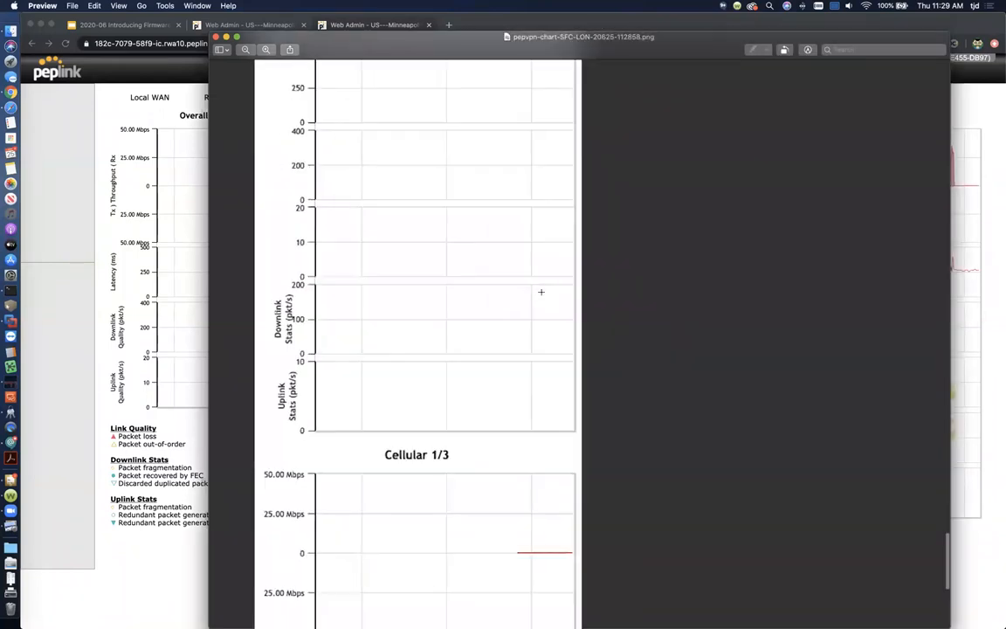
scroll(down, 3)
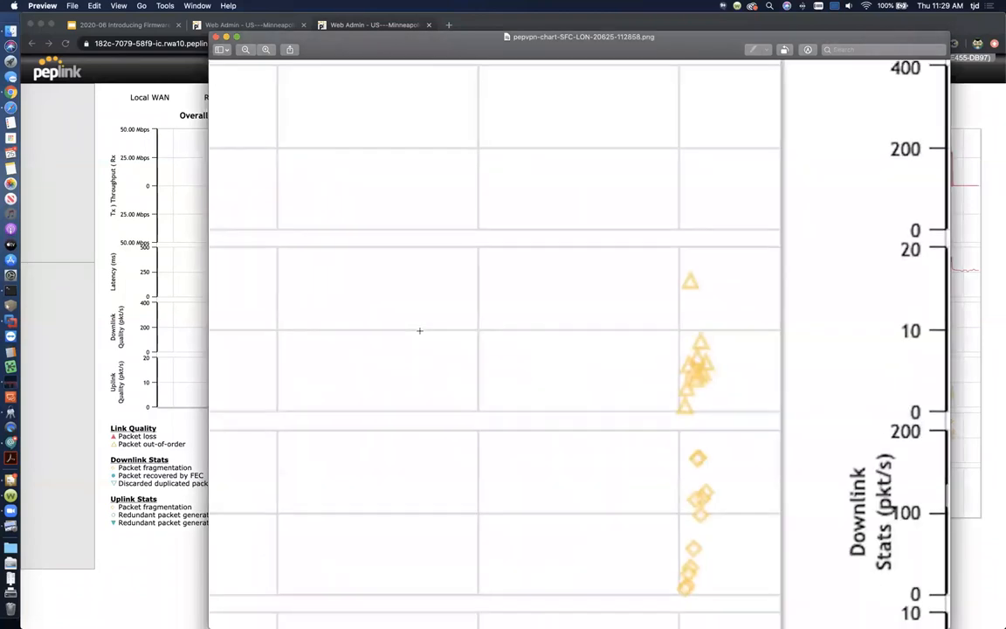
scroll(down, 3)
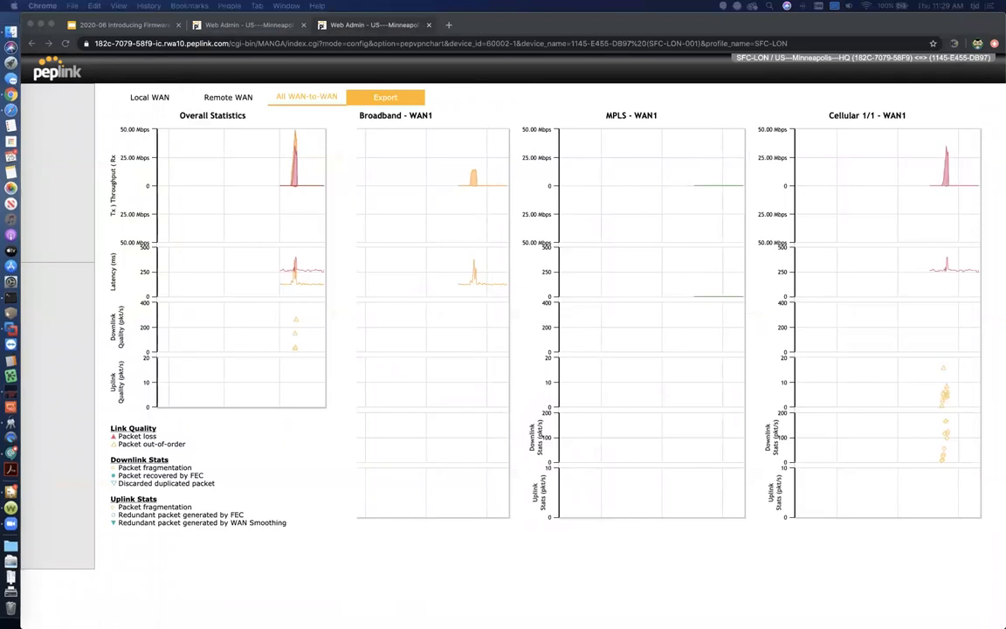
mouse_move(901, 179)
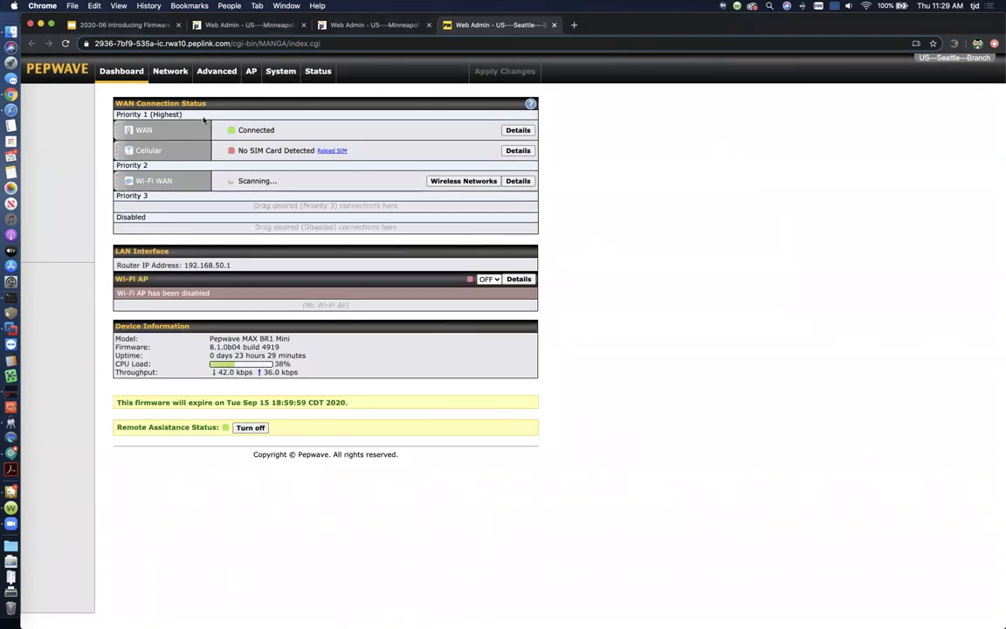
mouse_move(128, 62)
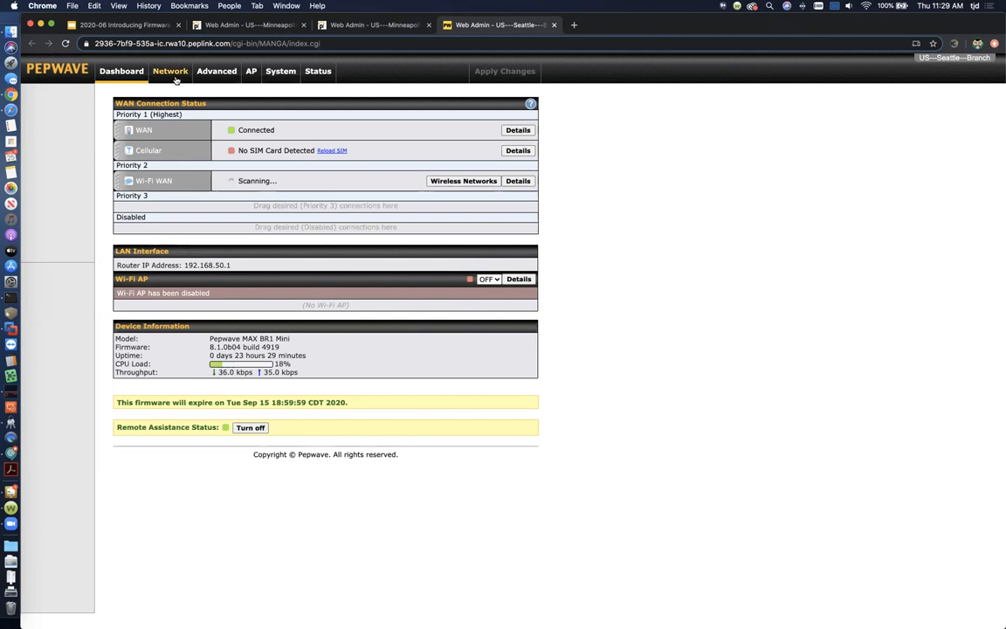
Go to the Seattle Branch router's Network section to show LAN Network Settings
click(169, 72)
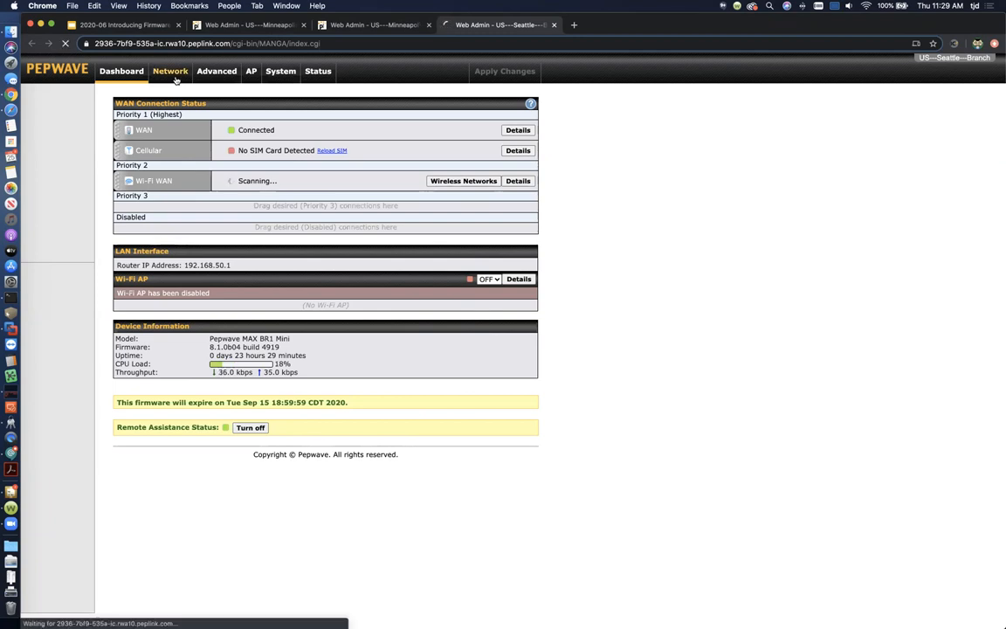
click(169, 72)
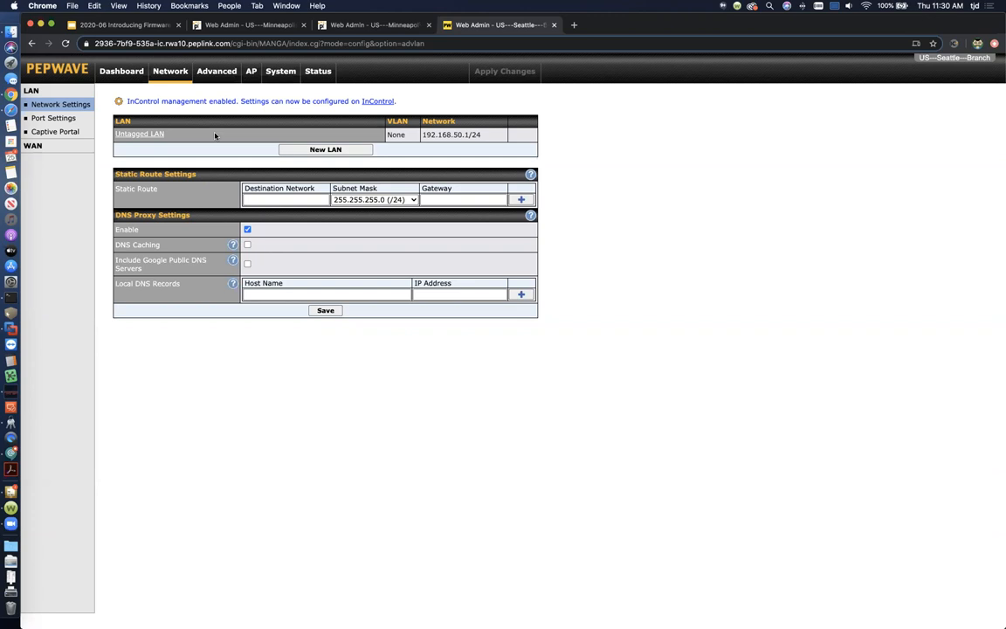
mouse_move(230, 133)
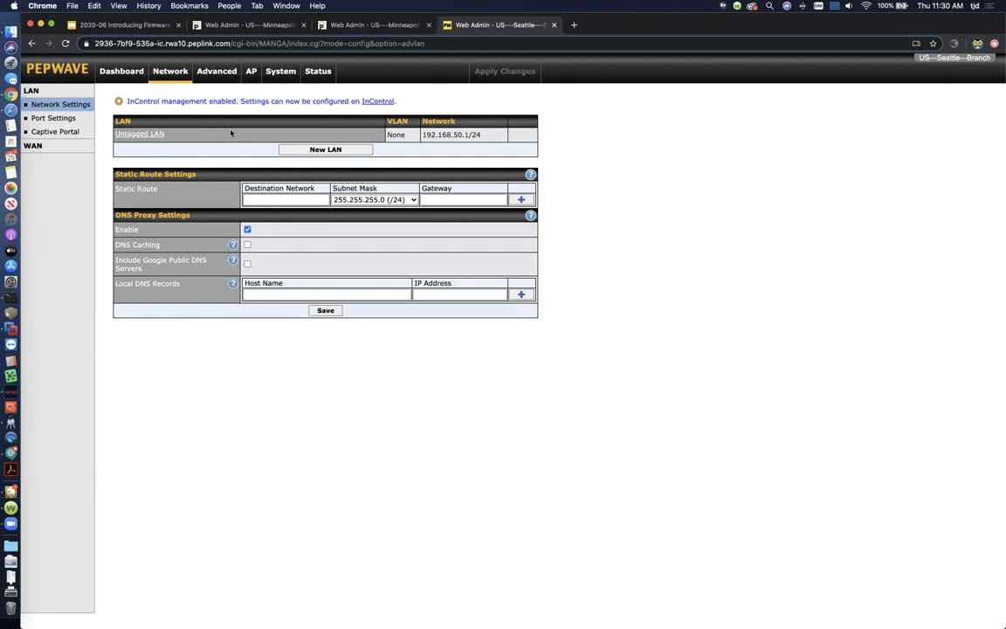
Enable Drop-In Mode on the Seattle router's Untagged LAN
click(139, 133)
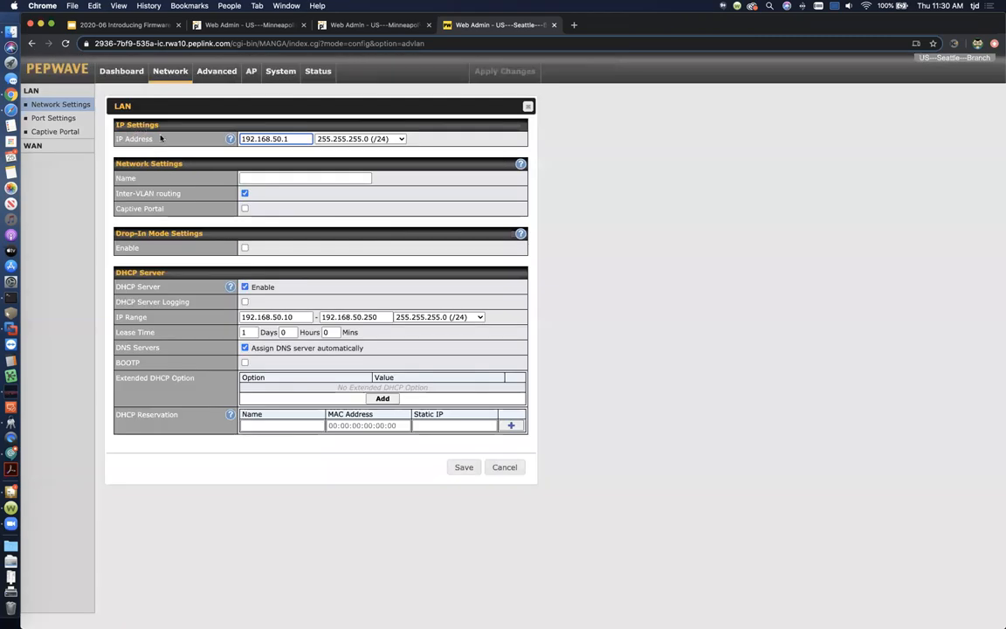
mouse_move(479, 158)
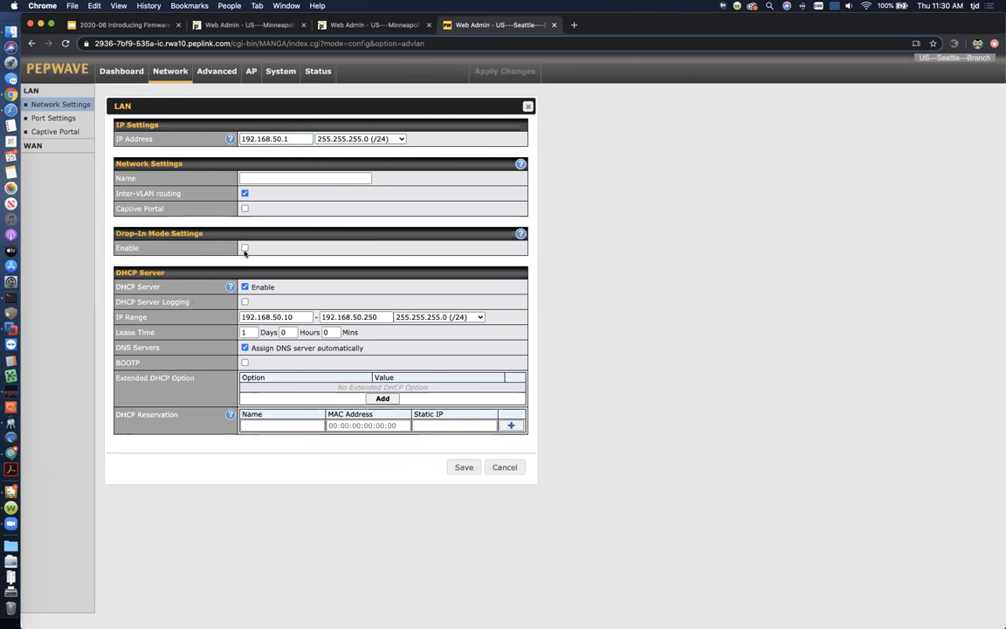
click(244, 248)
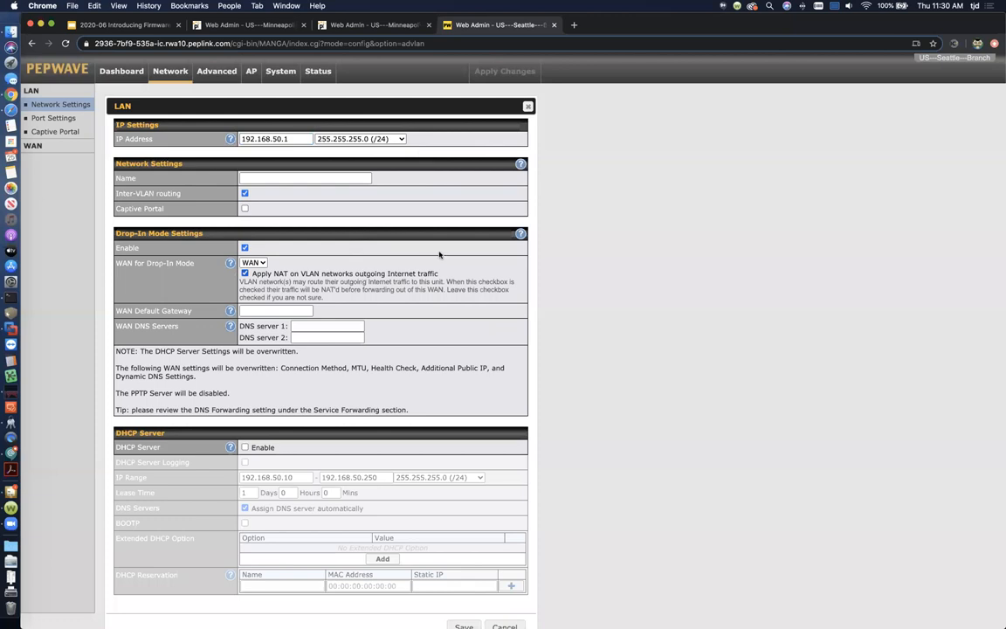
mouse_move(350, 263)
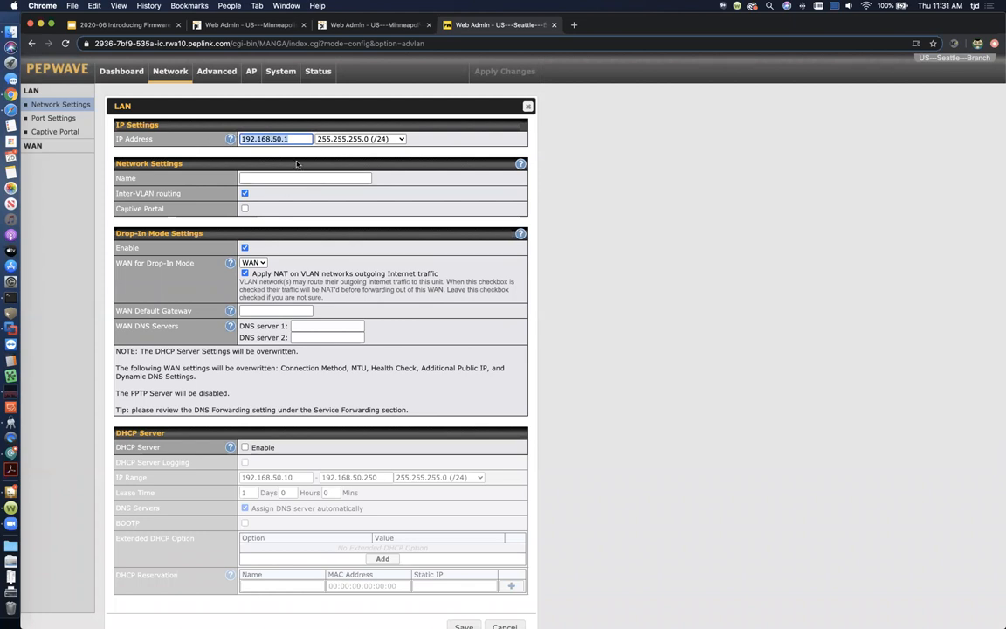
Enable Share Drop-In IP with management IP 169.254.0.1 and view the Drop-In Mode help
click(276, 311)
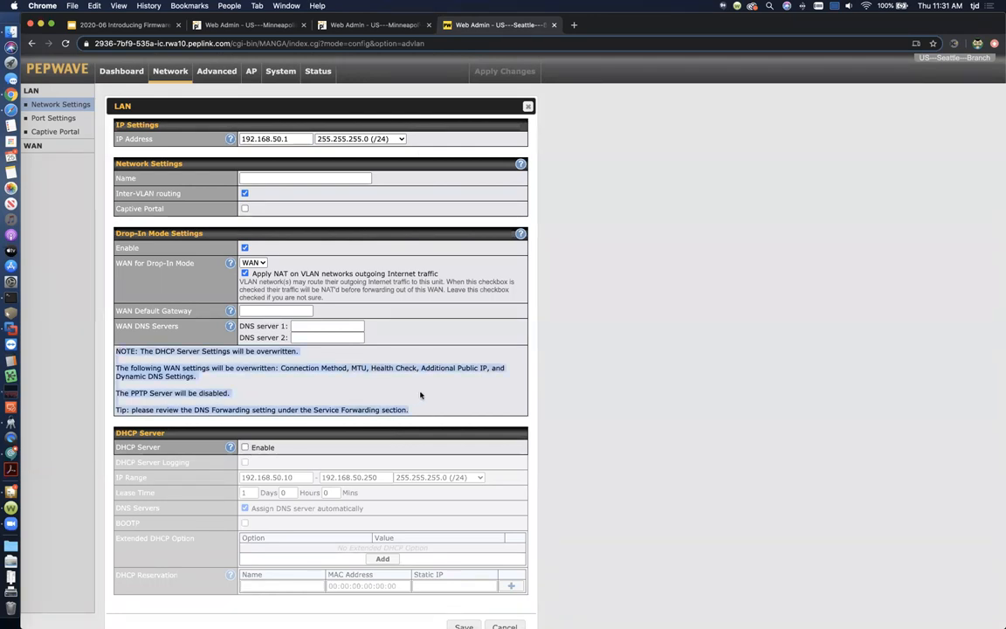
mouse_move(419, 507)
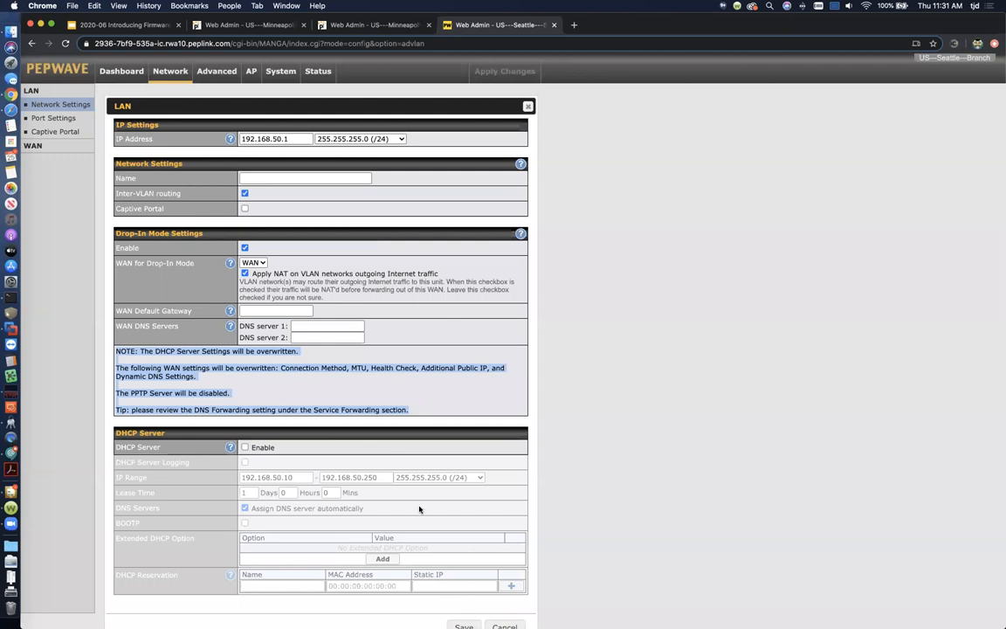
mouse_move(456, 308)
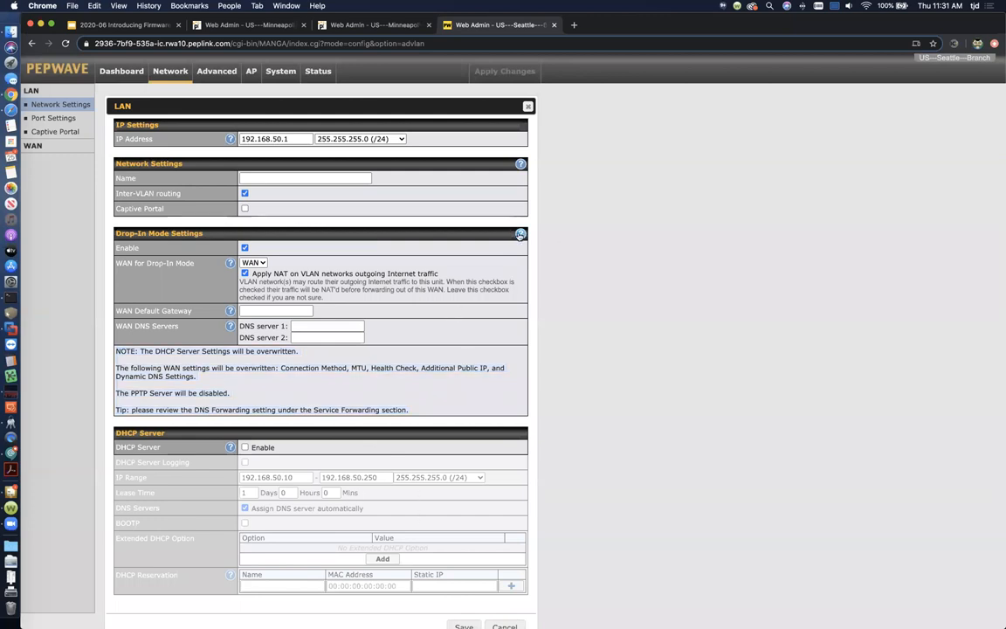
click(520, 233)
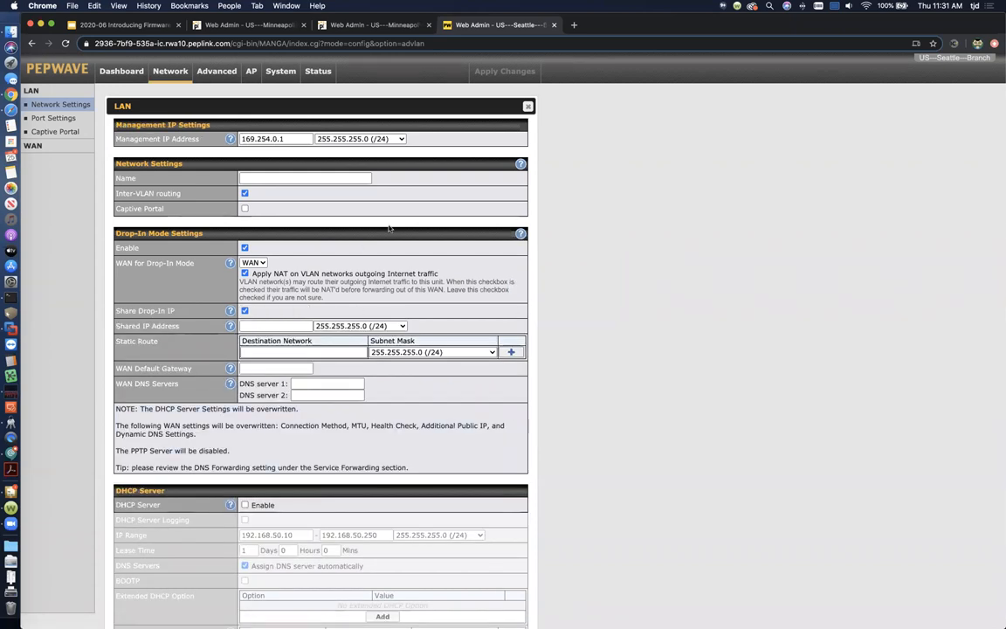
mouse_move(350, 204)
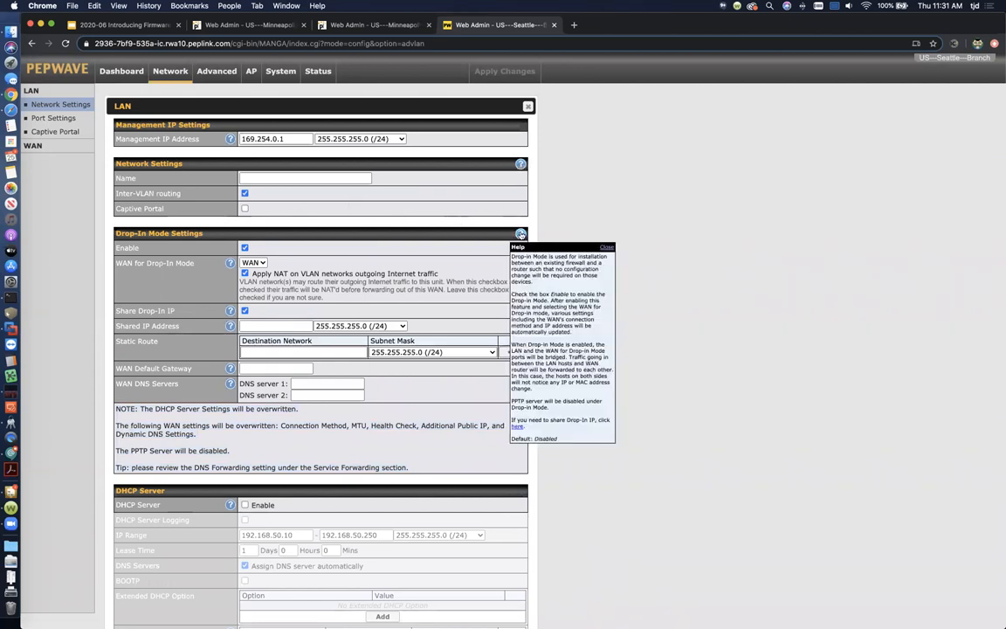
mouse_move(190, 326)
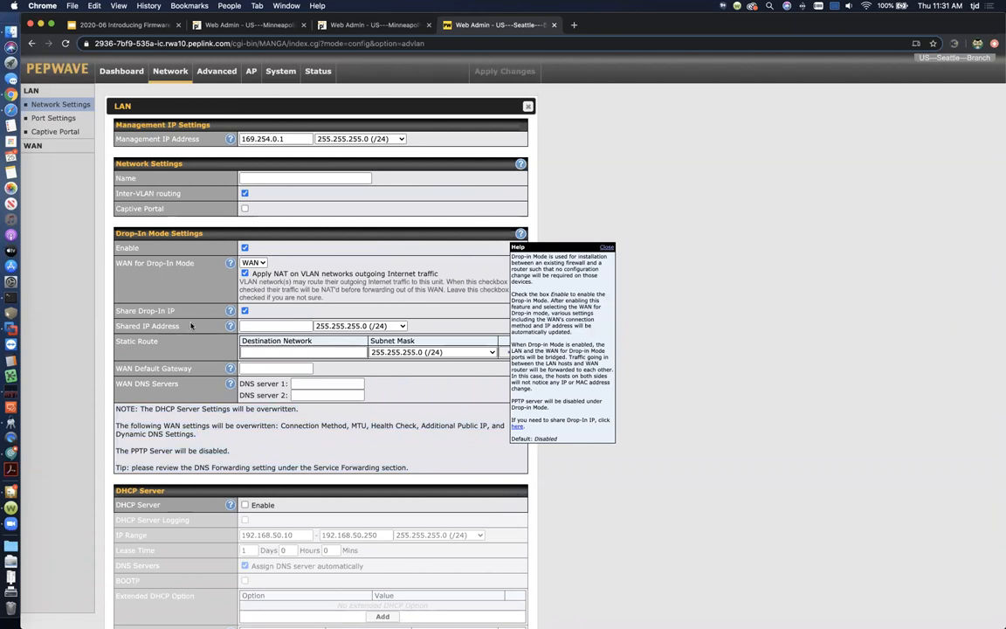
mouse_move(229, 263)
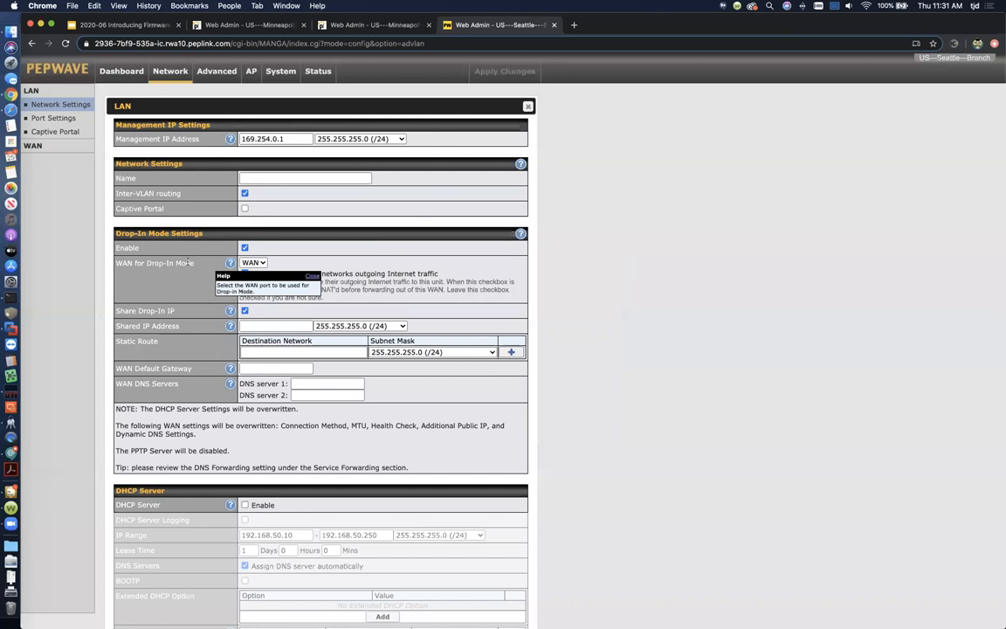
mouse_move(227, 189)
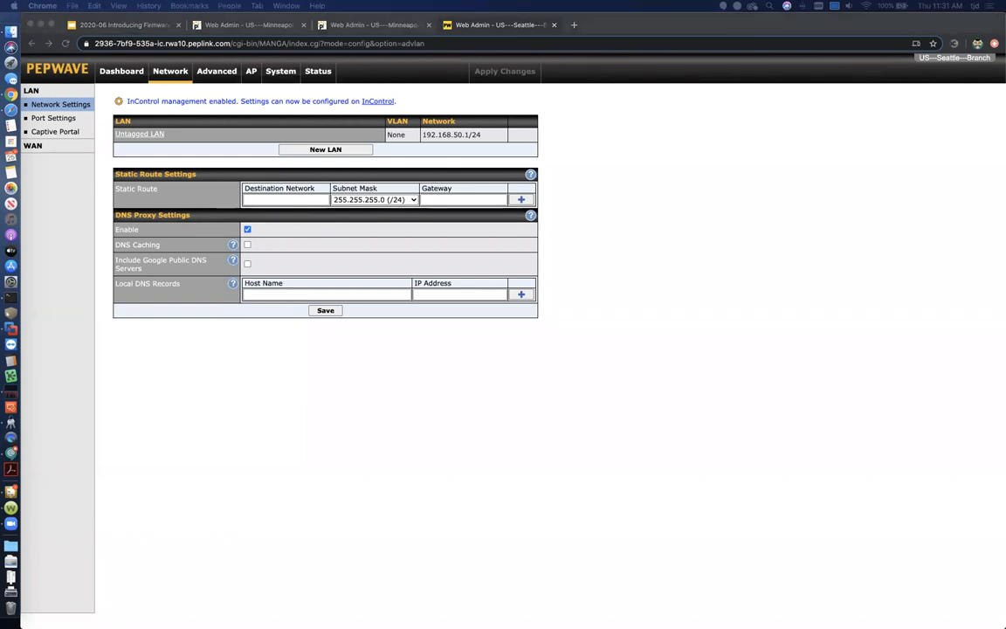
mouse_move(889, 105)
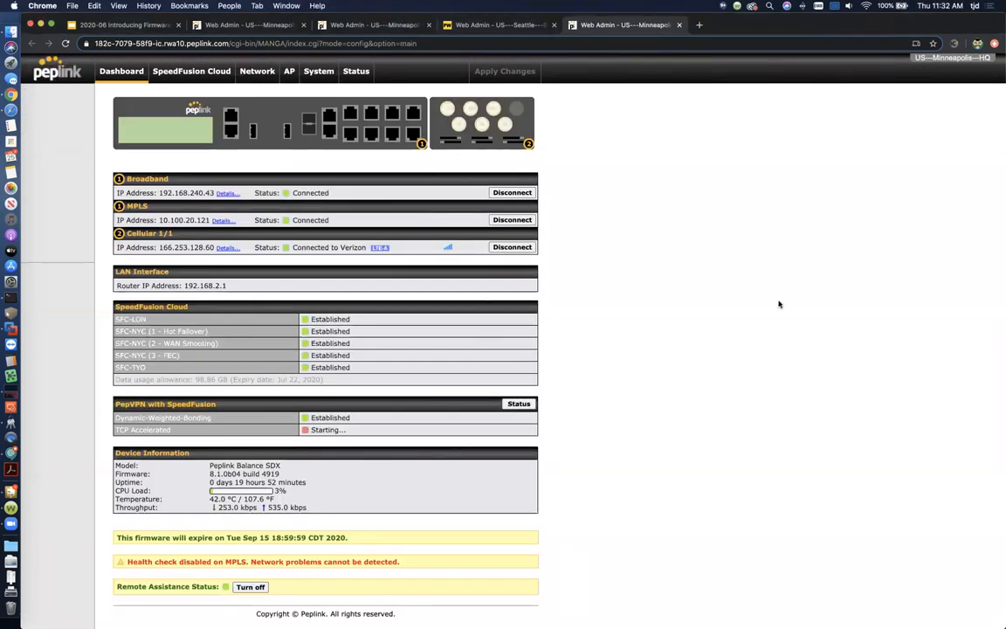
mouse_move(571, 183)
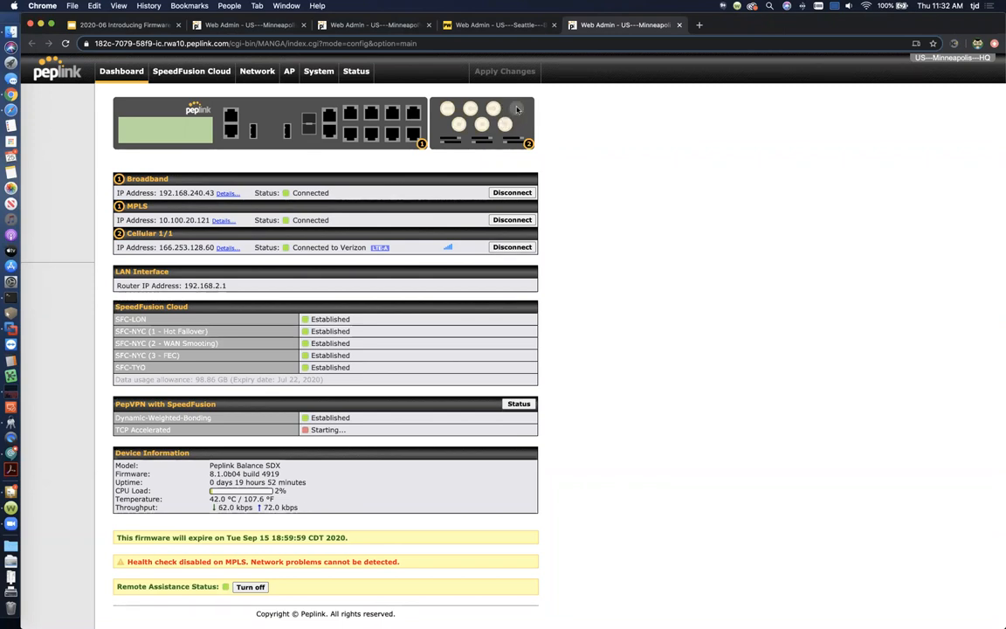
mouse_move(319, 127)
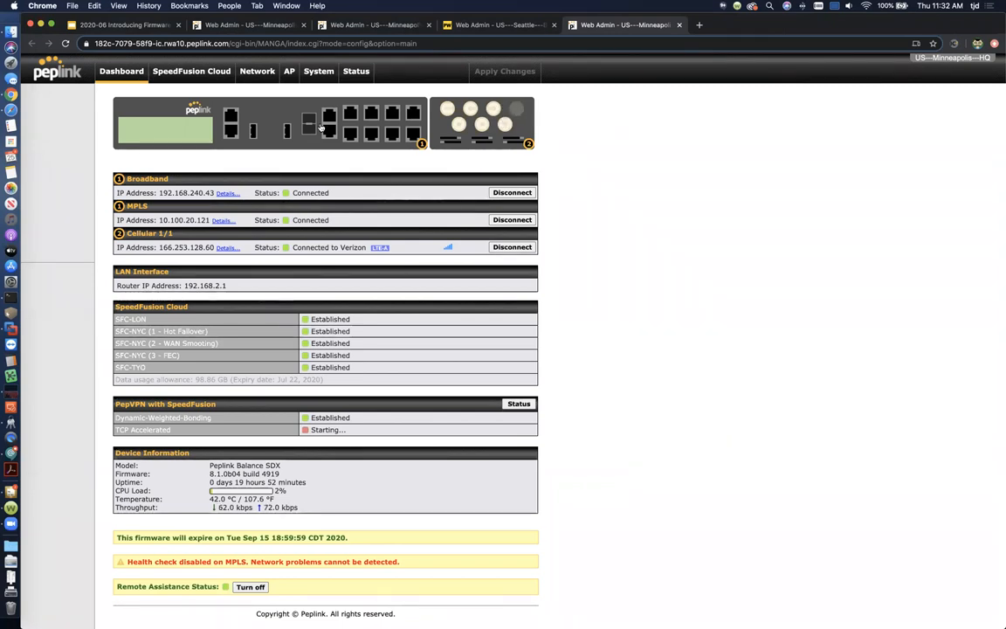
Show the Minneapolis HQ router's Network > Misc. Settings > NTP Server page, with the server enabled
click(257, 70)
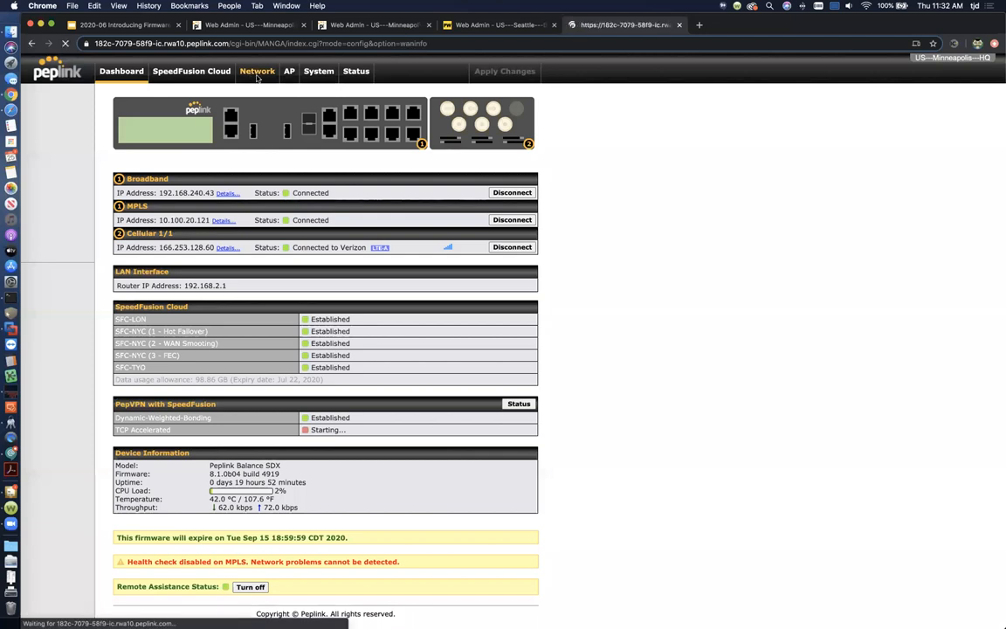
click(256, 72)
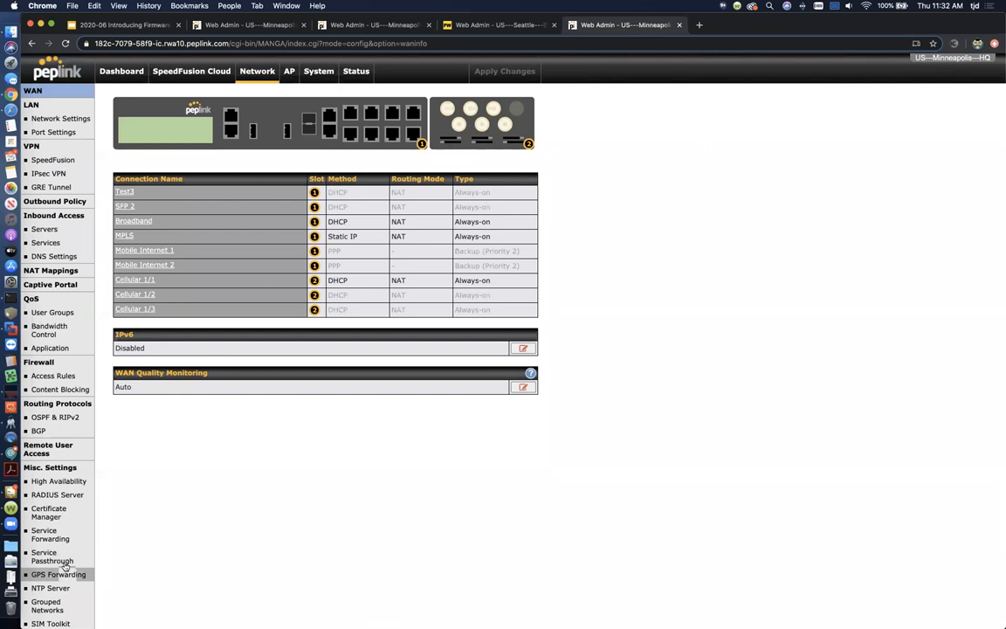
click(45, 589)
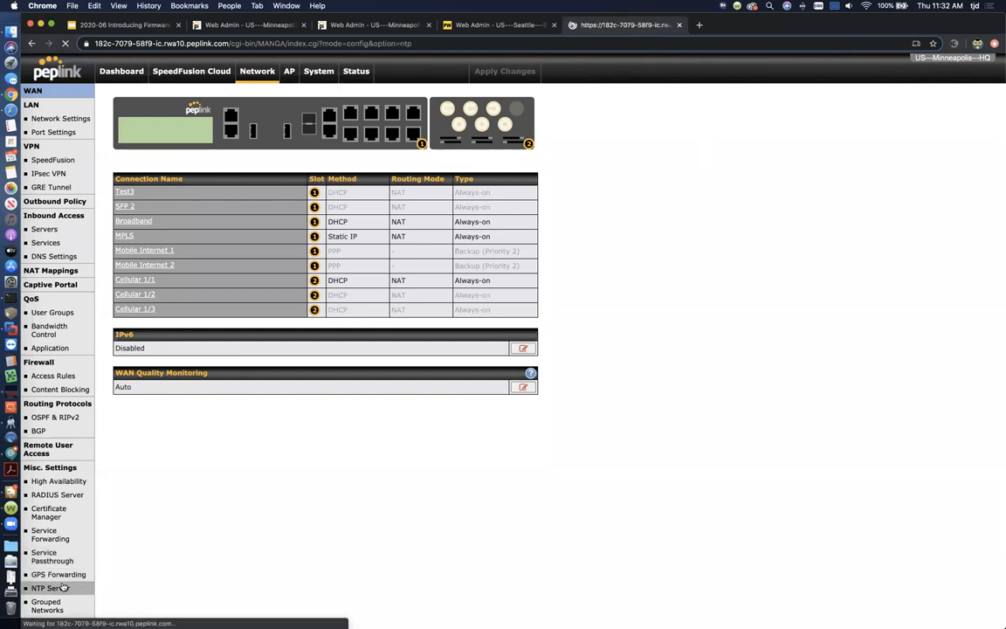
click(47, 587)
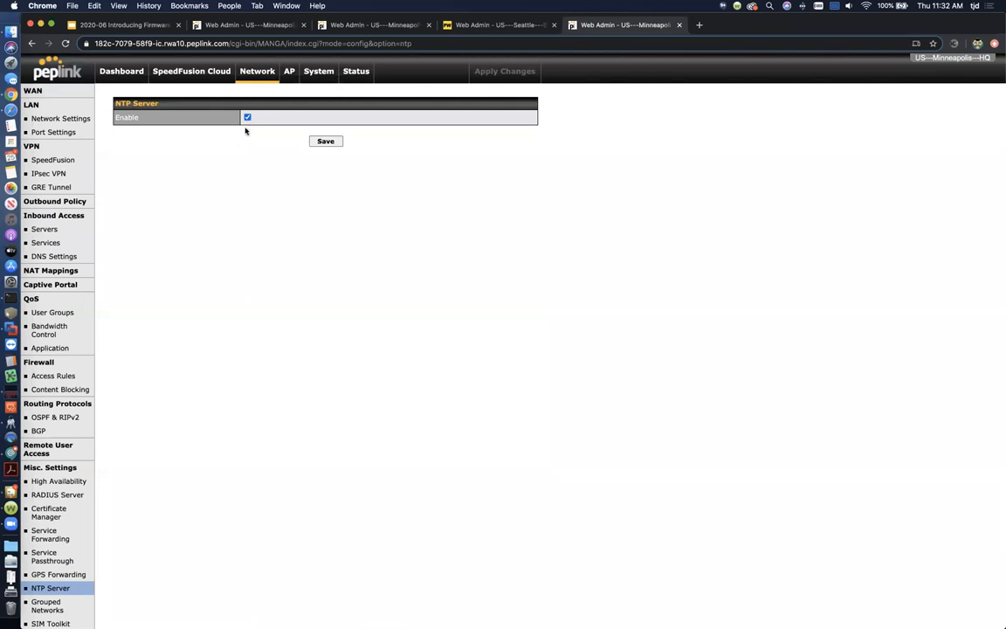
mouse_move(241, 142)
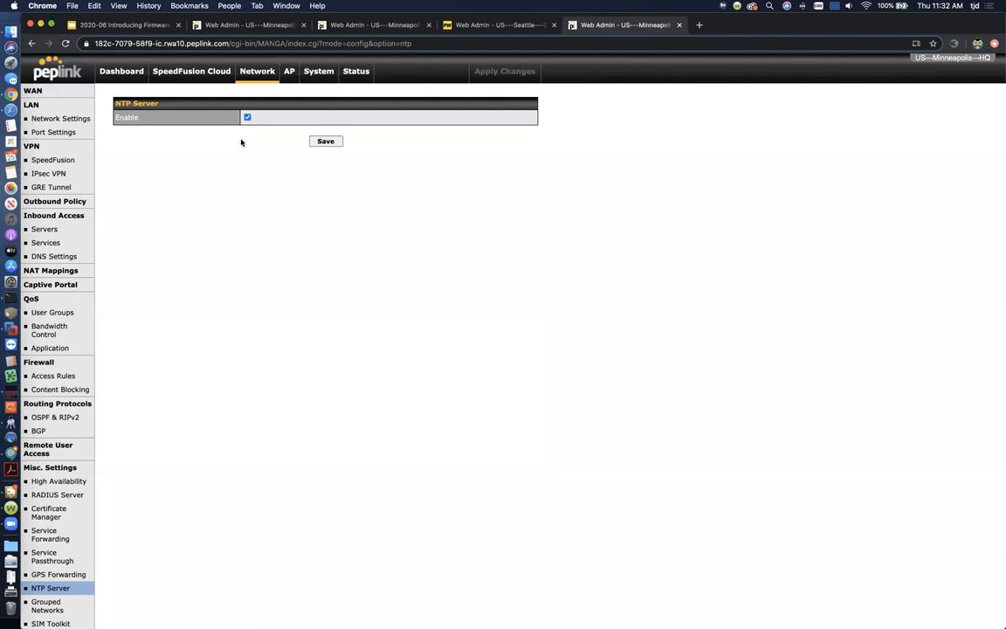
mouse_move(268, 164)
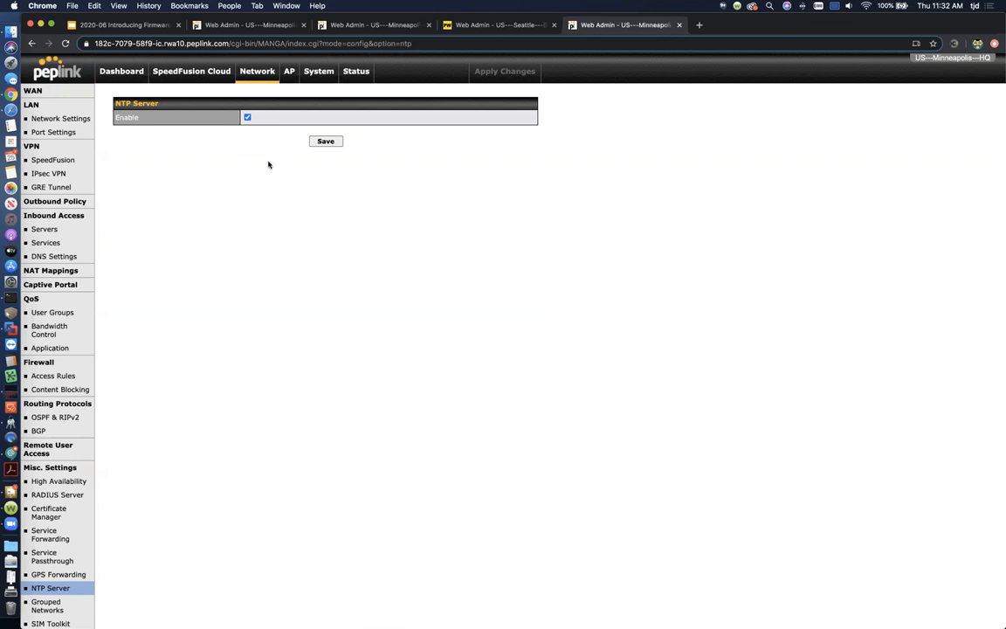
mouse_move(251, 93)
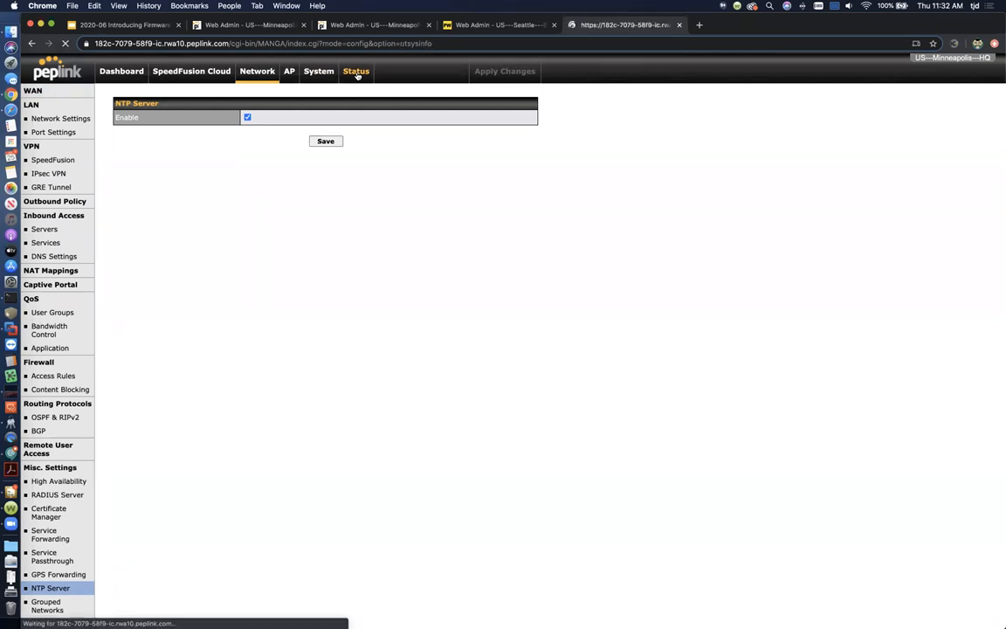
Show Status > System > Time, with Central Time zone and the pool time server
click(354, 72)
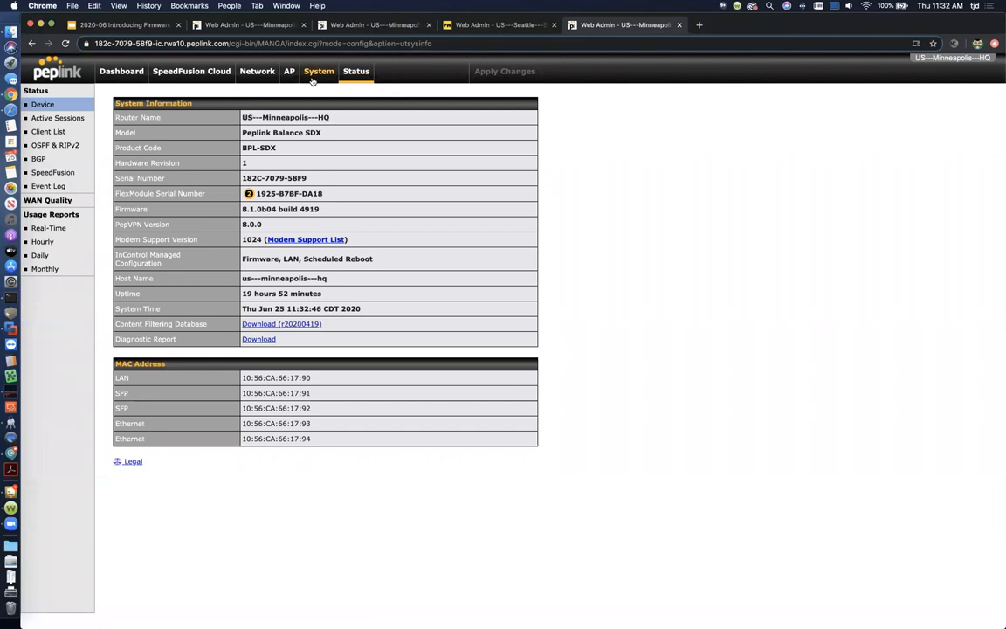
click(317, 72)
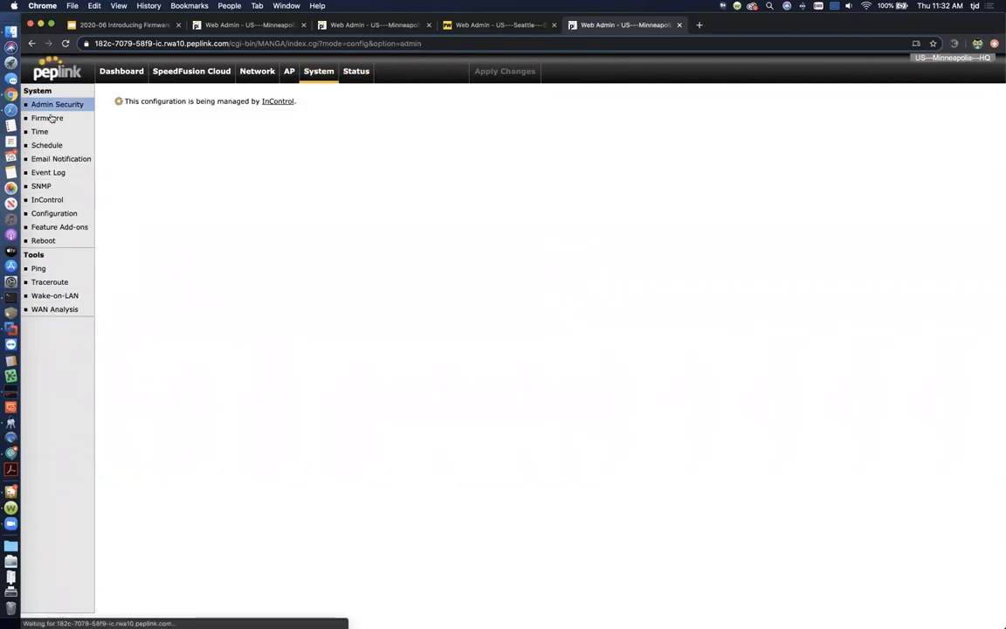
click(57, 104)
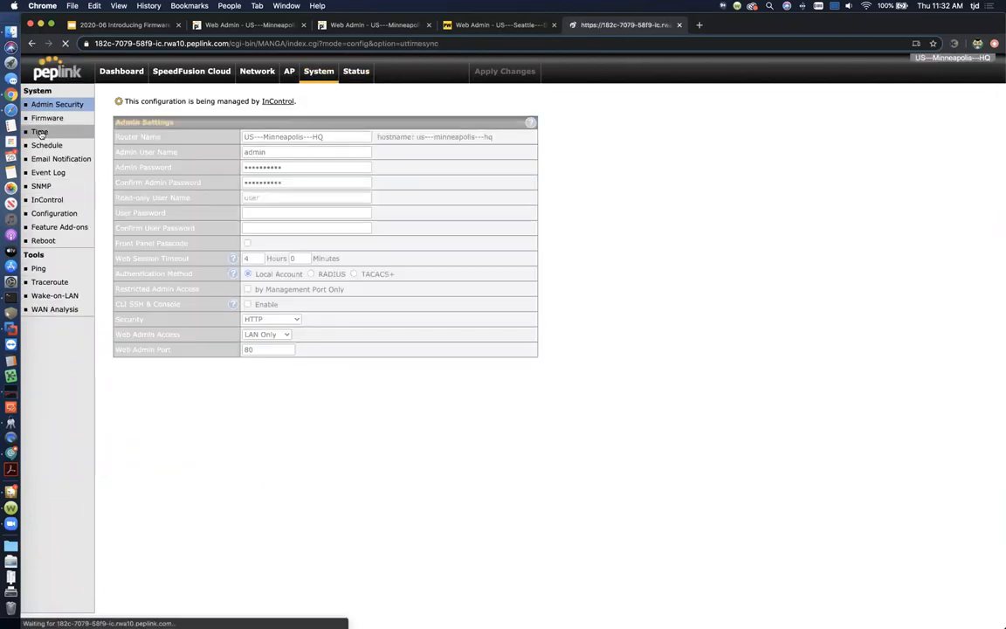
click(39, 131)
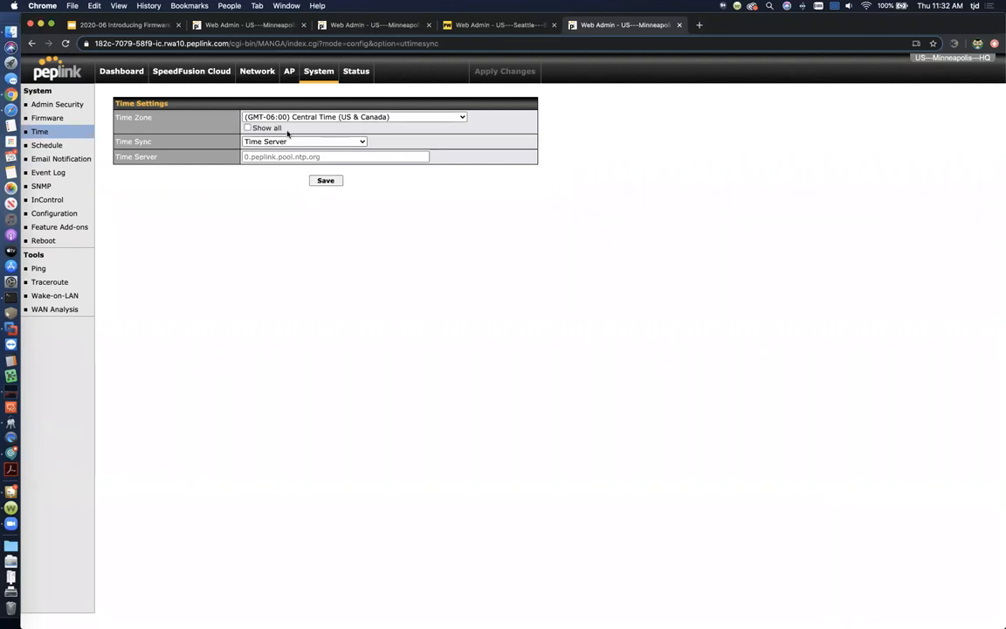
mouse_move(199, 145)
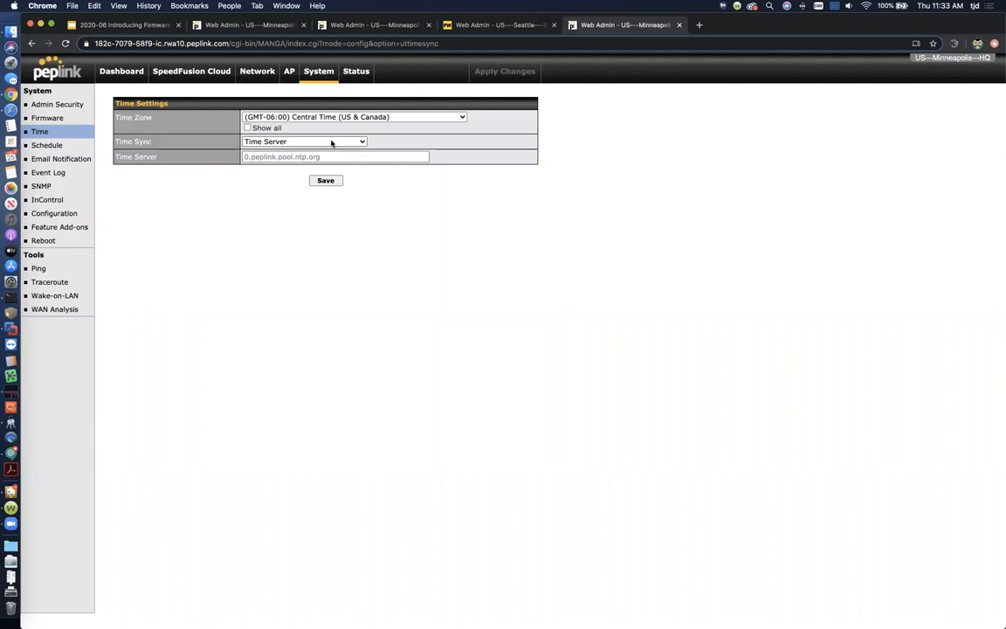
Change the Time Sync source to 'GPS with Time Server as fallback'
click(303, 141)
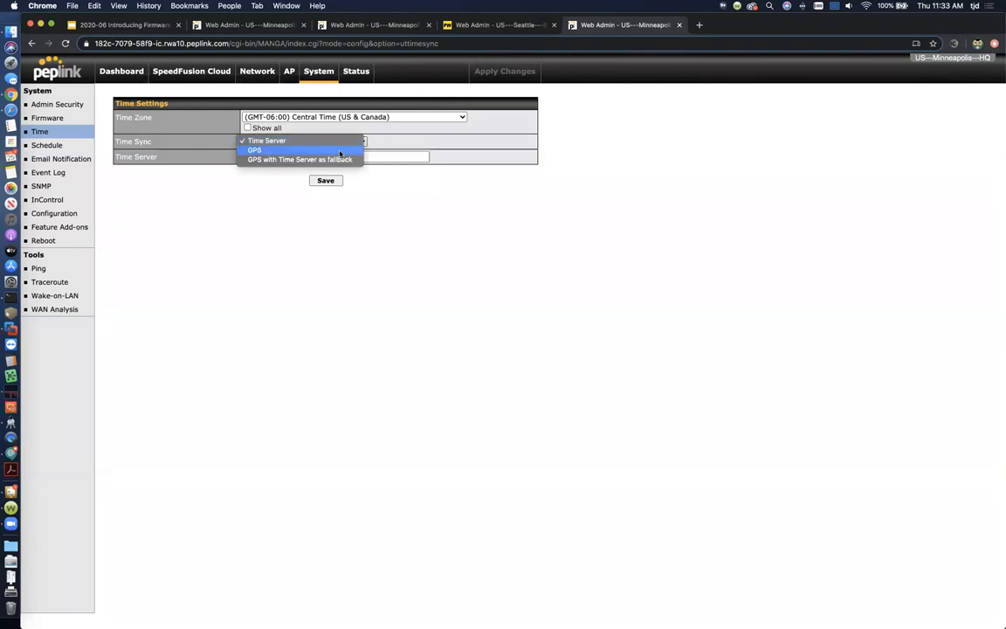
click(254, 151)
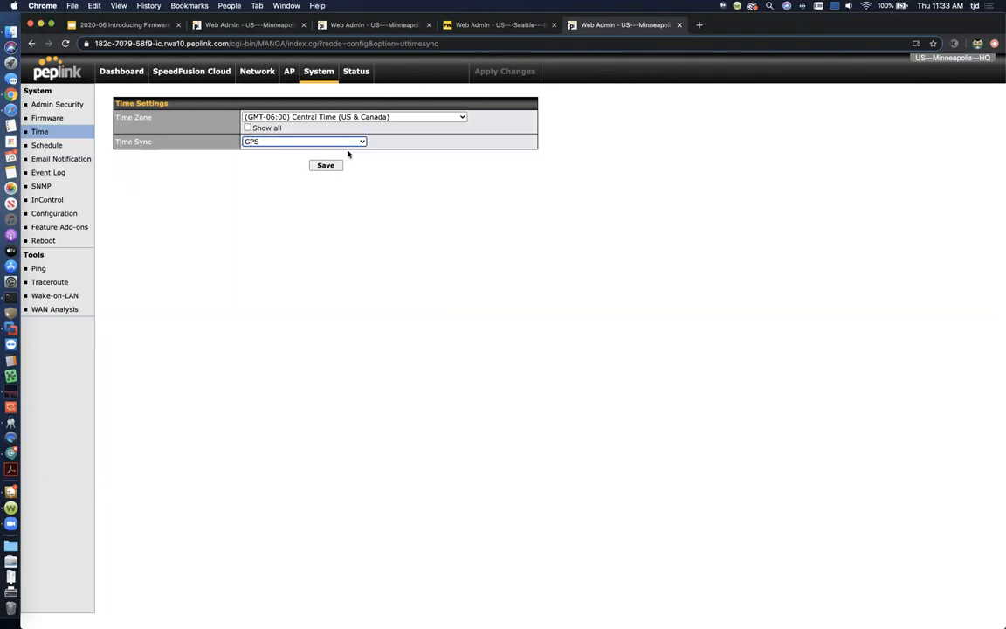
click(303, 141)
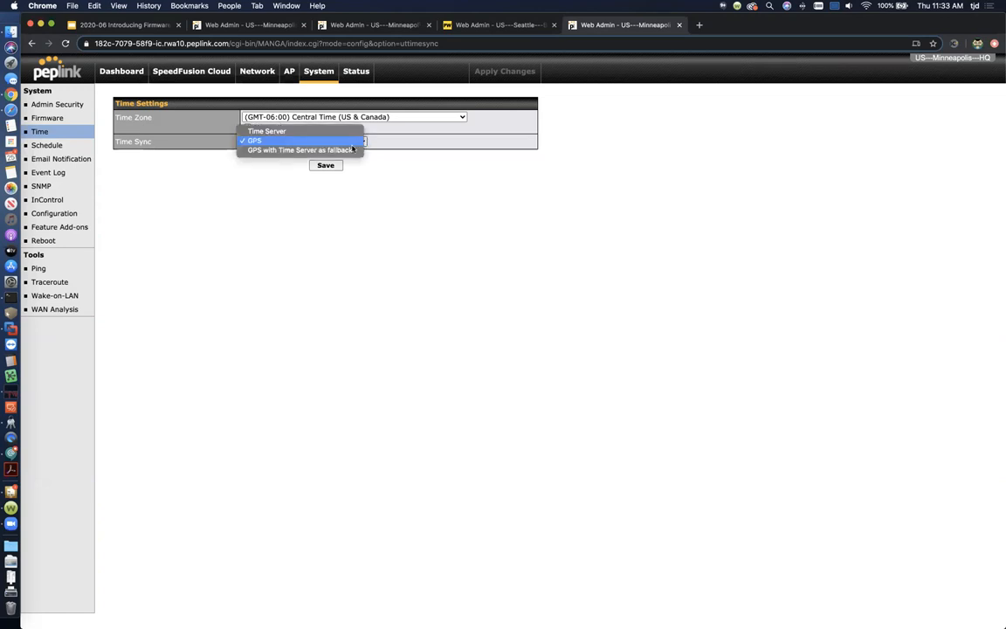
mouse_move(299, 150)
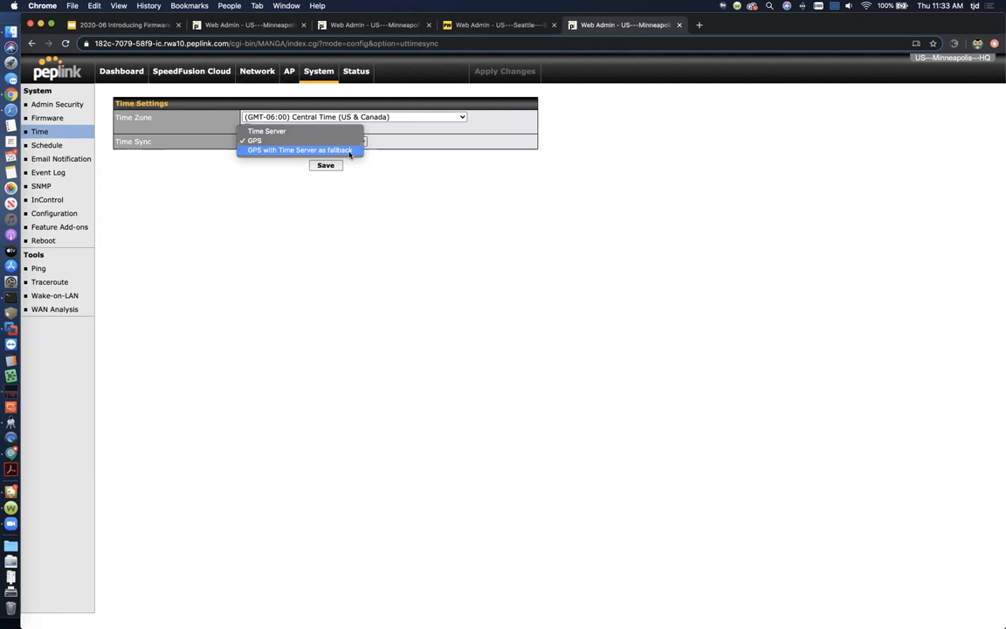
click(254, 140)
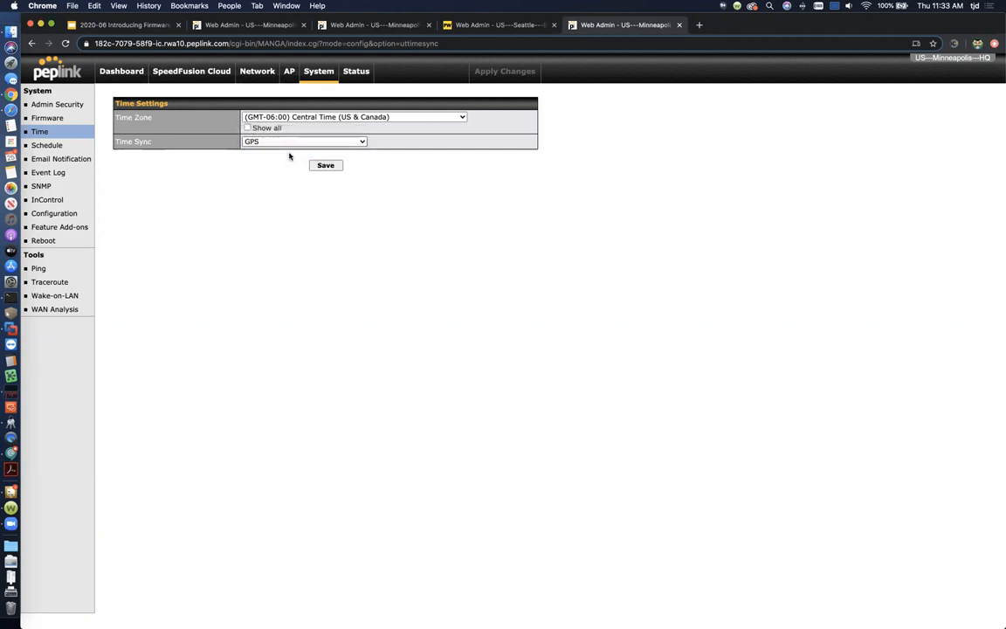
click(303, 141)
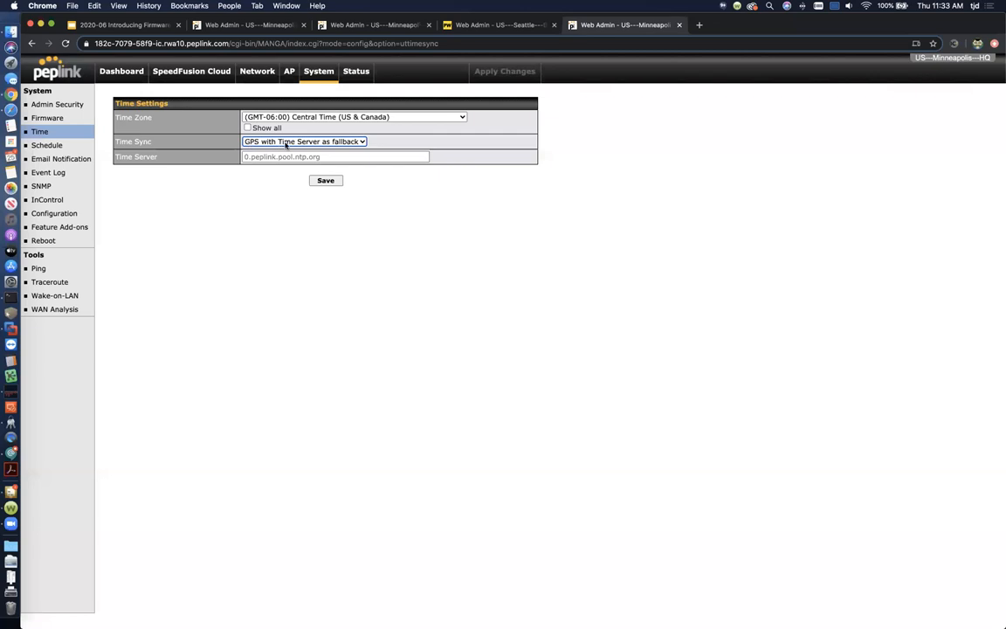
mouse_move(295, 140)
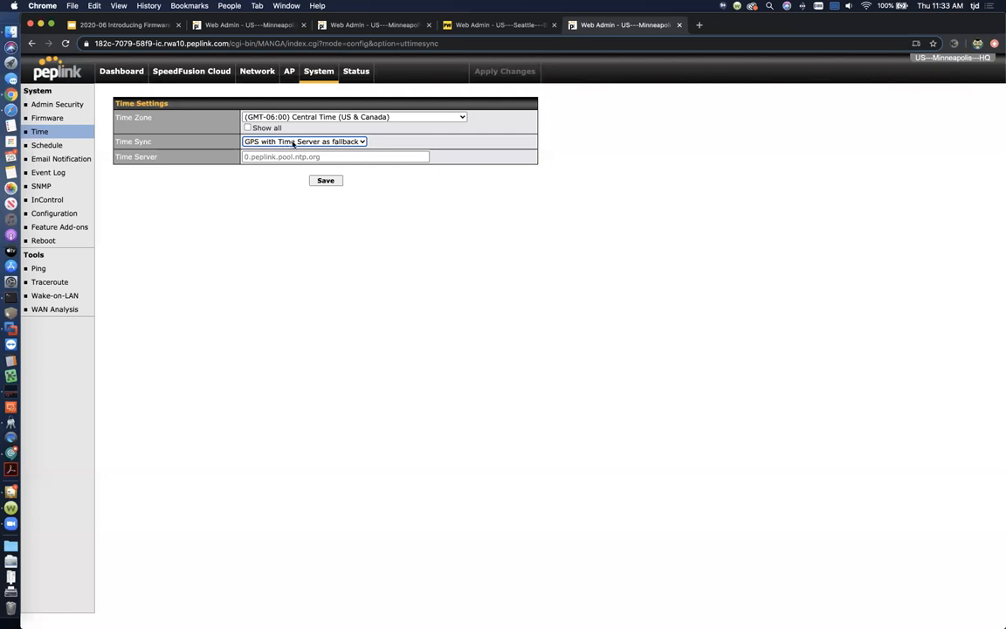
mouse_move(432, 146)
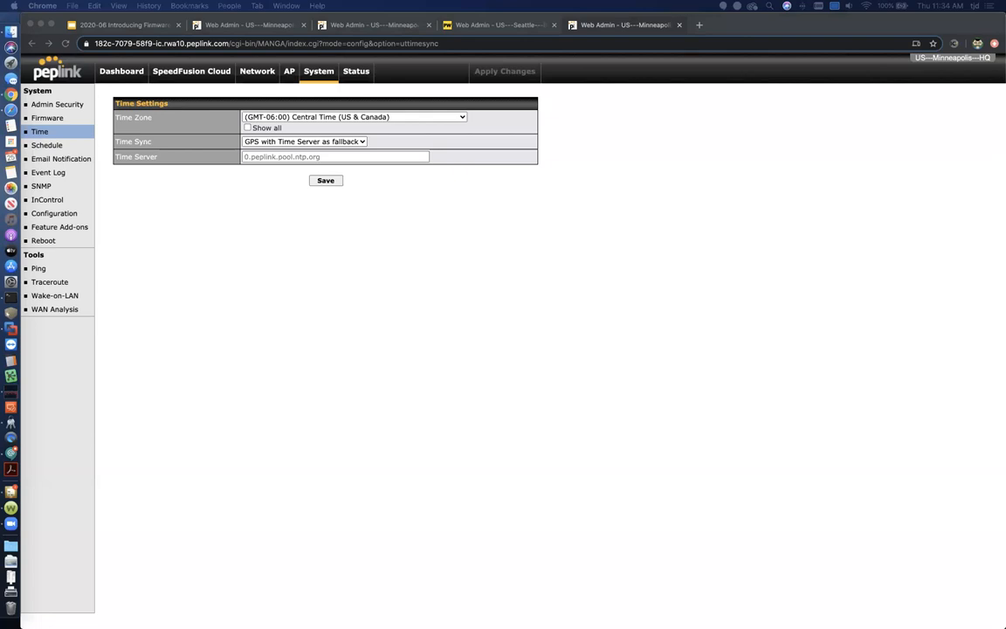
mouse_move(256, 78)
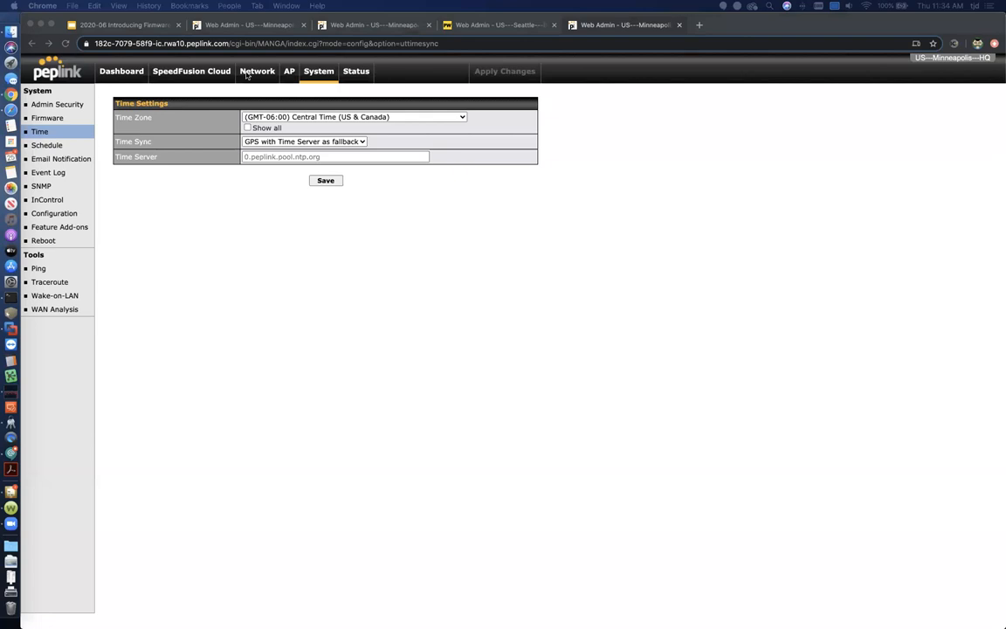
Show the Network > QoS > Application page, which has no applications defined
click(257, 71)
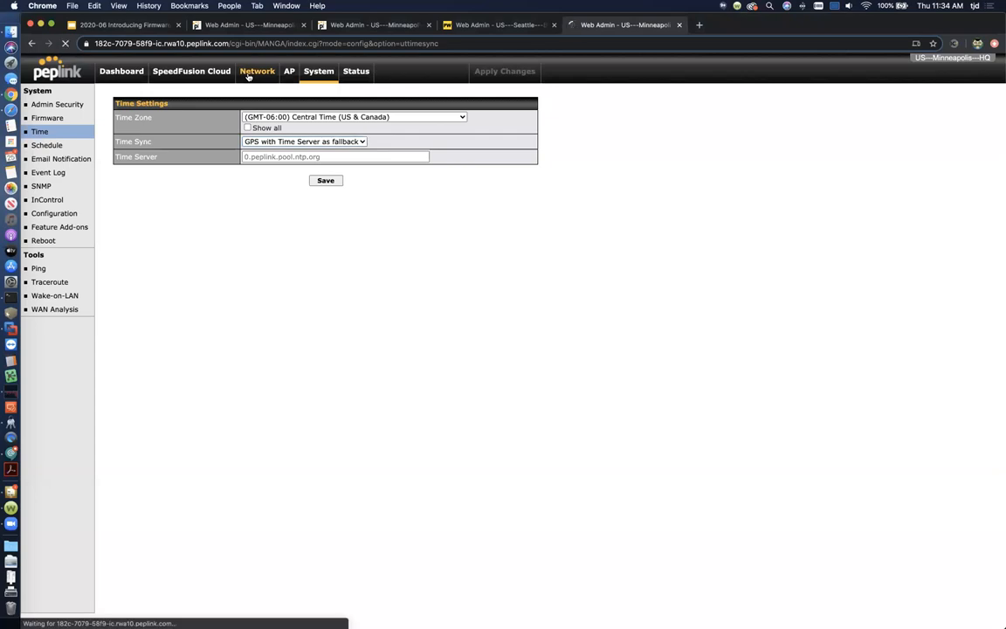
click(257, 71)
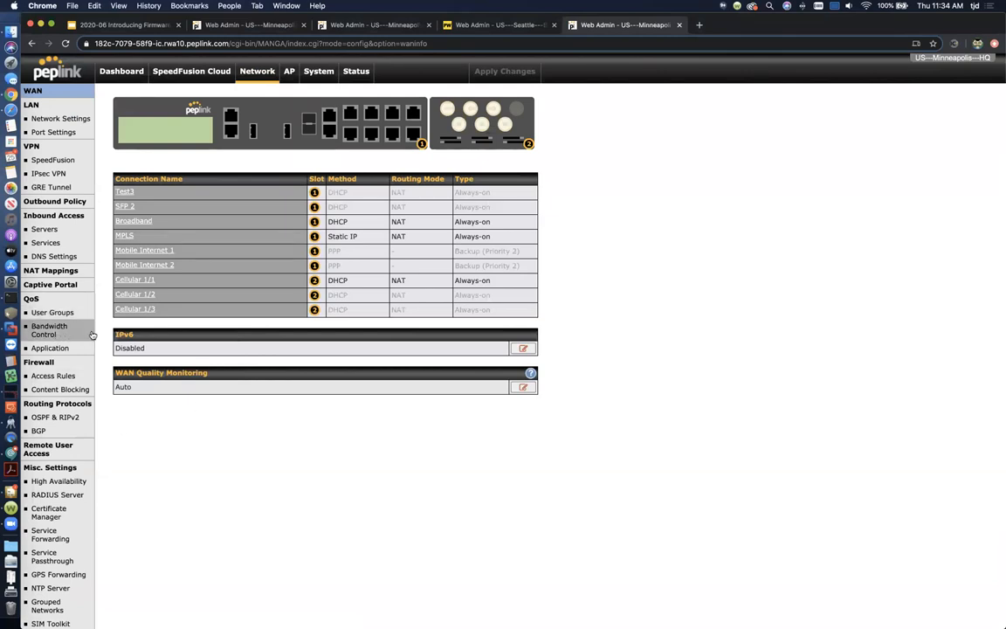
mouse_move(52, 311)
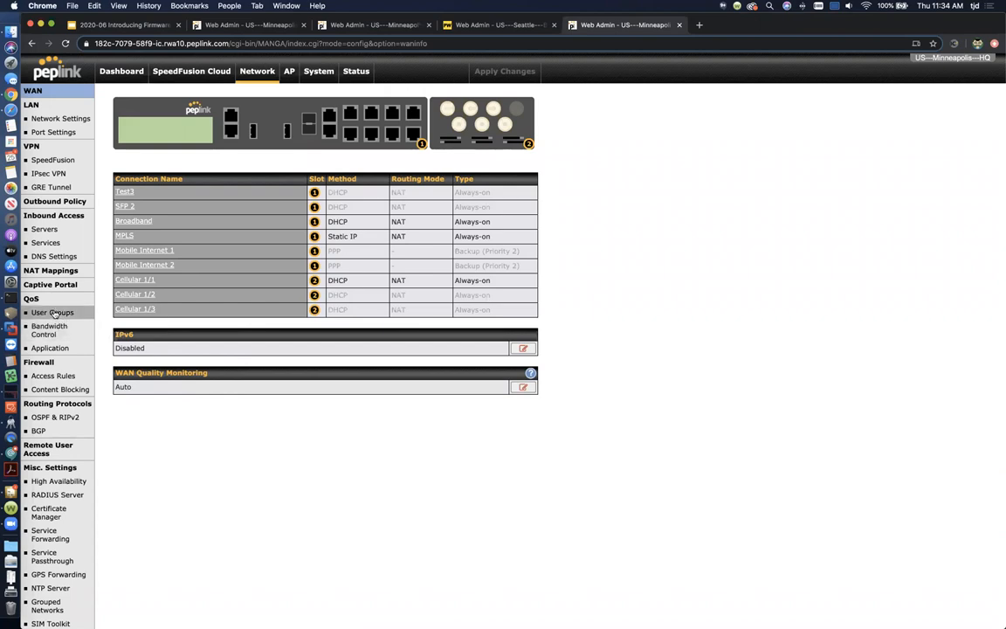
click(50, 347)
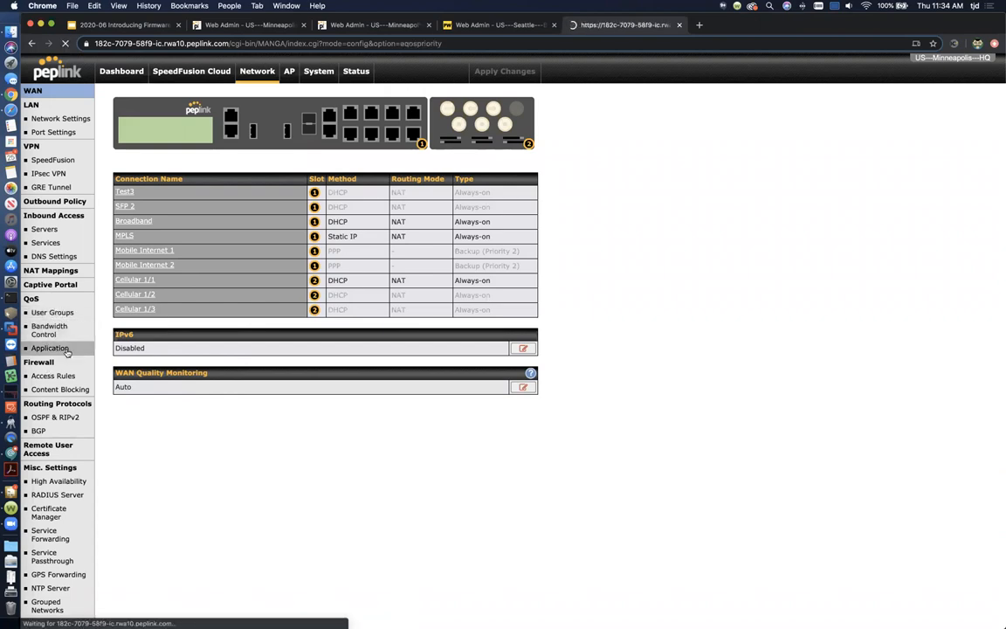
click(49, 348)
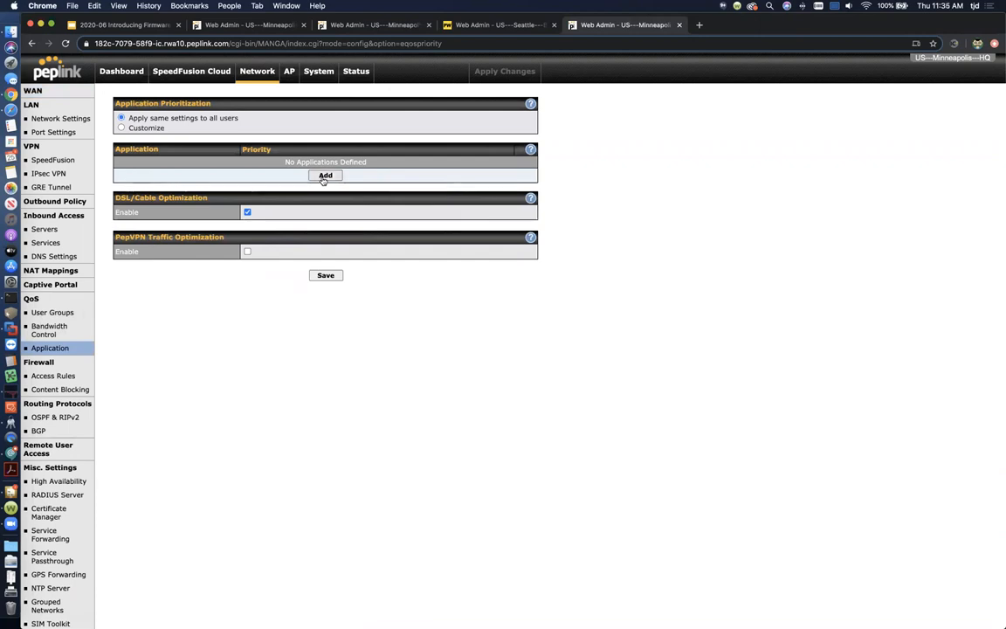
Start adding an application and browse the Audio Video Streaming applications list
click(325, 174)
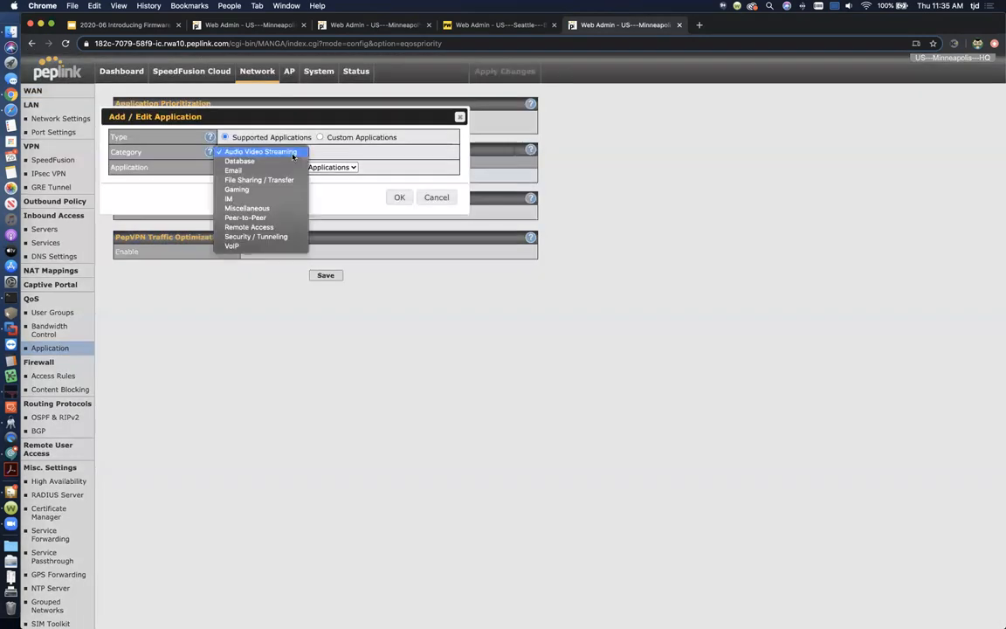
click(259, 151)
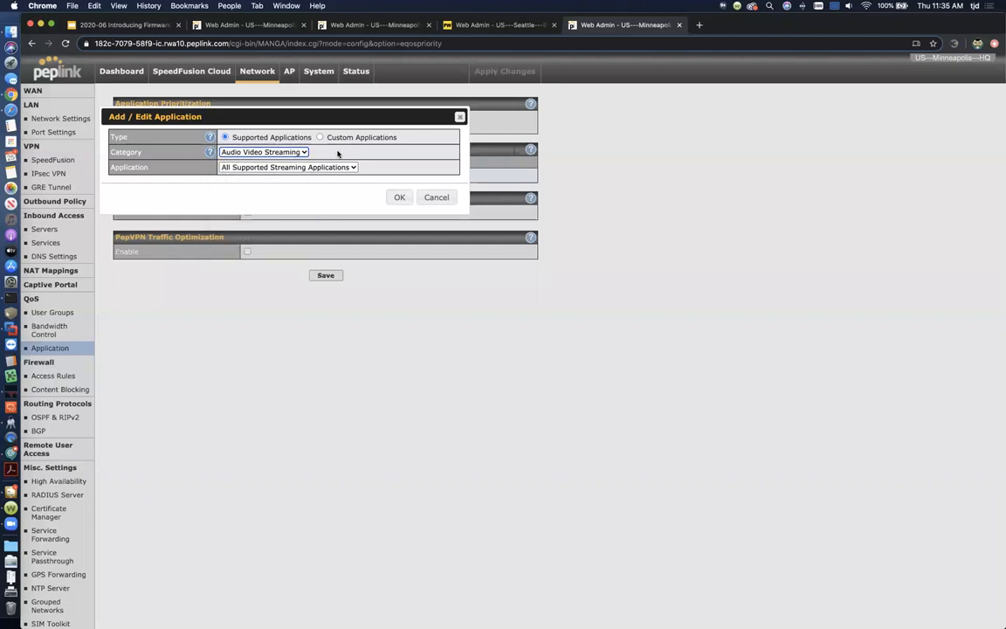
click(288, 167)
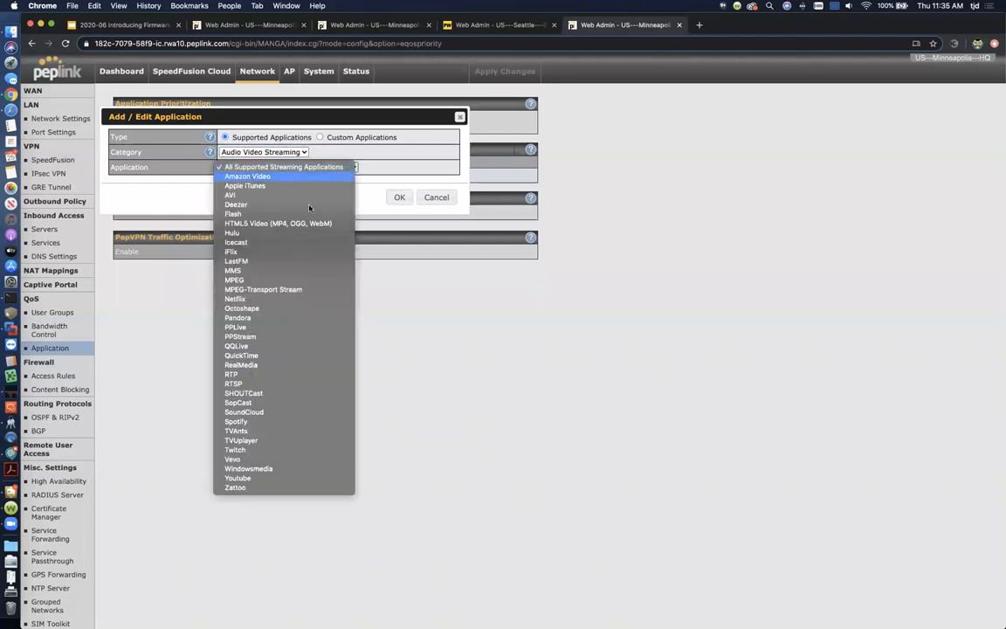
mouse_move(233, 383)
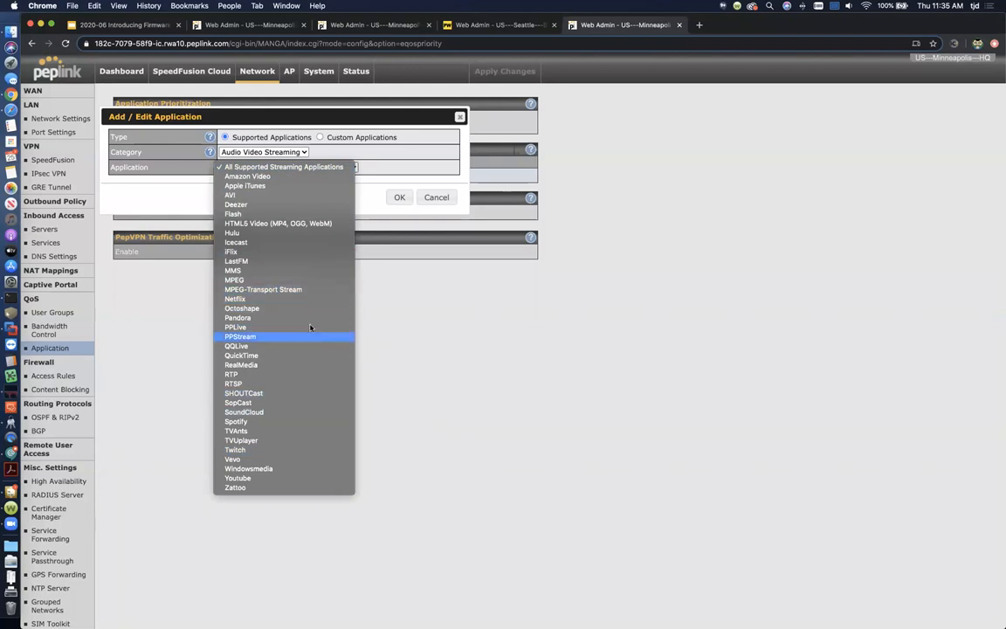
mouse_move(248, 457)
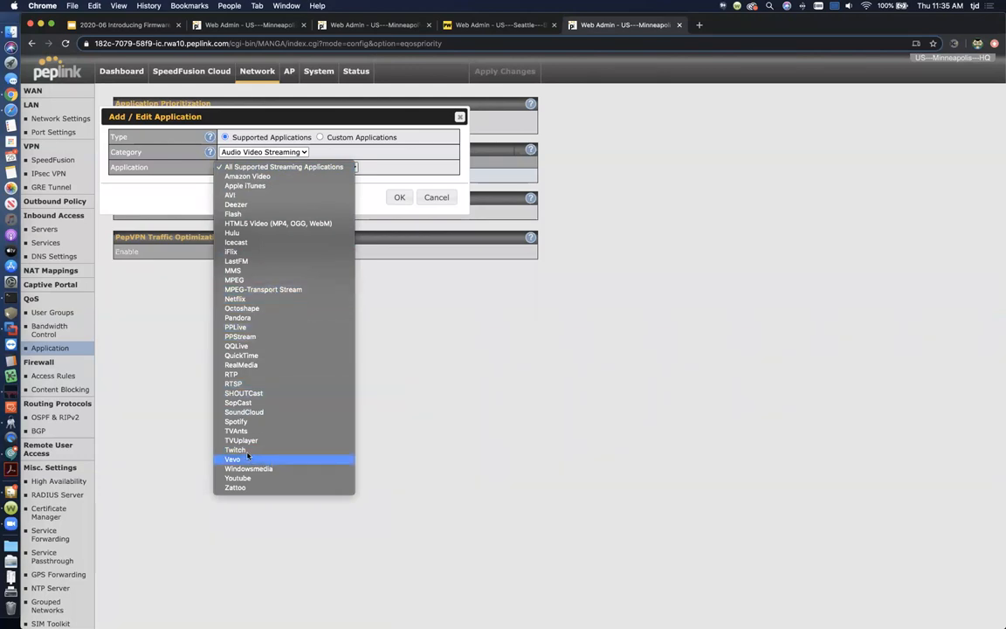
mouse_move(307, 242)
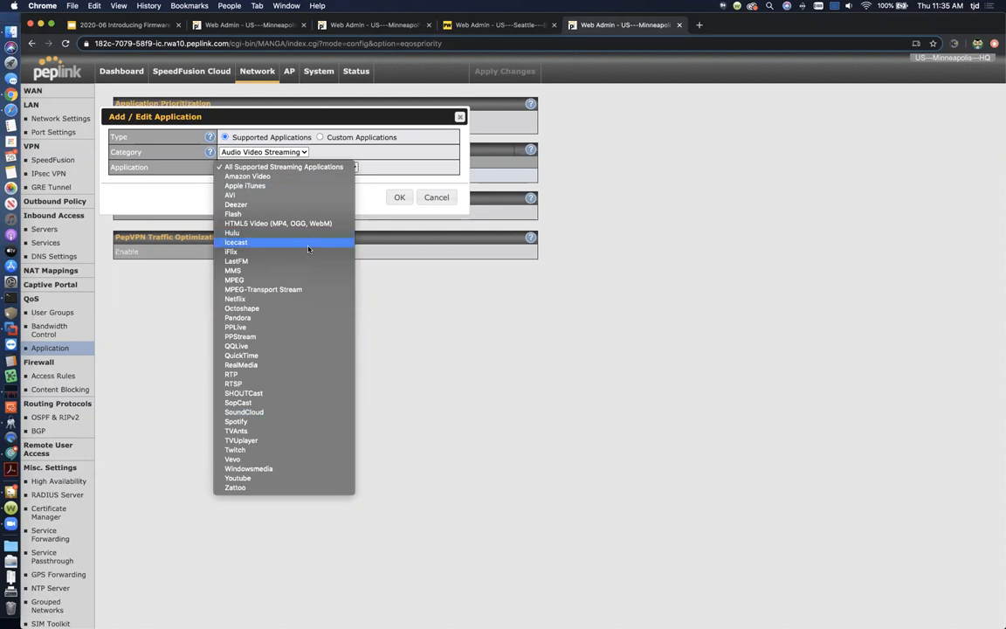
mouse_move(235, 345)
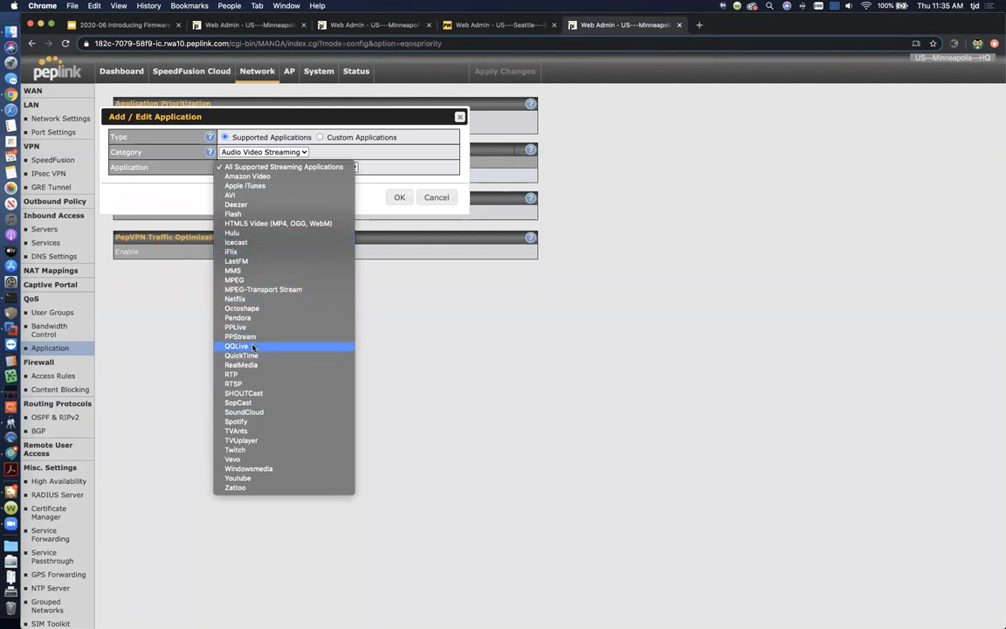
mouse_move(275, 299)
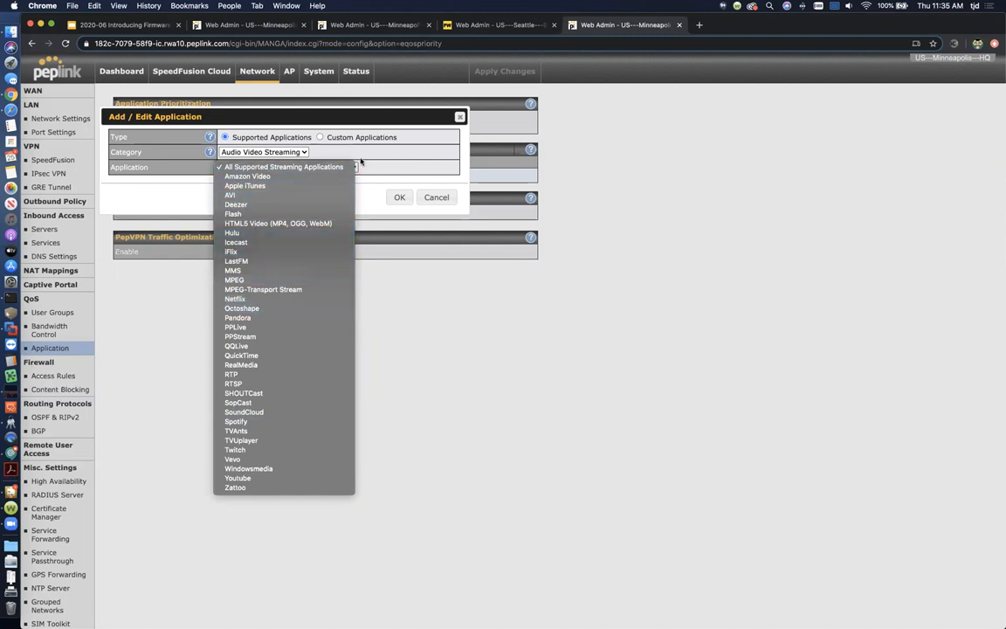
click(281, 167)
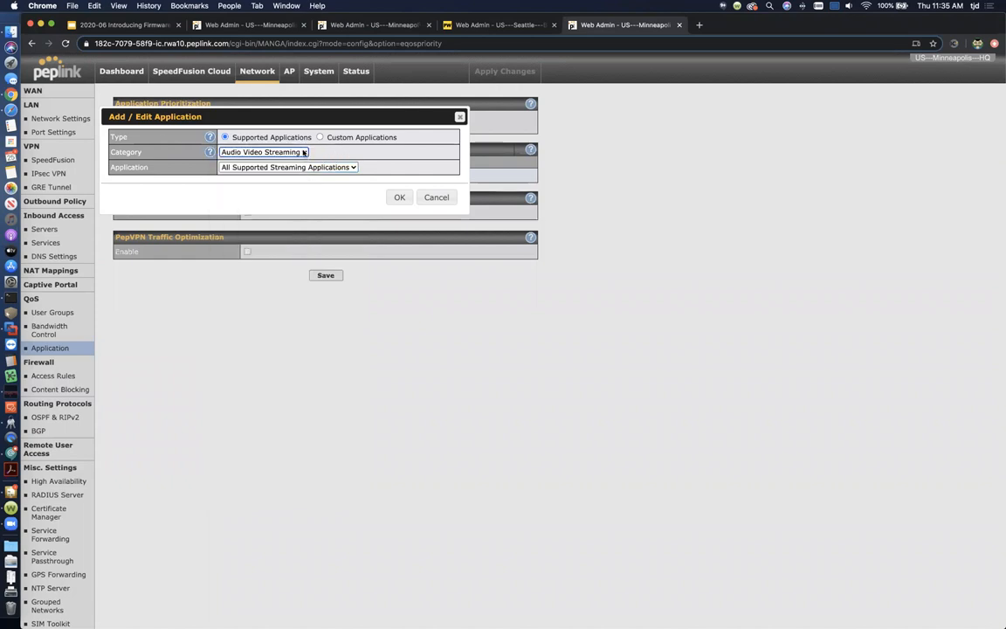
Switch the application category to VoIP, then to File Sharing / Transfer
click(262, 151)
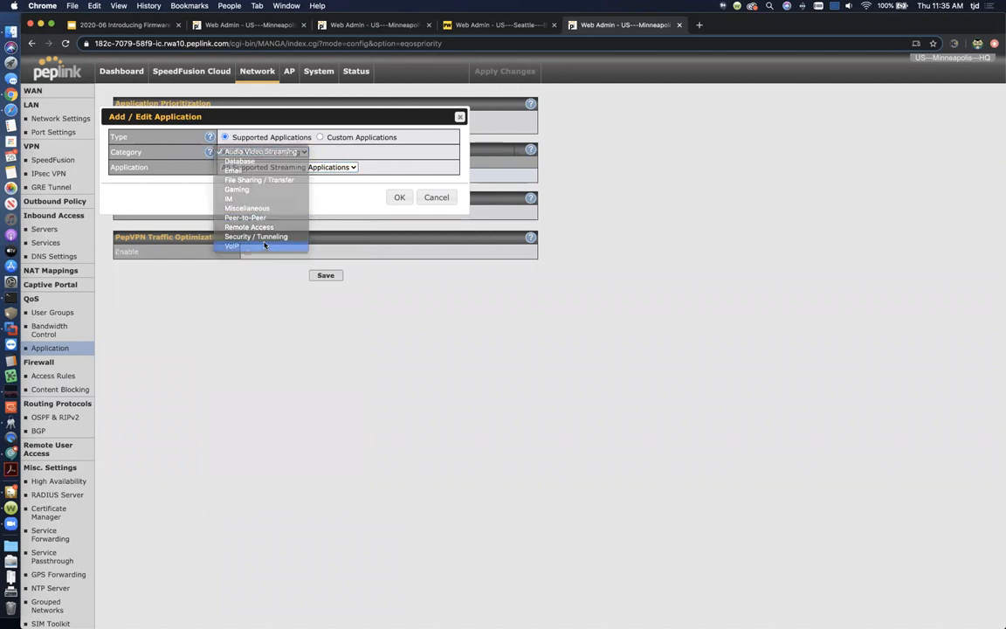
click(232, 246)
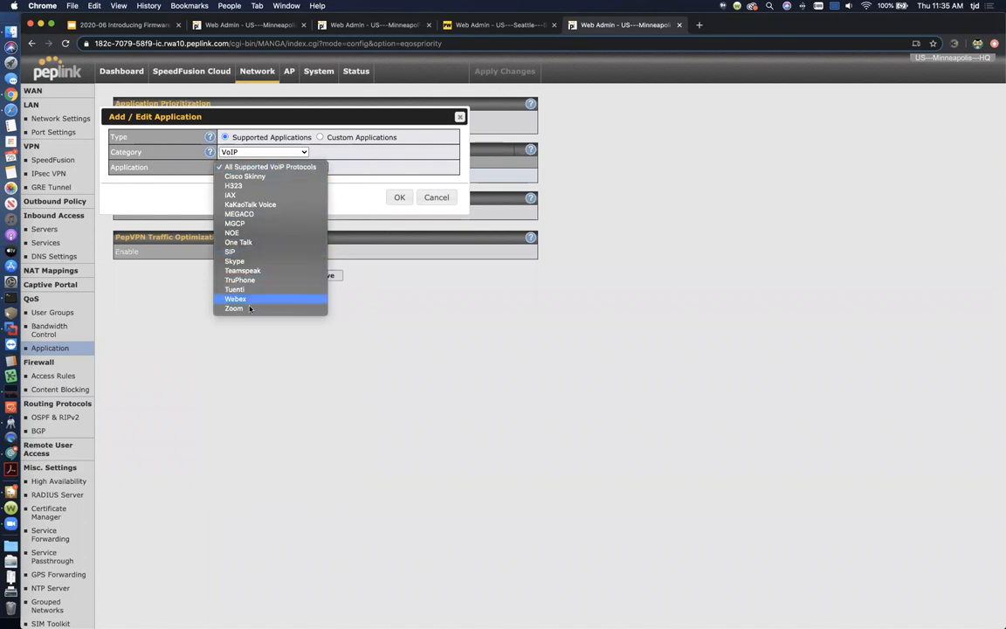
mouse_move(260, 300)
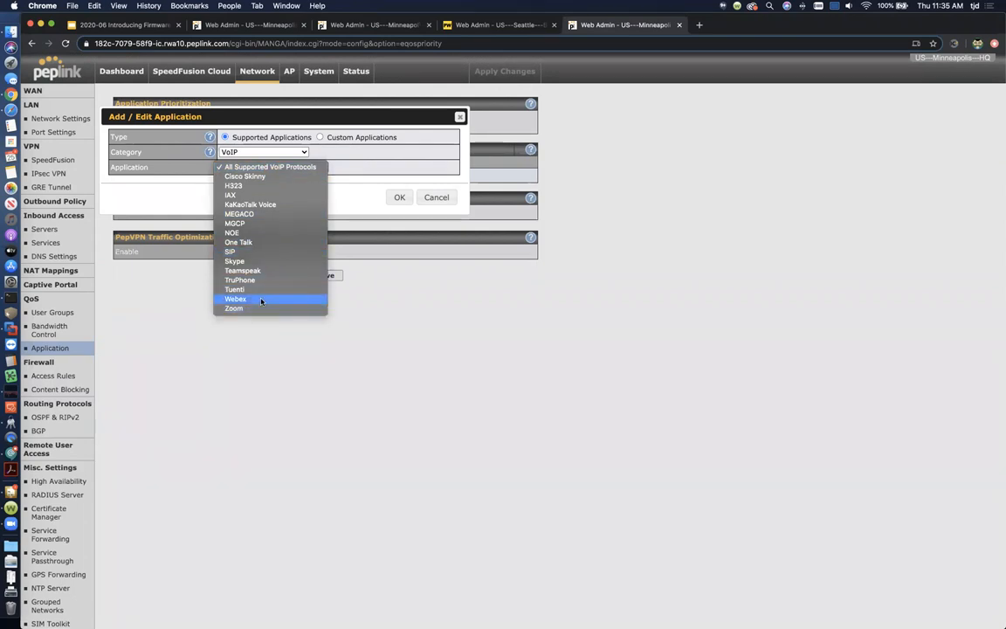
mouse_move(282, 185)
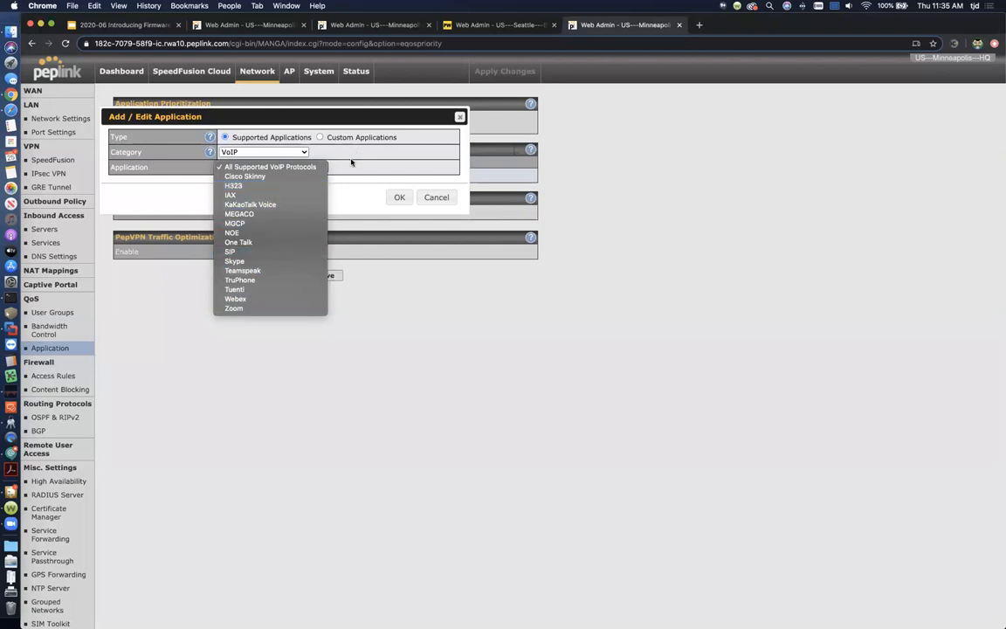
mouse_move(271, 166)
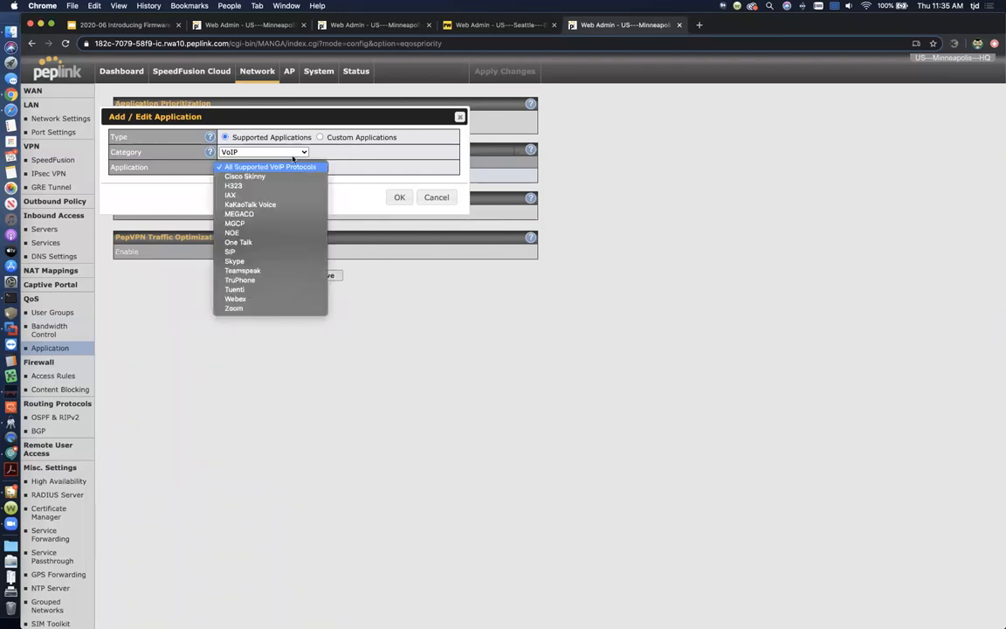
click(262, 152)
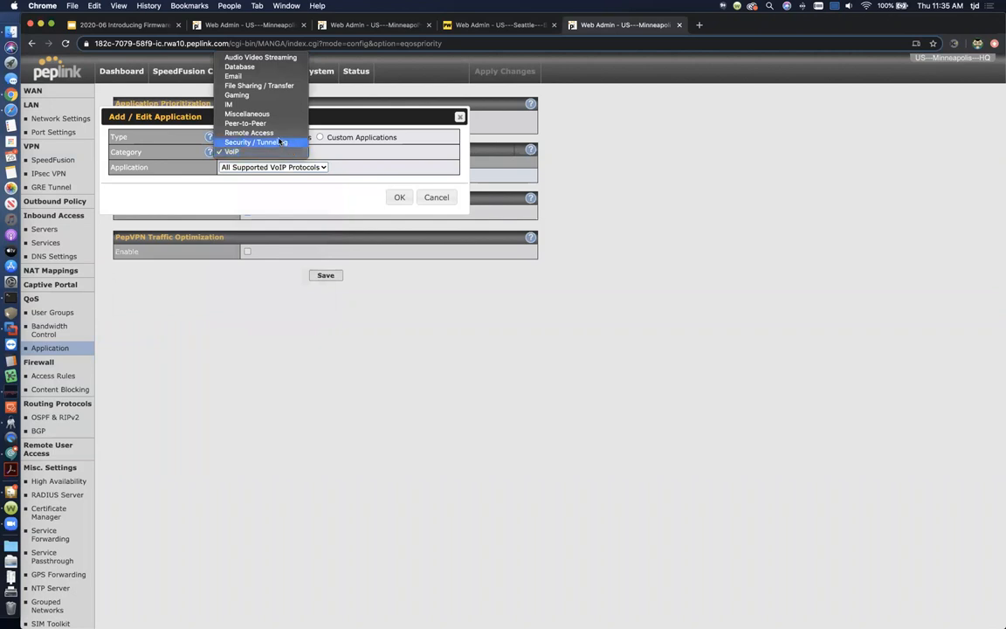
mouse_move(272, 123)
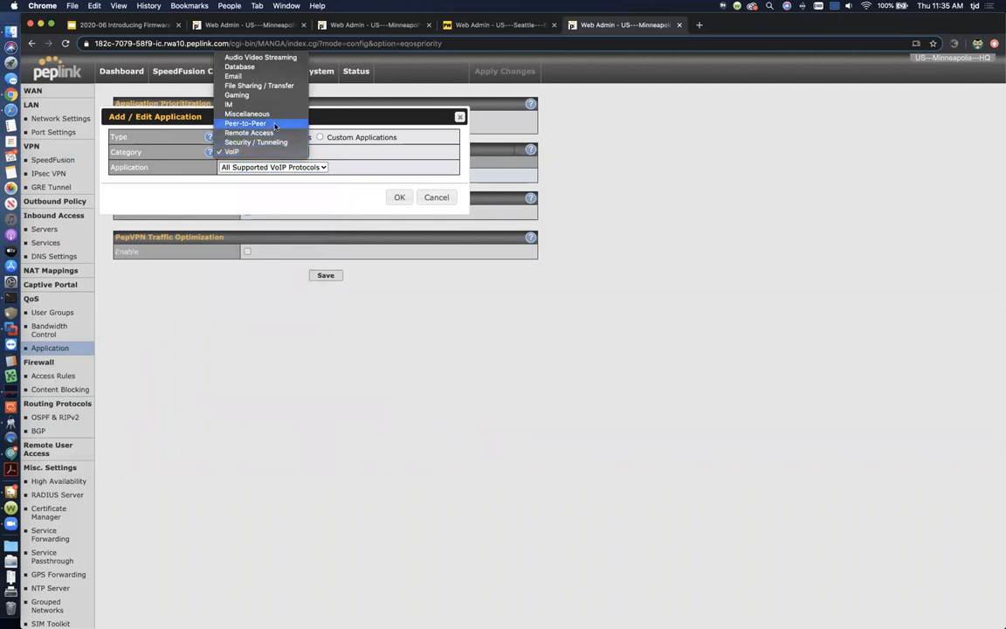
mouse_move(273, 85)
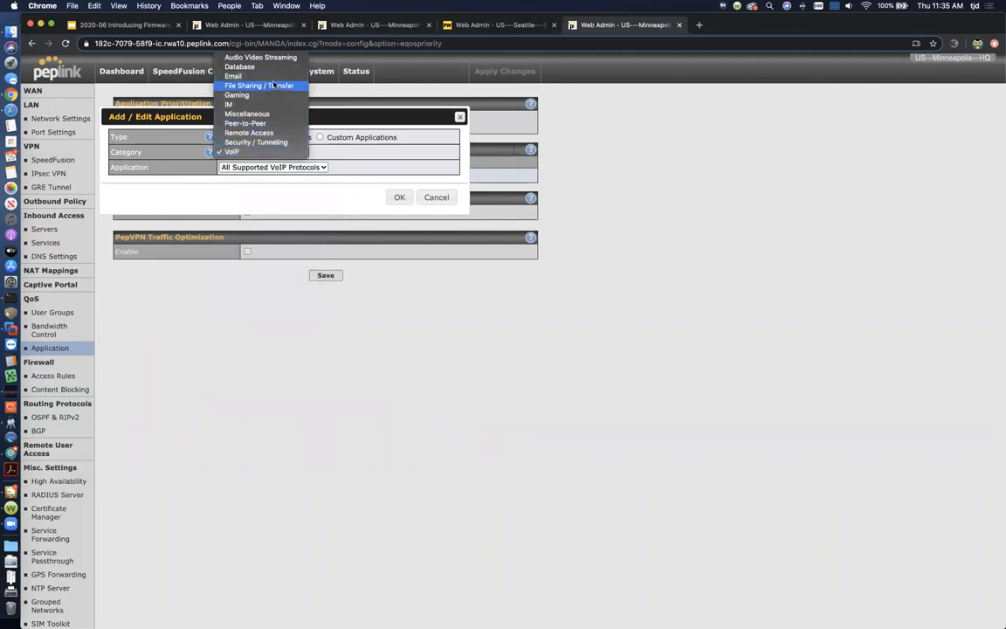
click(261, 84)
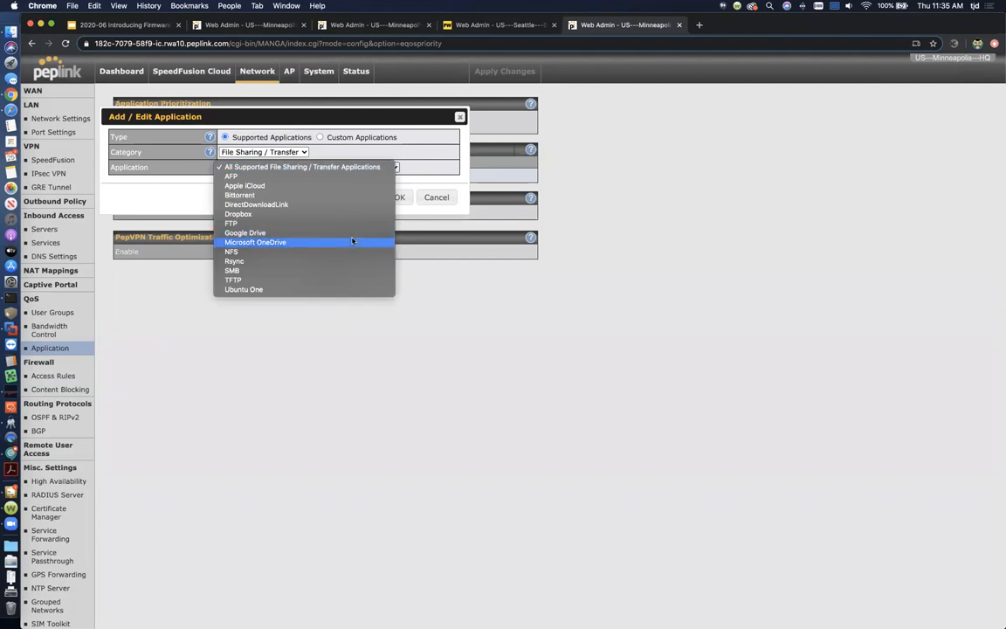
mouse_move(245, 185)
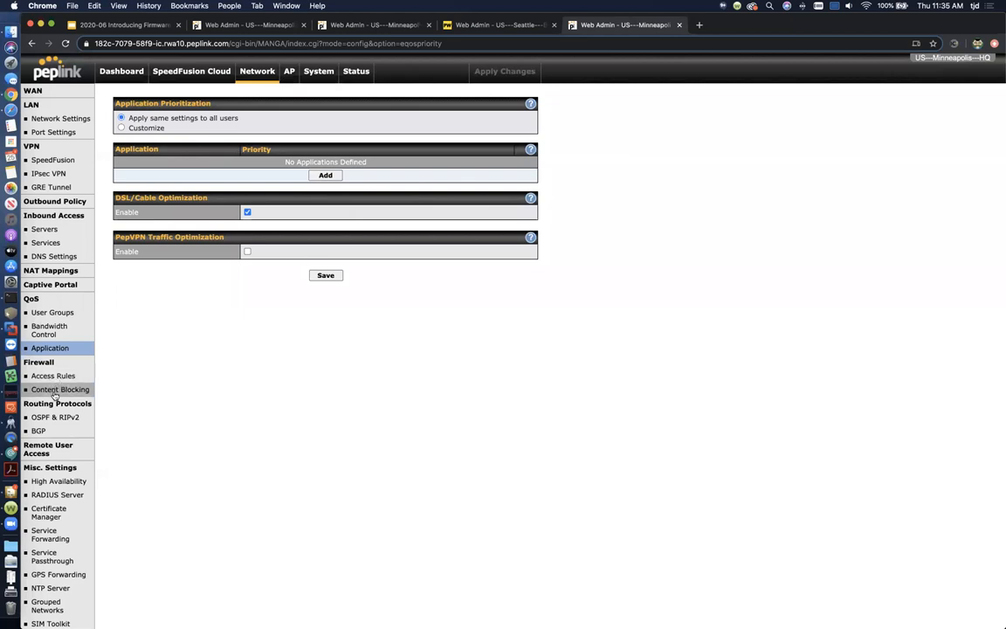
In Firewall > Content Blocking, add Dropbox and Netflix to Application Blocking
click(59, 389)
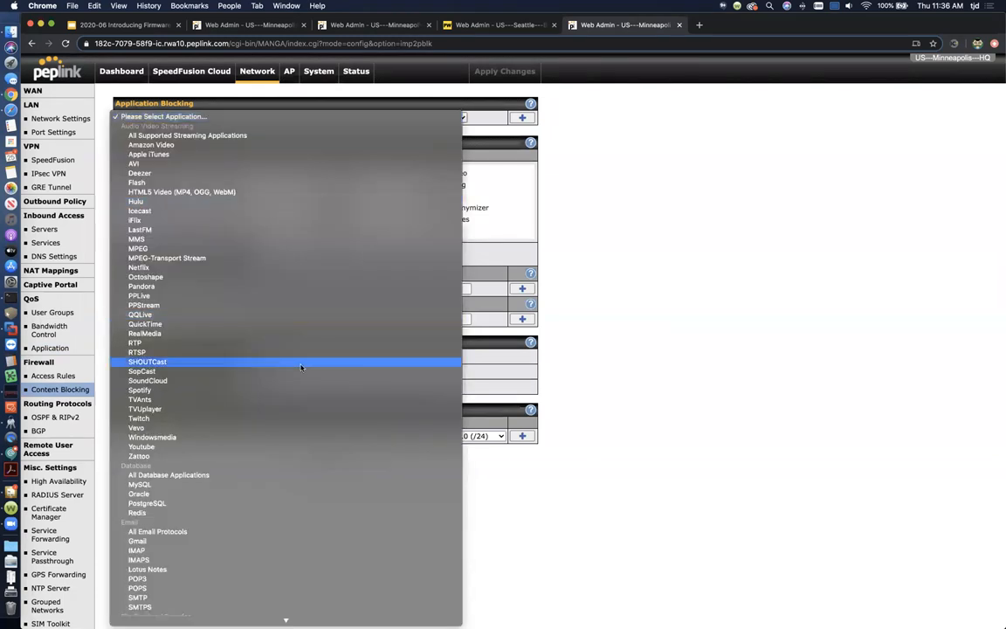
mouse_move(169, 295)
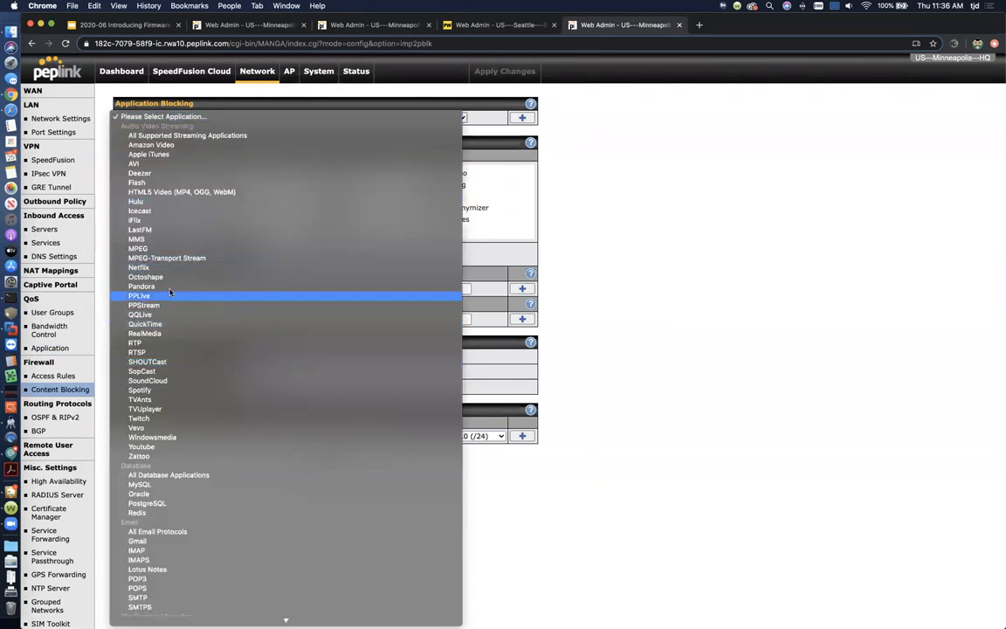
scroll(down, 3)
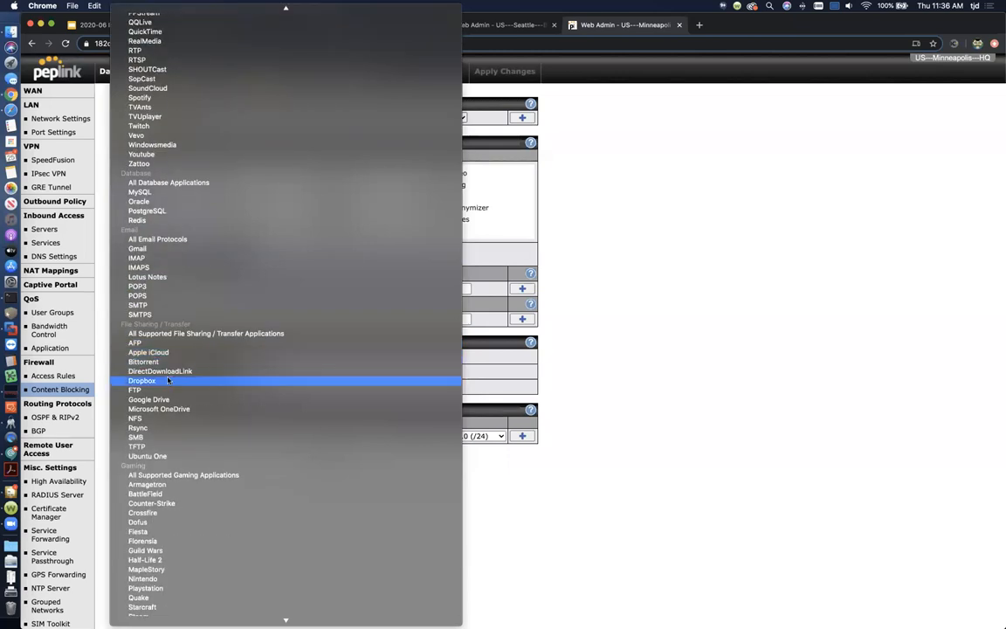
click(142, 378)
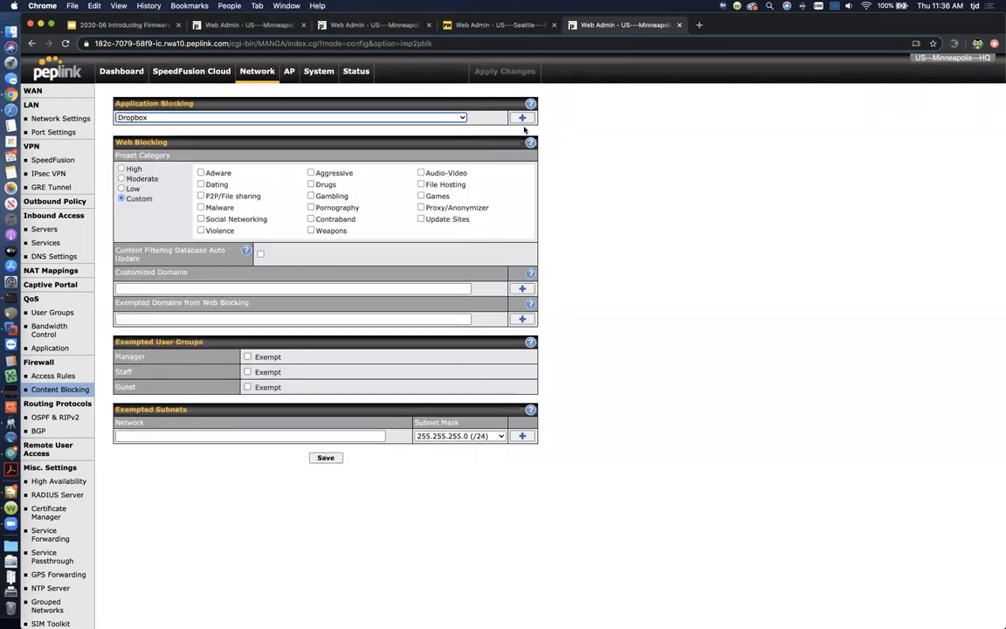
click(522, 117)
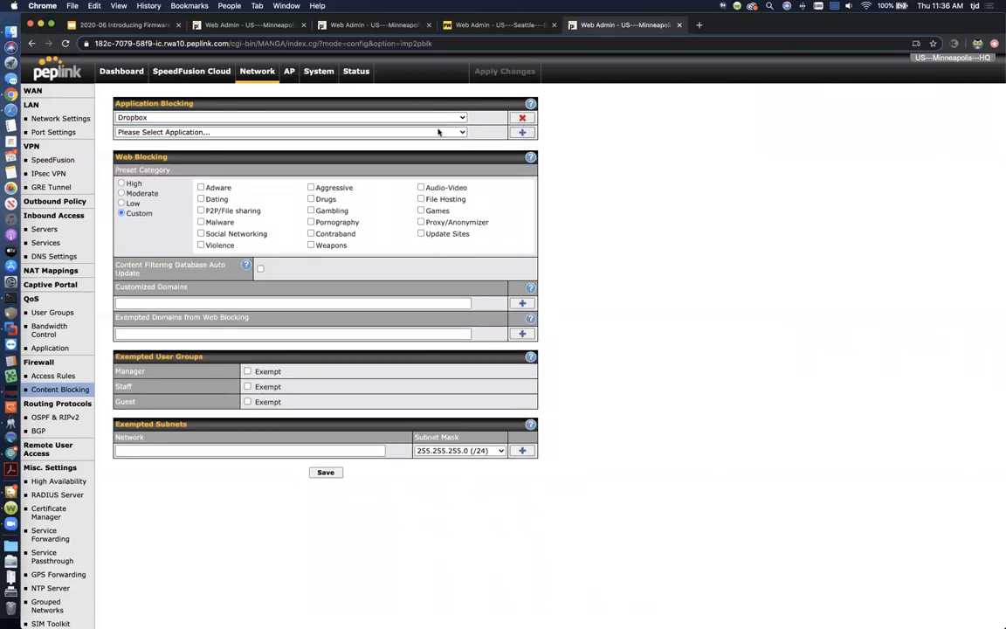
click(304, 131)
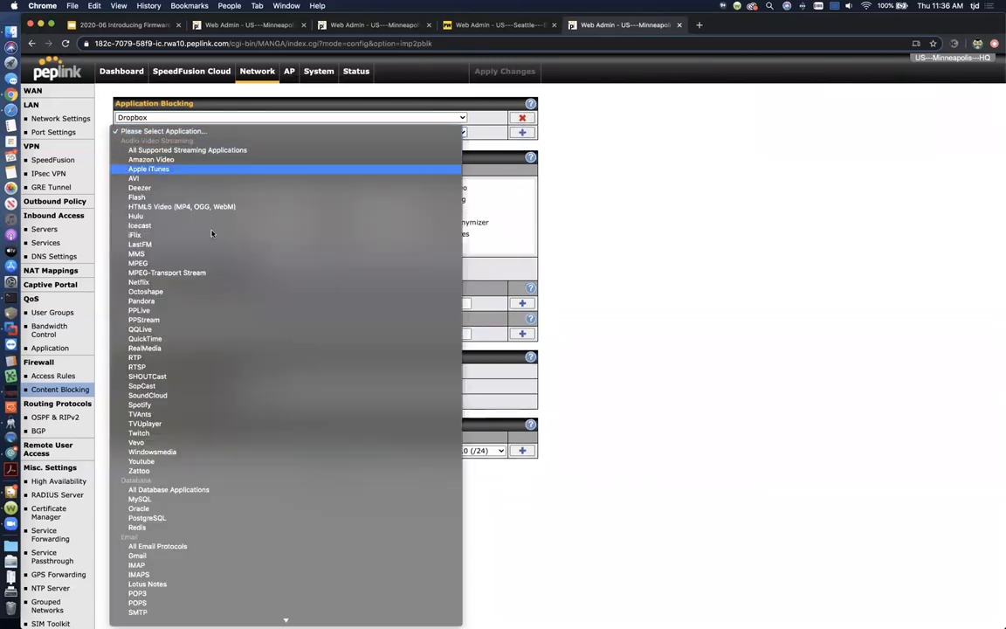
mouse_move(172, 330)
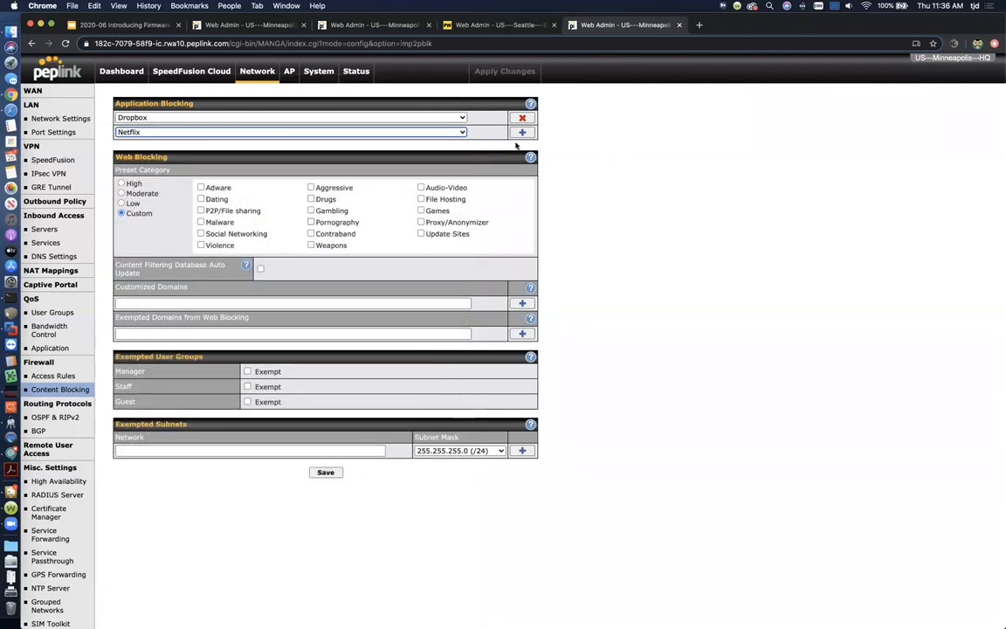
click(521, 132)
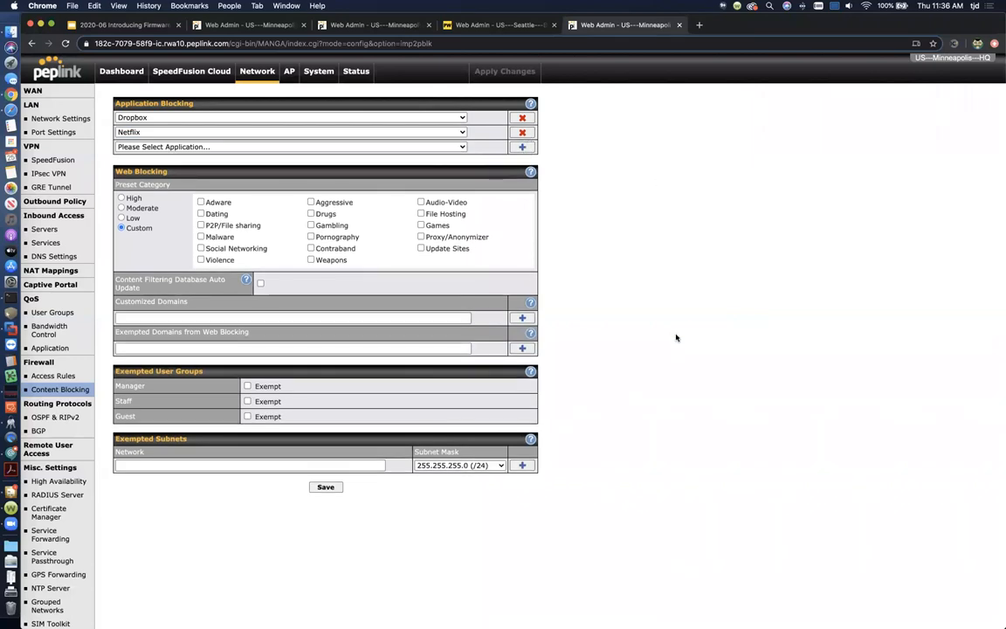
mouse_move(636, 309)
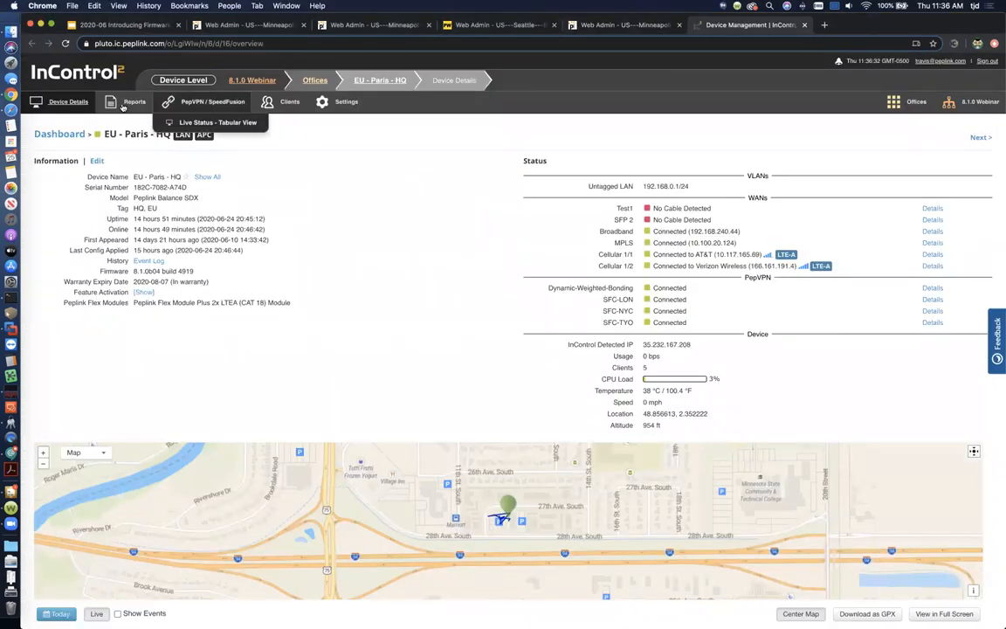
click(134, 102)
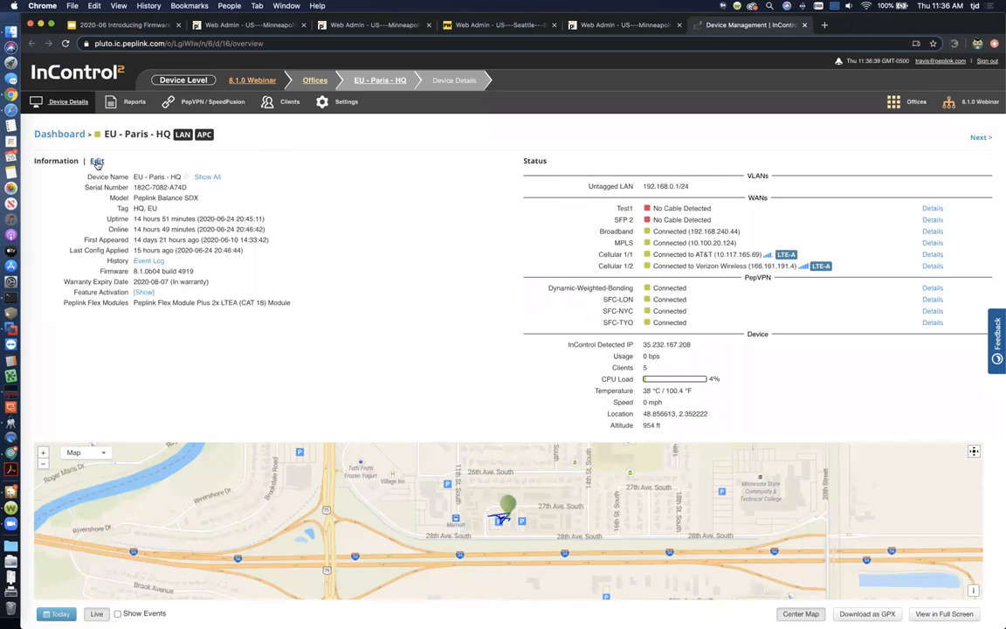
click(343, 102)
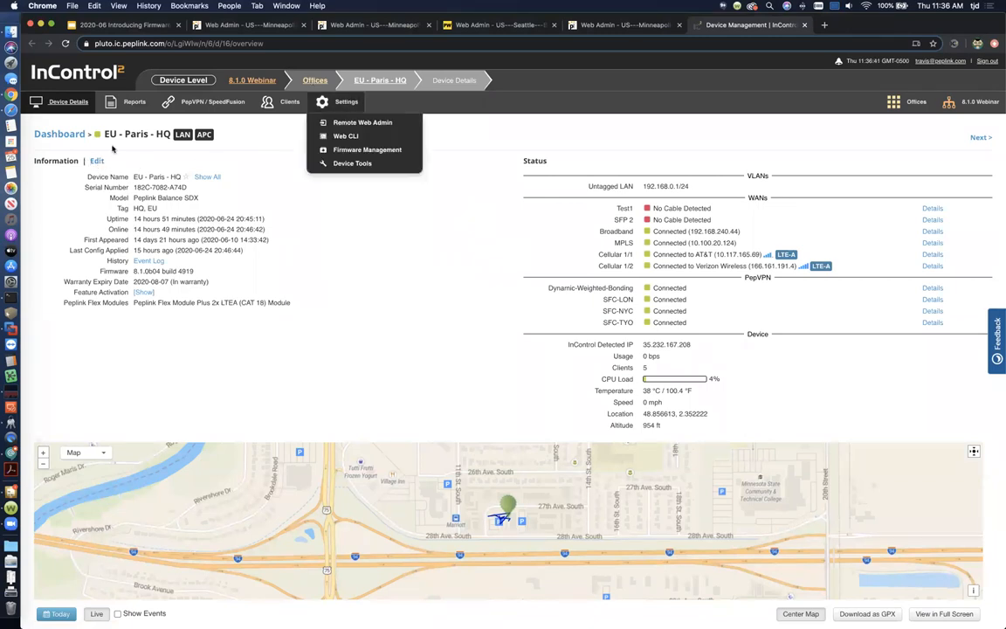
click(96, 160)
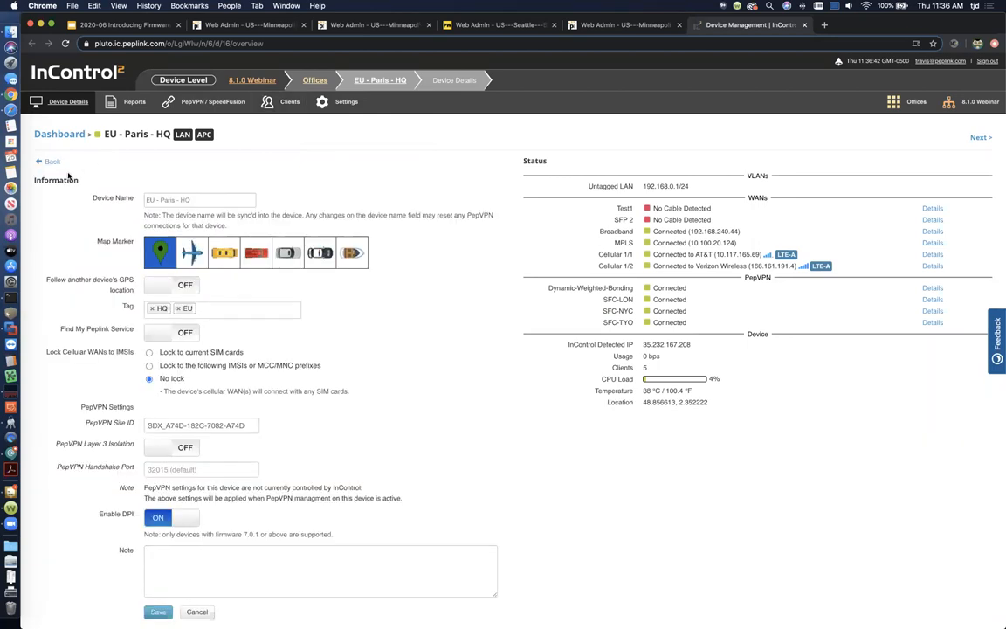
scroll(down, 3)
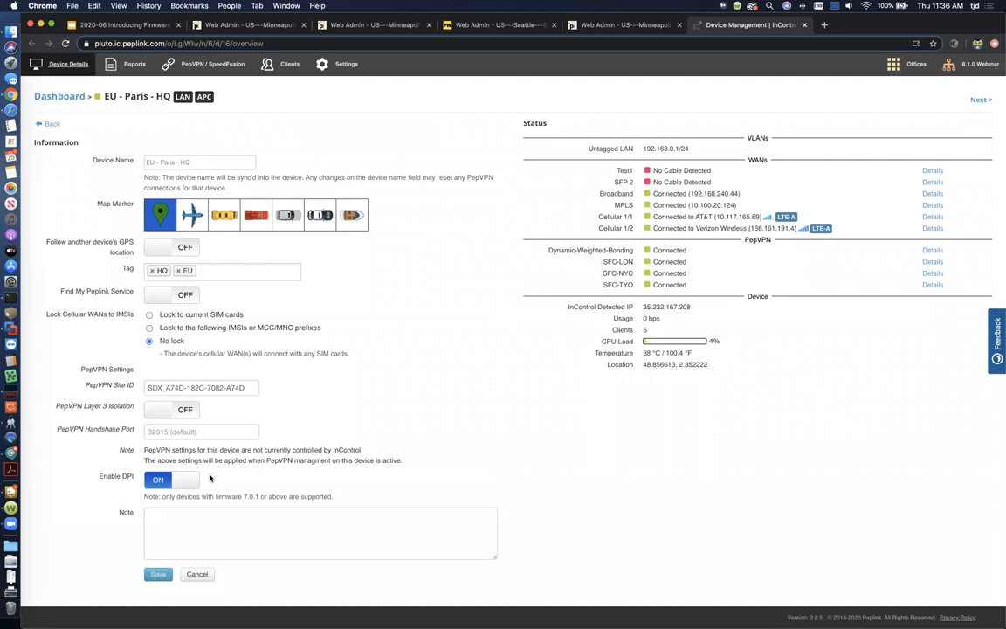
mouse_move(210, 479)
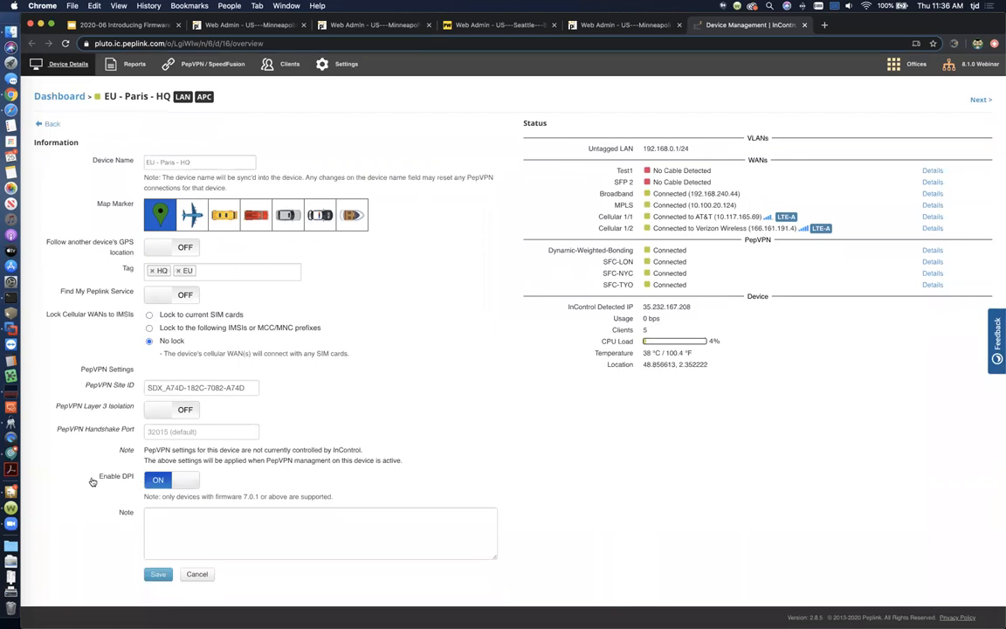
mouse_move(230, 480)
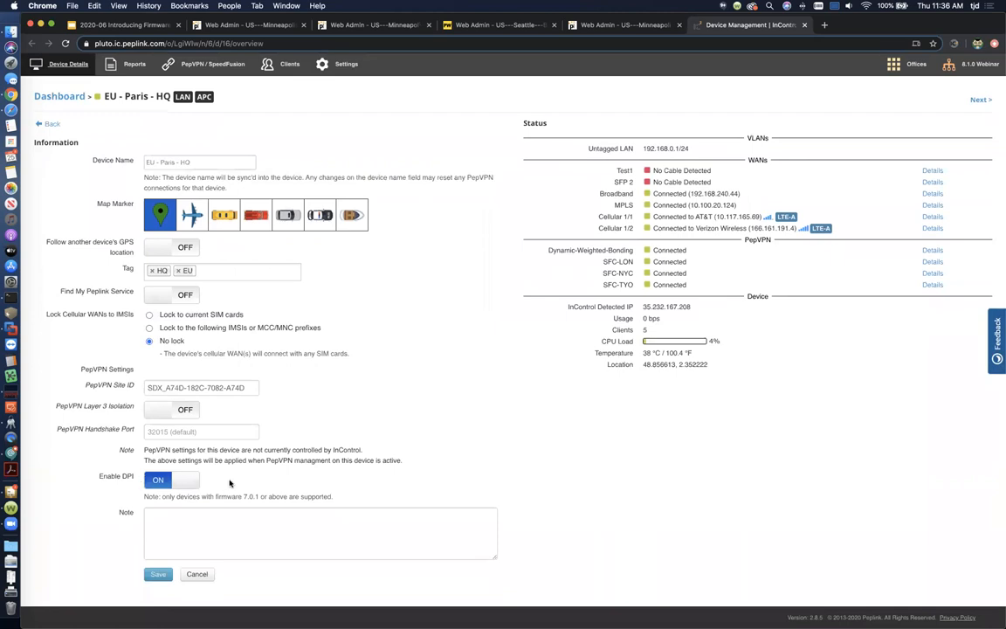
mouse_move(197, 575)
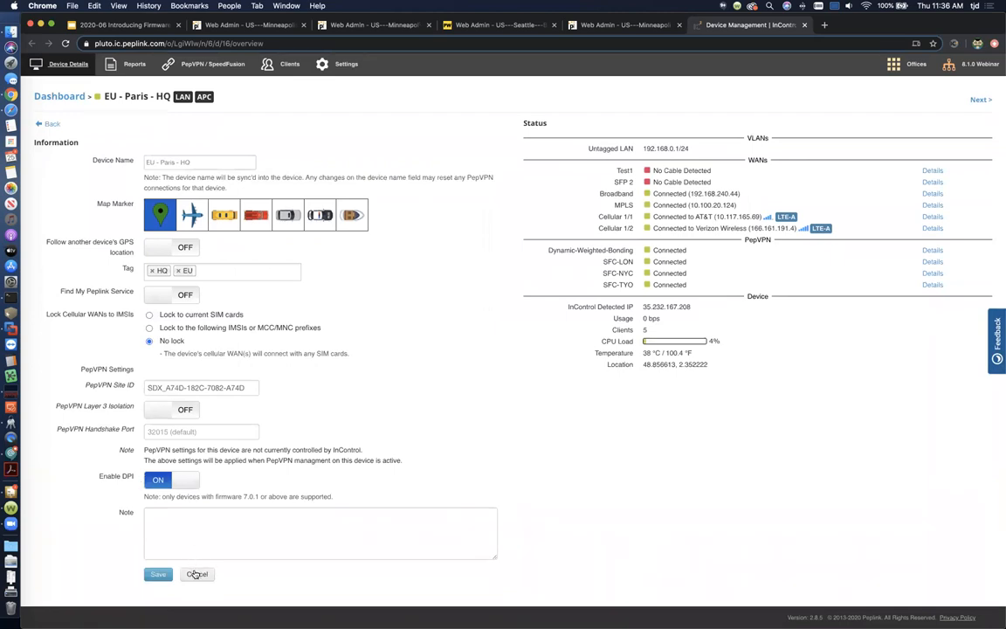
click(198, 575)
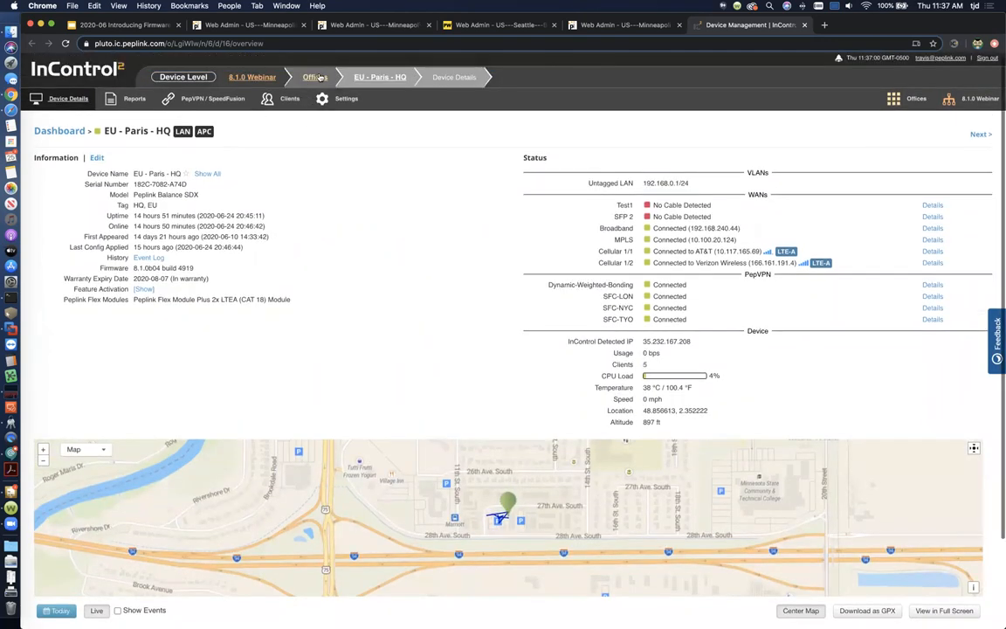
click(312, 77)
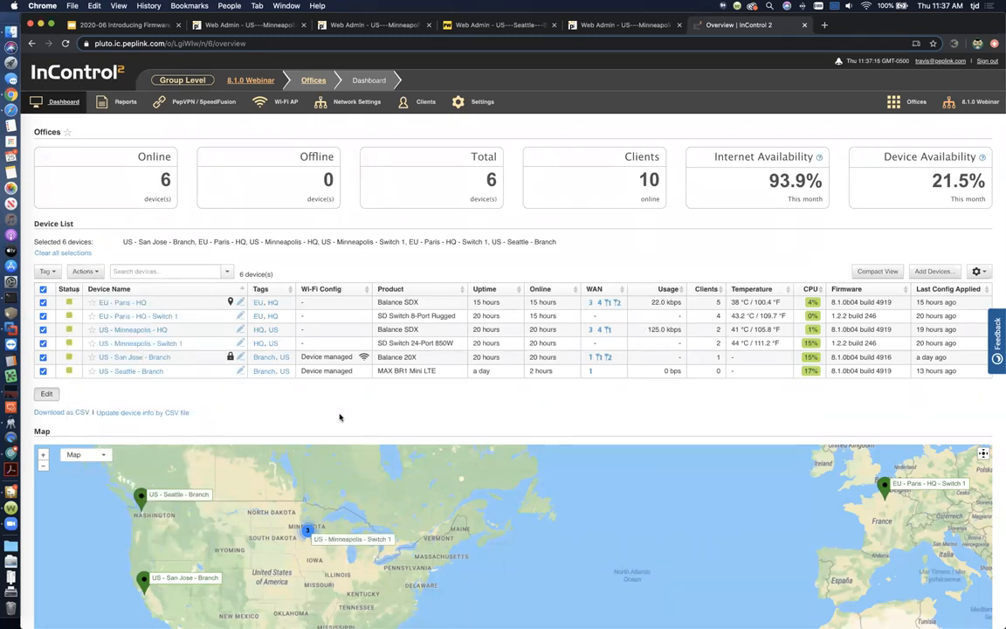
click(123, 301)
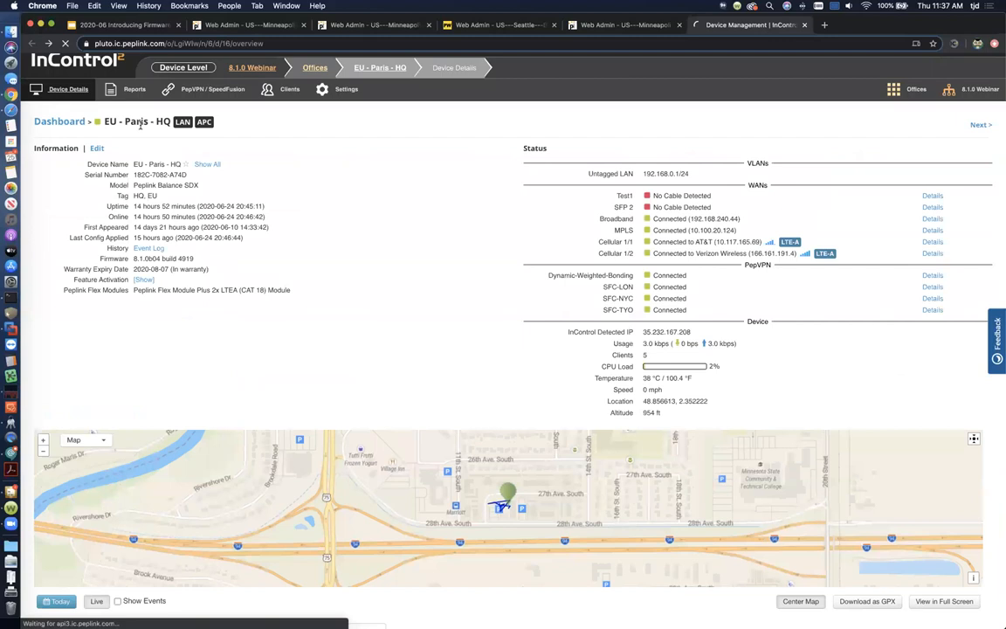
Show EU - Paris - HQ DPI Reports with the 24-hour Application Categories chart
click(132, 88)
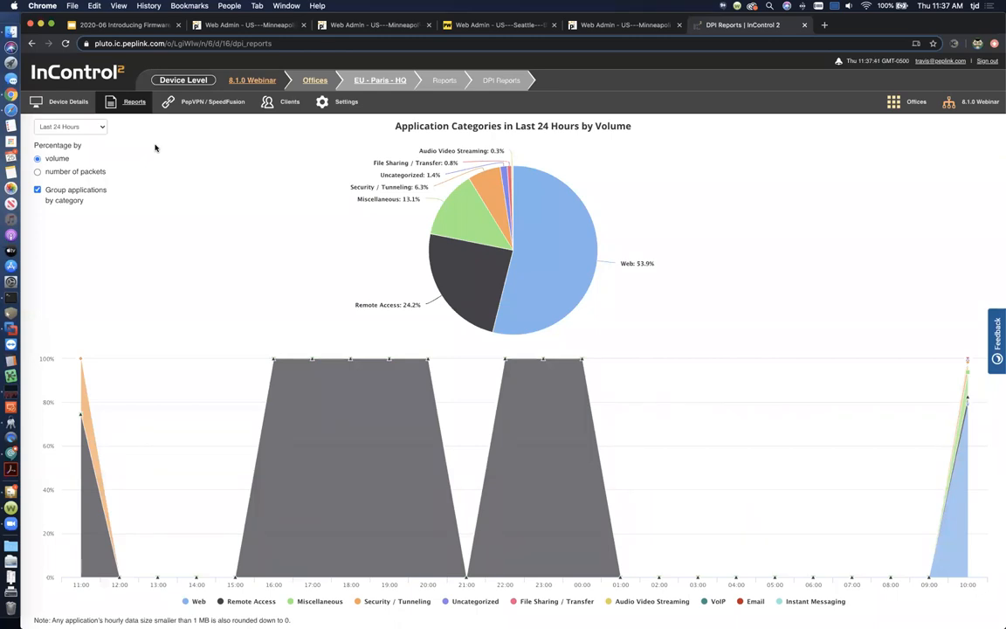
mouse_move(251, 184)
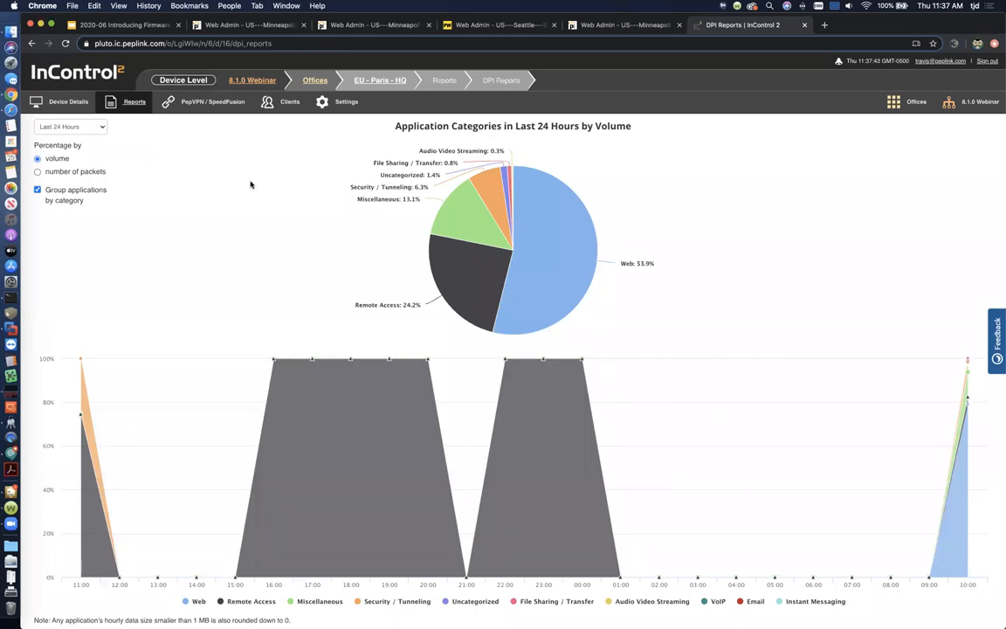
mouse_move(174, 158)
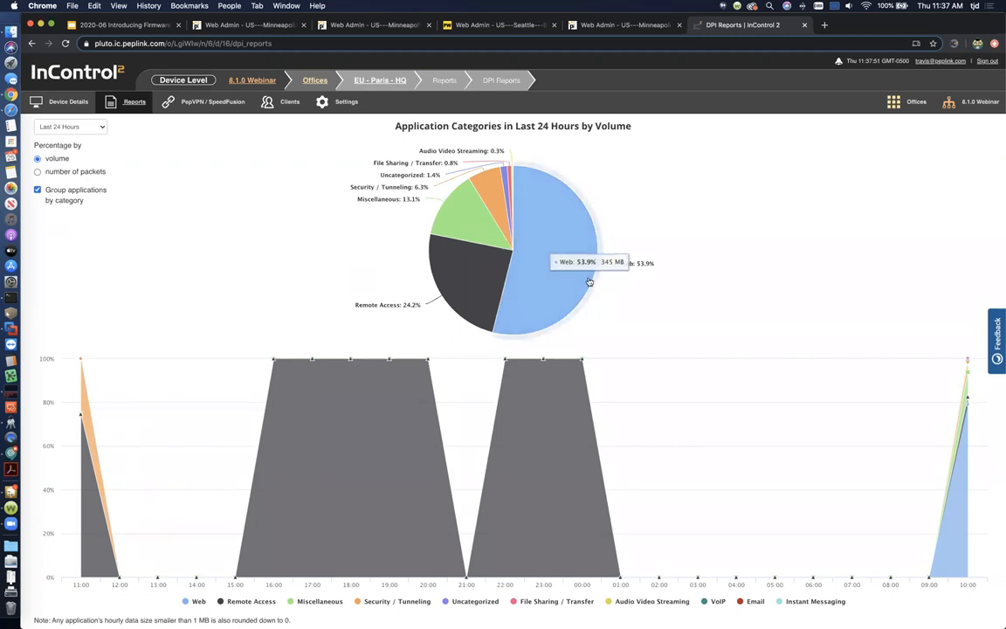
mouse_move(565, 271)
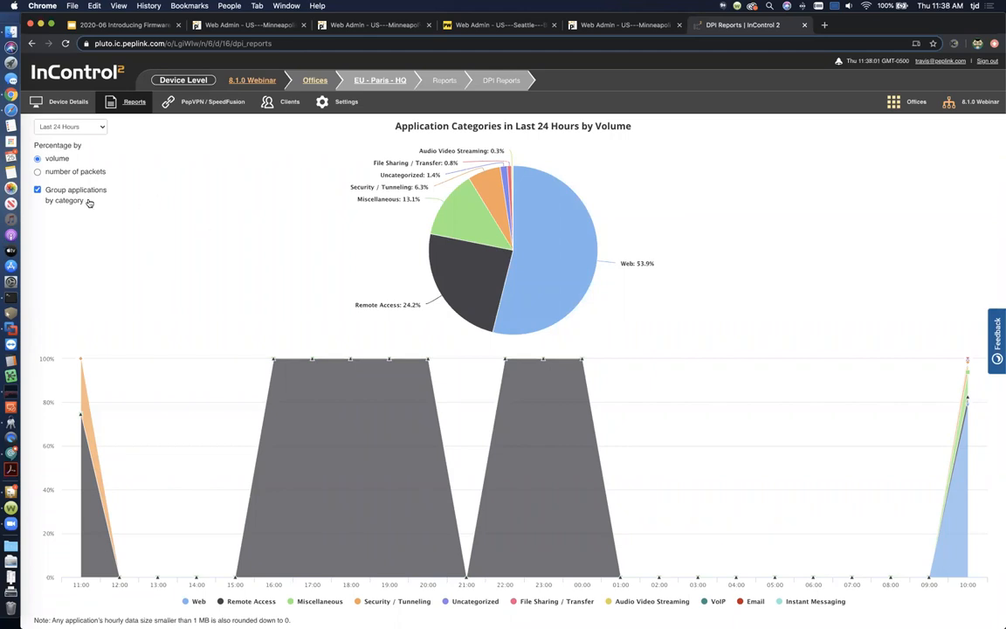
click(39, 189)
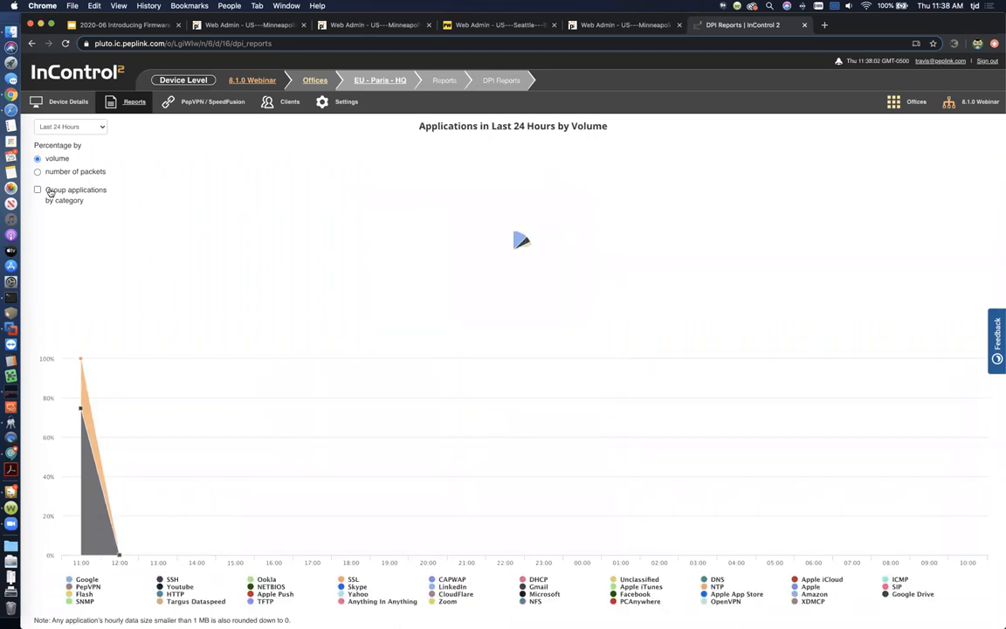
click(341, 101)
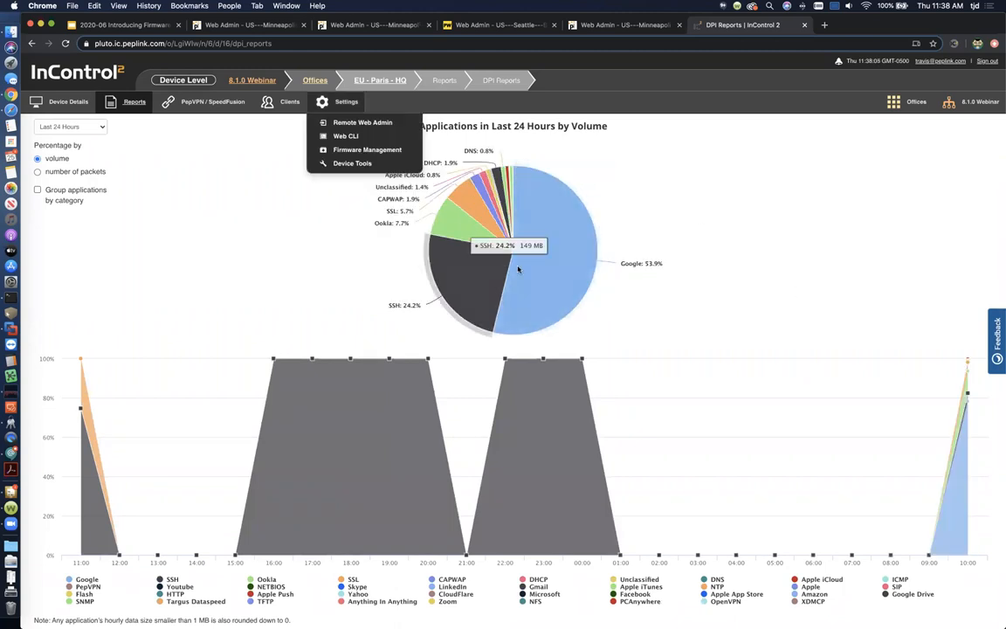
mouse_move(555, 282)
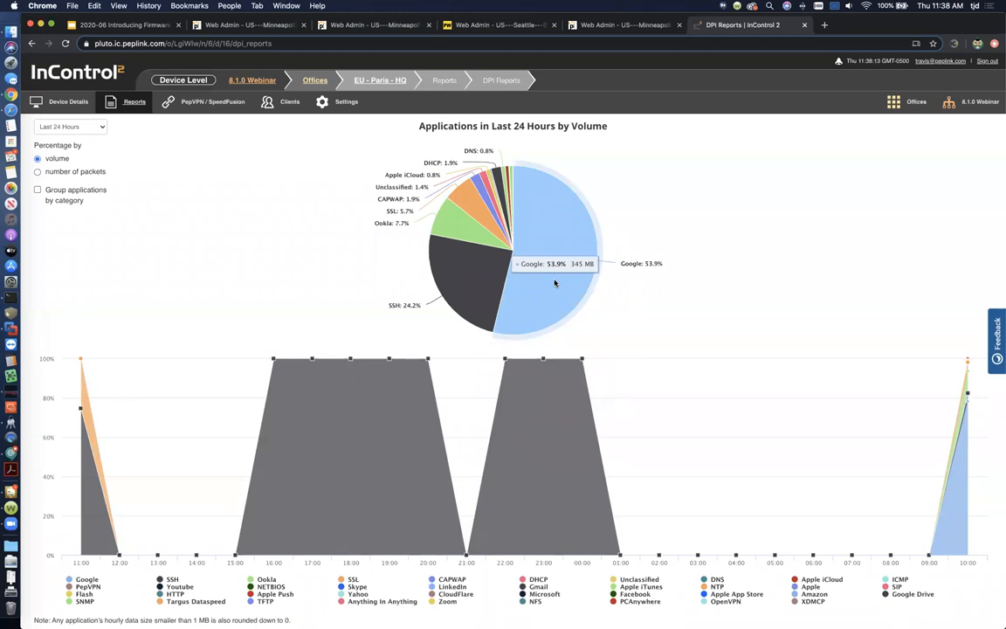
mouse_move(471, 279)
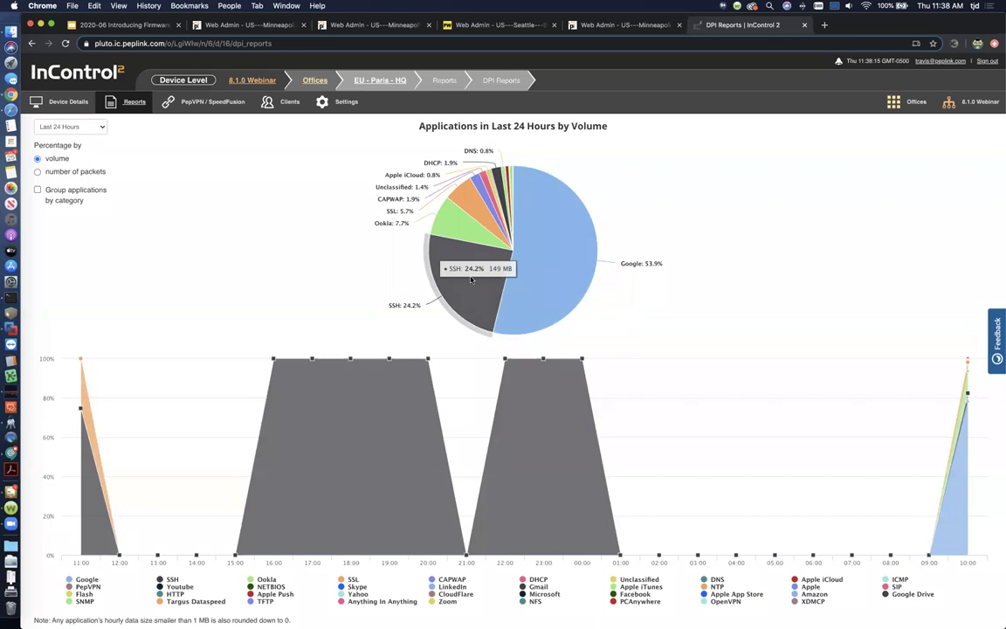
mouse_move(461, 215)
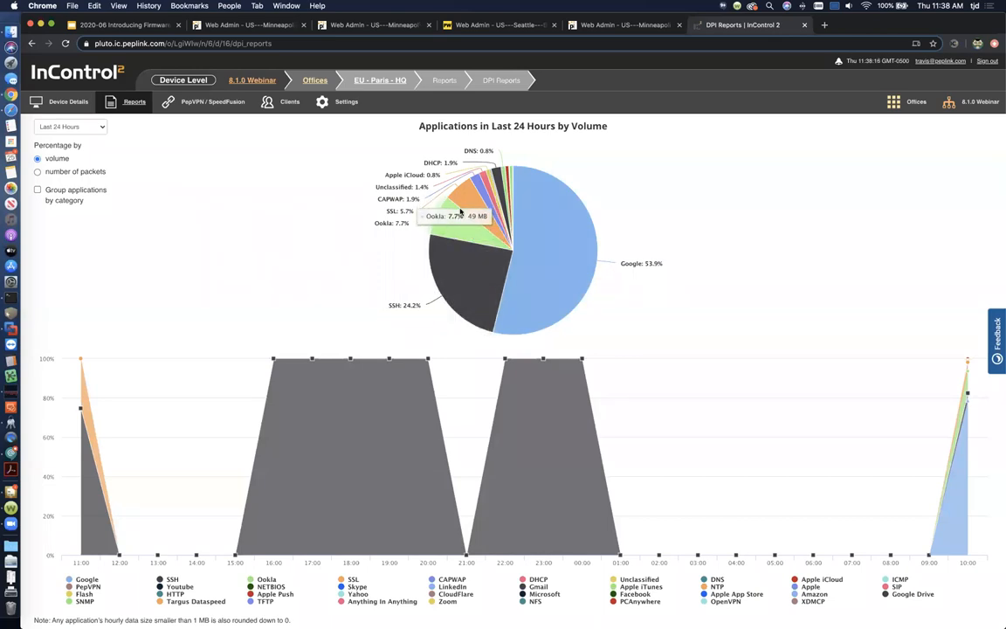
mouse_move(478, 167)
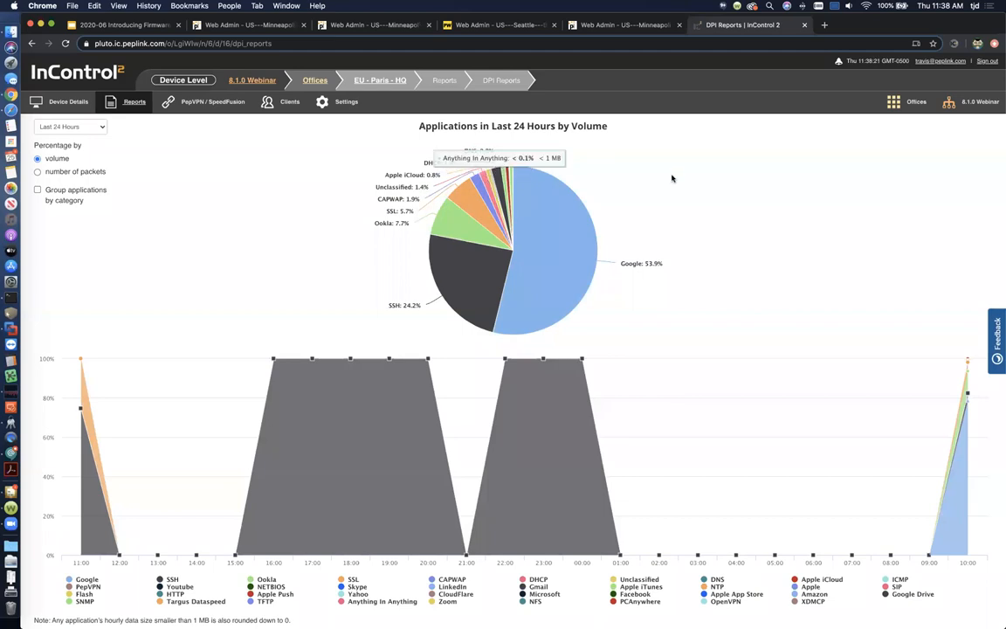
mouse_move(783, 175)
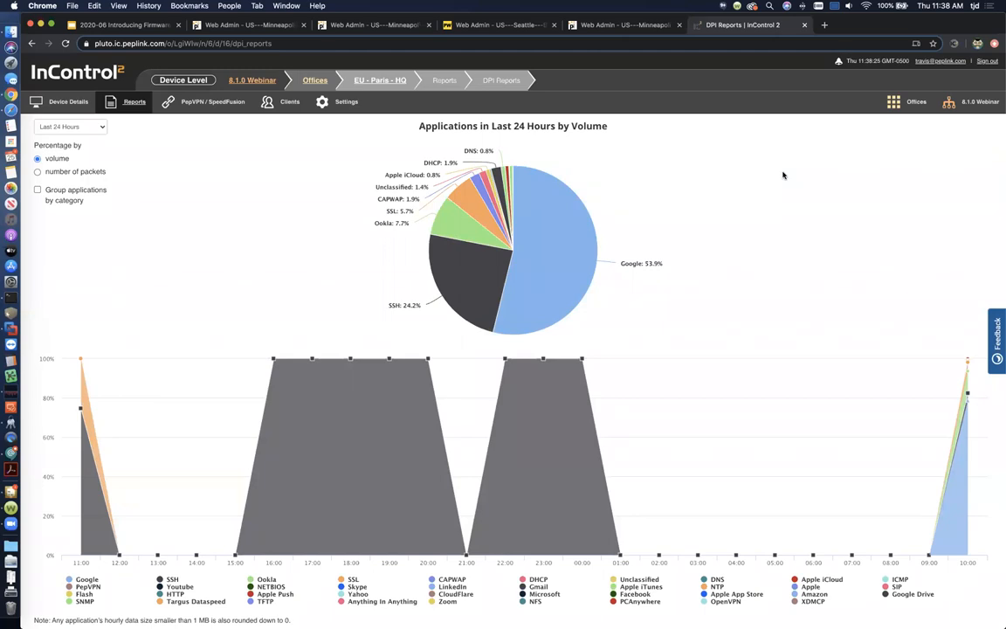
mouse_move(499, 179)
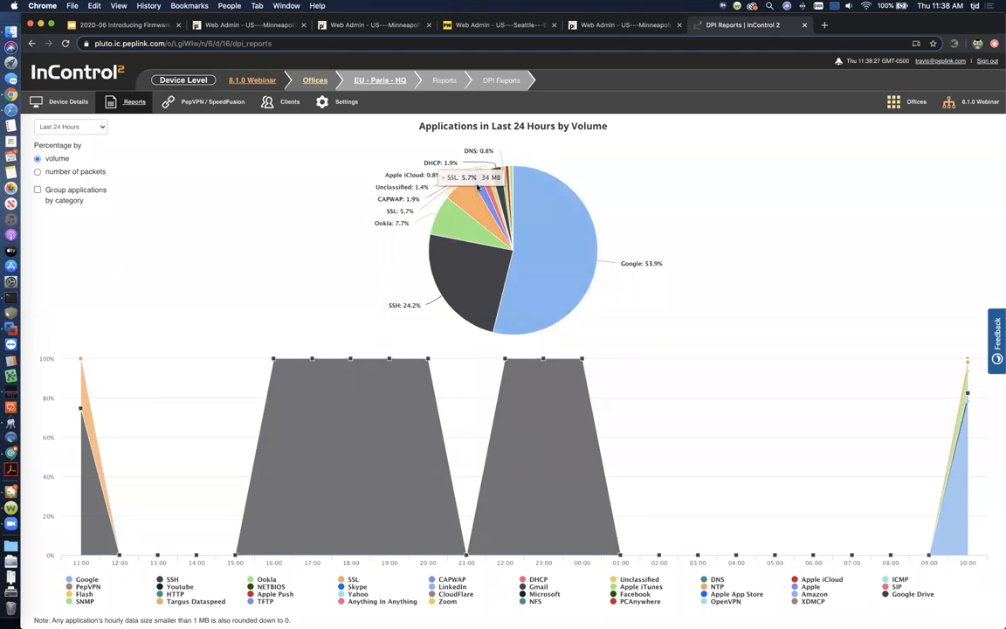
mouse_move(481, 179)
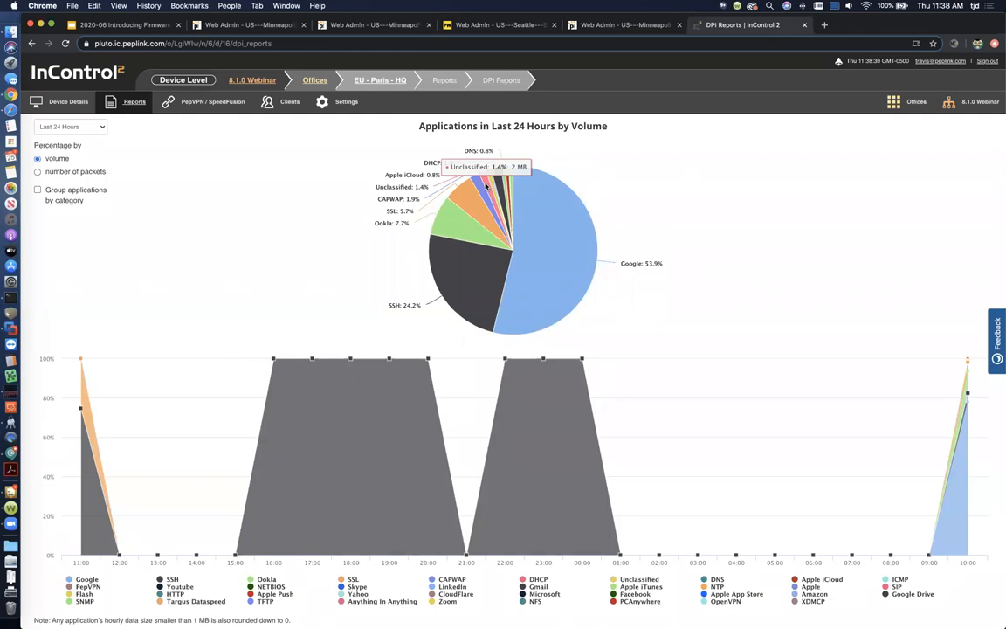
mouse_move(714, 184)
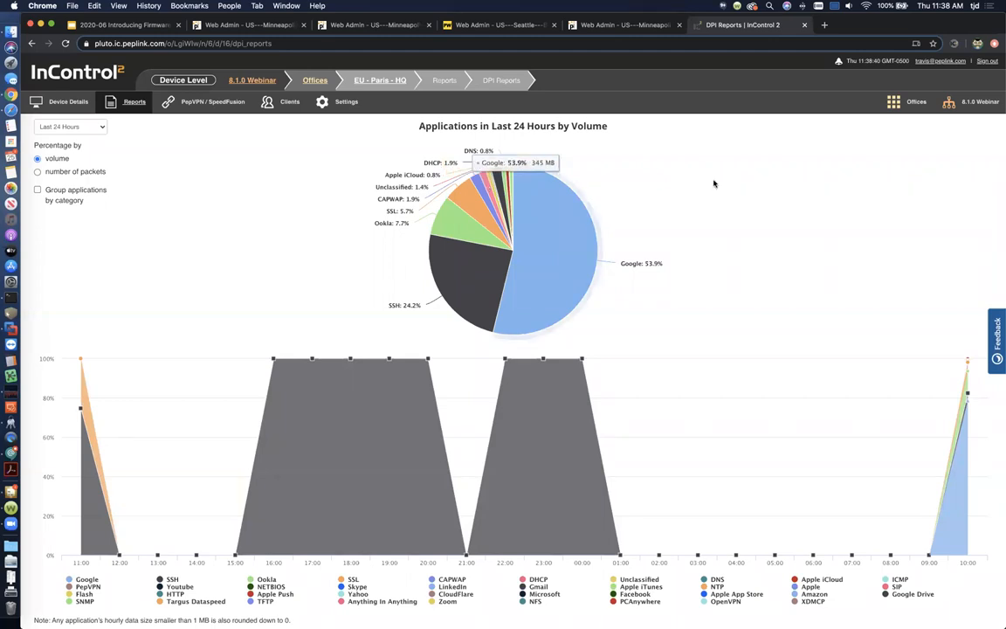
click(38, 171)
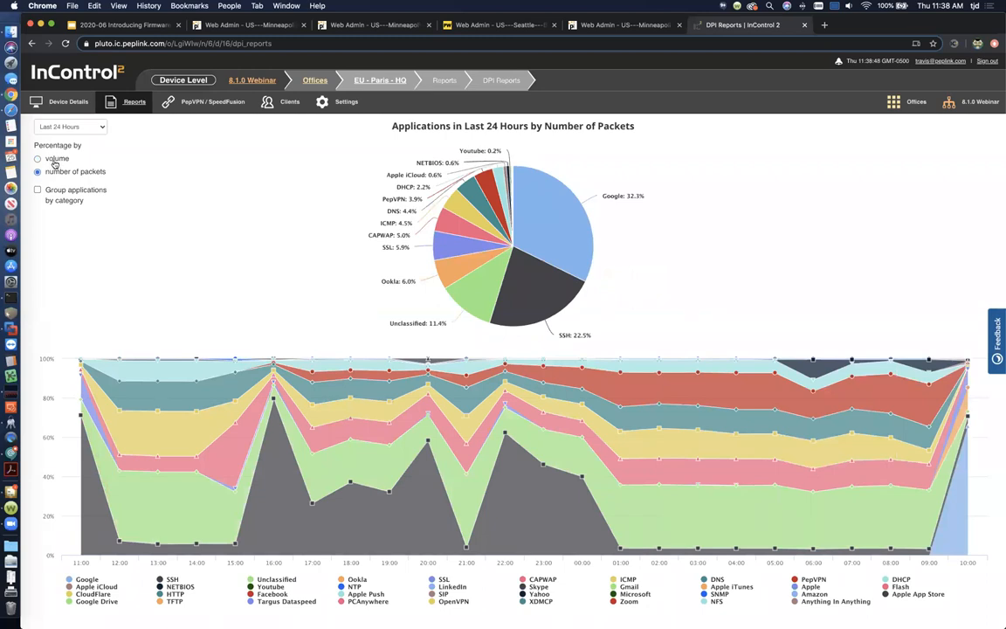
click(40, 158)
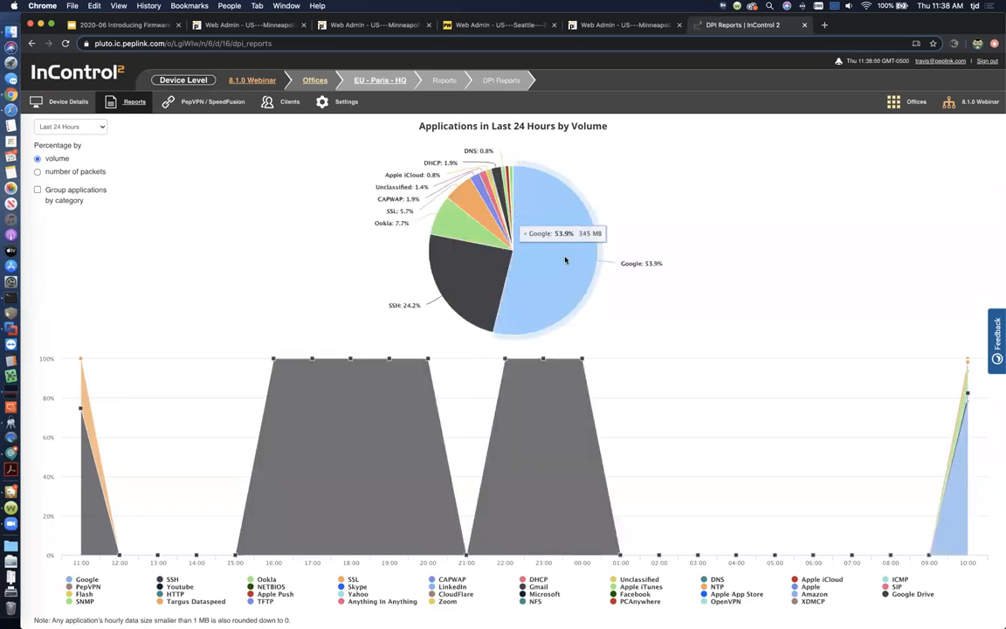
mouse_move(478, 278)
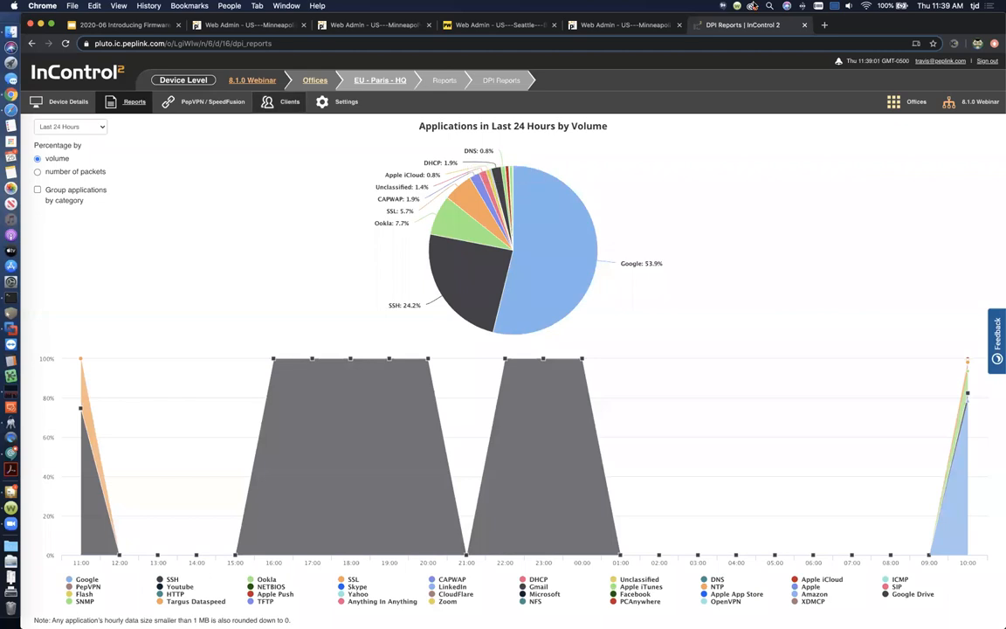
Switch to the Minneapolis HQ router's Content Blocking page listing Dropbox and Netflix
click(625, 25)
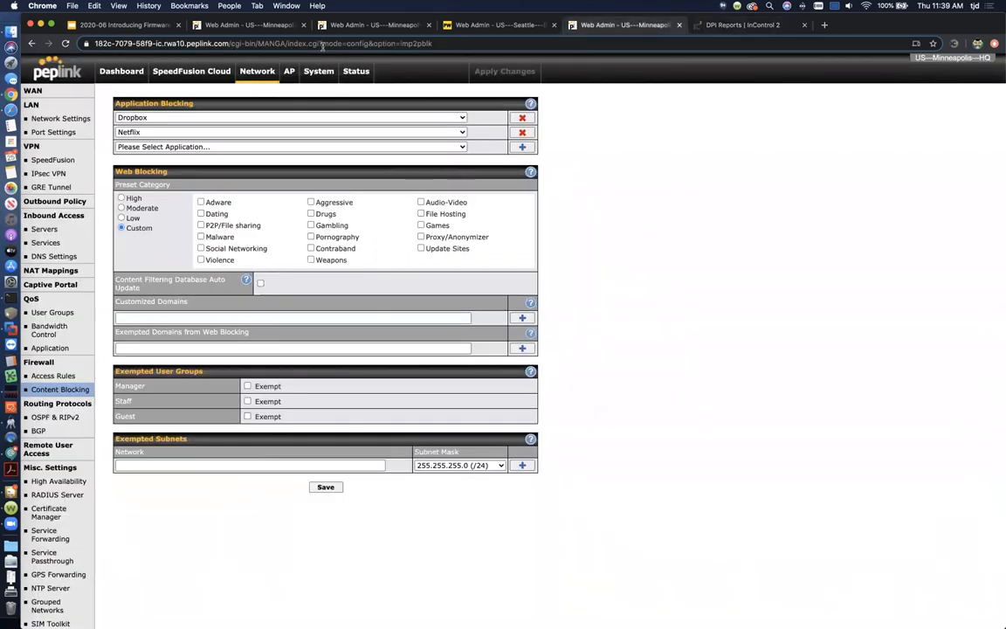
mouse_move(434, 41)
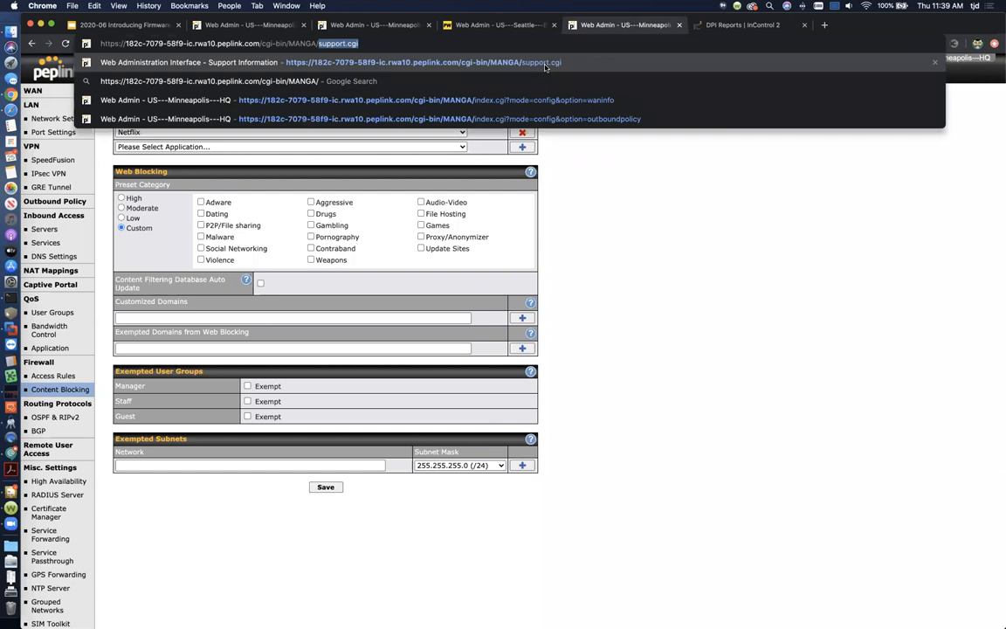
Enable NetFlow on the hidden Support page: server 127.0.0.1, port 2055, NetFlow v5
click(350, 61)
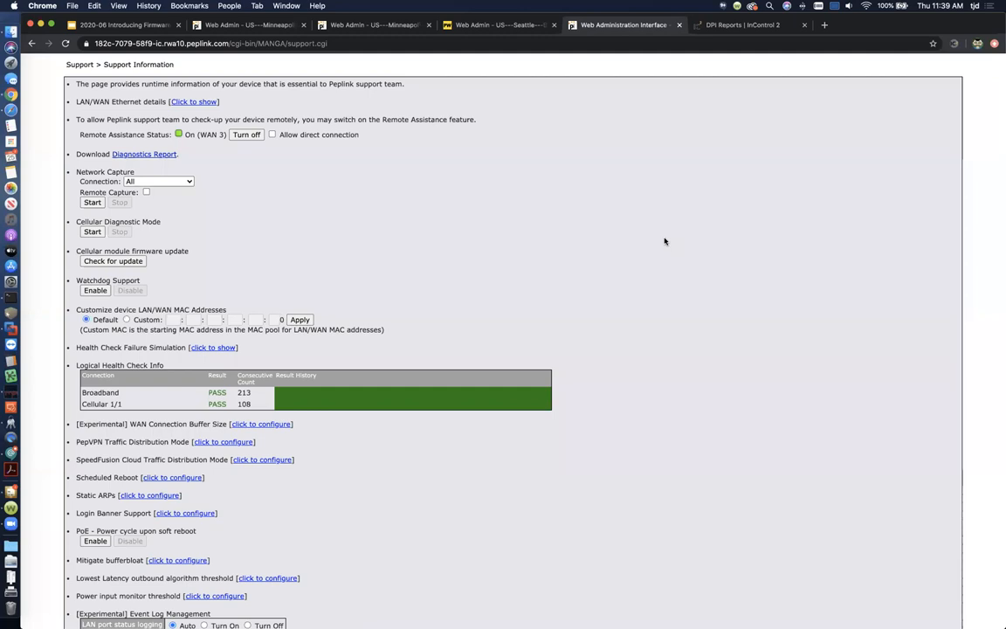
mouse_move(610, 293)
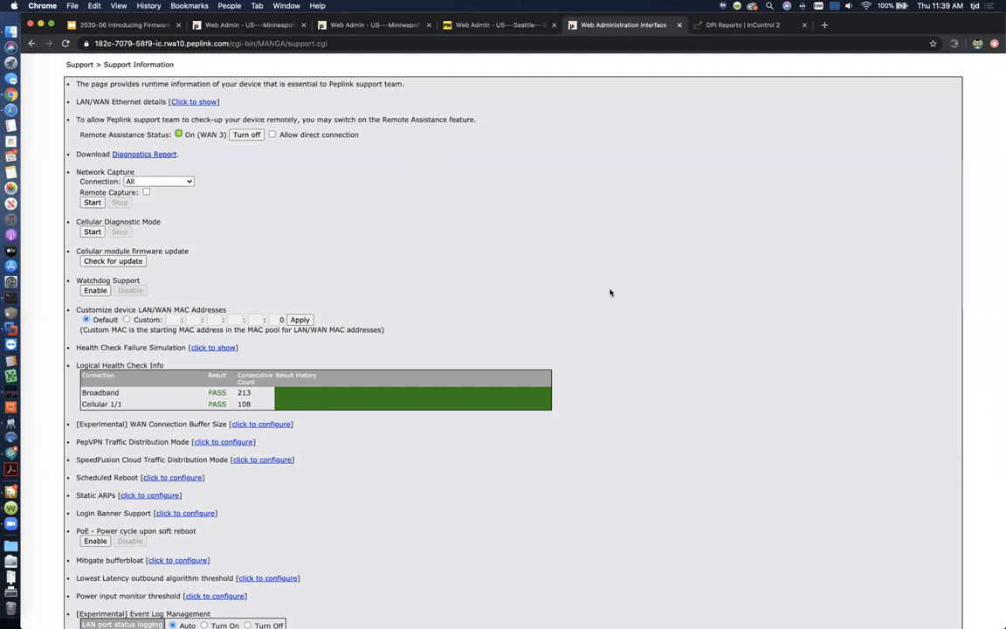
mouse_move(579, 324)
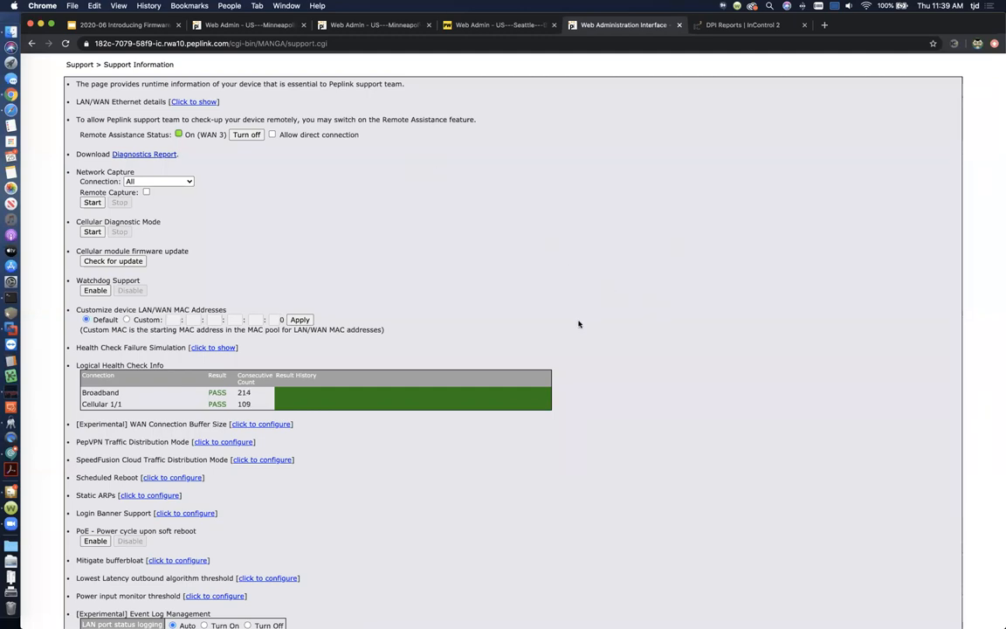
scroll(down, 3)
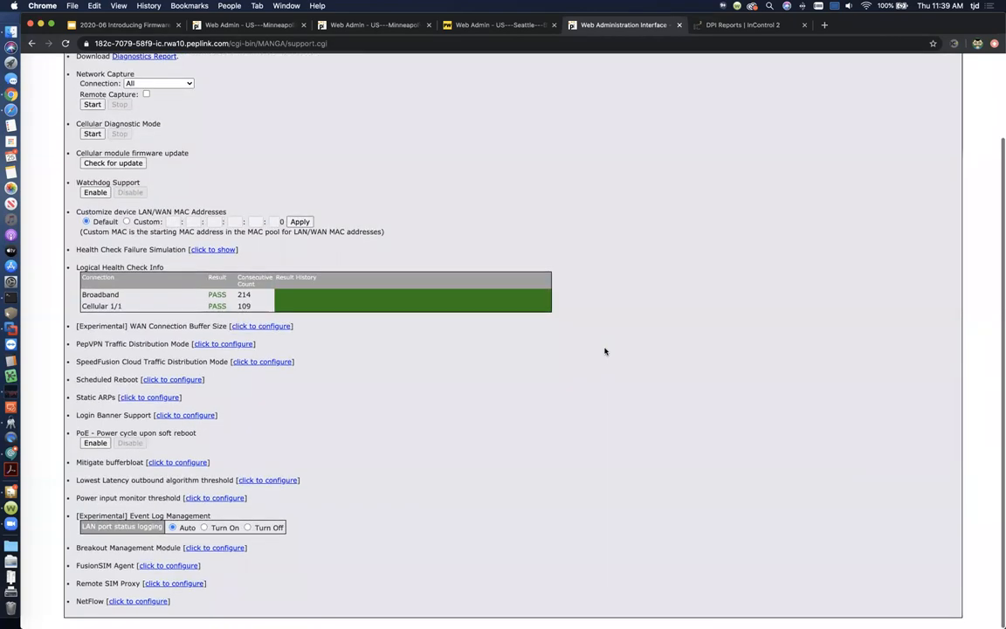
mouse_move(50, 501)
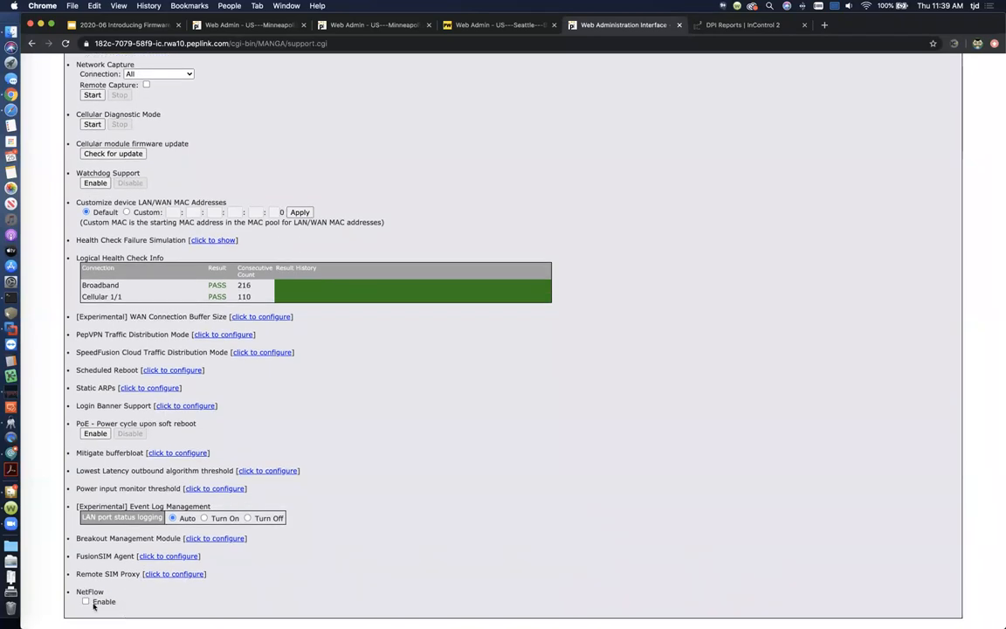
click(85, 601)
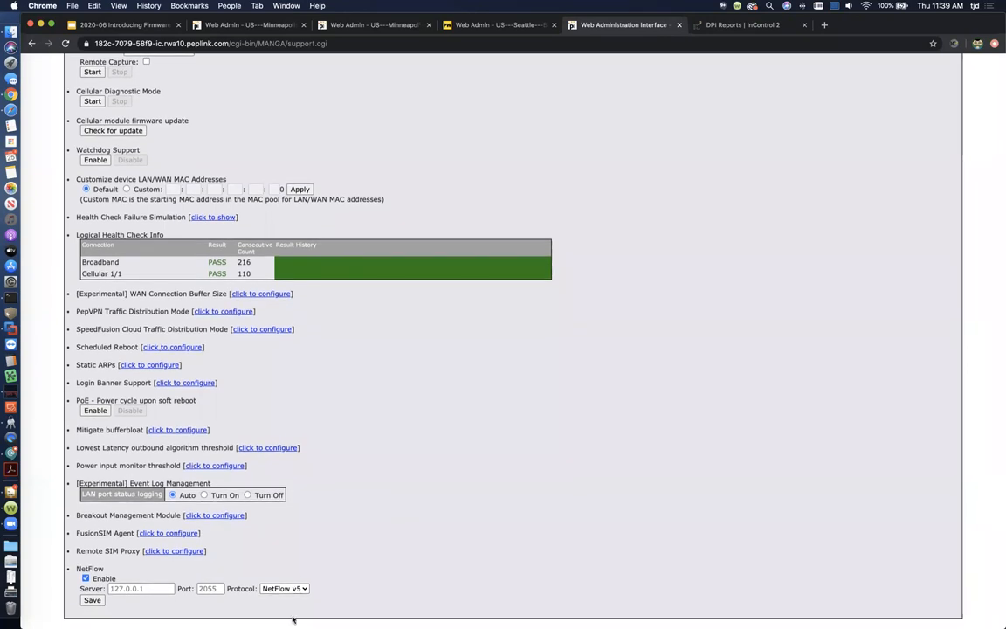
click(288, 588)
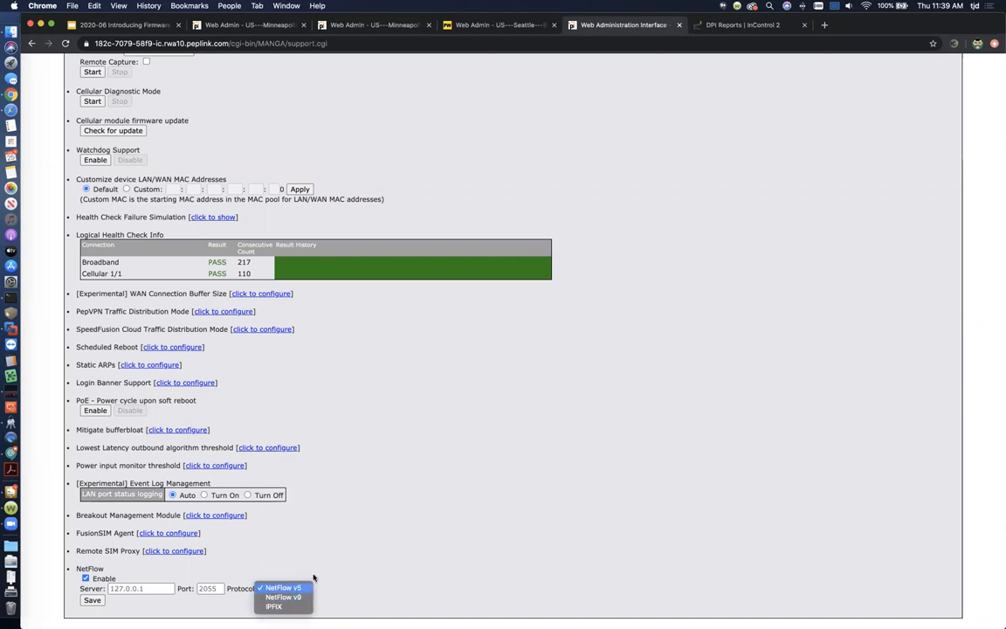
click(282, 582)
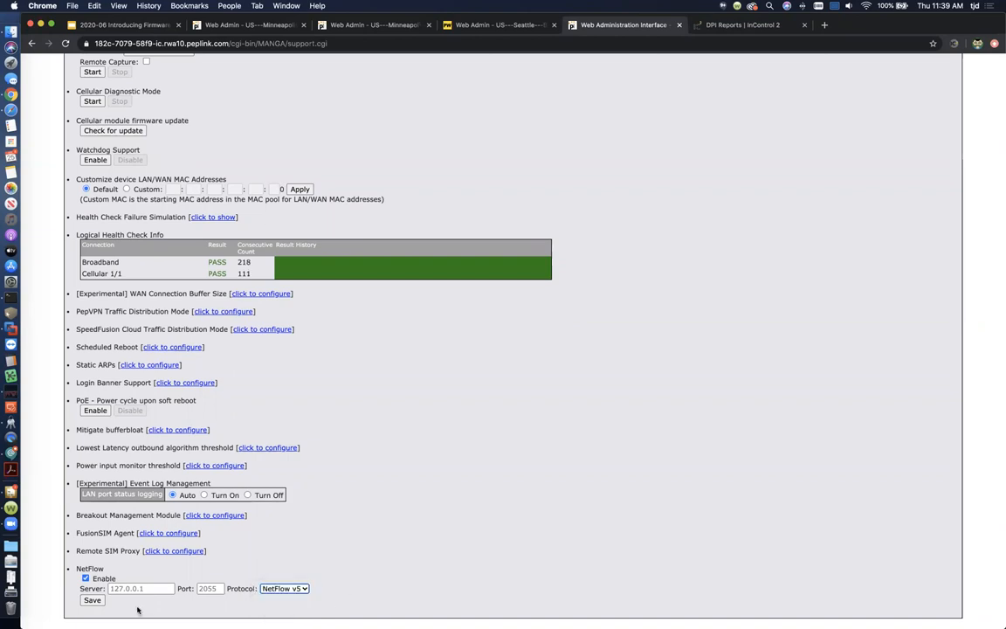
click(136, 587)
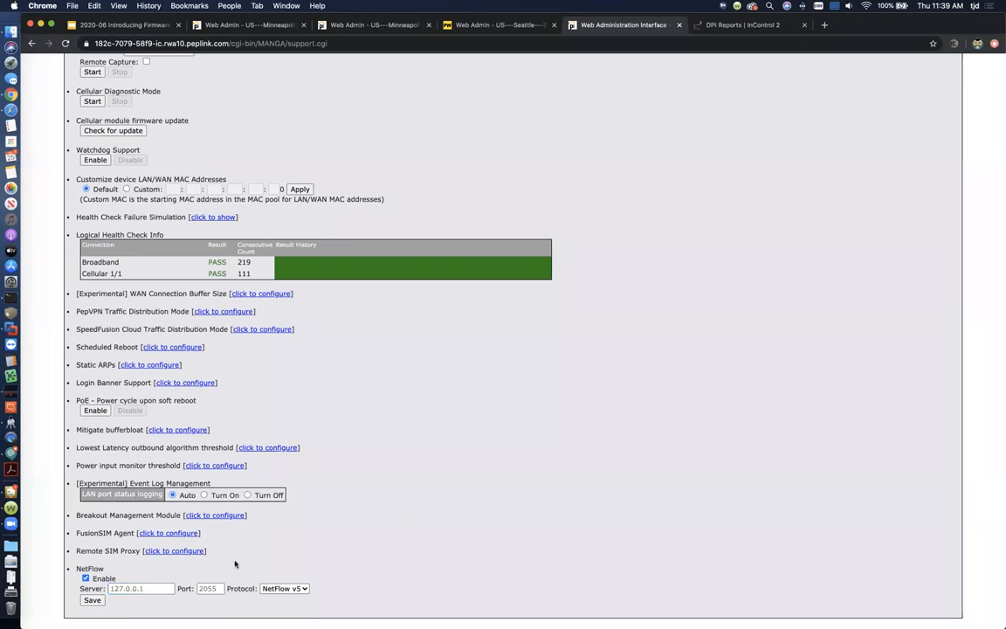
mouse_move(289, 556)
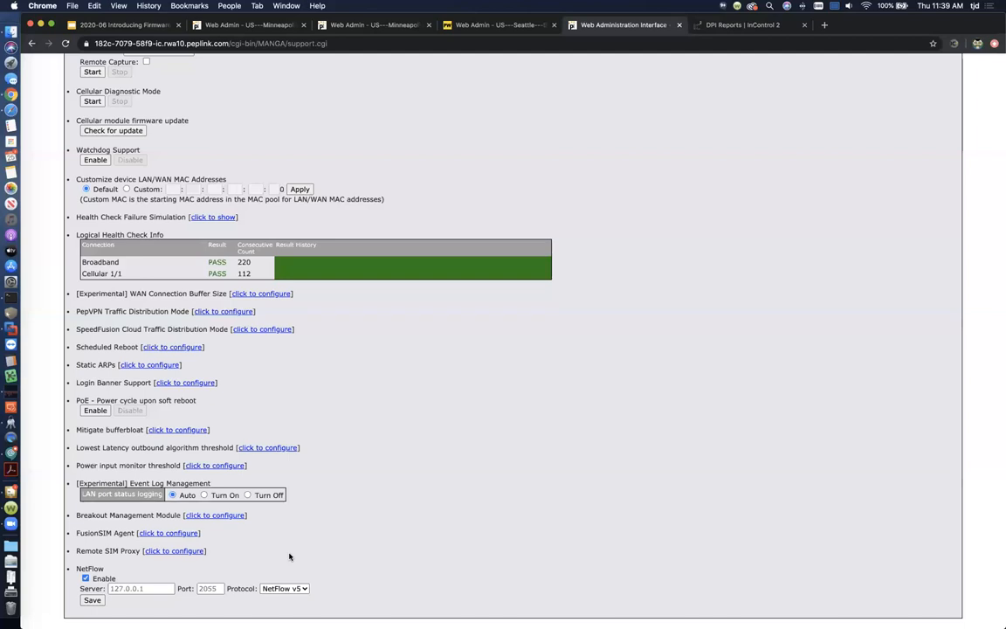
mouse_move(634, 96)
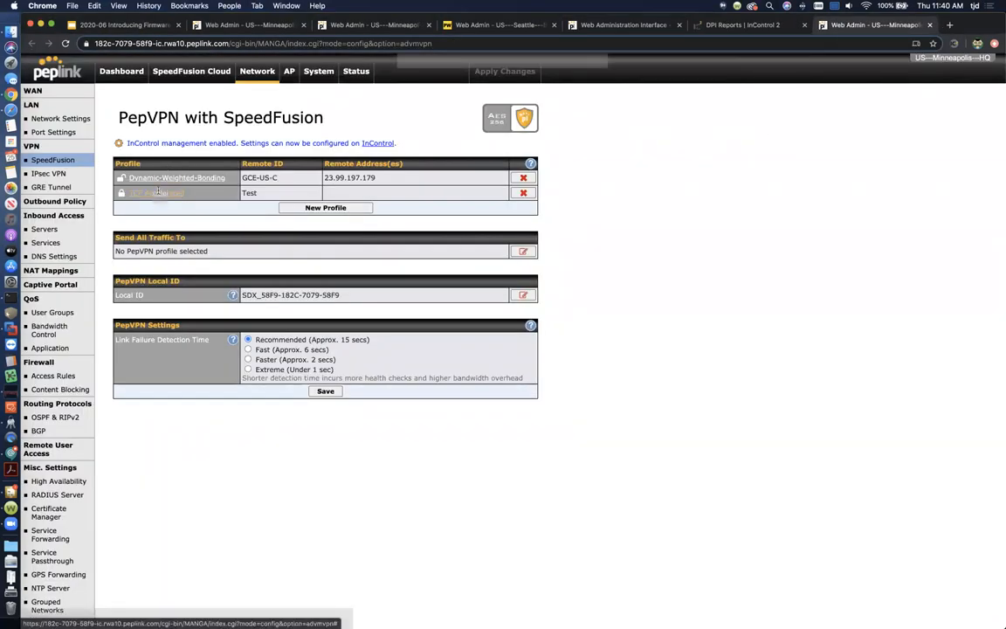
Inspect the existing TCP Accelerated SpeedFusion profile, then delete it
click(155, 192)
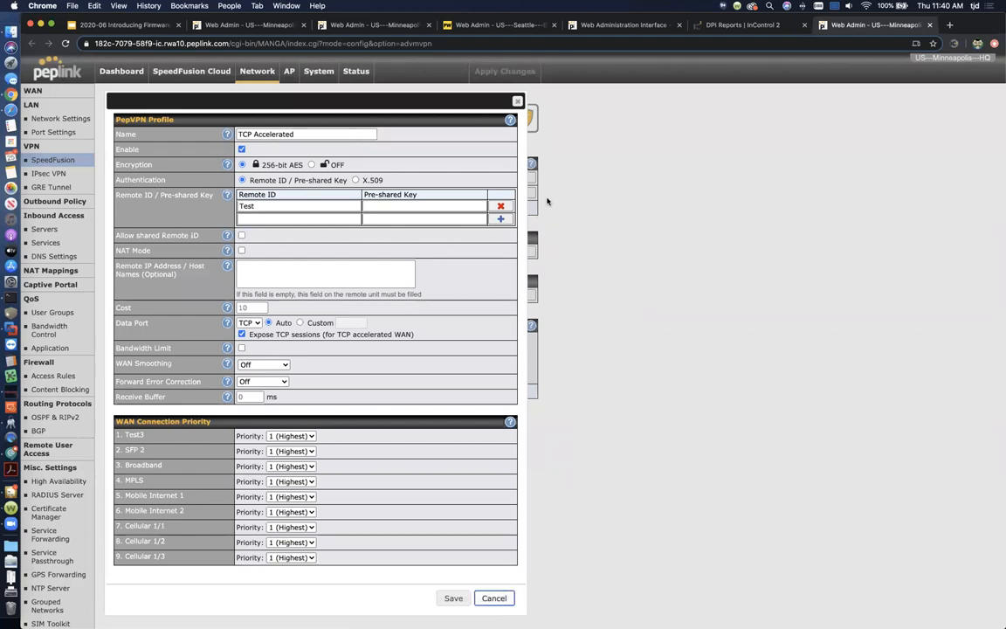
click(450, 598)
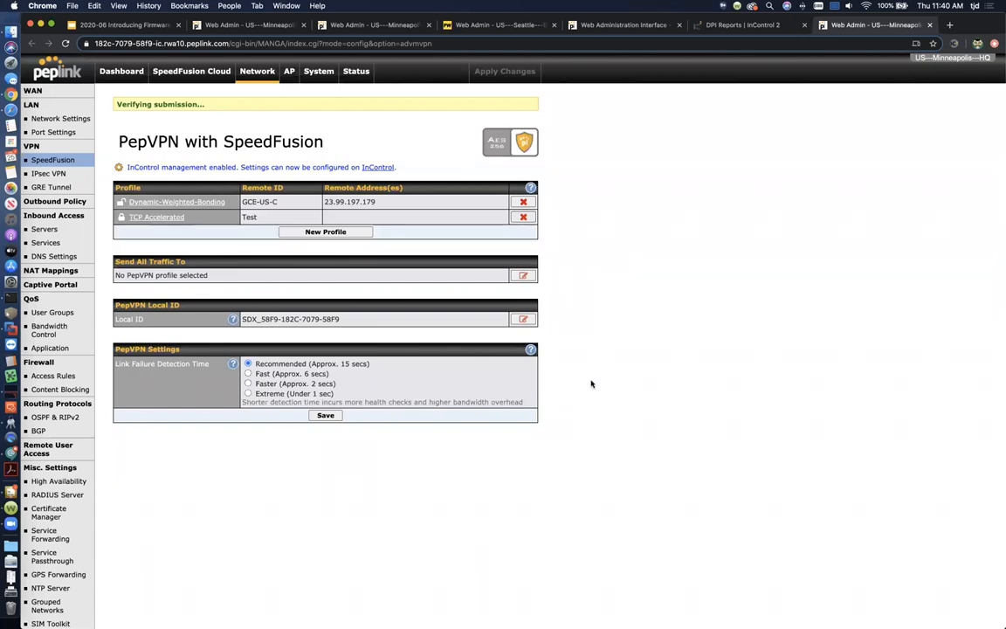
click(523, 217)
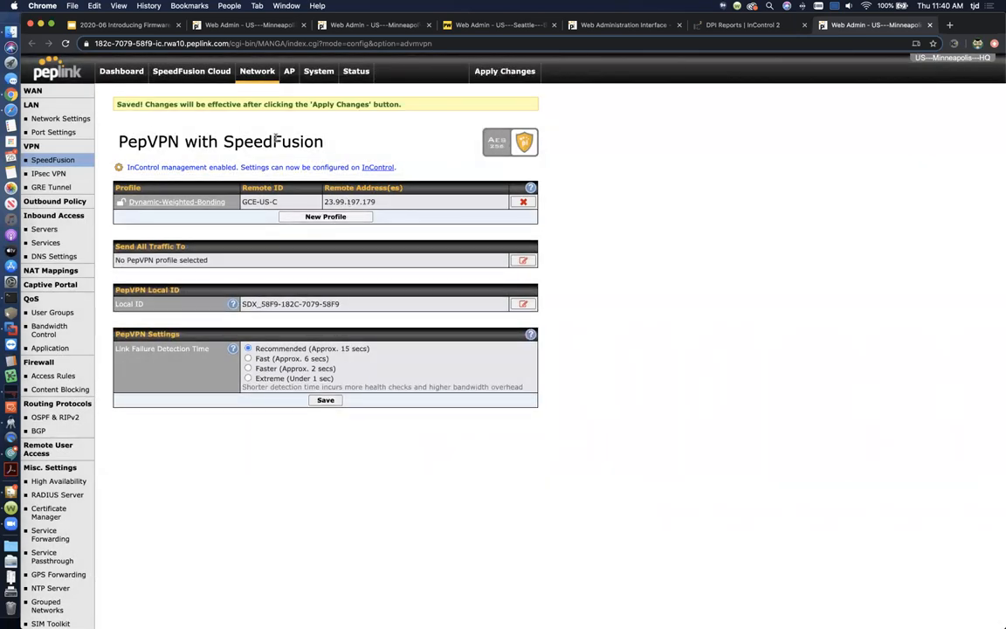
Create profile TCP-Acceleration with remote ID Test, TCP data port, and Expose TCP sessions
click(325, 215)
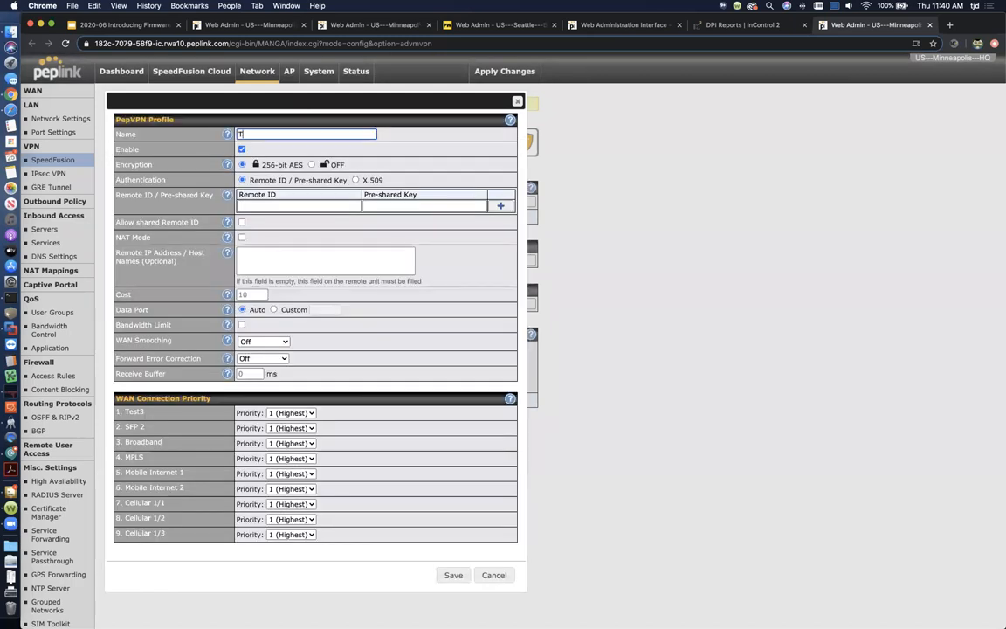
text(TCP-Acce)
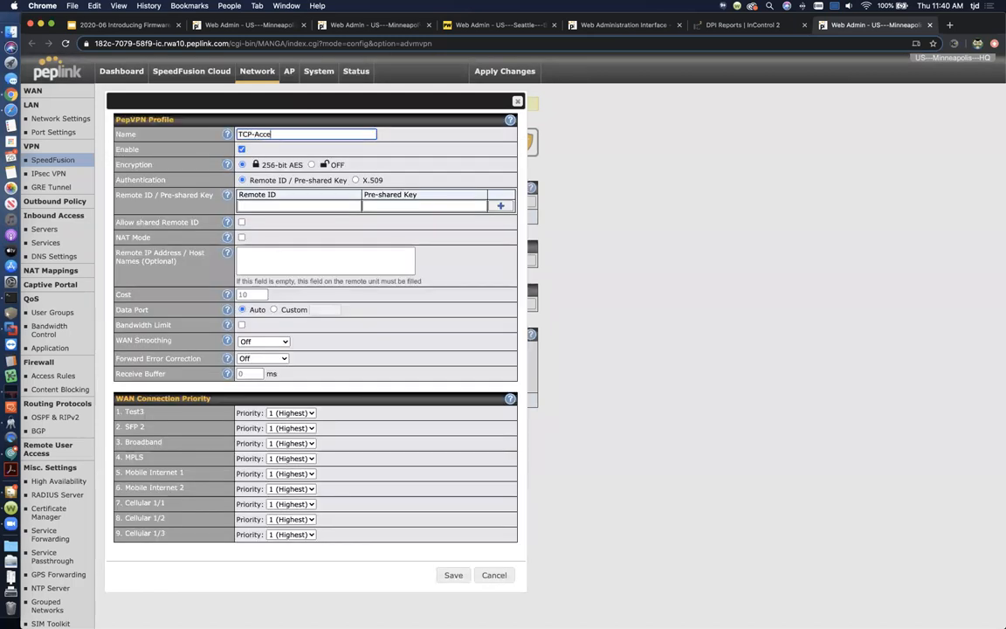
click(299, 205)
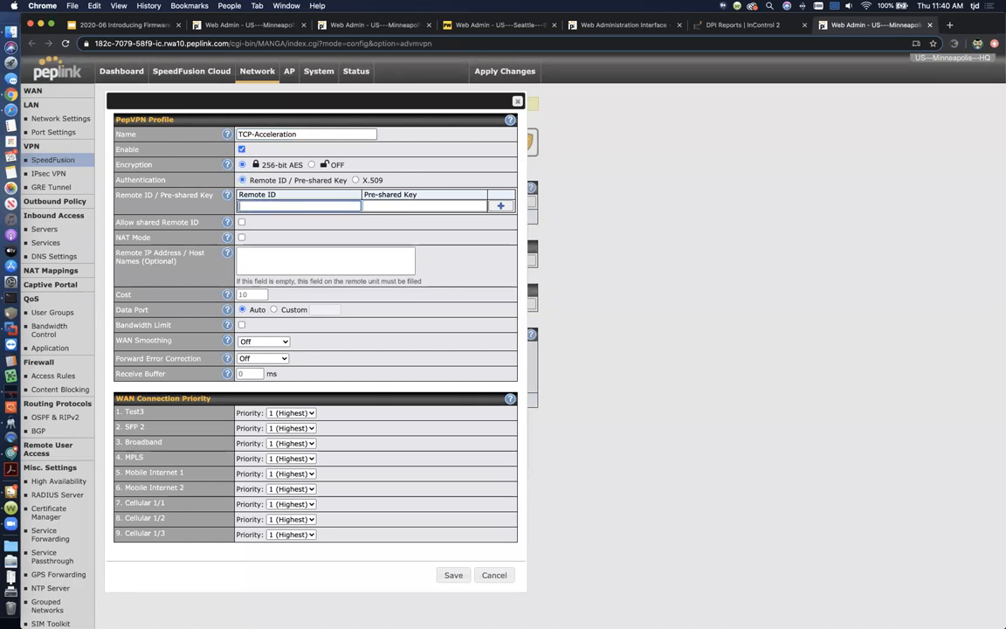
text(Test)
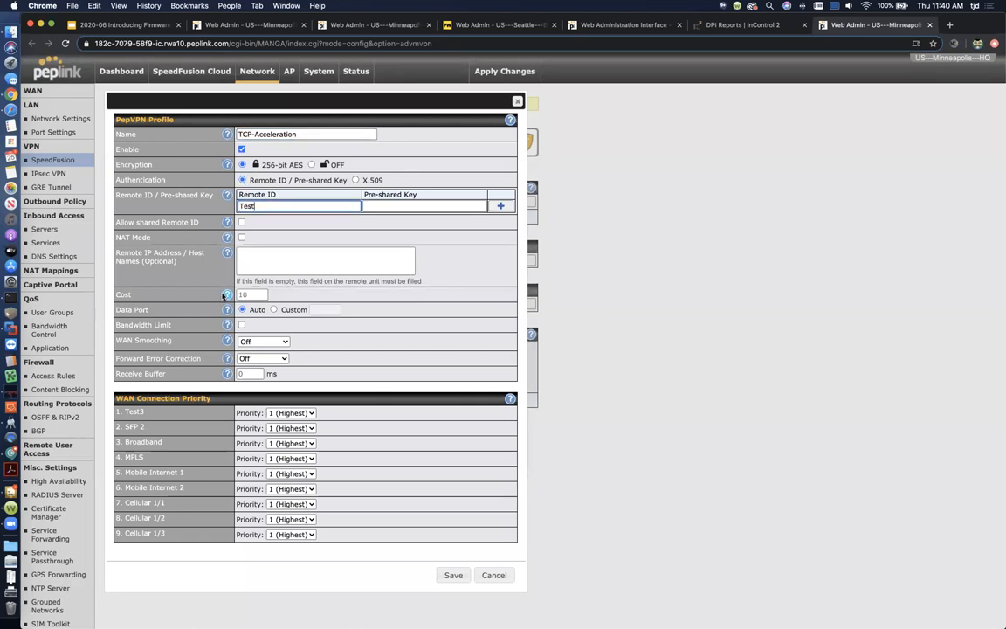
mouse_move(187, 311)
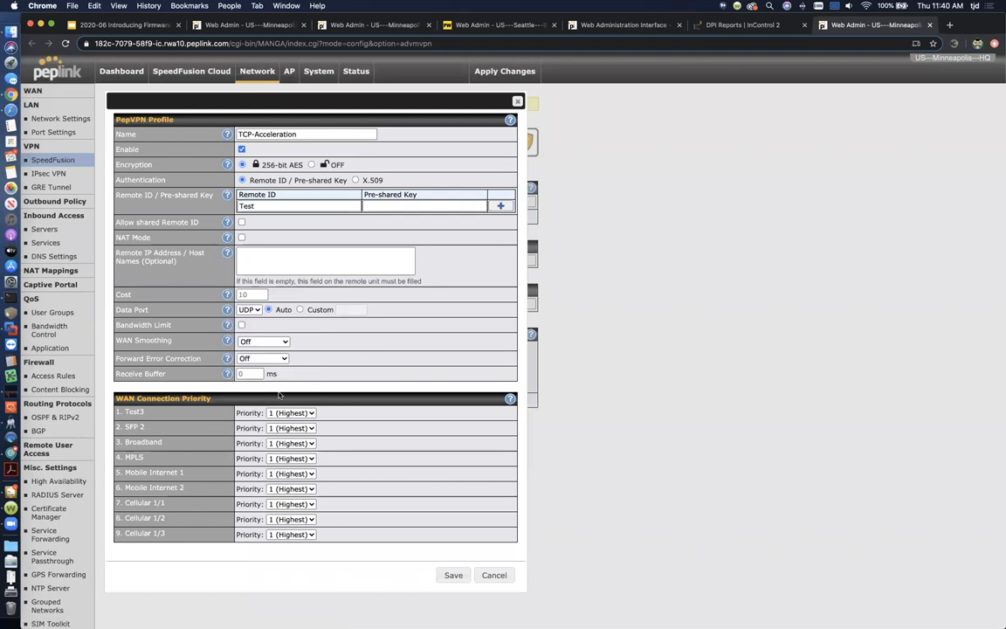
click(251, 309)
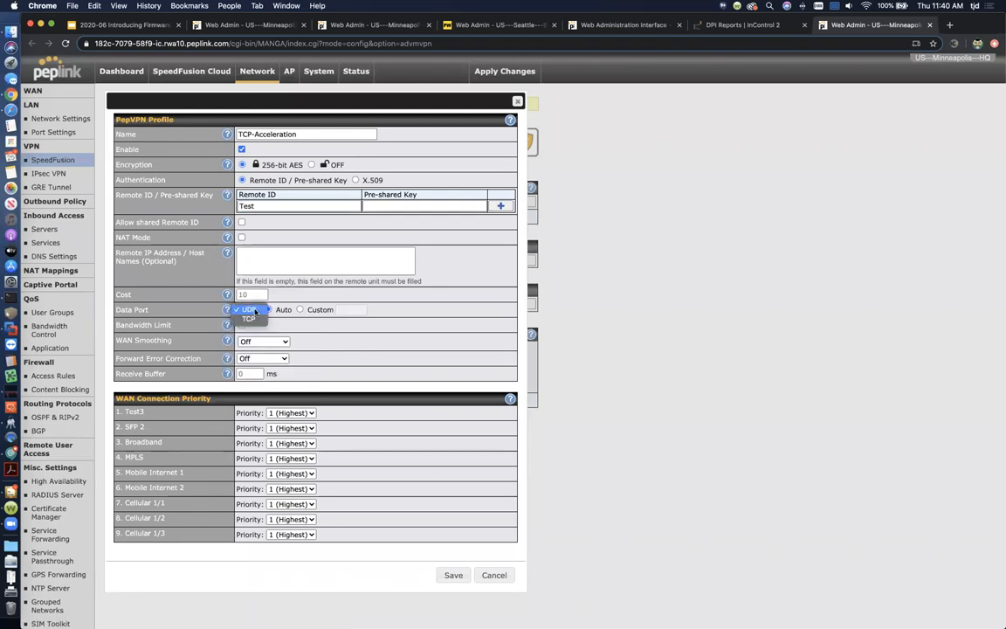
click(249, 309)
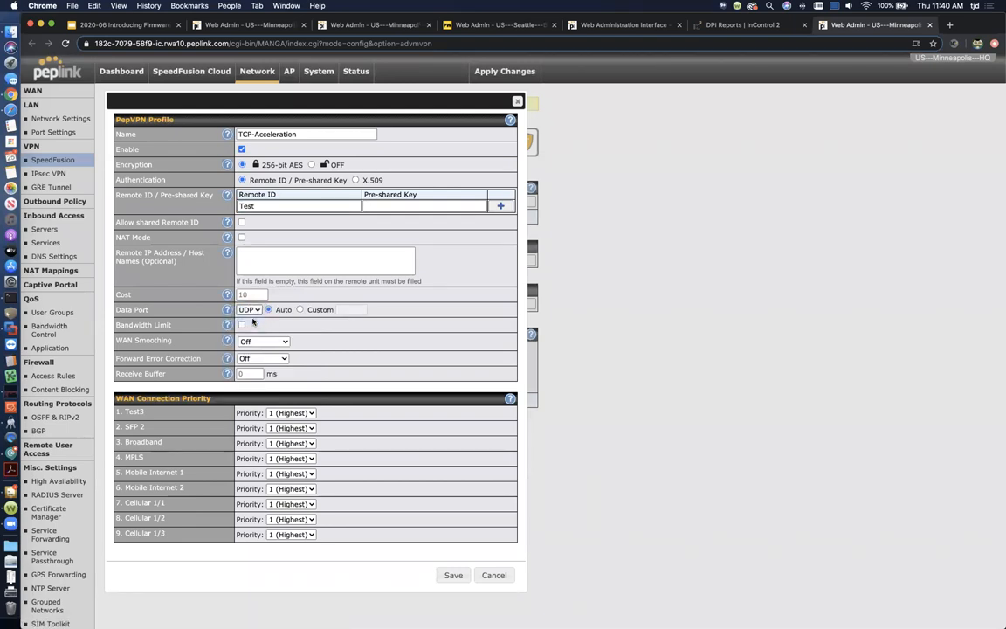
click(248, 309)
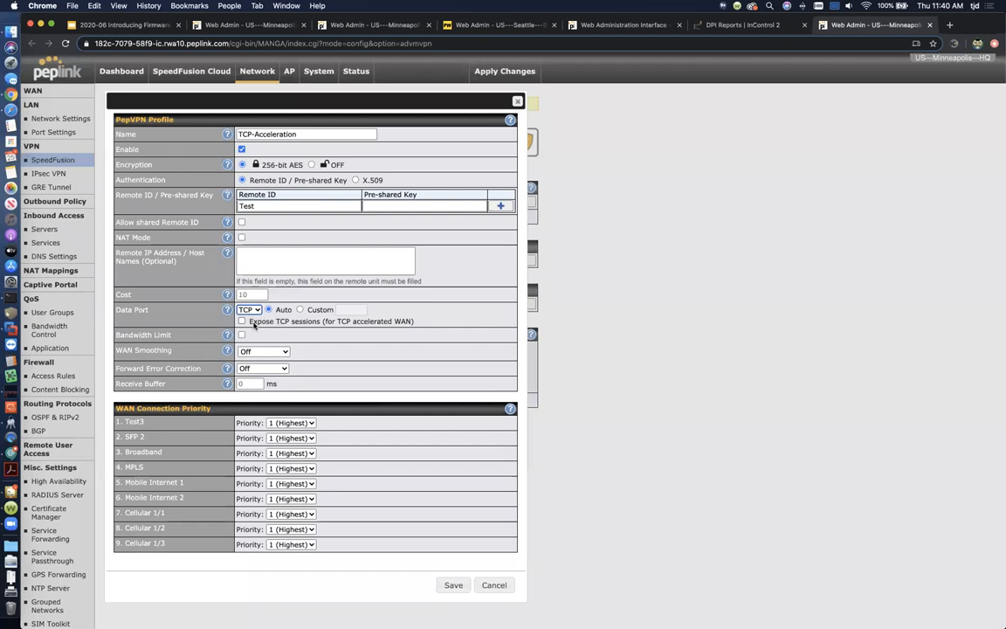
click(242, 321)
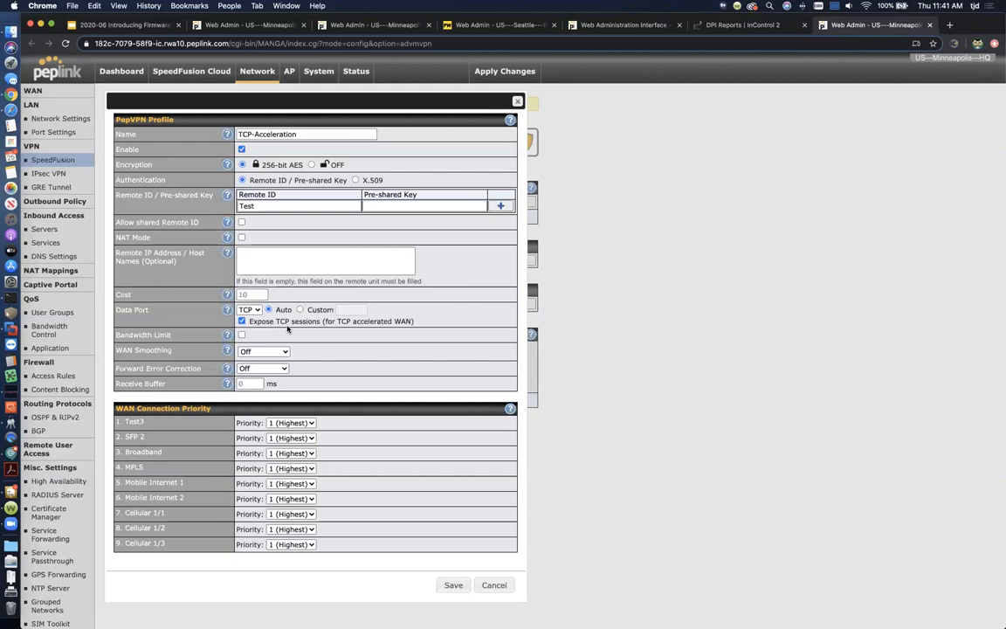
mouse_move(222, 323)
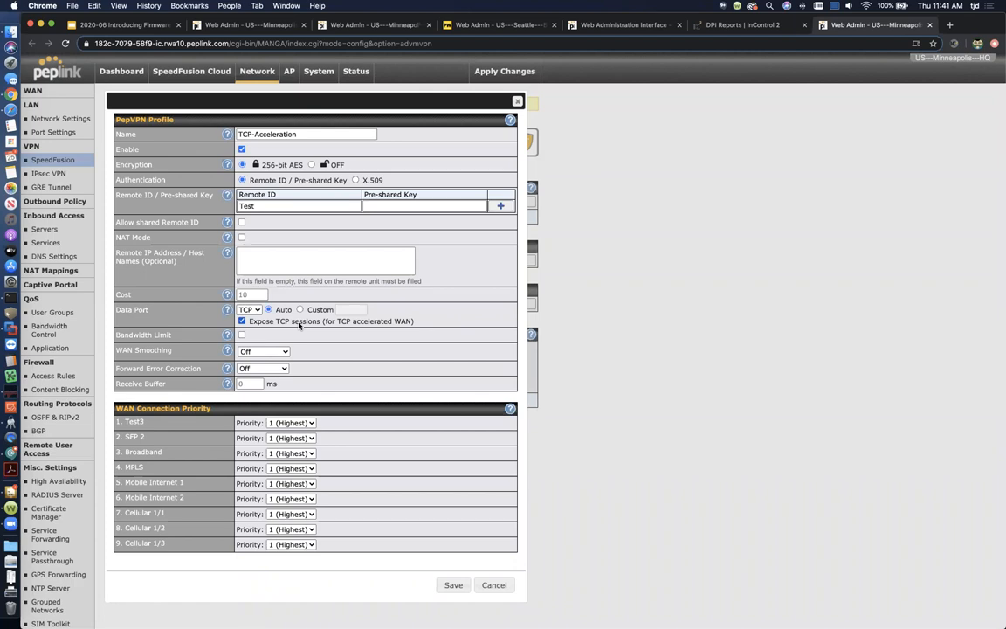
mouse_move(416, 284)
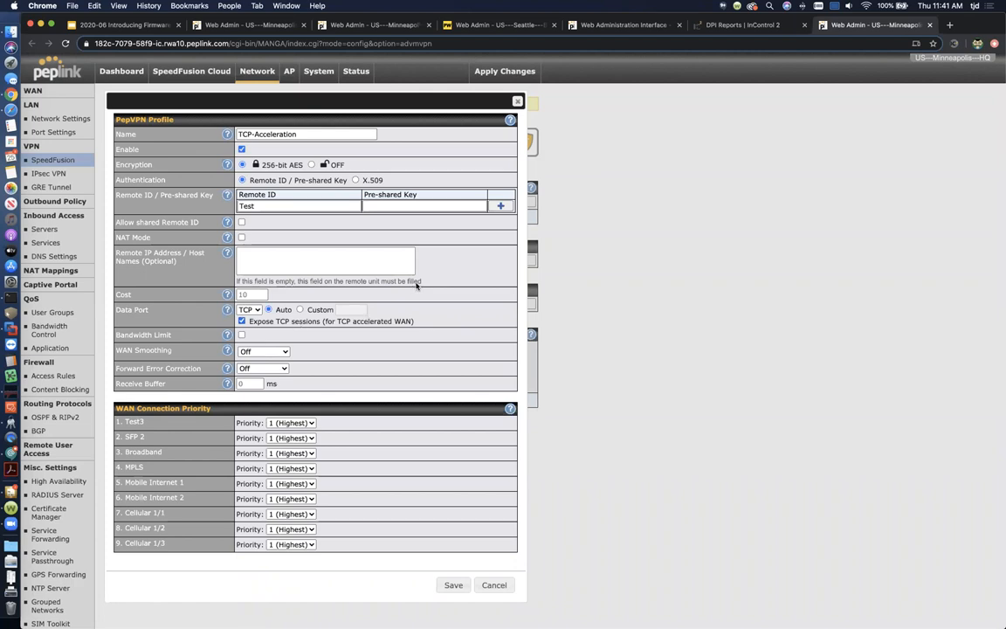
mouse_move(975, 272)
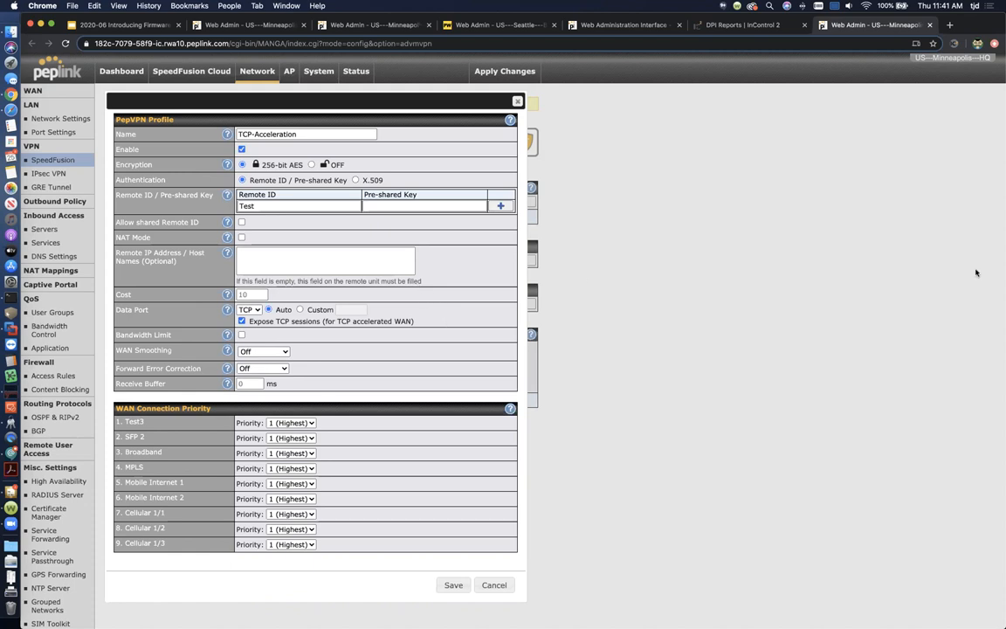
mouse_move(619, 131)
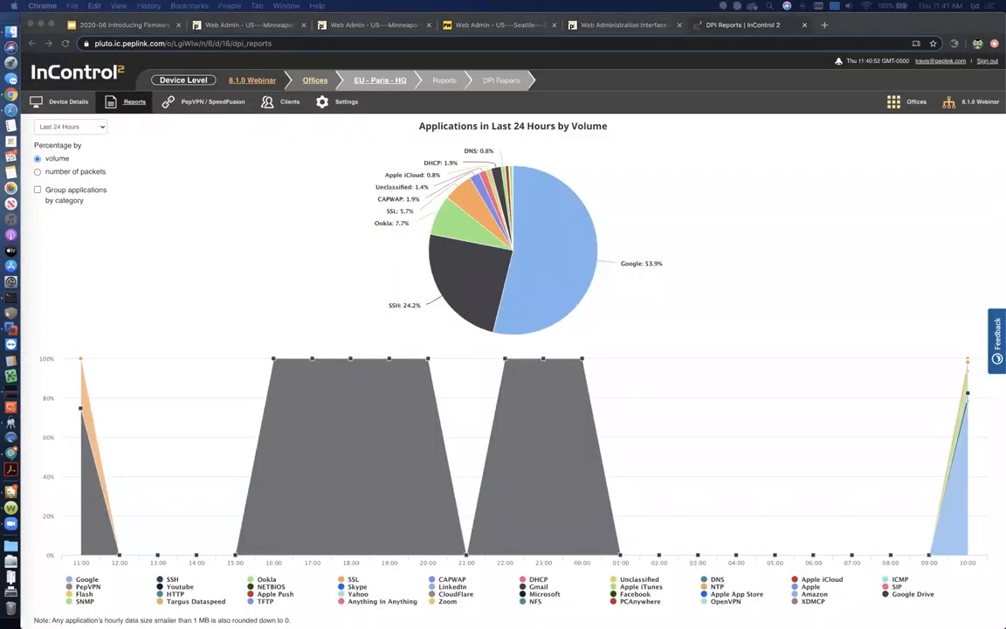
mouse_move(865, 29)
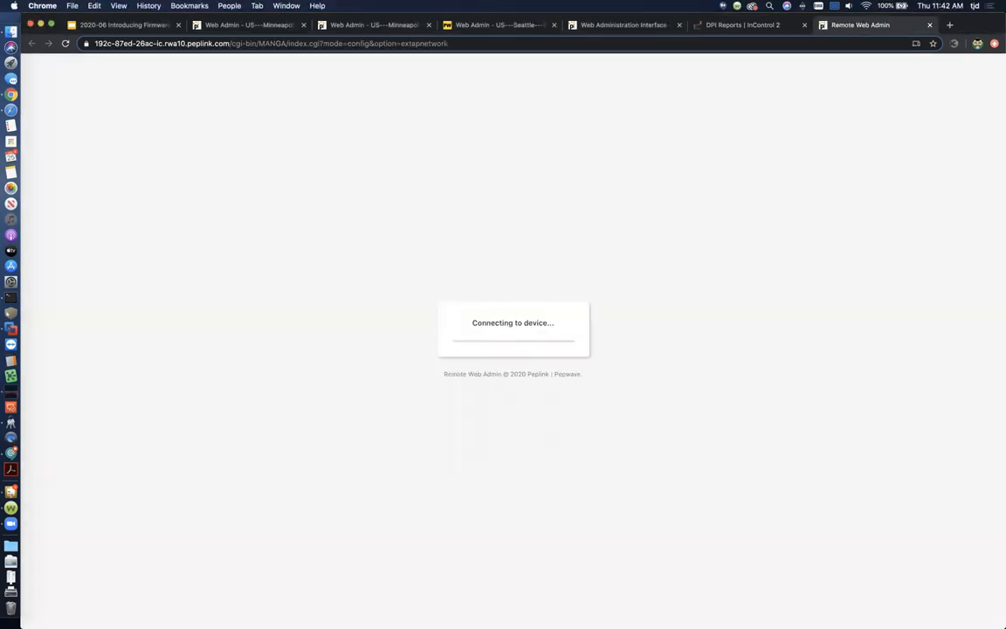
mouse_move(973, 283)
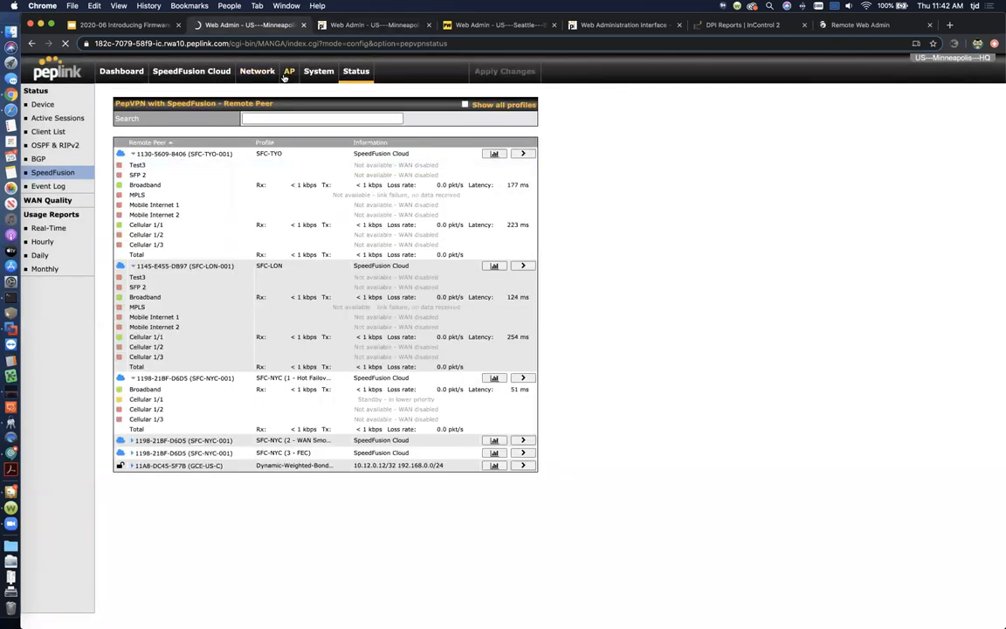
Enable and save AP Management, then begin a new wireless SSID
click(289, 71)
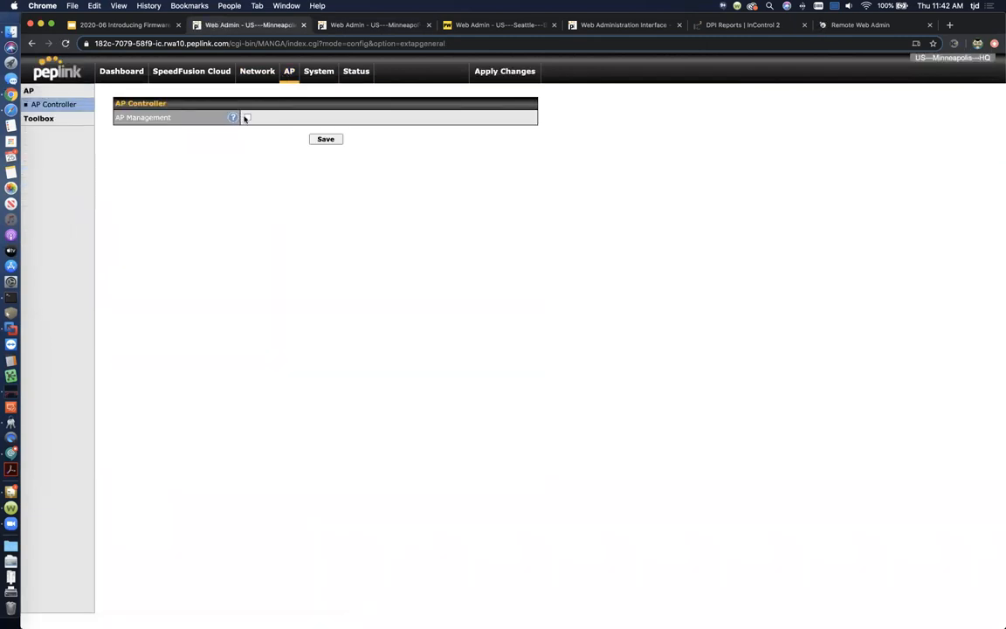
click(247, 117)
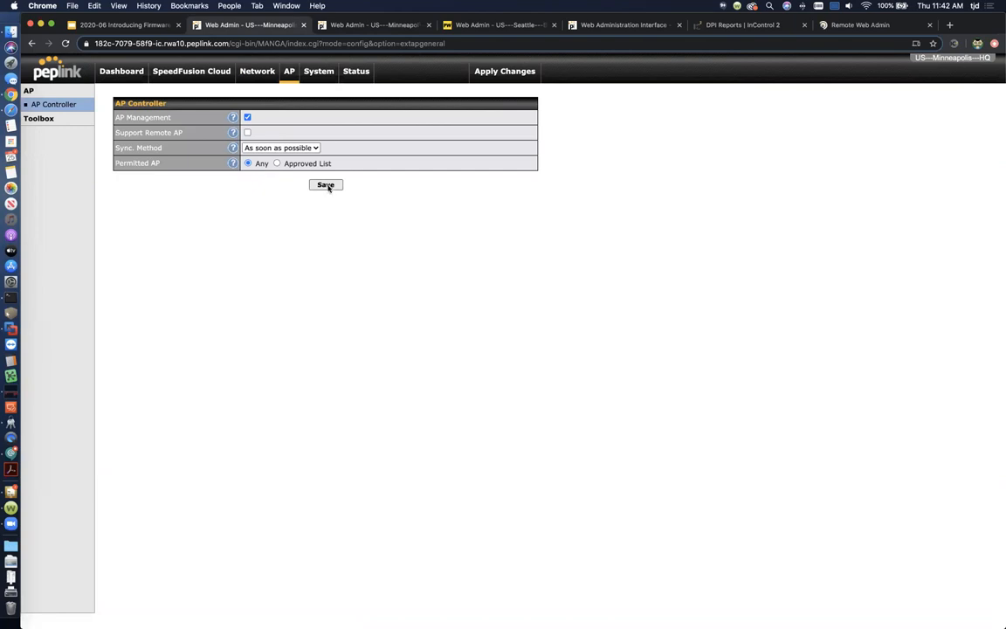
click(325, 184)
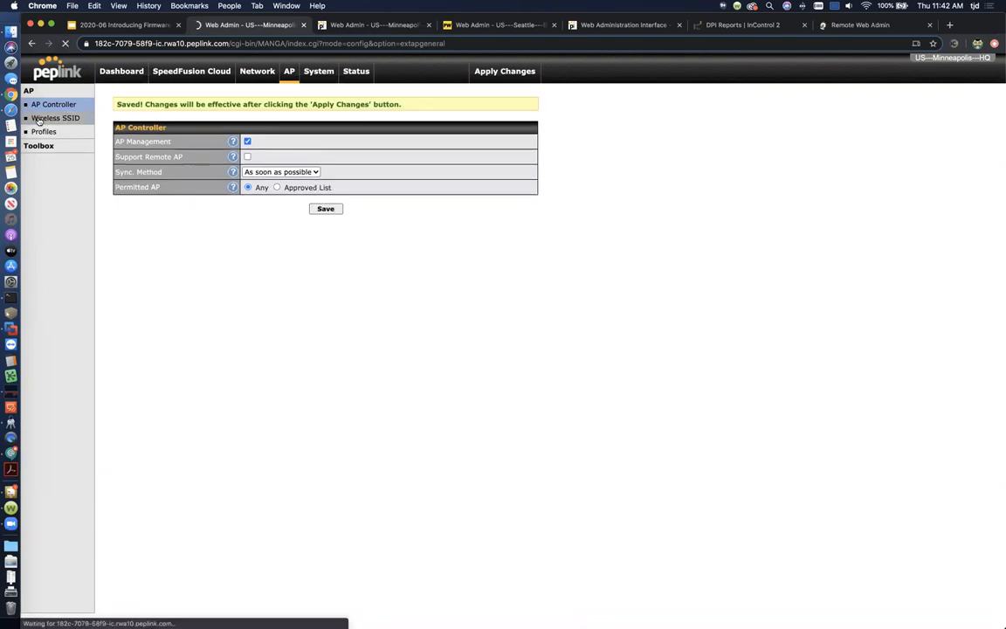
click(55, 118)
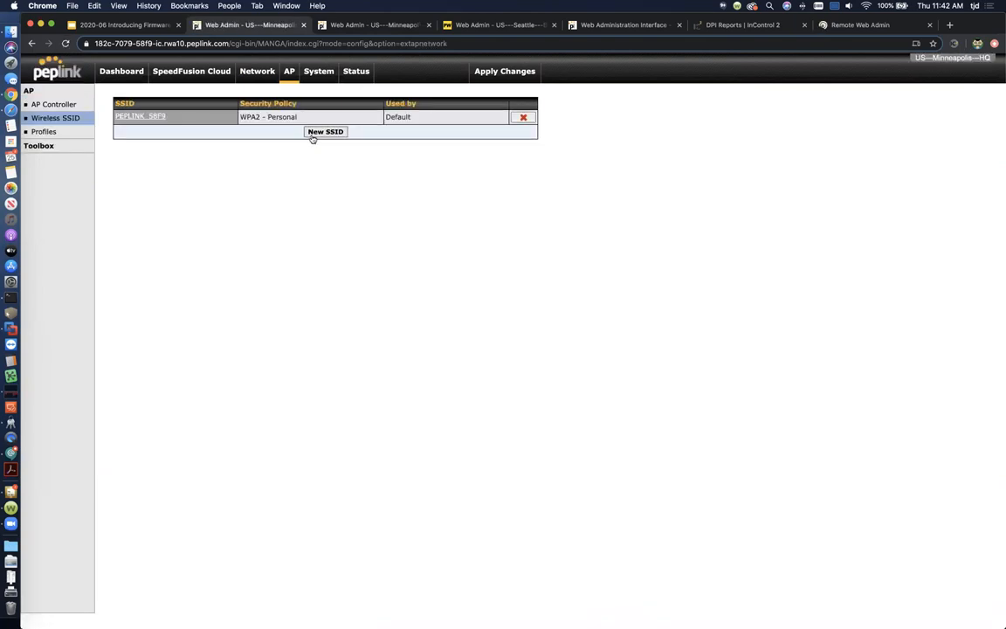
click(325, 131)
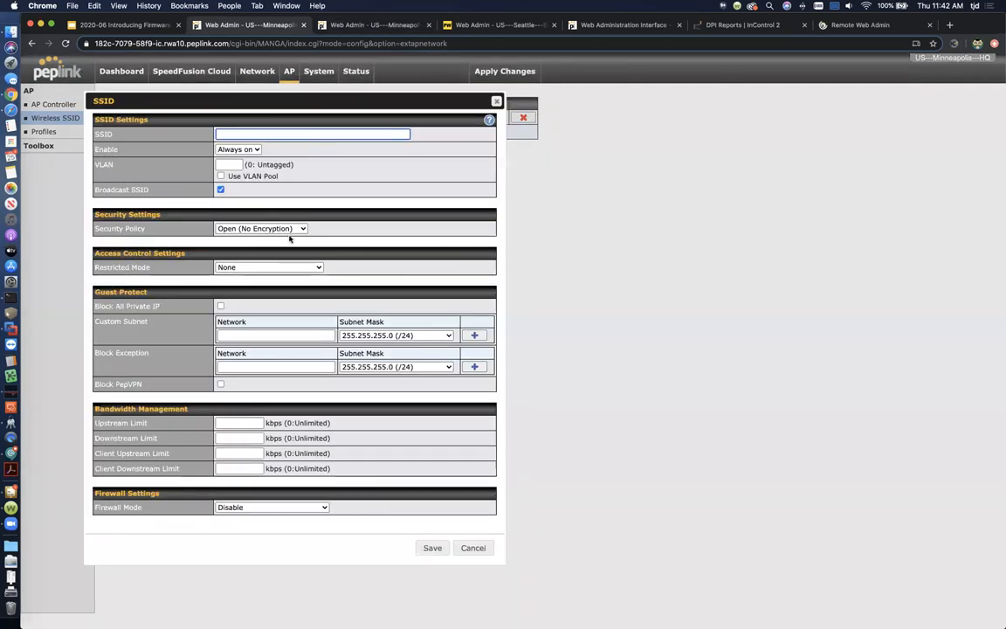
Draft the SSID with WPA3 - Personal and Fast Transition, then cancel it unsaved
click(261, 228)
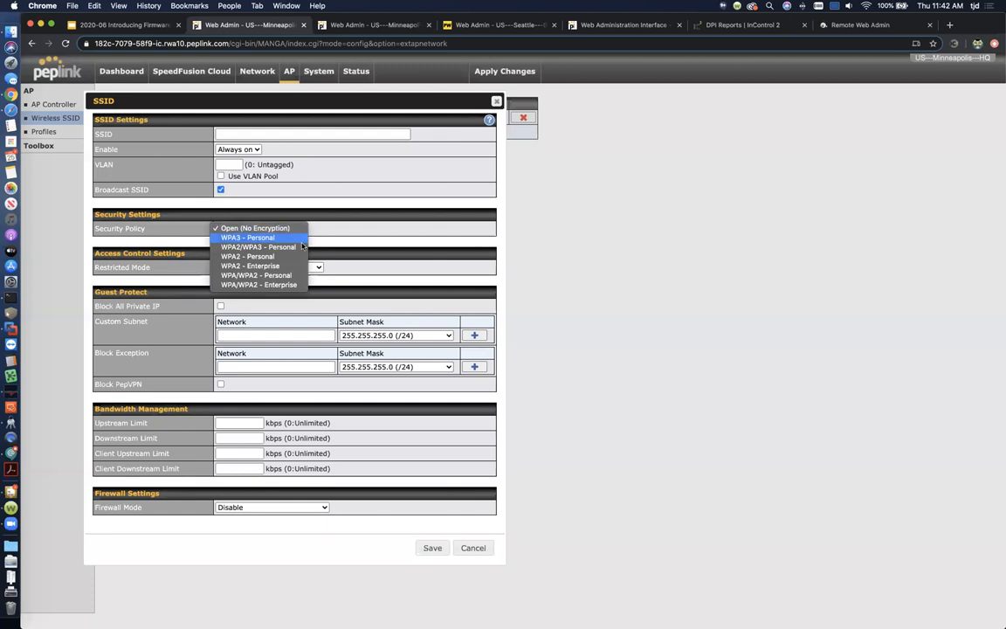
mouse_move(257, 246)
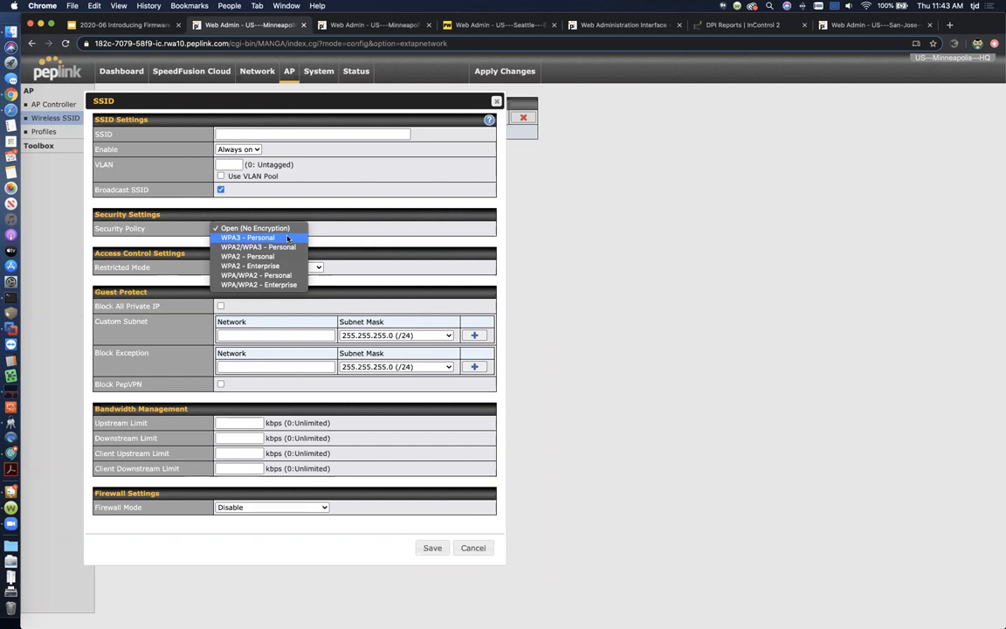
click(249, 237)
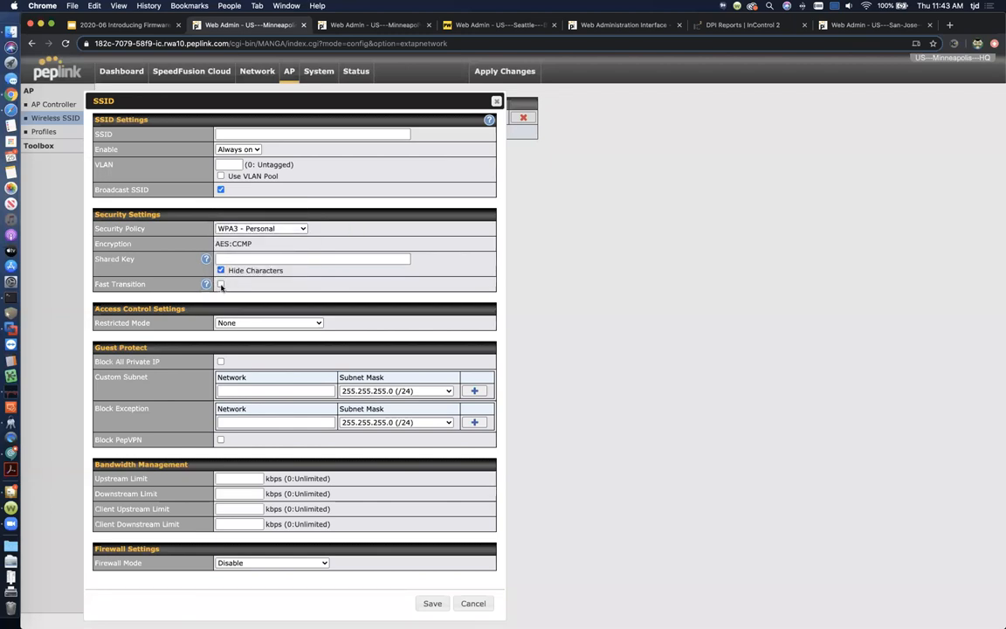
click(220, 284)
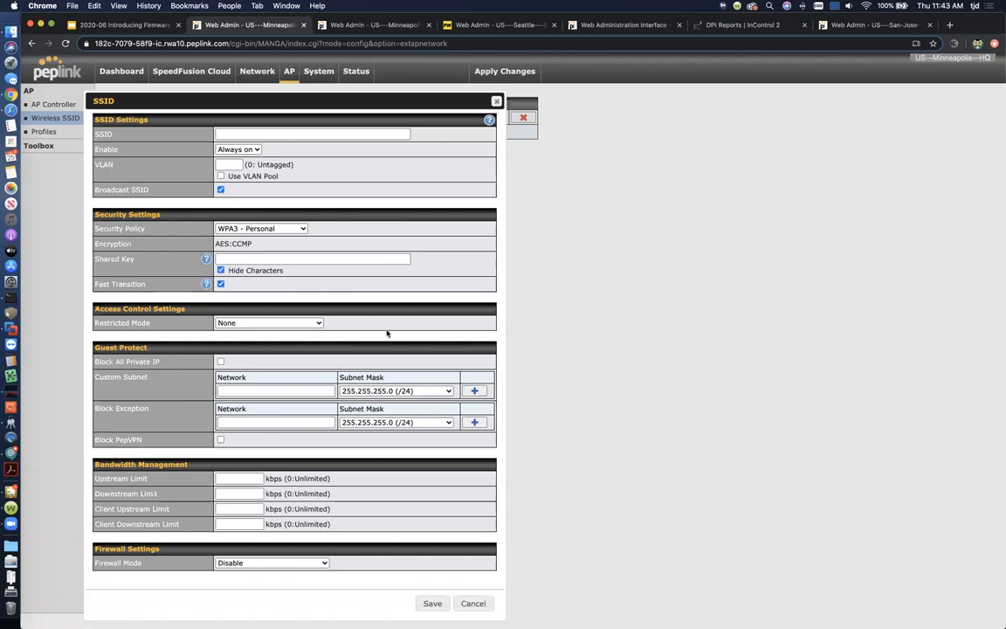
mouse_move(295, 285)
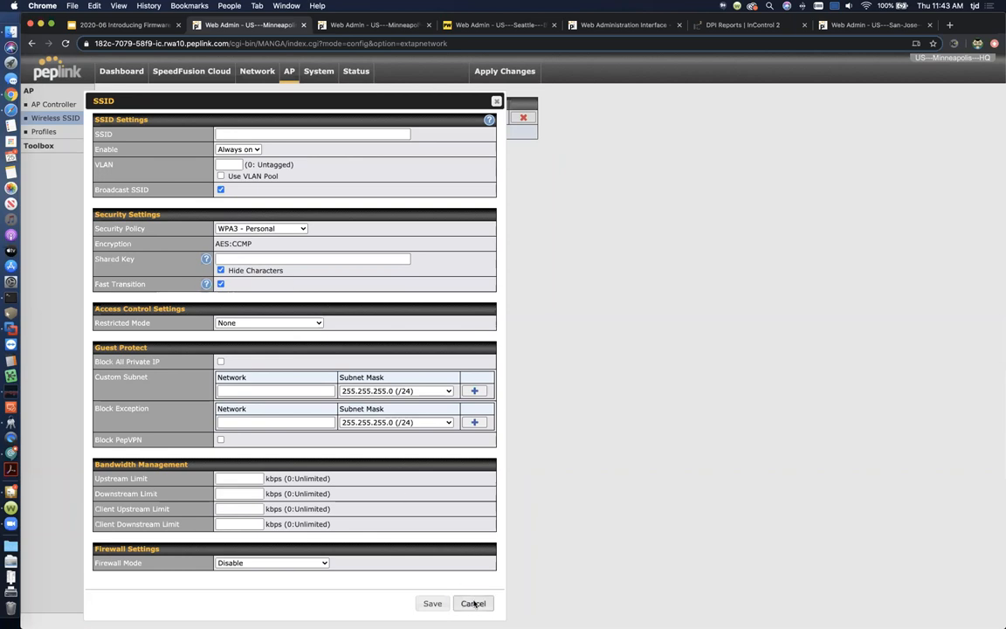
click(475, 603)
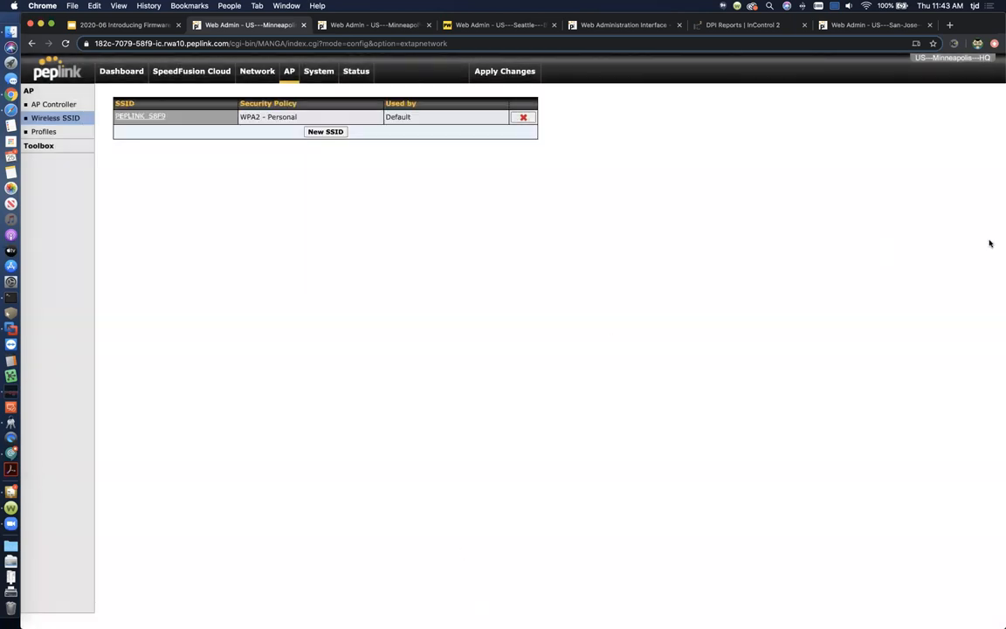
mouse_move(642, 249)
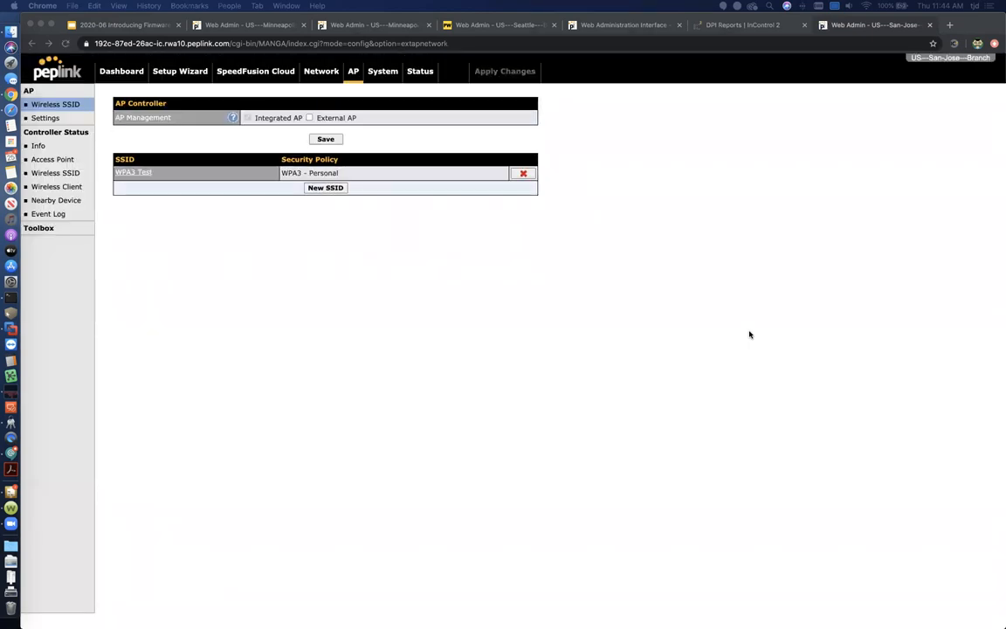
mouse_move(744, 333)
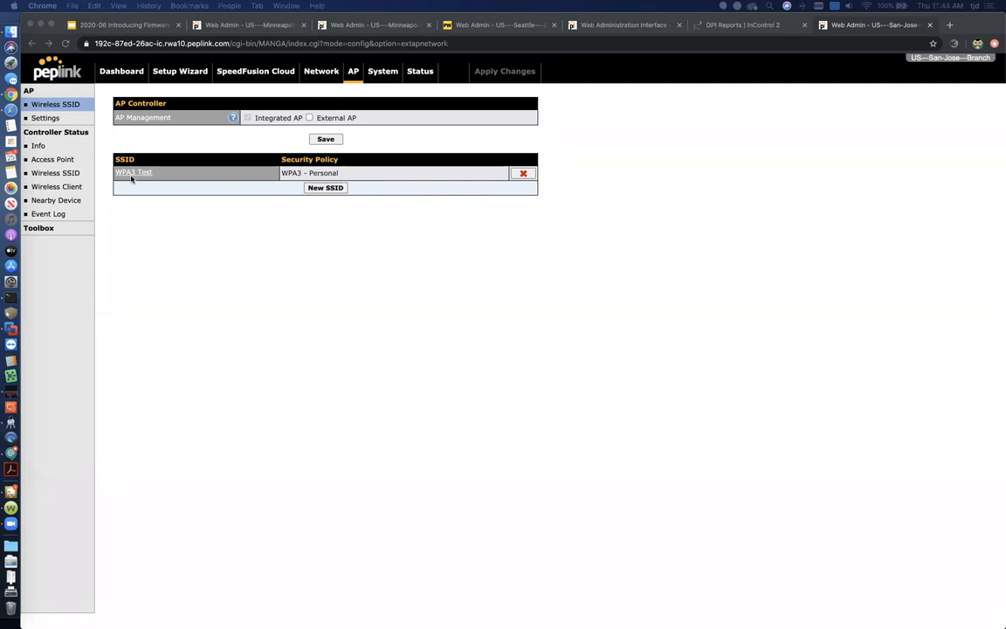
mouse_move(302, 188)
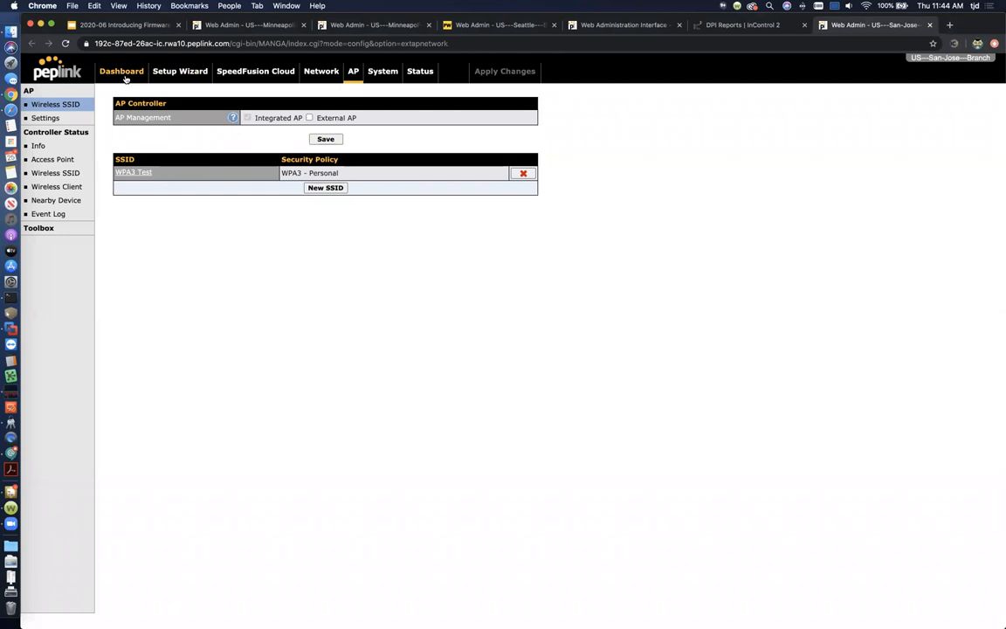
View the San Jose dashboard with the WPA3 Test network, then return to the slides
click(120, 70)
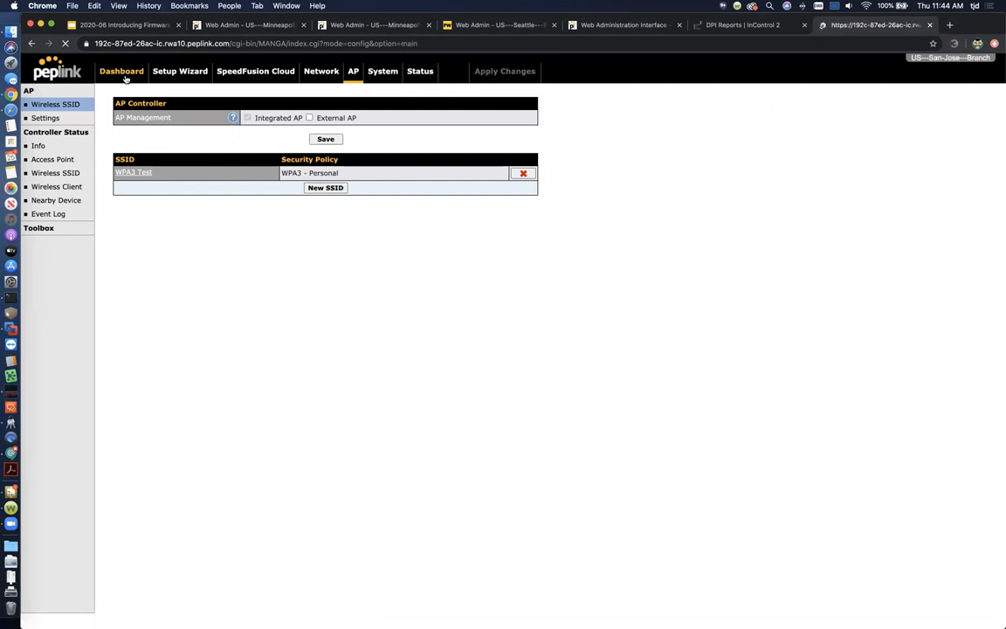
click(120, 71)
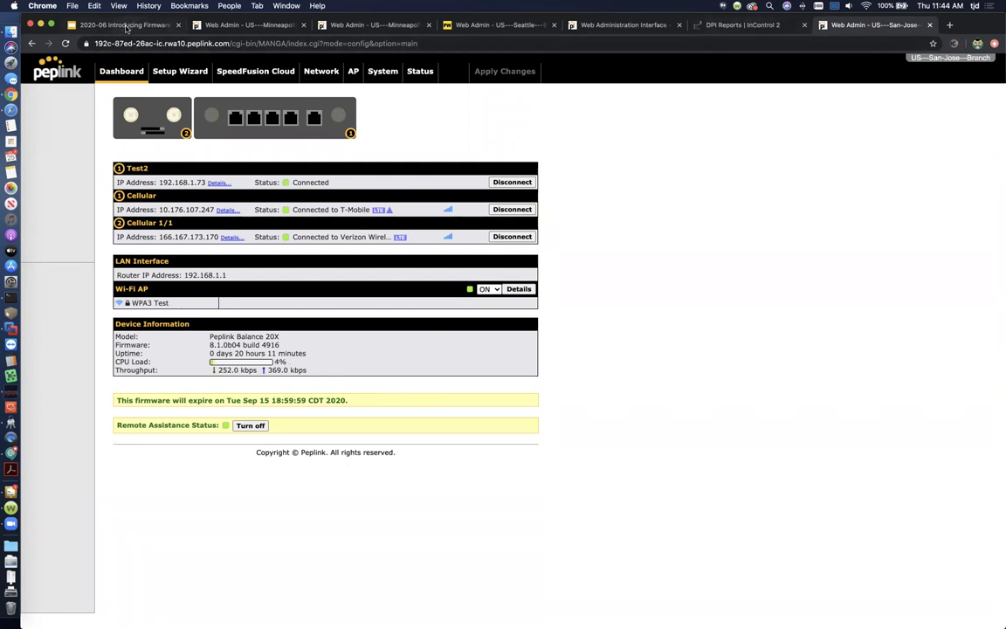
click(113, 25)
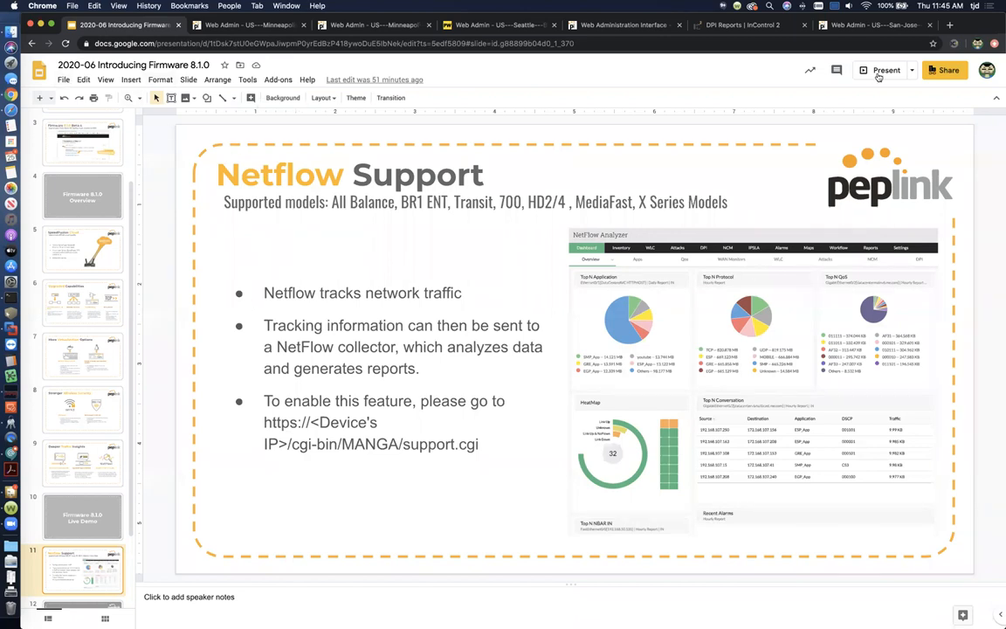
Present the firmware 8.1.0 deck full screen from the Netflow Support slide
click(867, 70)
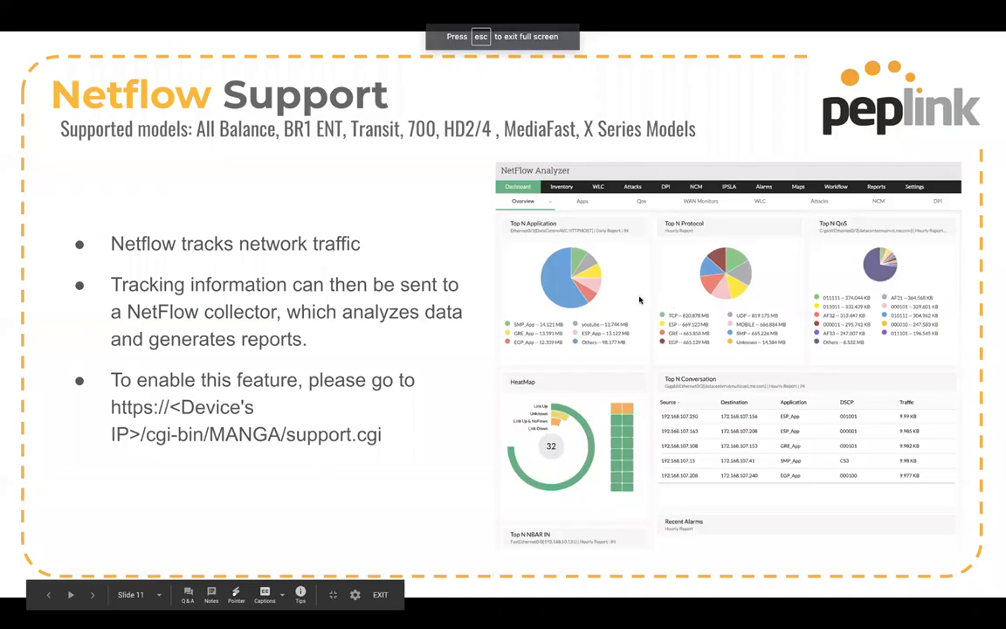